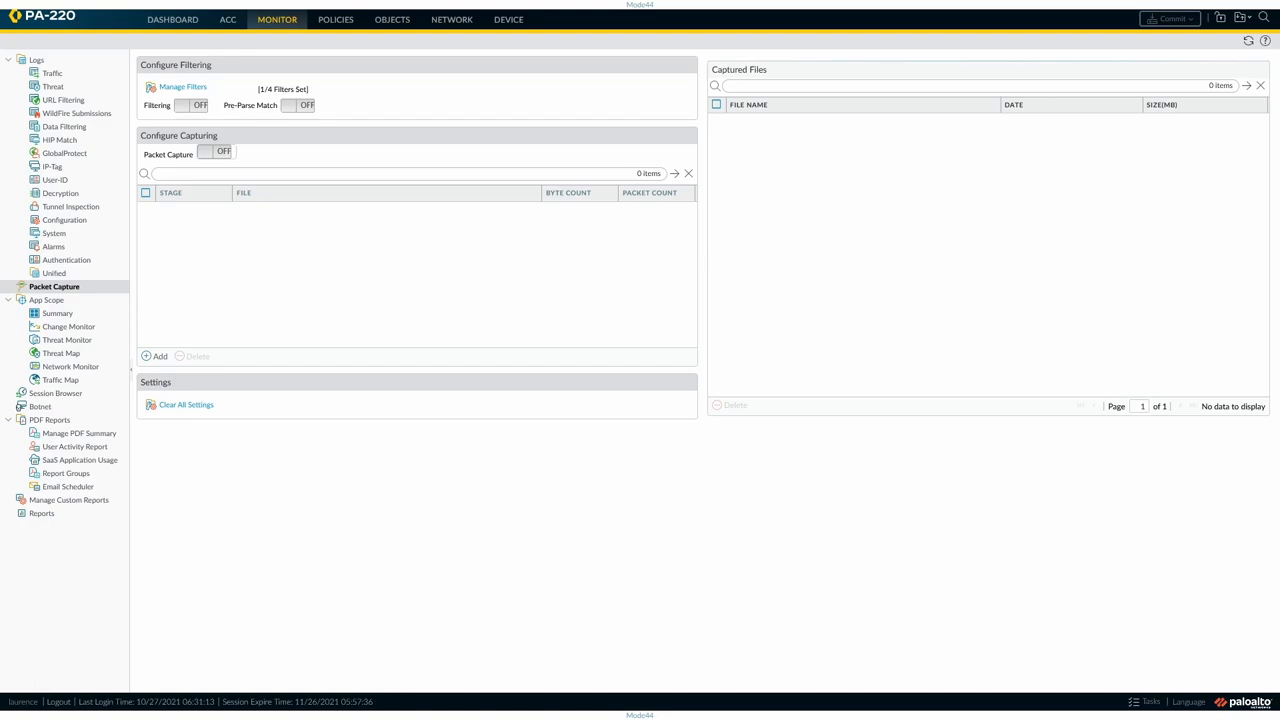
pyautogui.moveTo(471, 110)
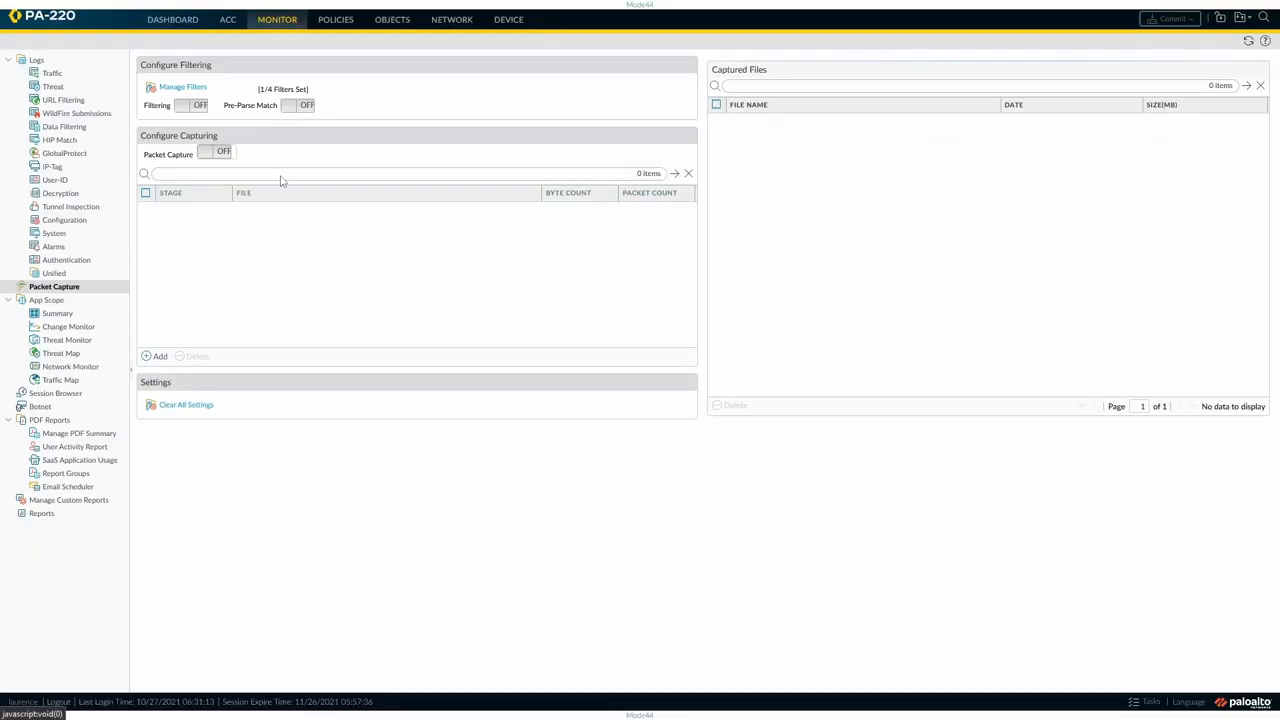
pyautogui.moveTo(416, 377)
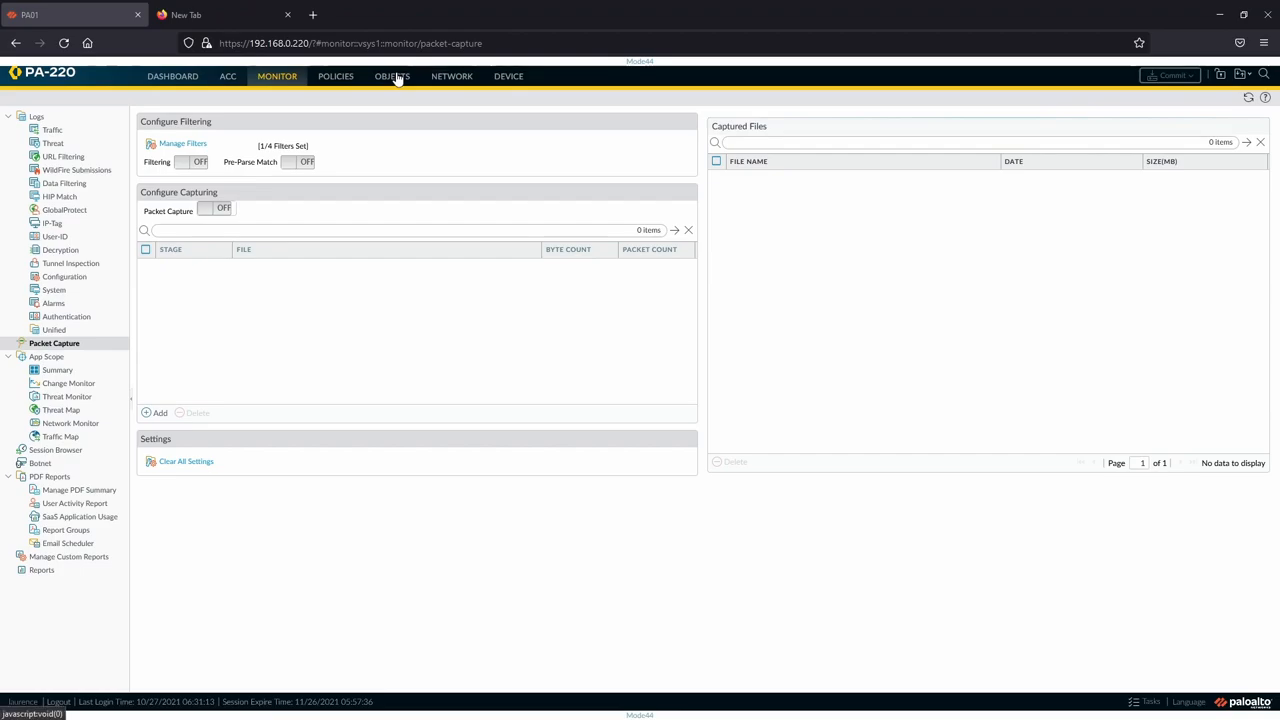
# Review home_antispyware's low-risk policy under Objects > Anti-Spyware and cancel without changes.
pyautogui.click(391, 75)
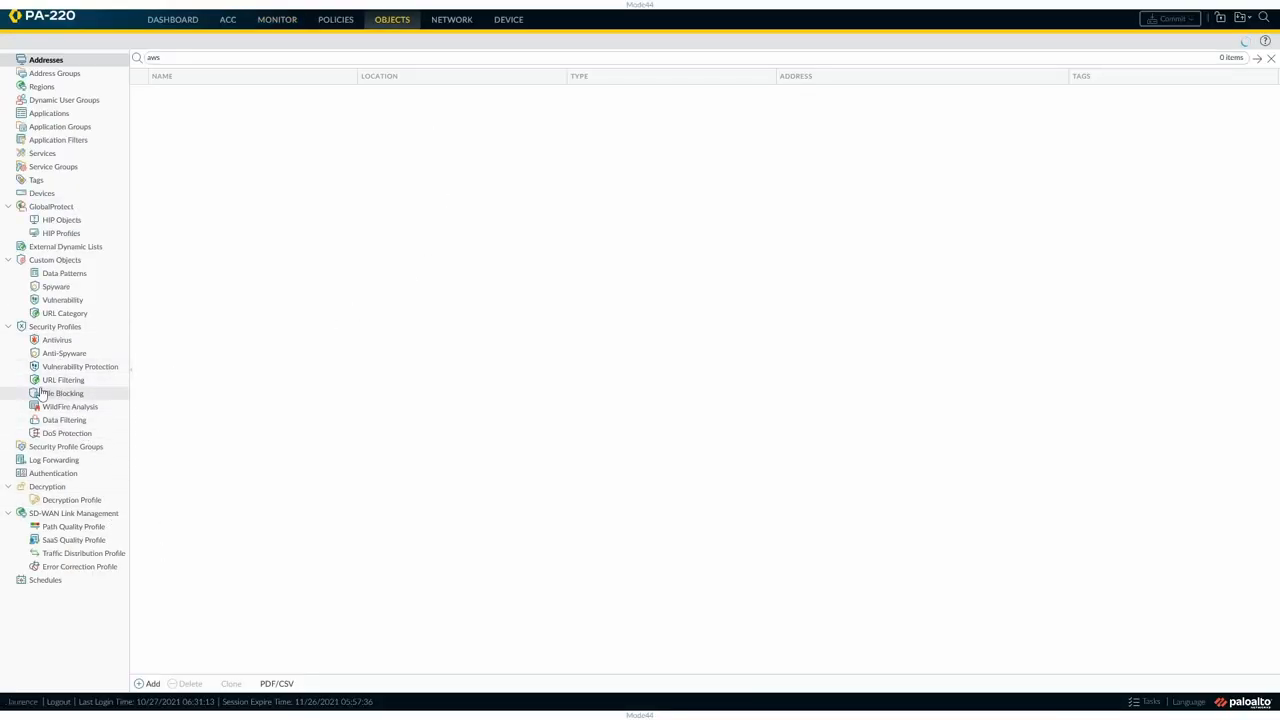
pyautogui.click(64, 353)
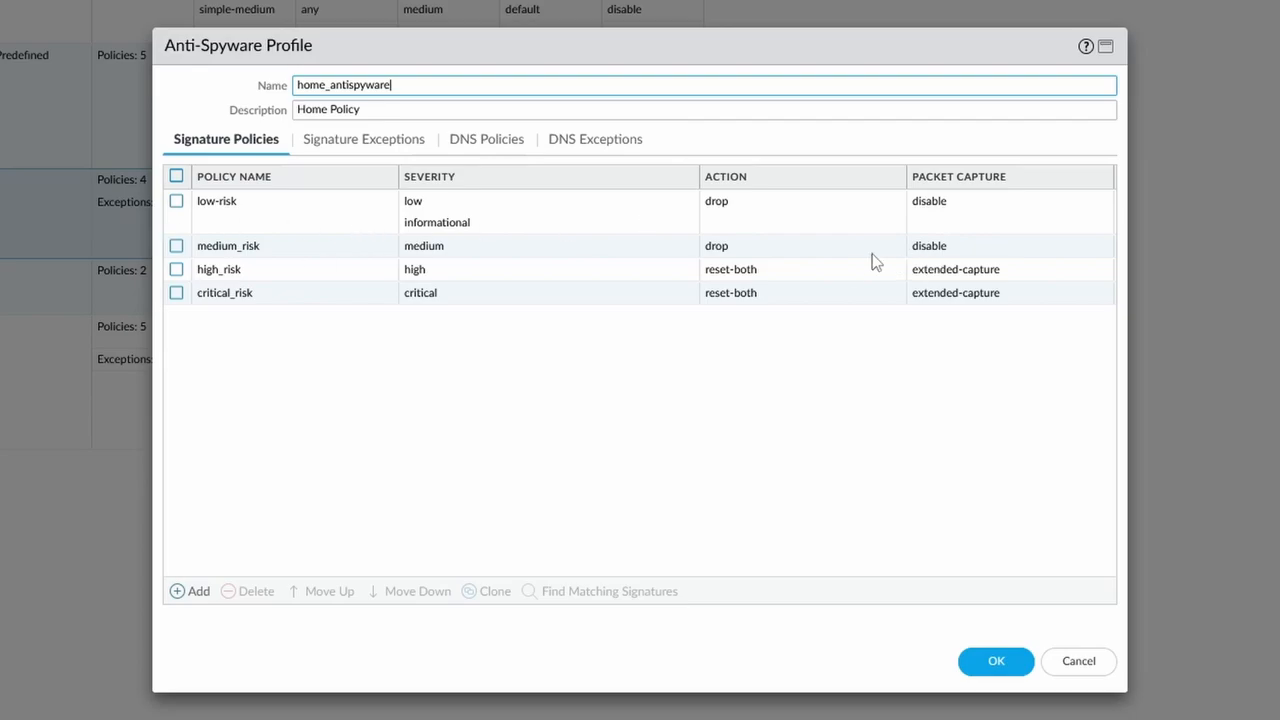
pyautogui.doubleClick(216, 201)
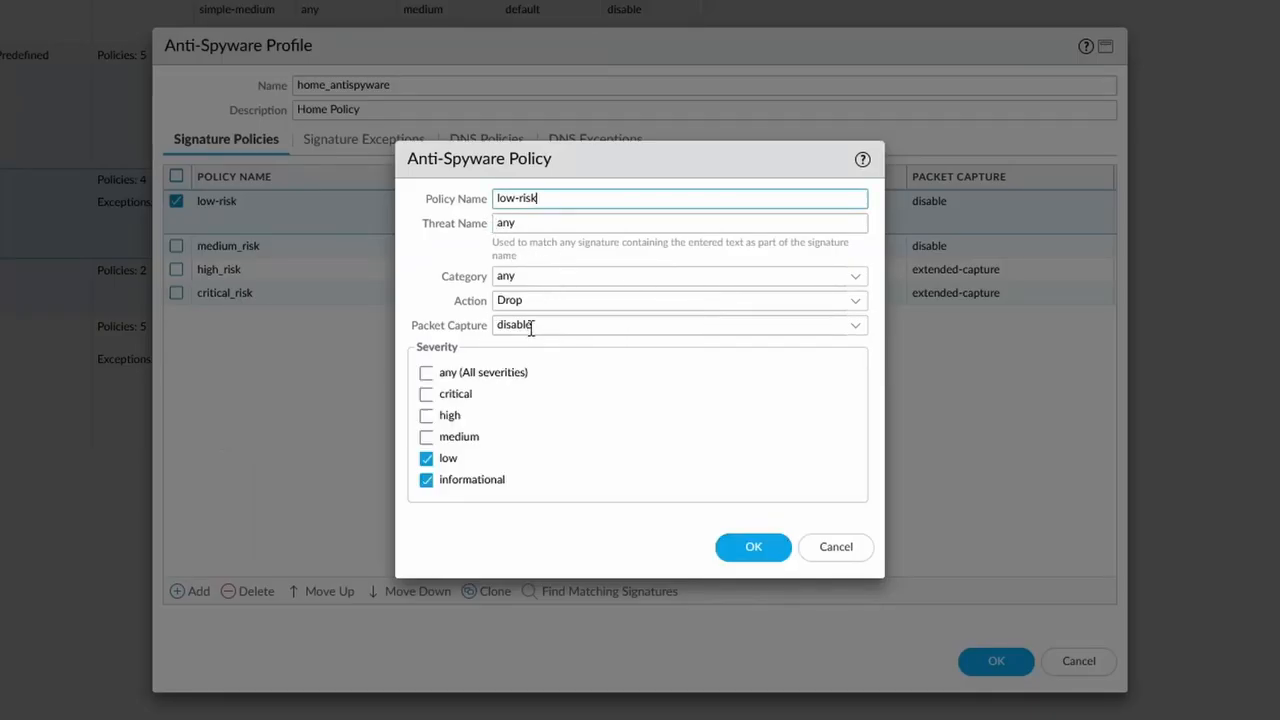
pyautogui.click(855, 325)
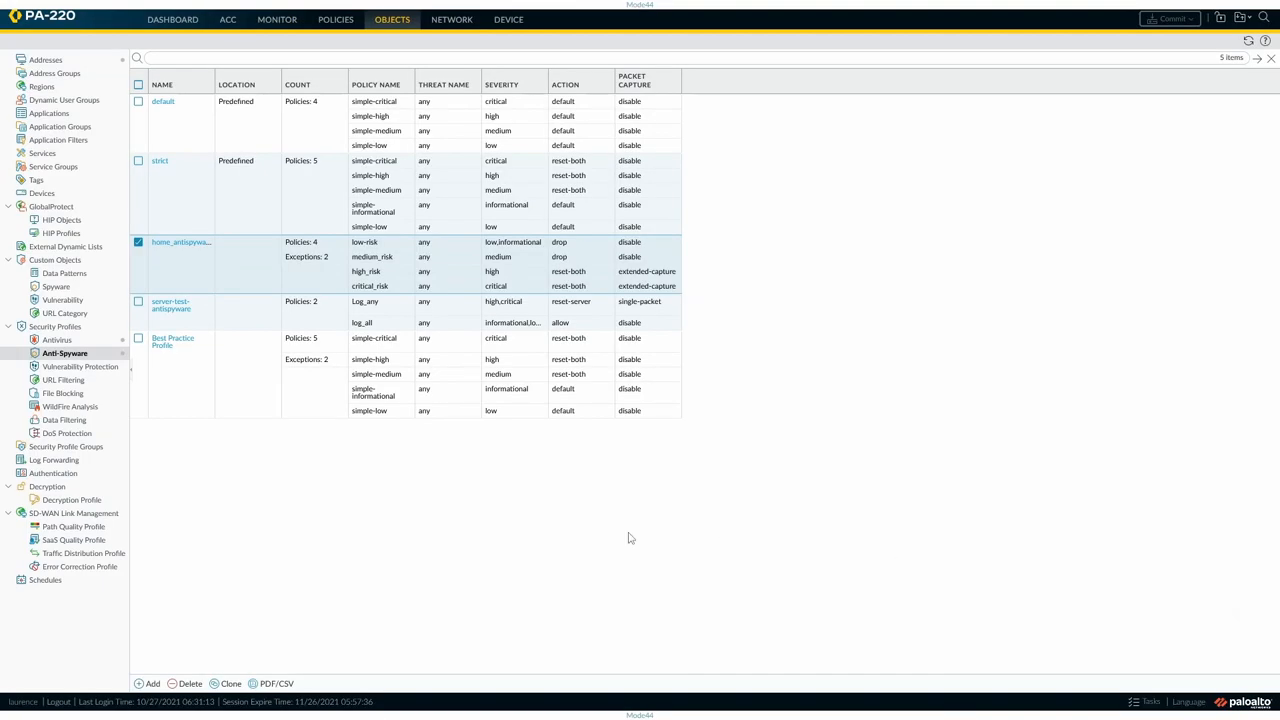
# Show the Threat log with its address filter cleared to reveal Suspicious DNS Query entries.
pyautogui.click(277, 19)
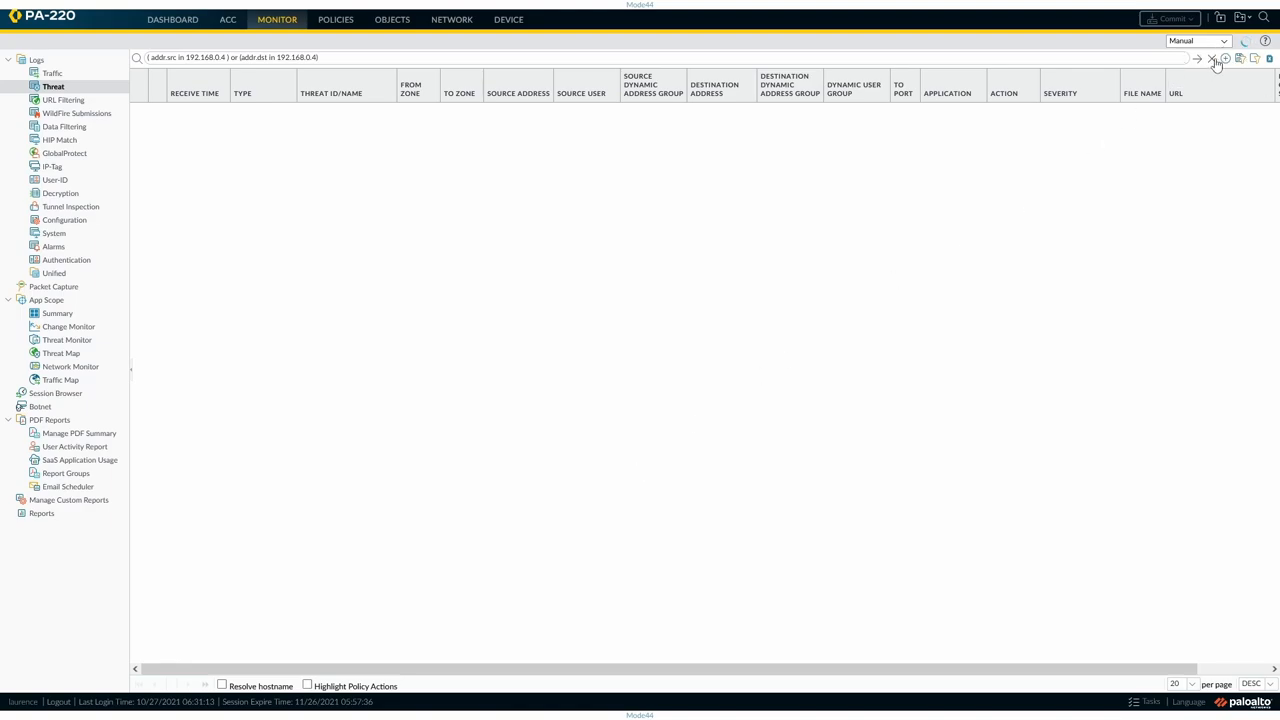
pyautogui.click(1197, 57)
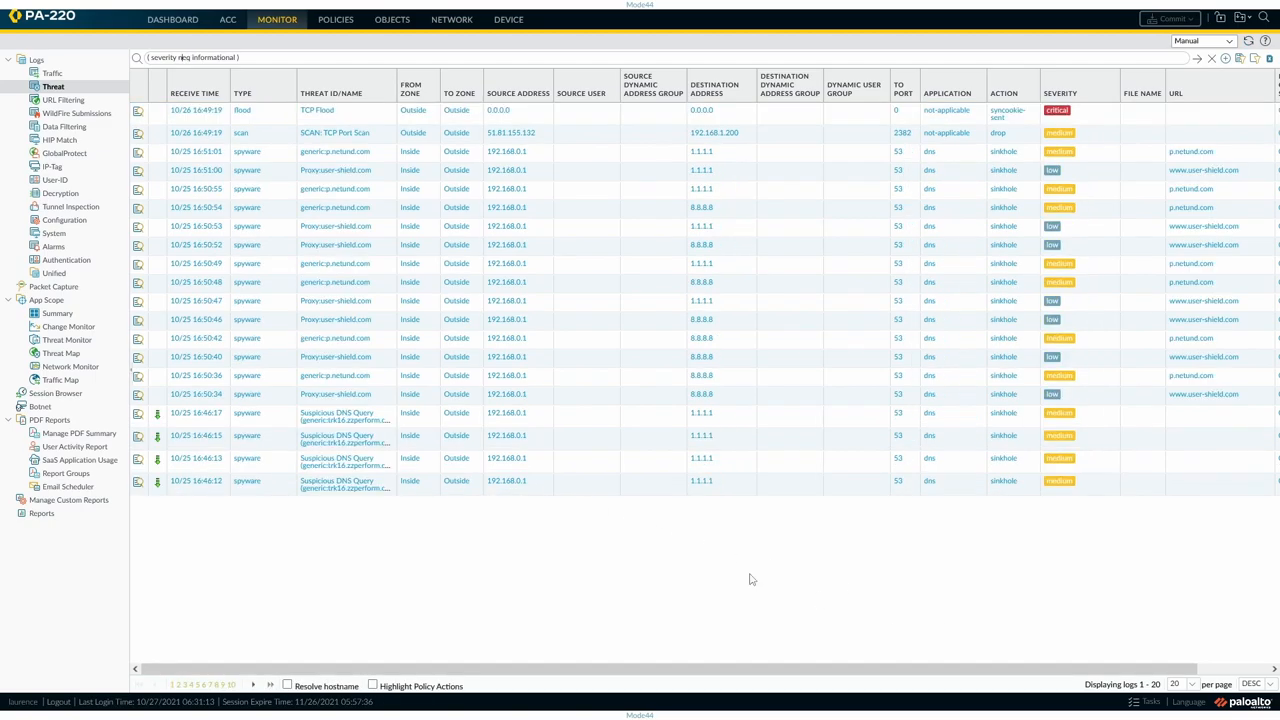
pyautogui.moveTo(1070, 498)
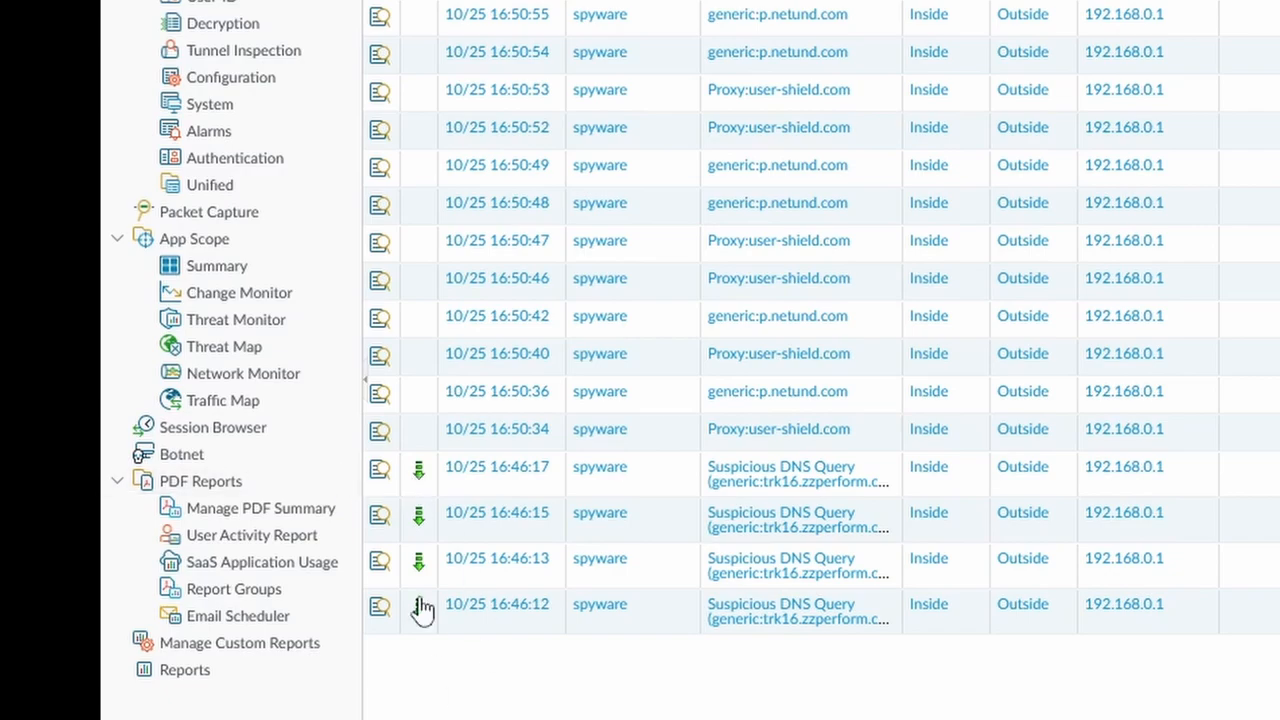
pyautogui.moveTo(418, 488)
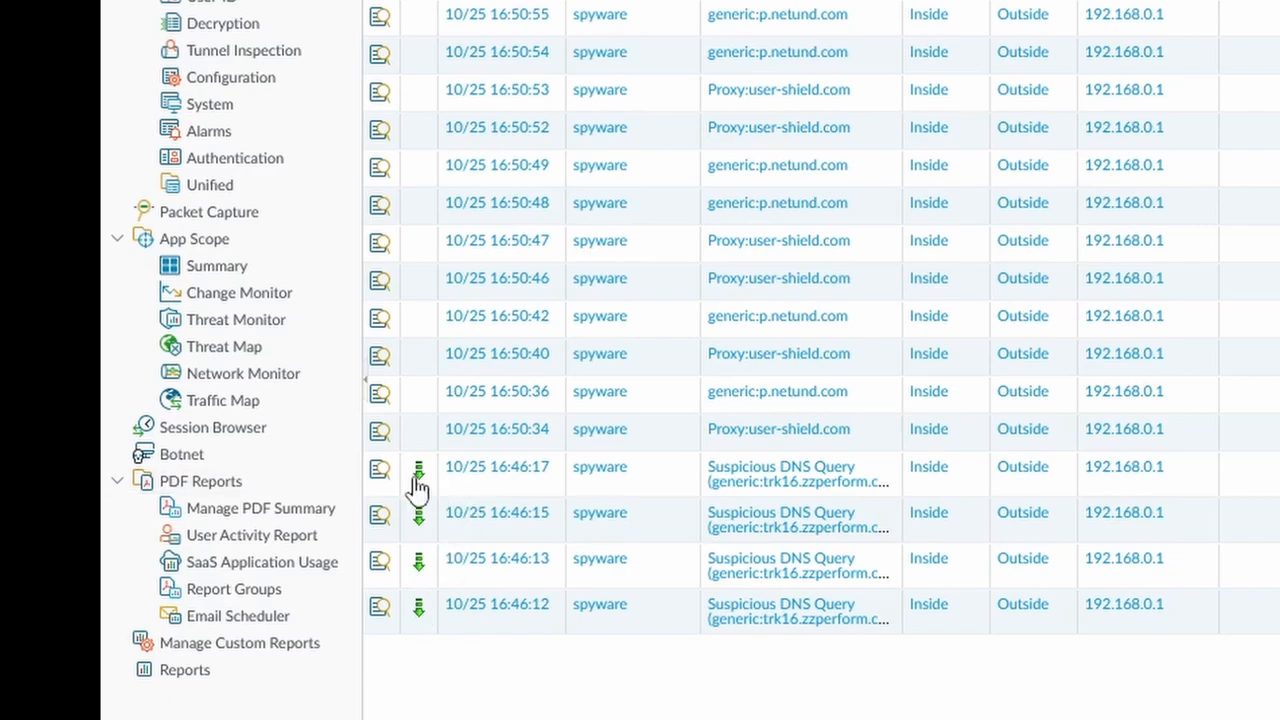
# View the 10/25 16:46:17 Suspicious DNS Query packet capture and export it.
pyautogui.click(390, 467)
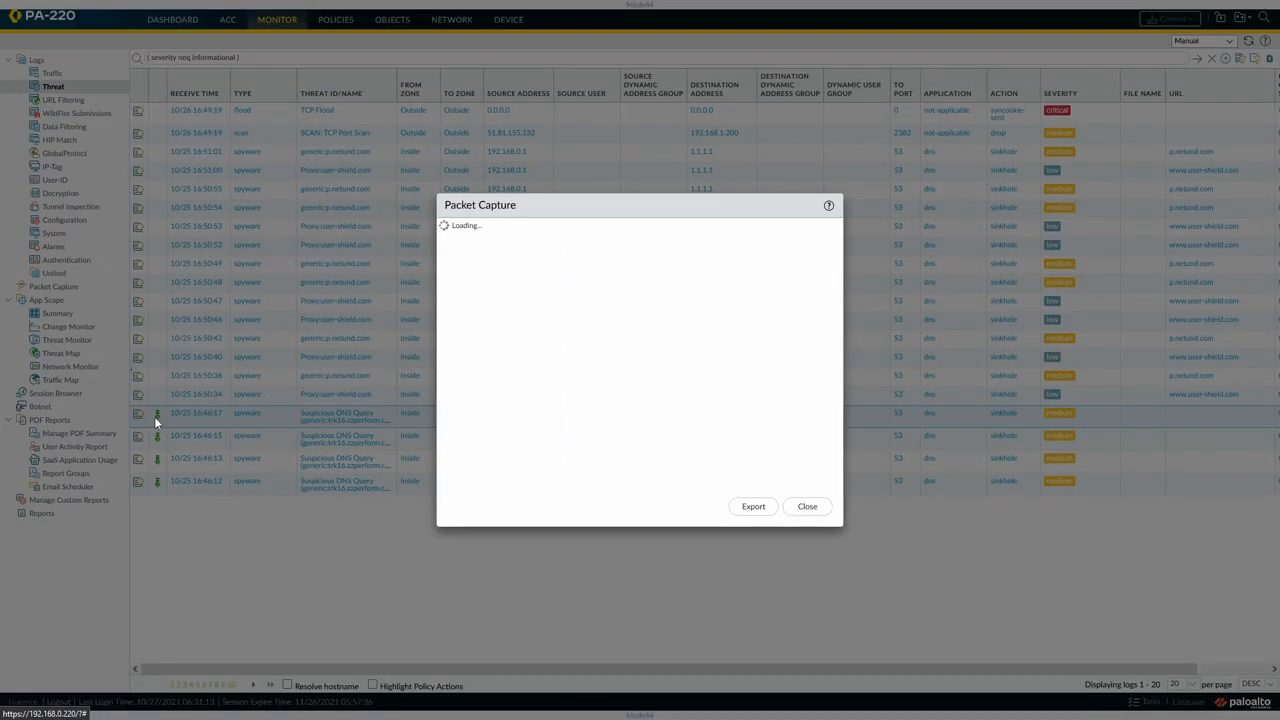
pyautogui.moveTo(593, 494)
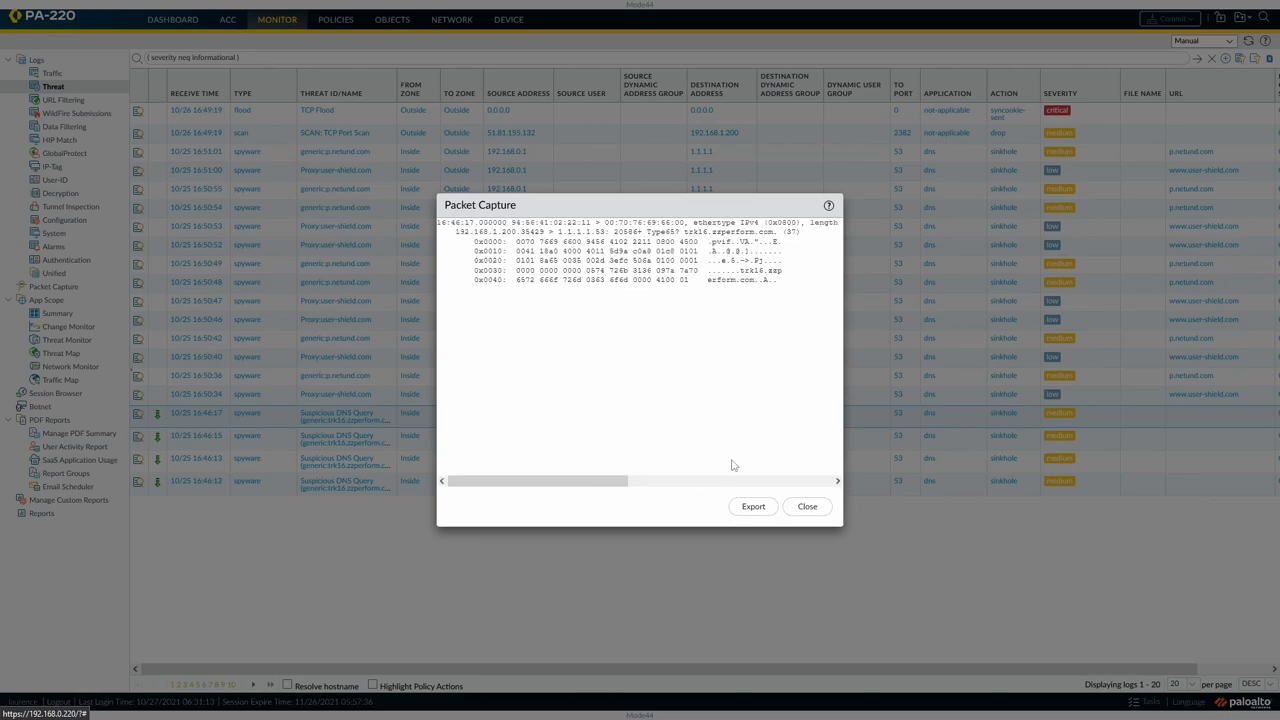
pyautogui.moveTo(645, 235)
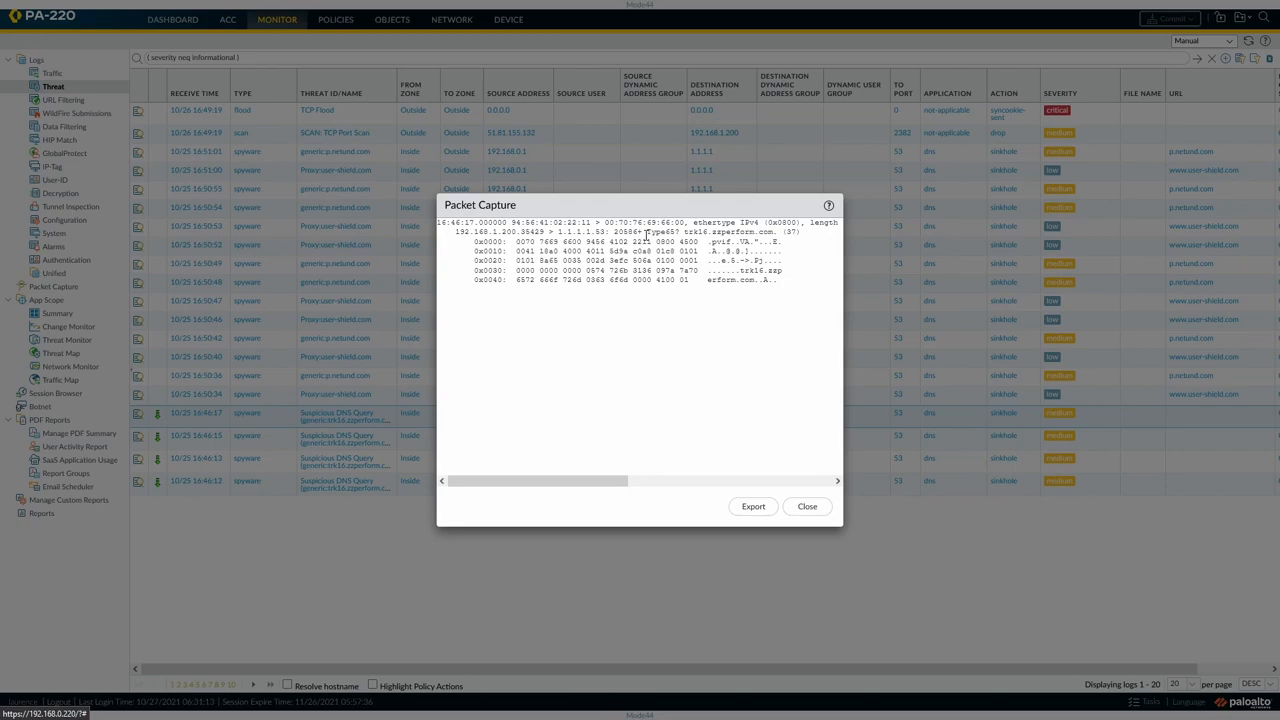
pyautogui.moveTo(597, 512)
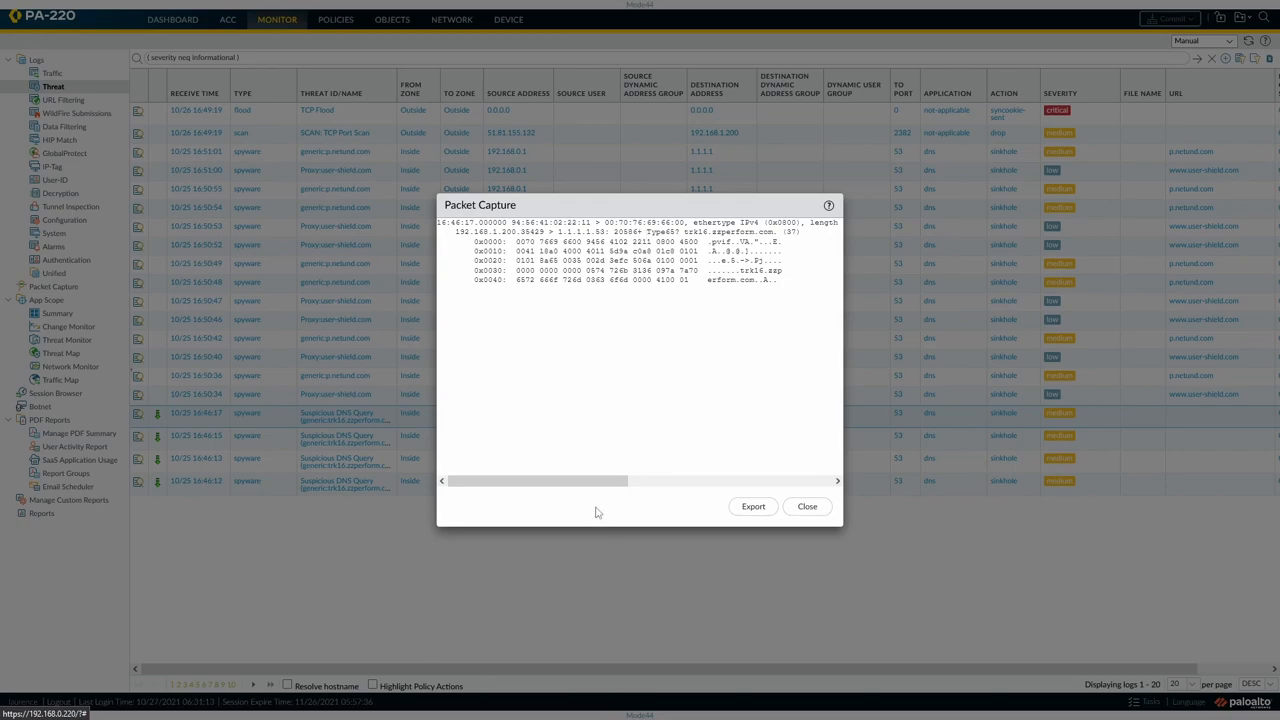
pyautogui.moveTo(812, 474)
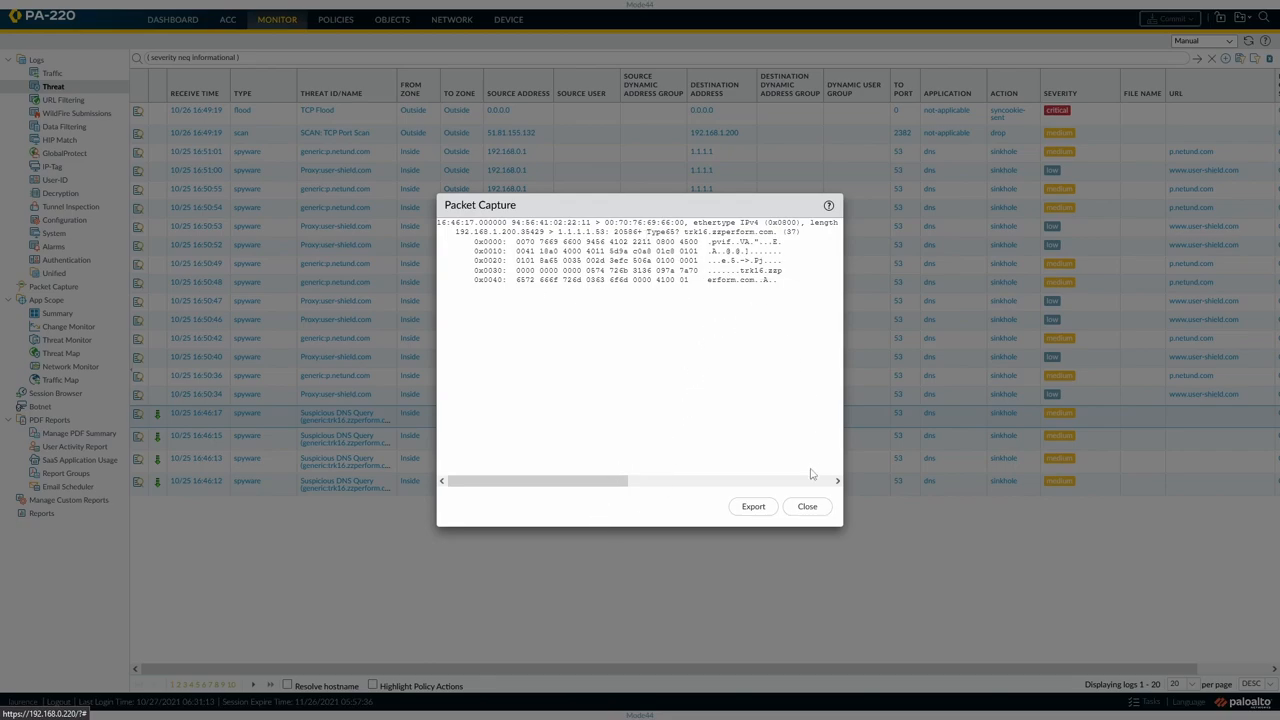
pyautogui.moveTo(753, 506)
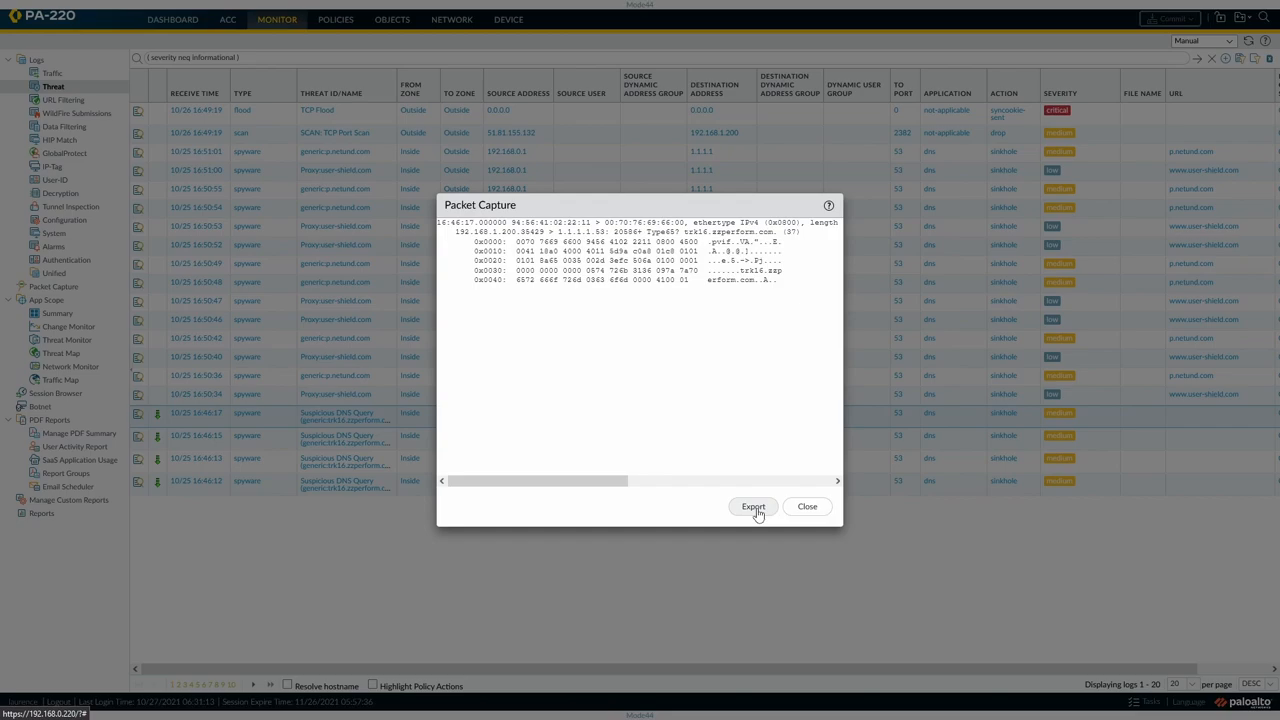
pyautogui.click(807, 506)
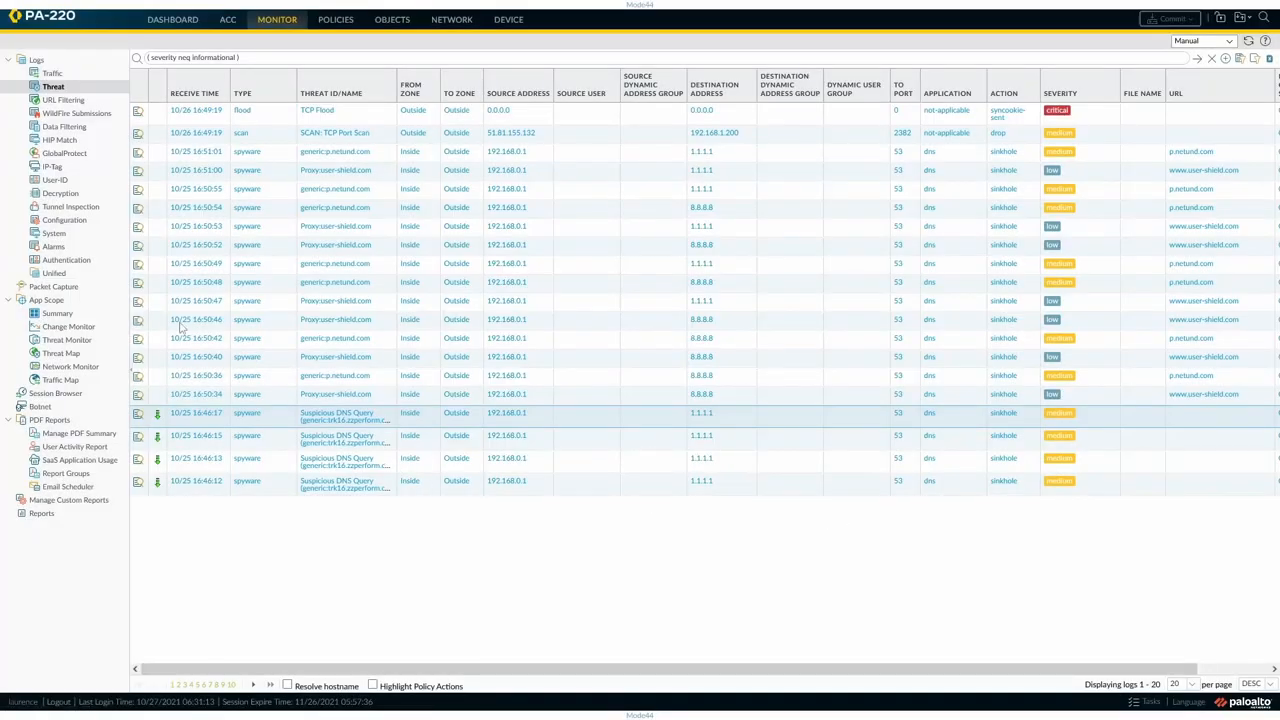
# Navigate to Monitor > Packet Capture in the left pane.
pyautogui.click(53, 287)
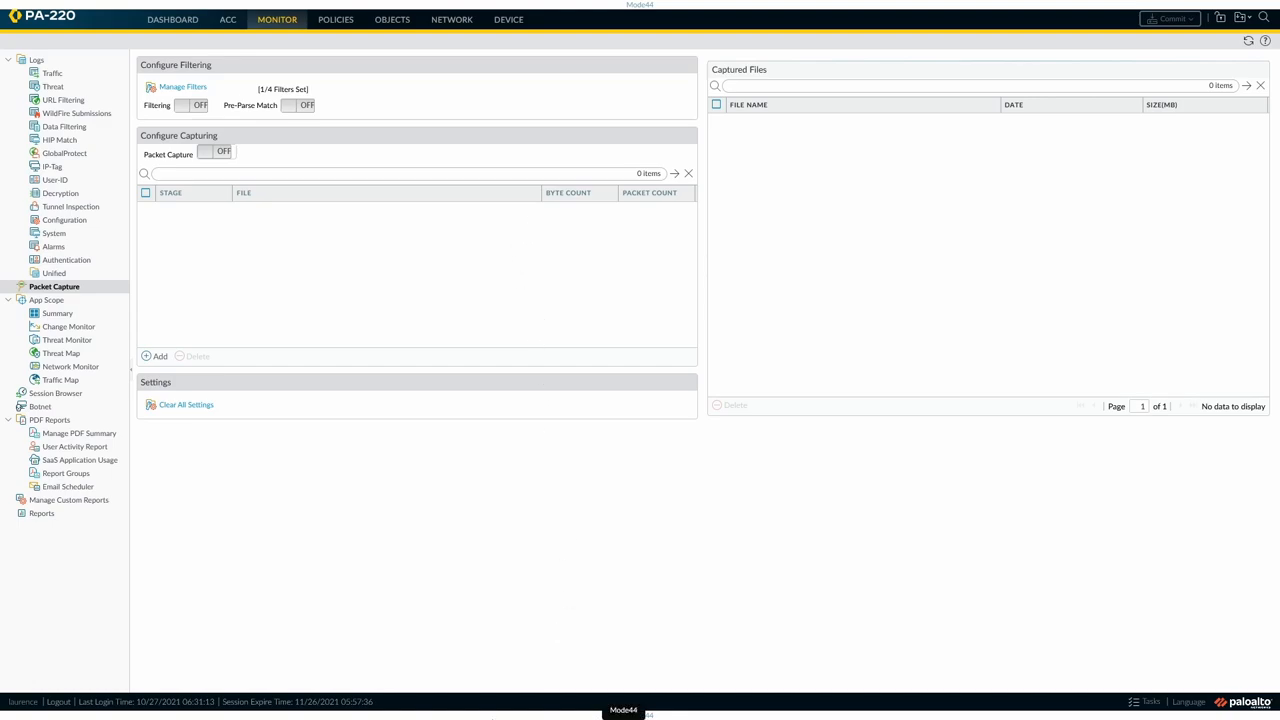
pyautogui.moveTo(480, 529)
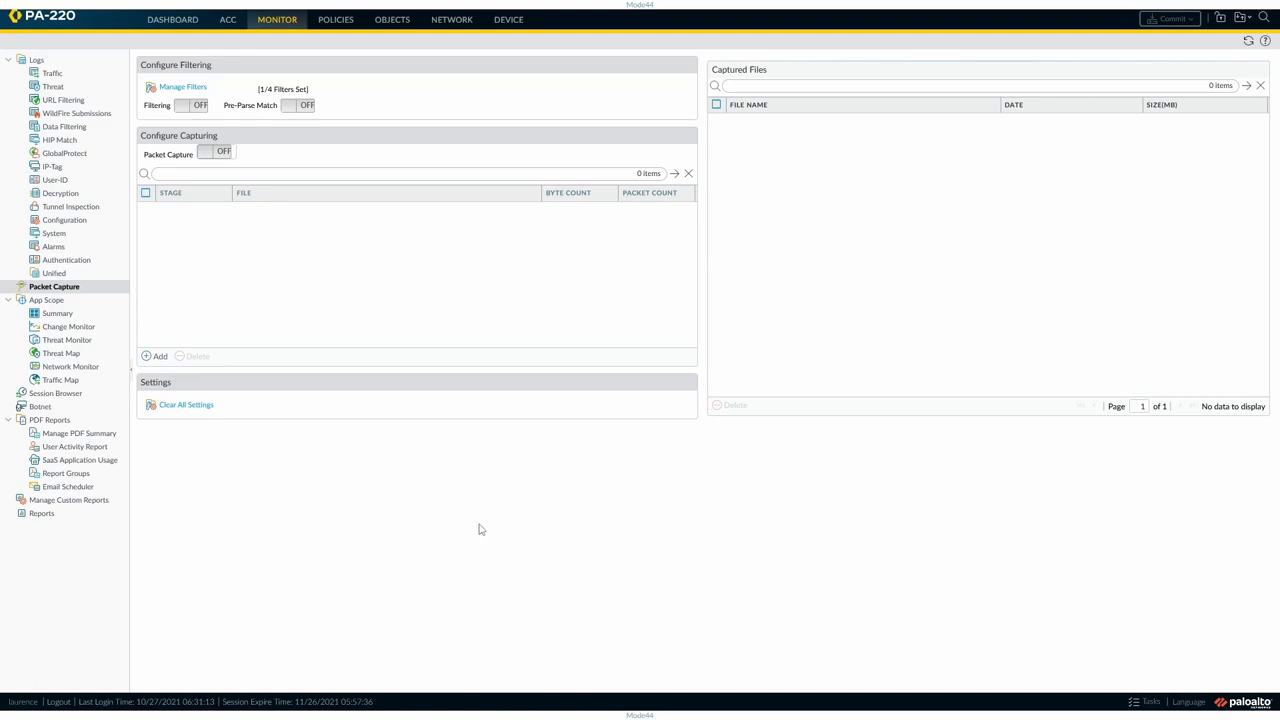
pyautogui.moveTo(544, 477)
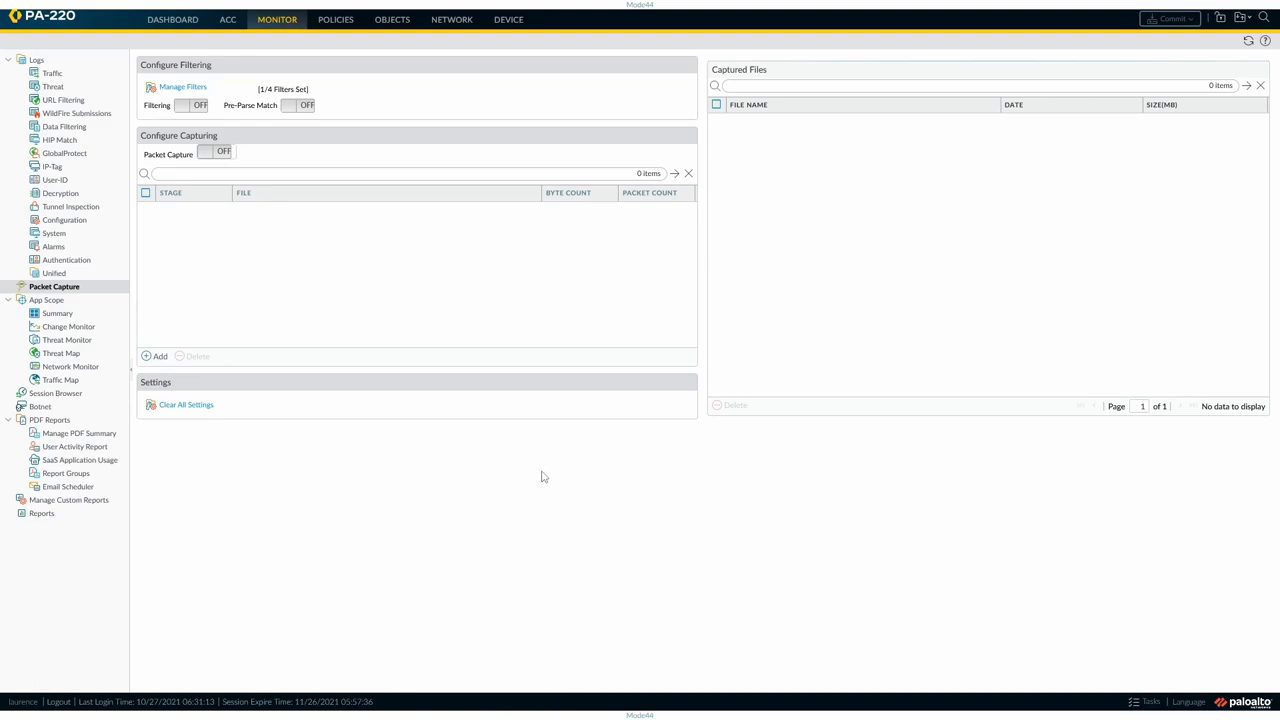
pyautogui.moveTo(291, 233)
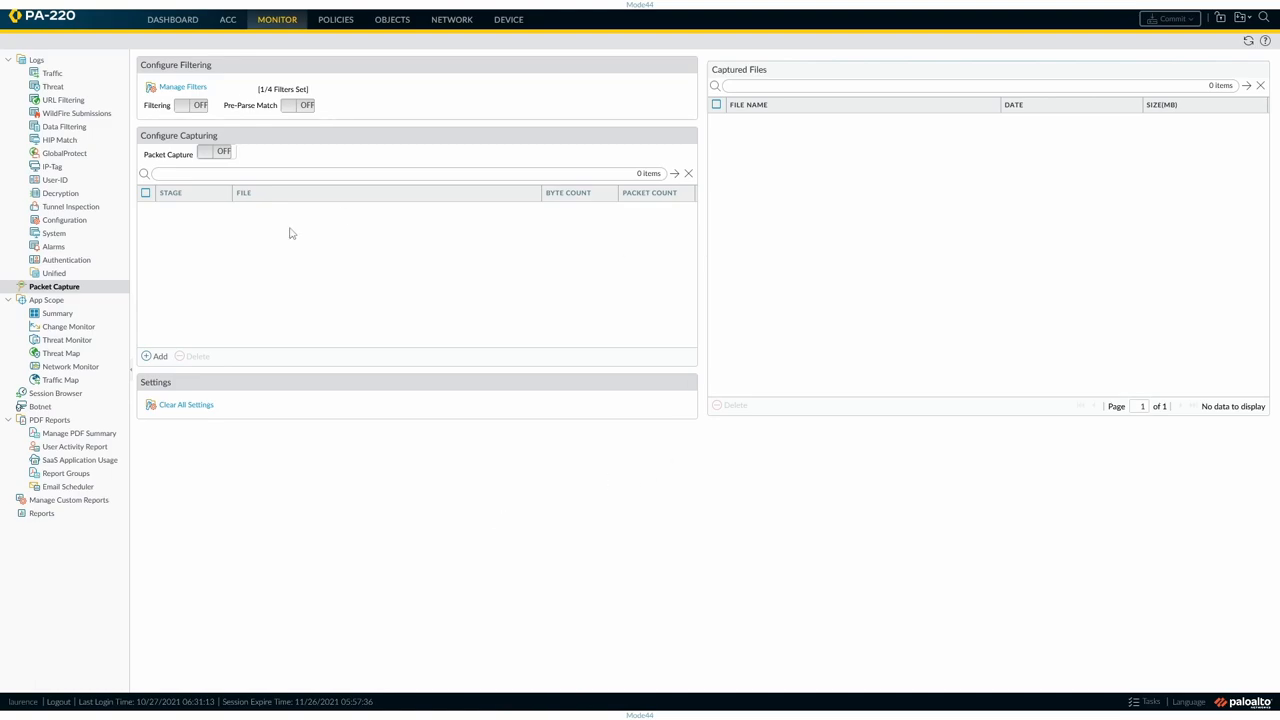
pyautogui.moveTo(175, 77)
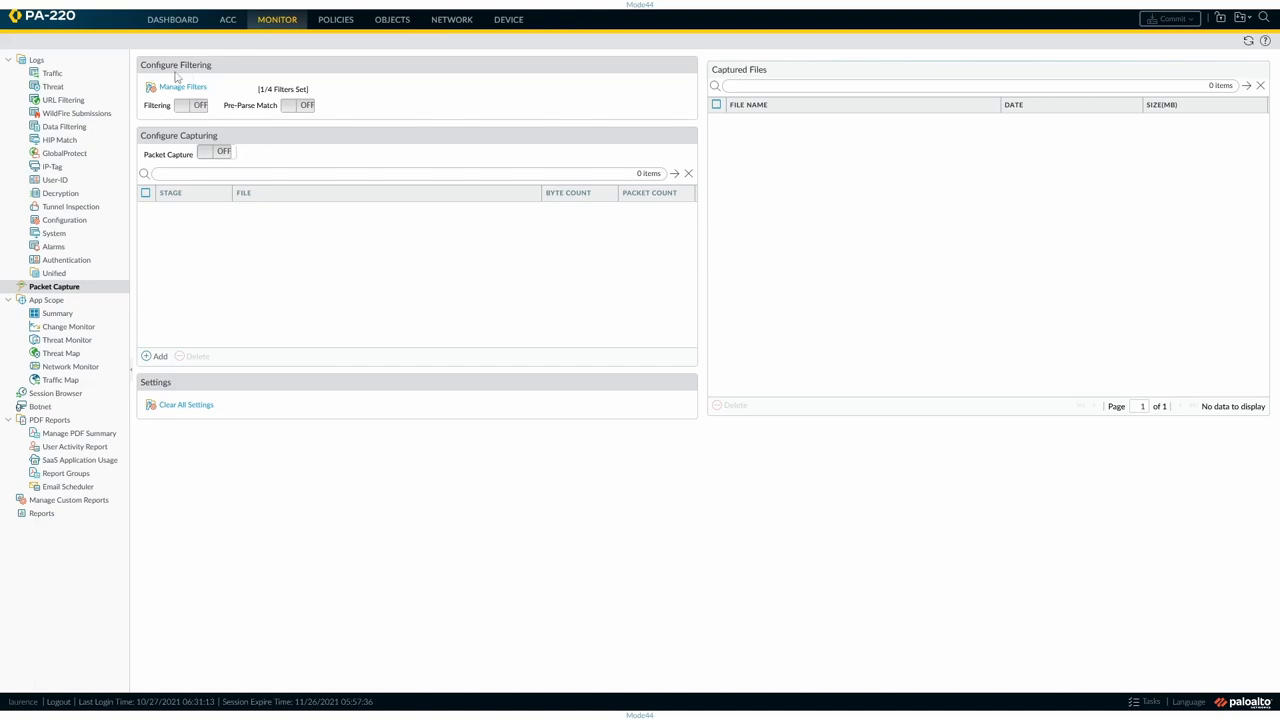
pyautogui.moveTo(459, 115)
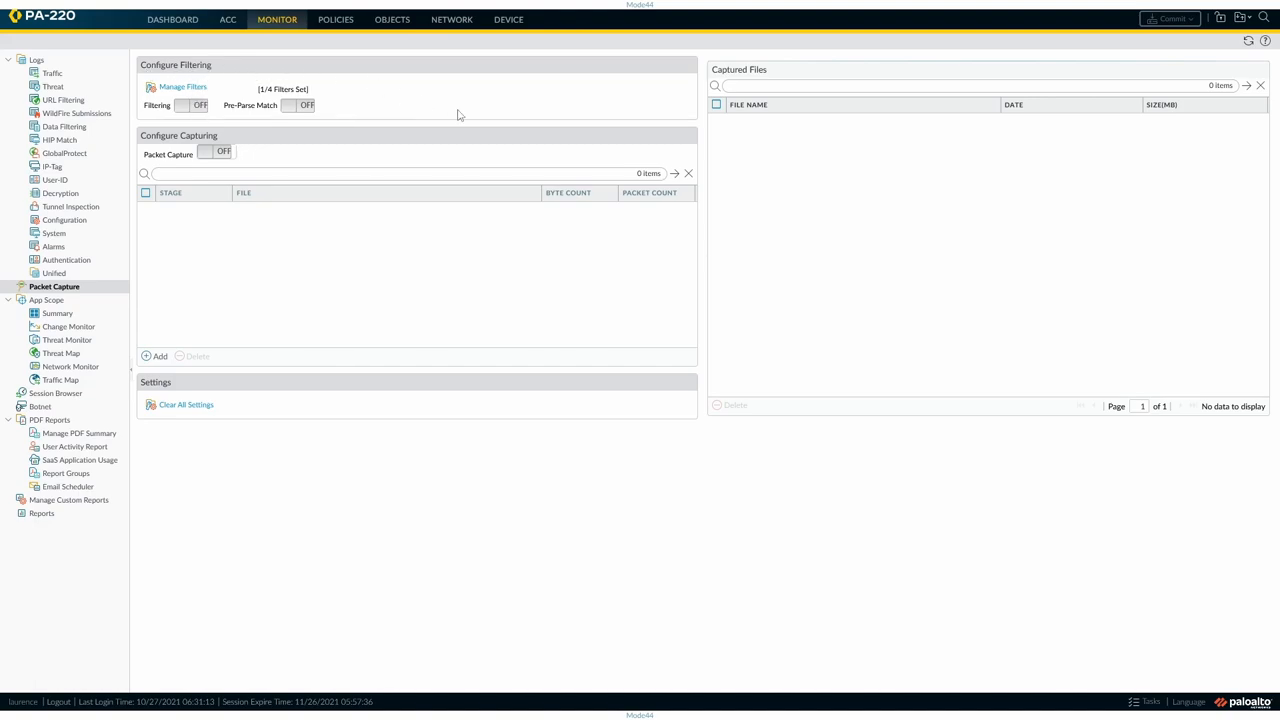
pyautogui.moveTo(423, 114)
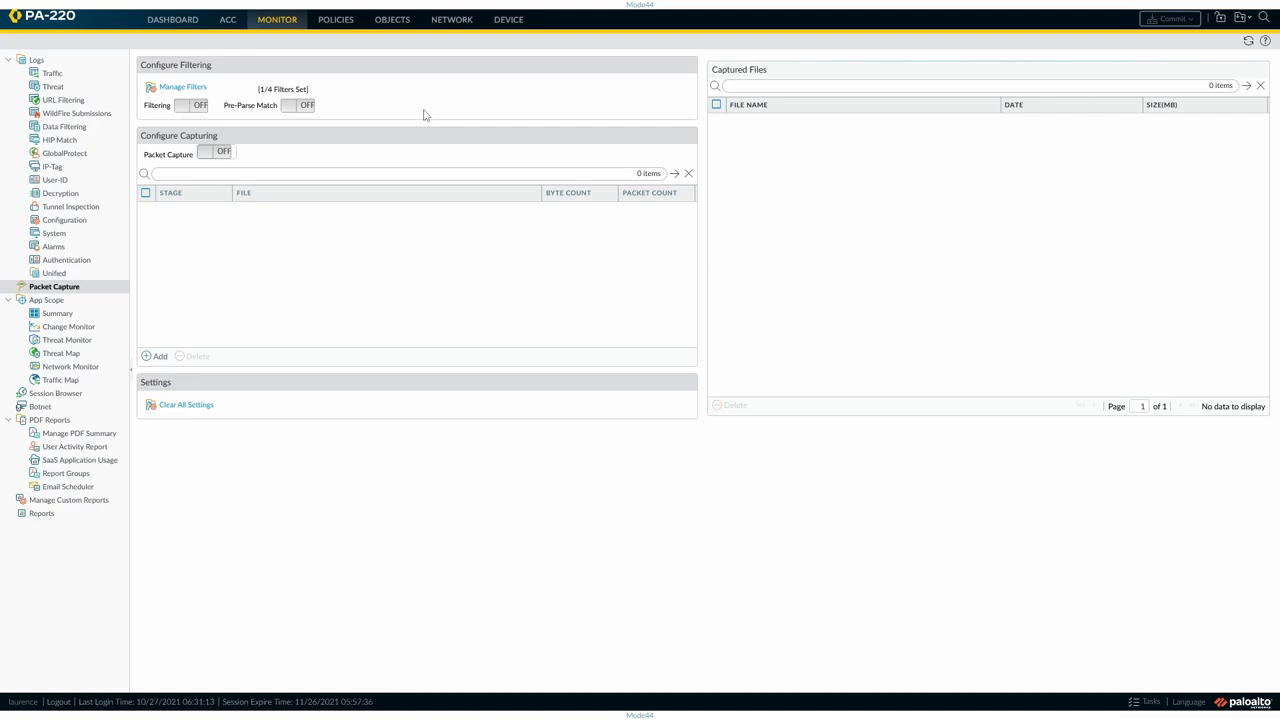
# Set filter 1 to protocol 1, switching non-IP to only and back to exclude.
pyautogui.click(182, 86)
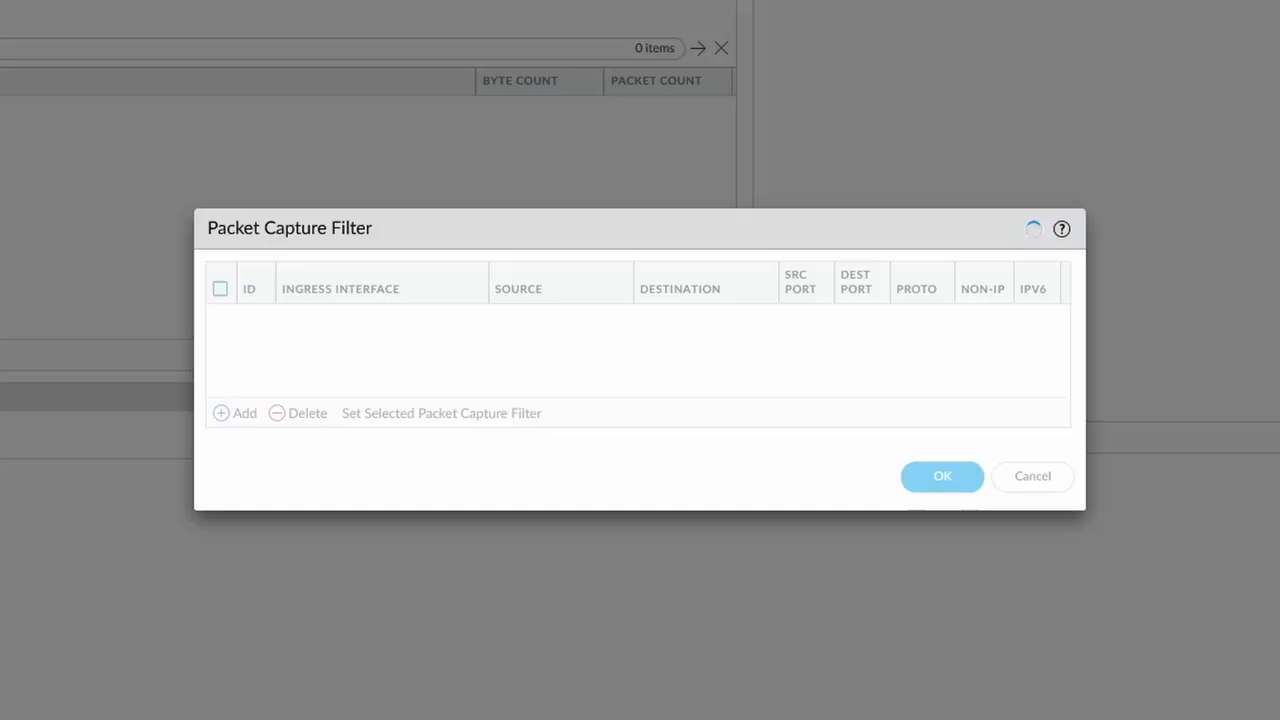
pyautogui.click(234, 413)
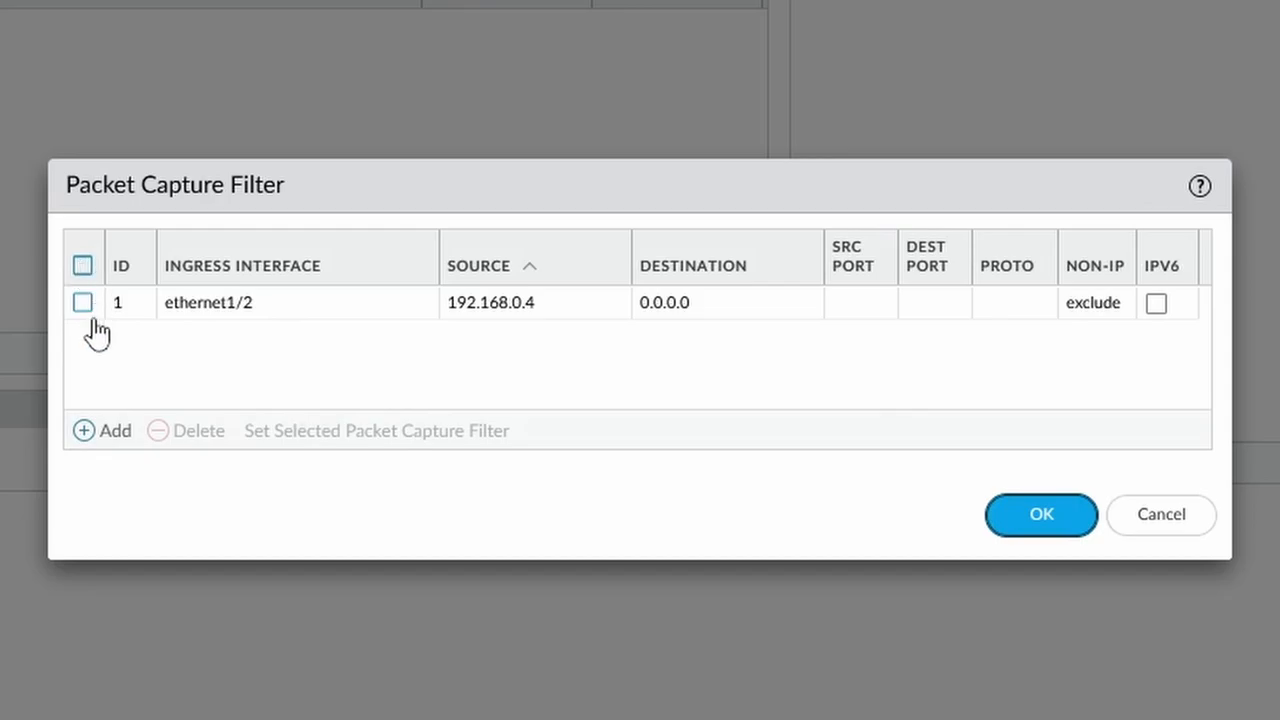
pyautogui.click(101, 430)
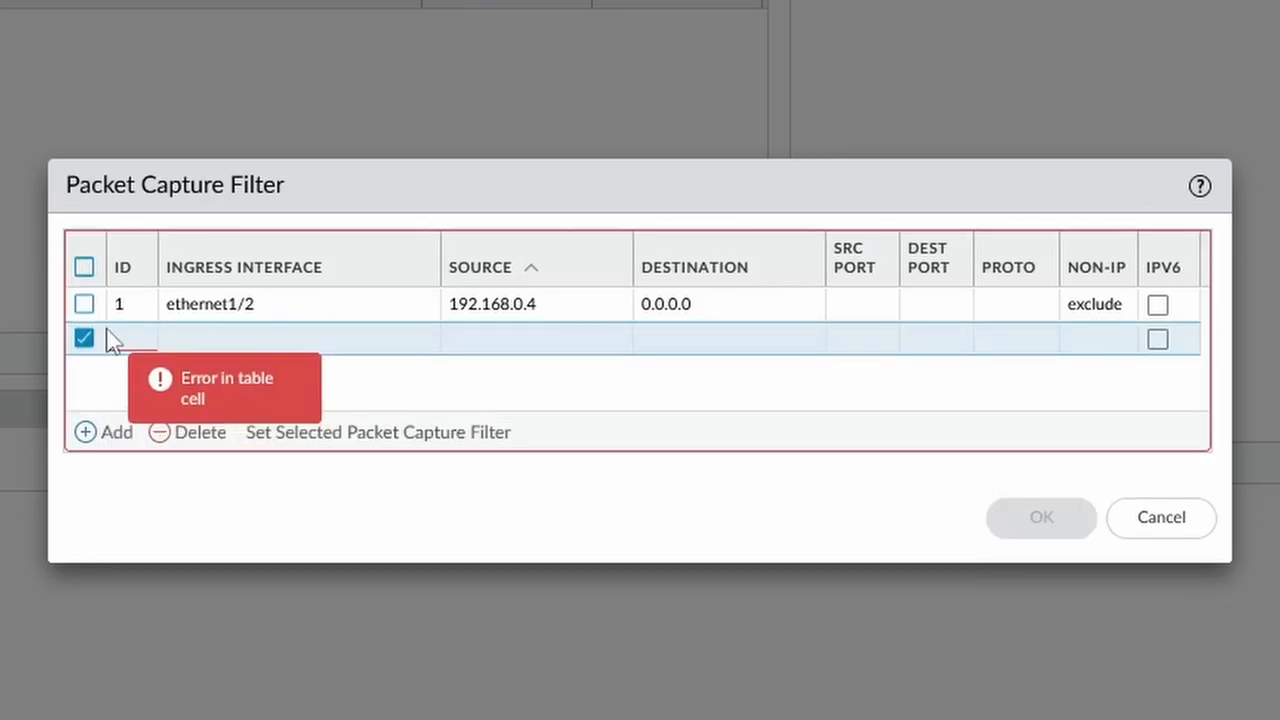
pyautogui.click(197, 431)
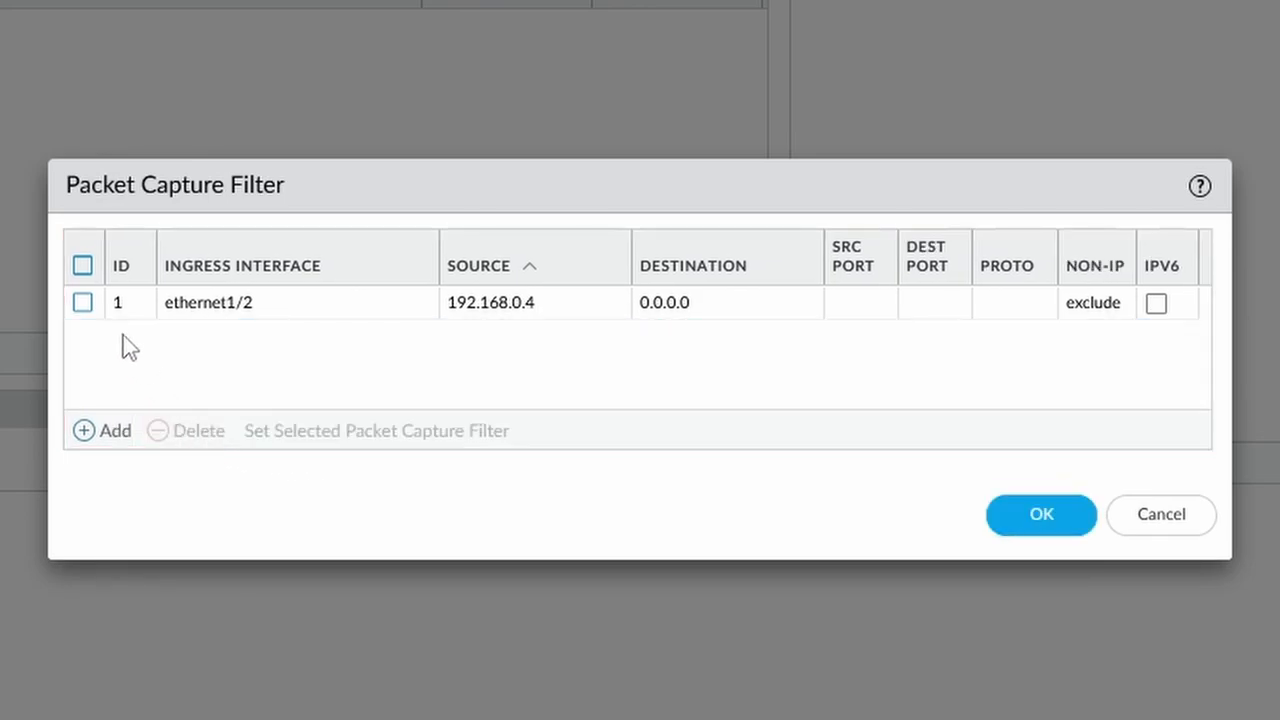
pyautogui.moveTo(485, 330)
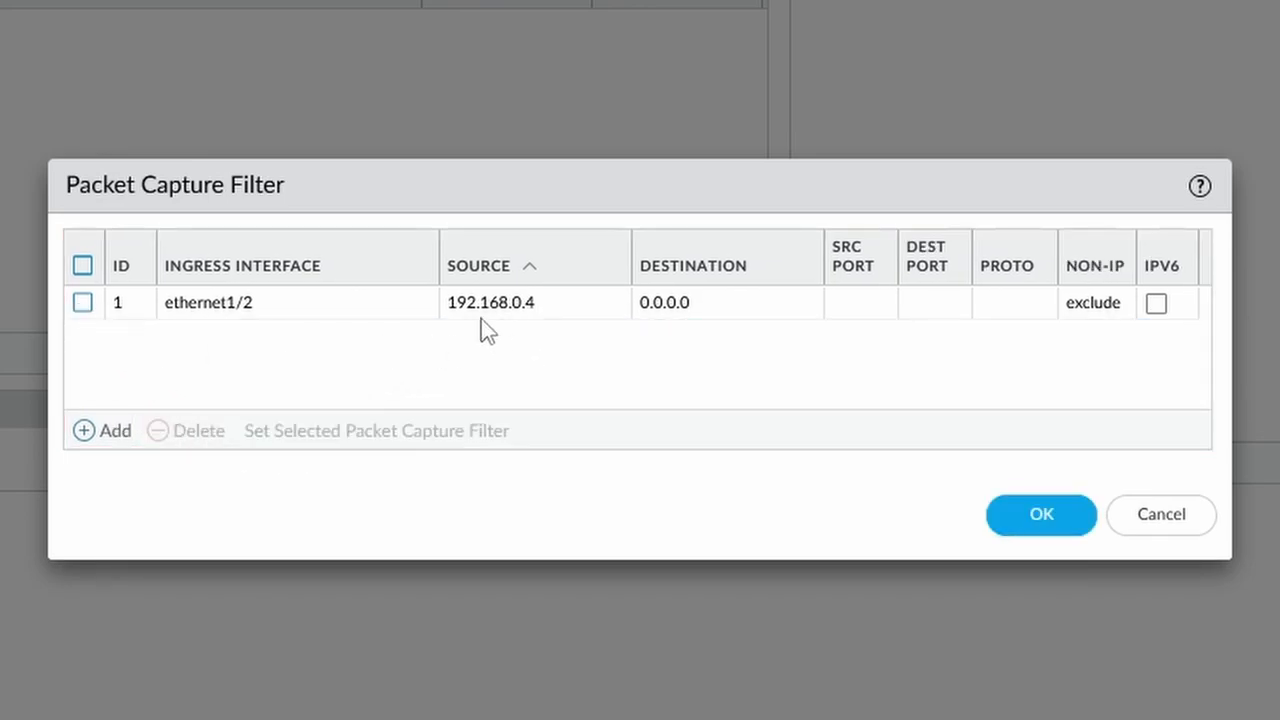
pyautogui.moveTo(667, 331)
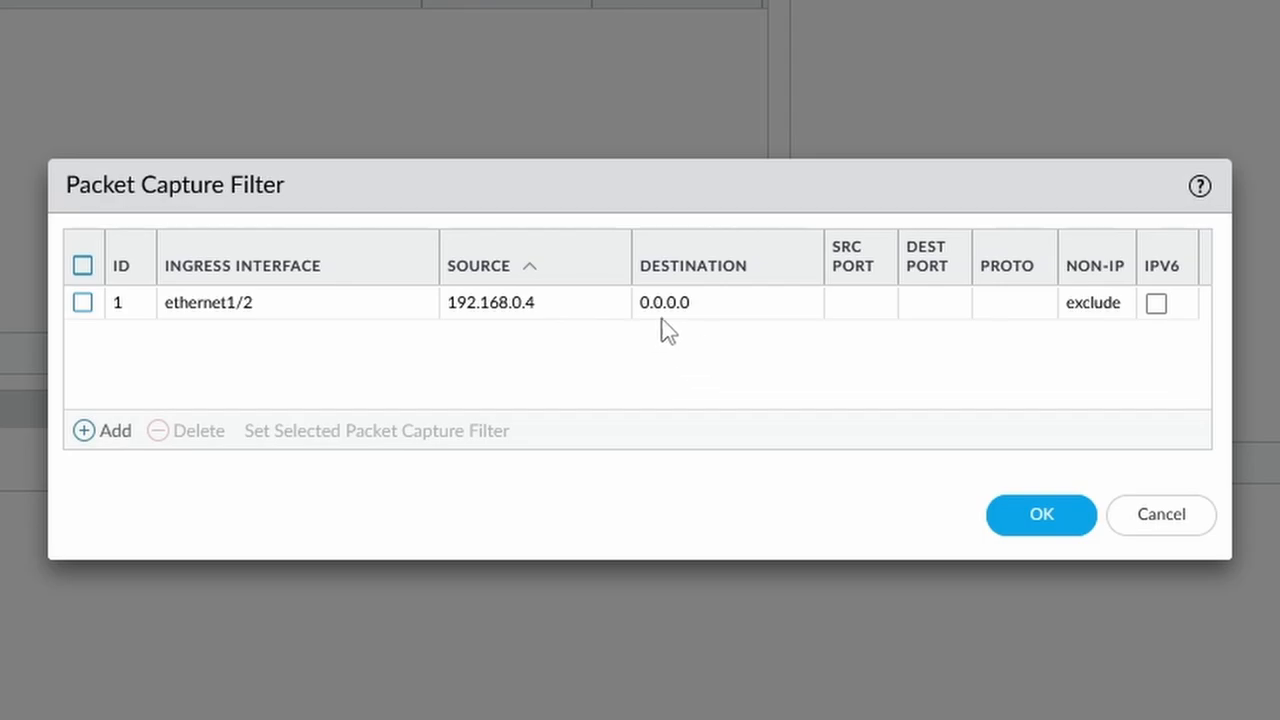
pyautogui.moveTo(908, 380)
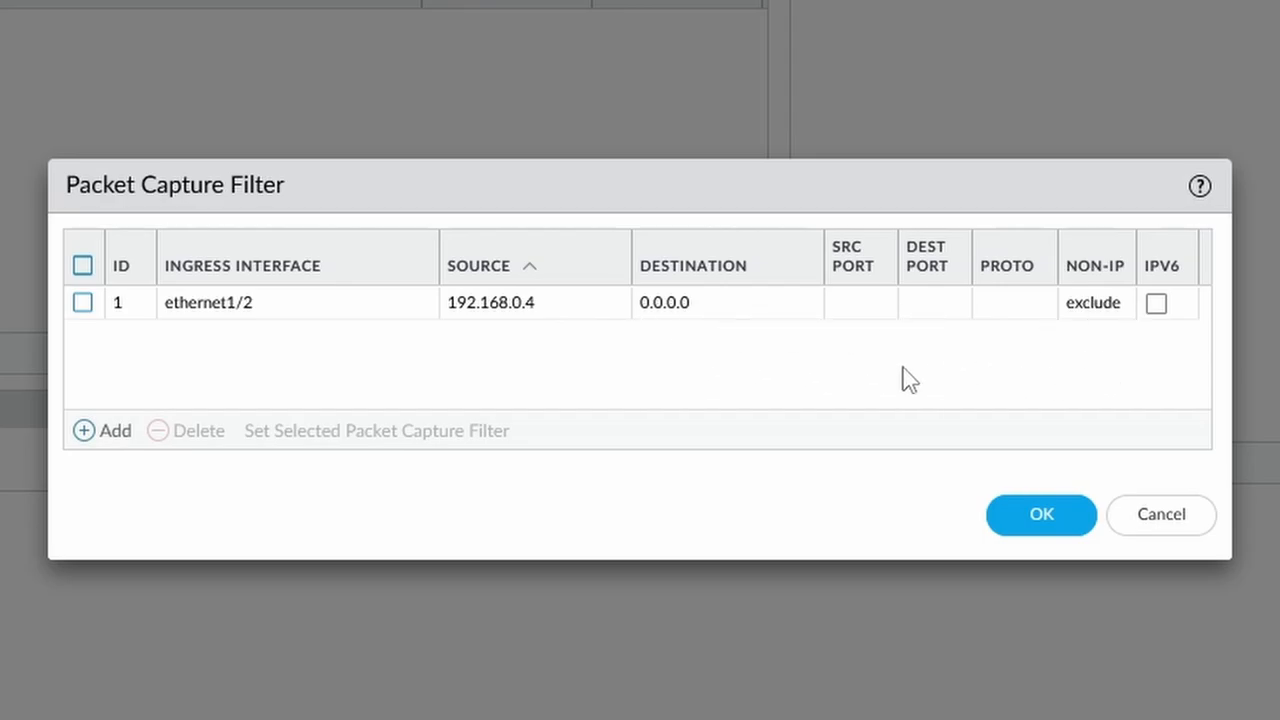
pyautogui.moveTo(977, 362)
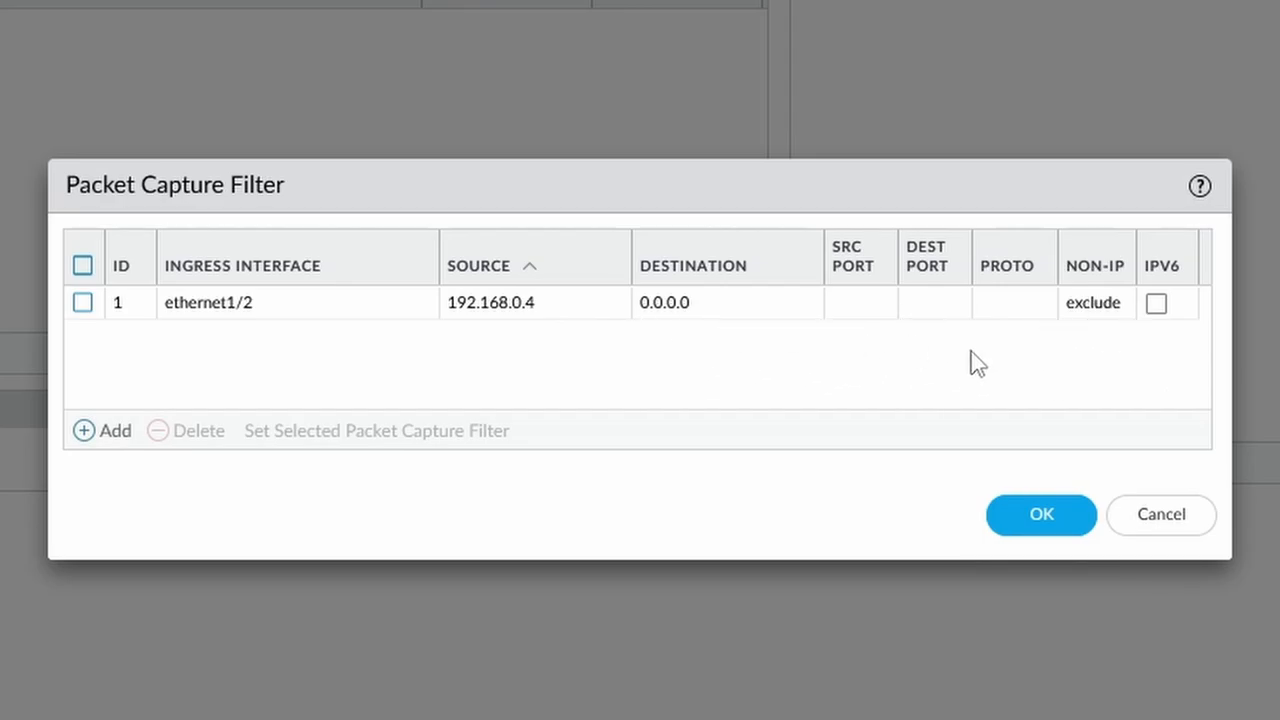
pyautogui.moveTo(788, 330)
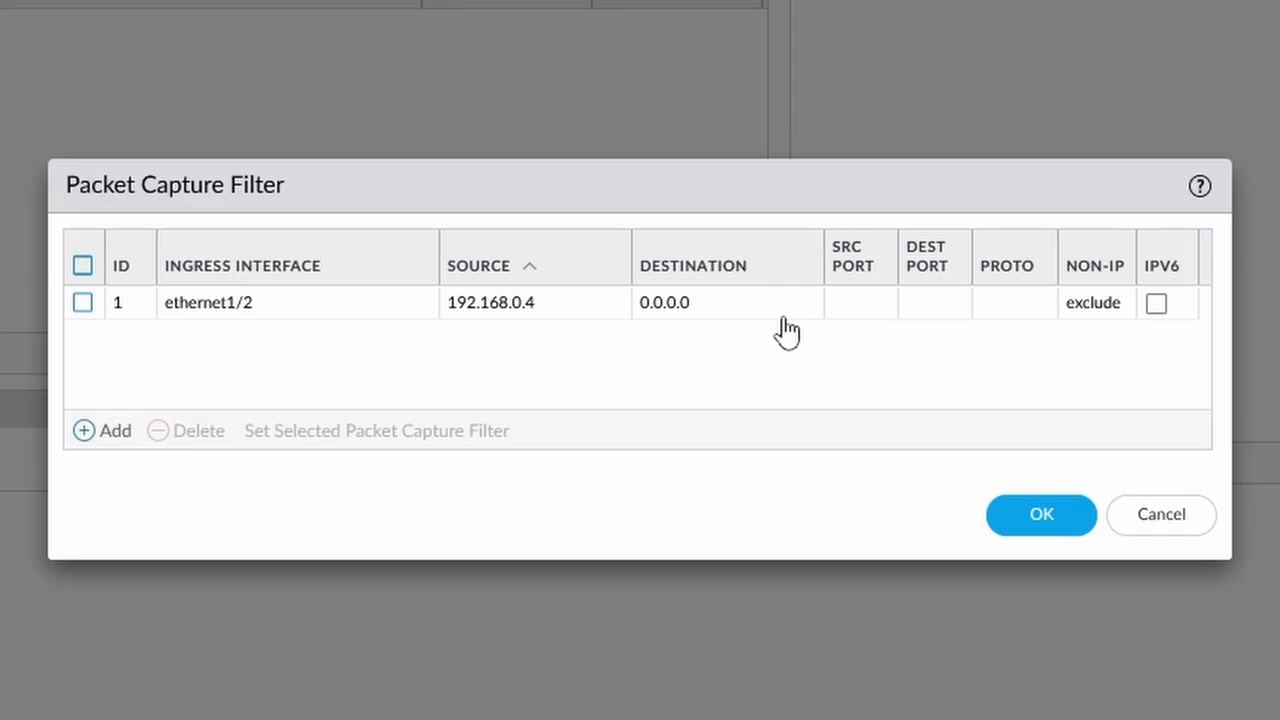
pyautogui.moveTo(990, 318)
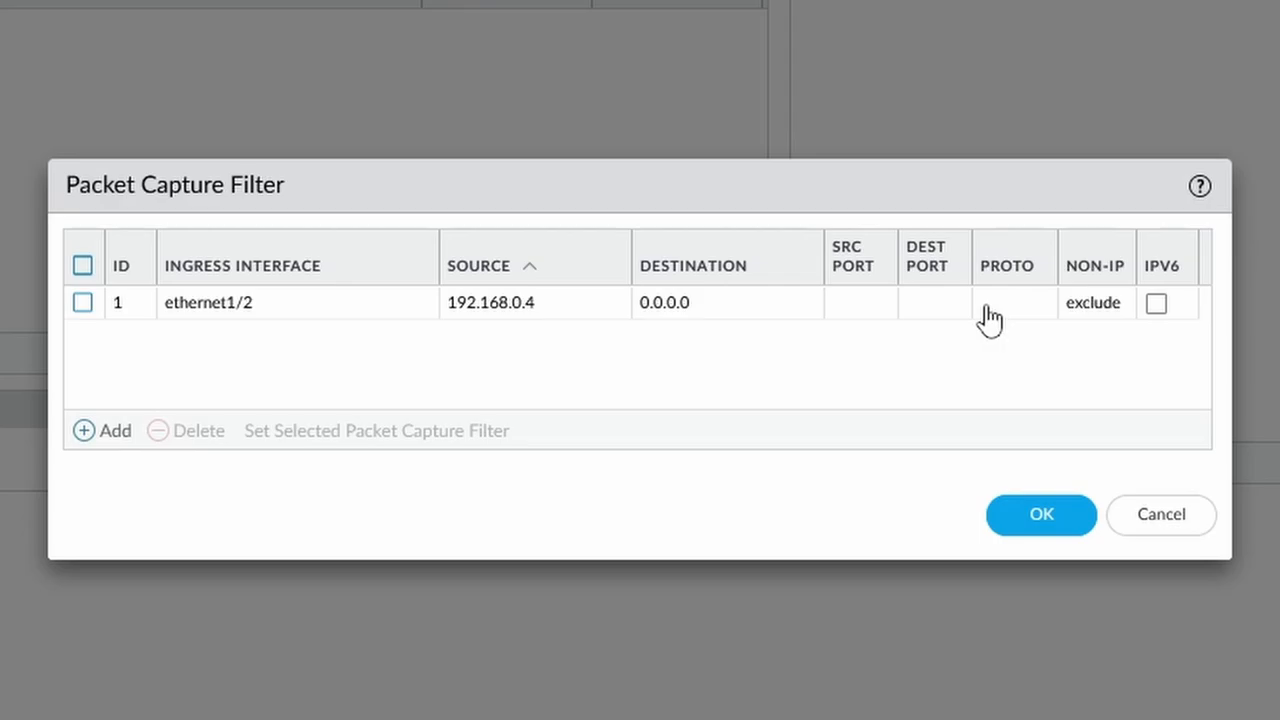
pyautogui.moveTo(337, 345)
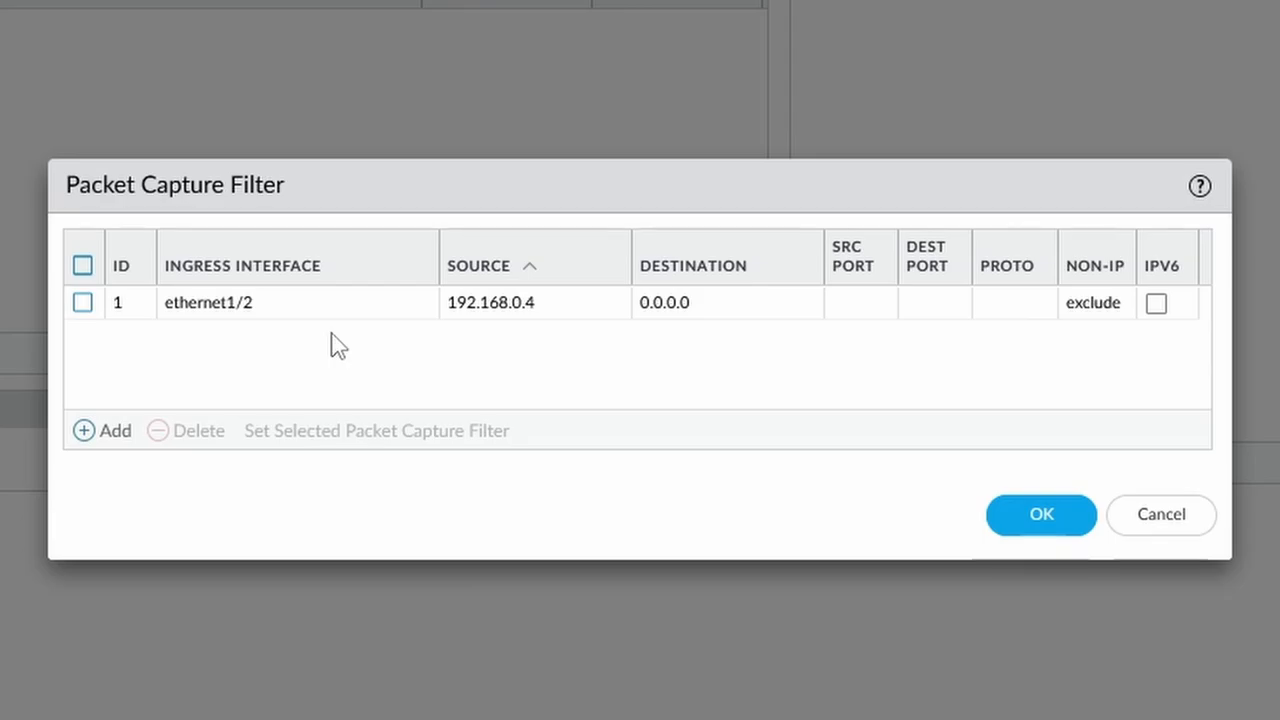
pyautogui.moveTo(1030, 327)
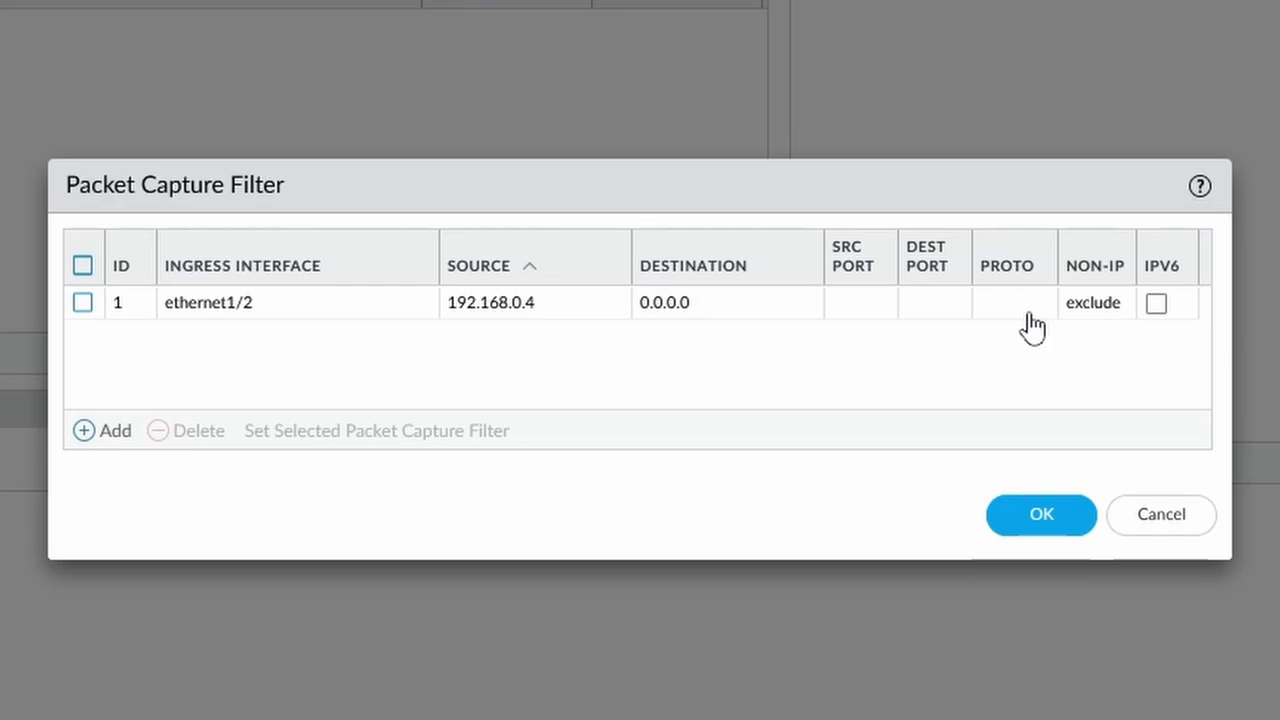
pyautogui.moveTo(992, 360)
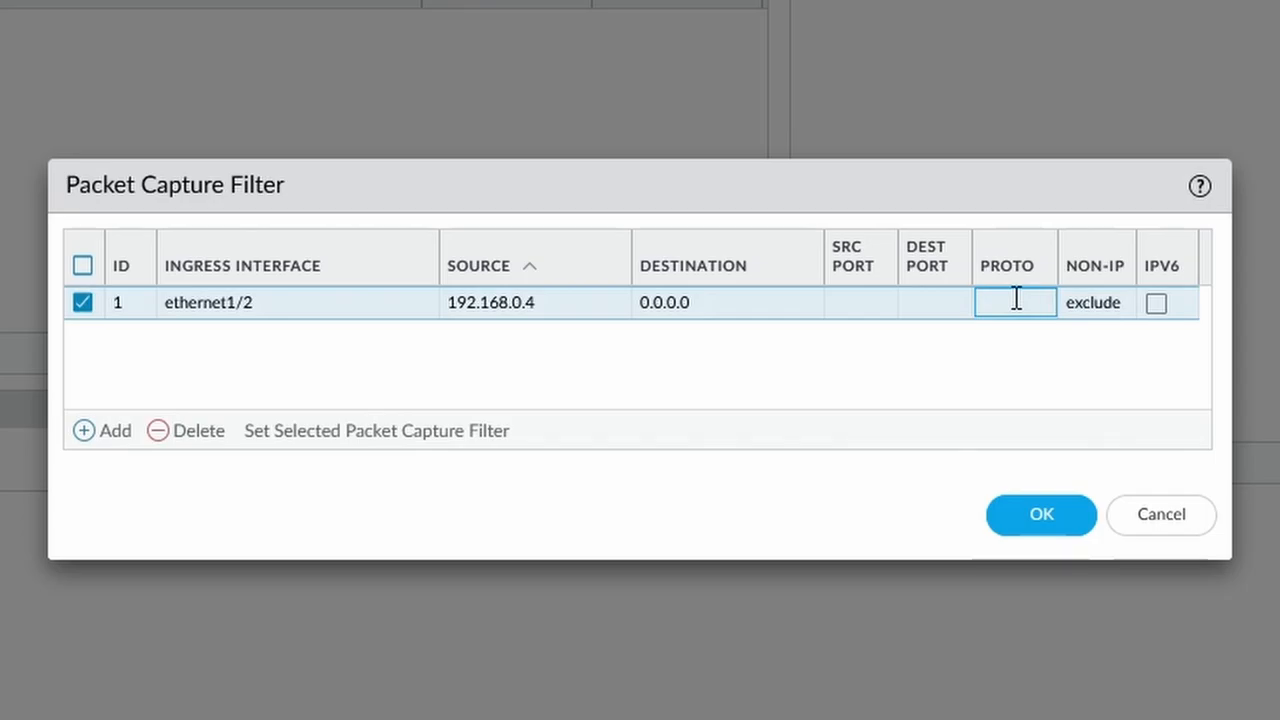
pyautogui.write('1')
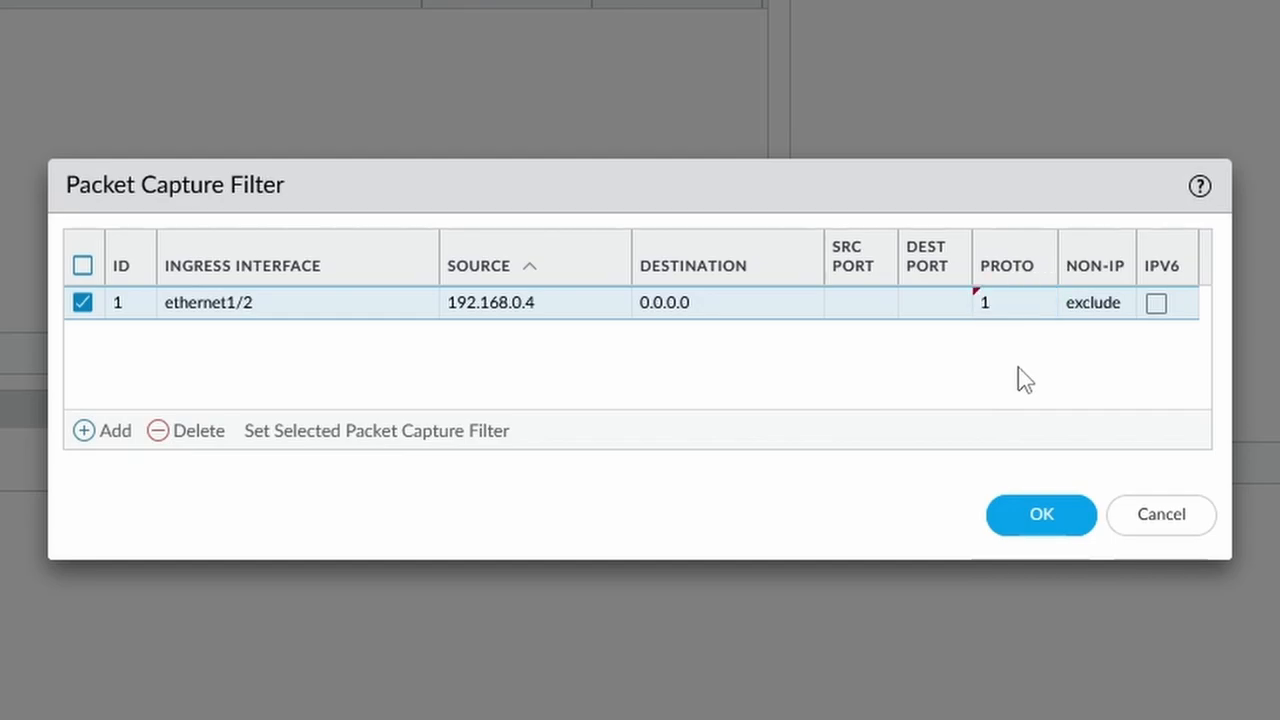
pyautogui.moveTo(1113, 332)
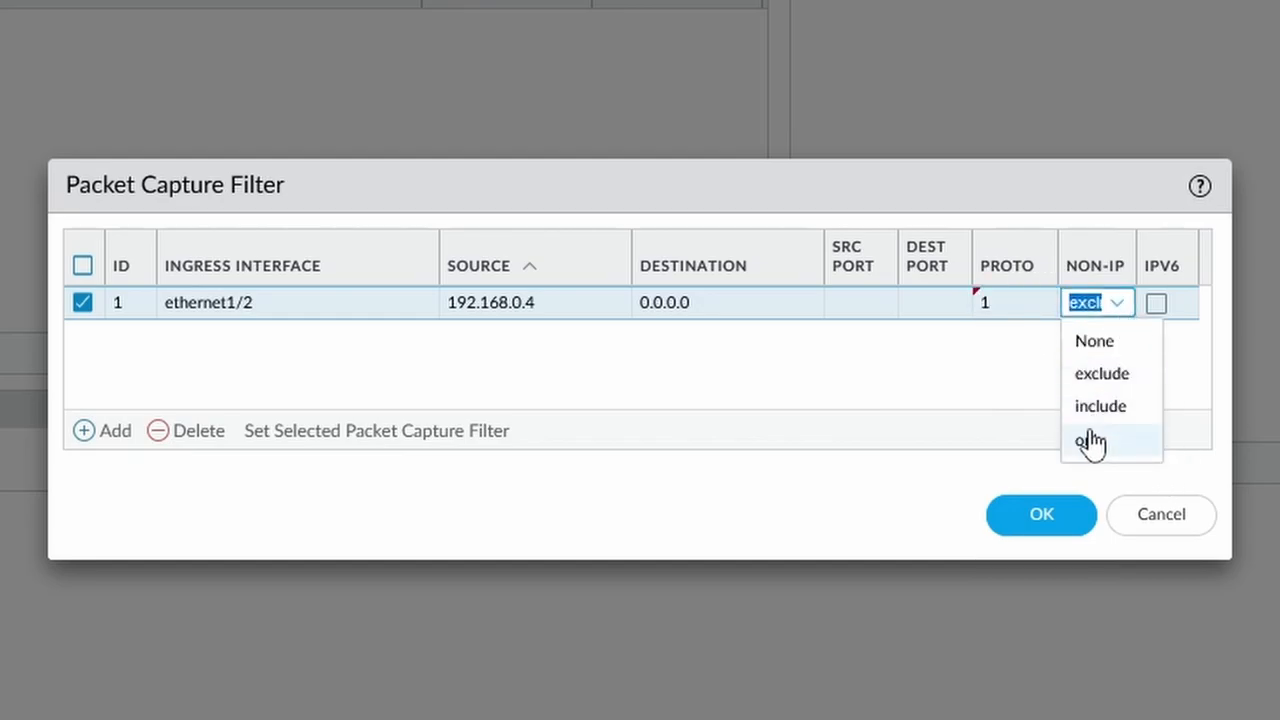
pyautogui.click(1090, 440)
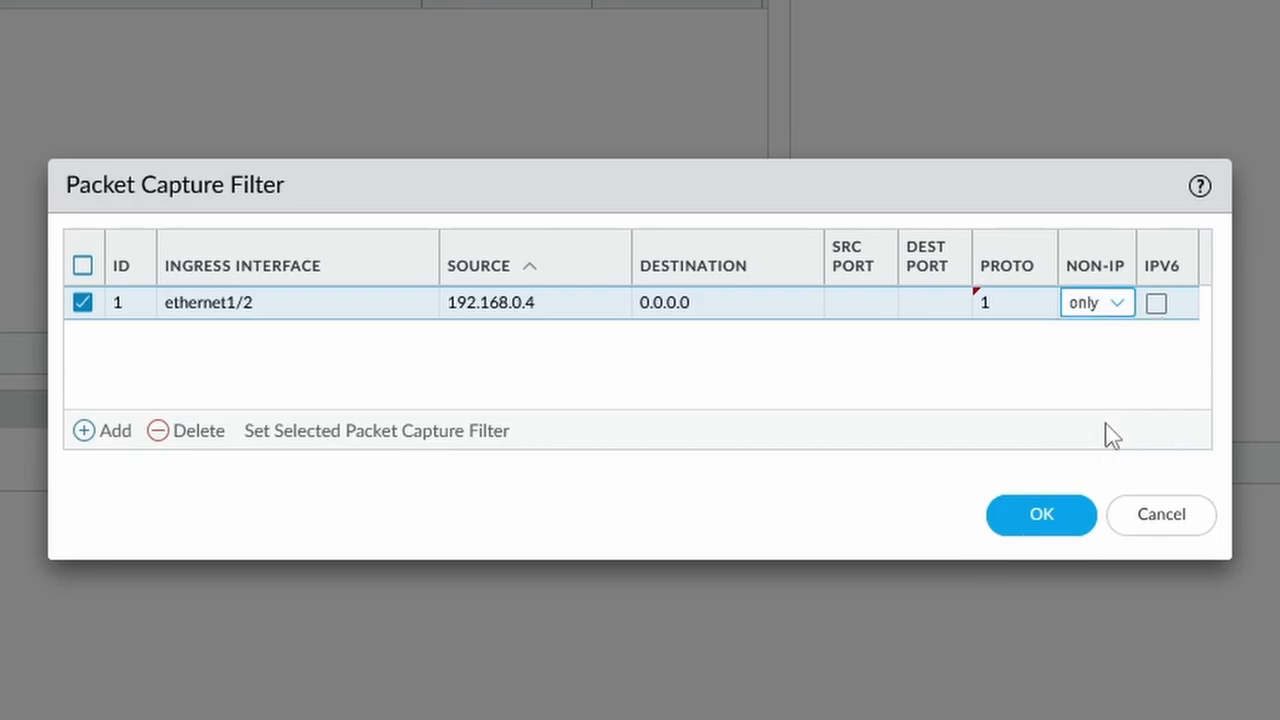
pyautogui.moveTo(1118, 328)
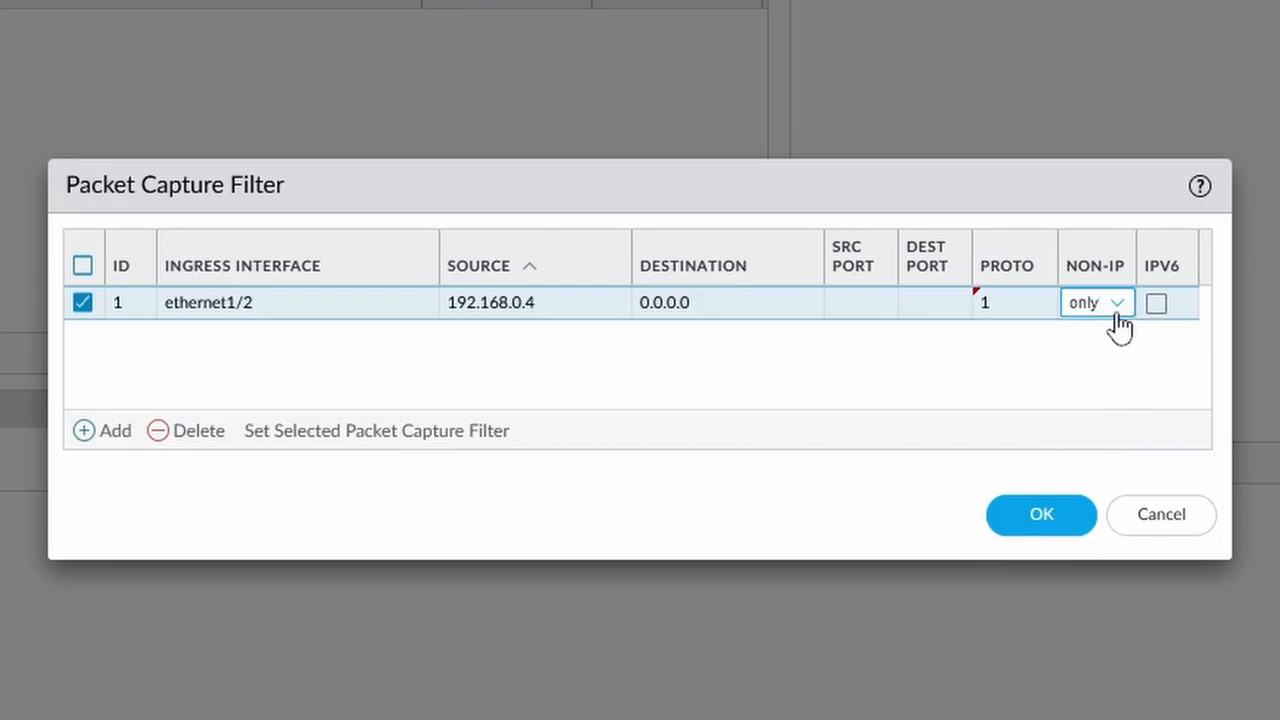
pyautogui.click(1096, 302)
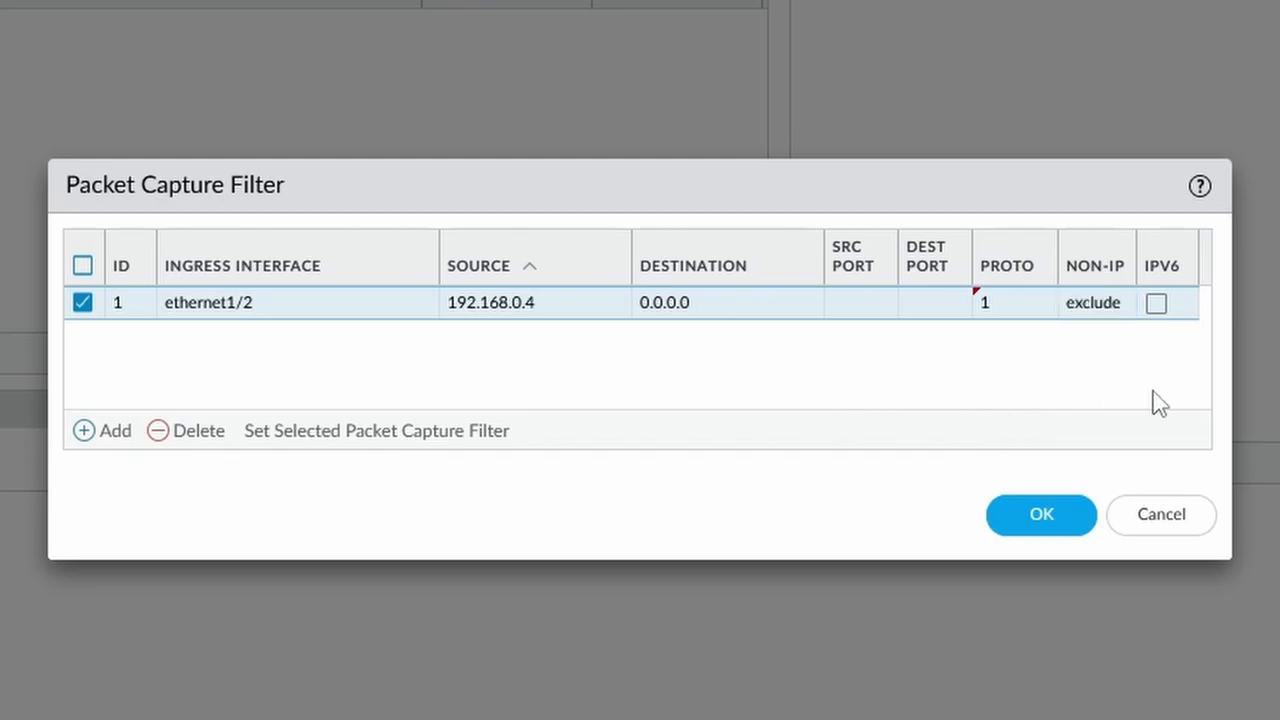
pyautogui.moveTo(1158, 318)
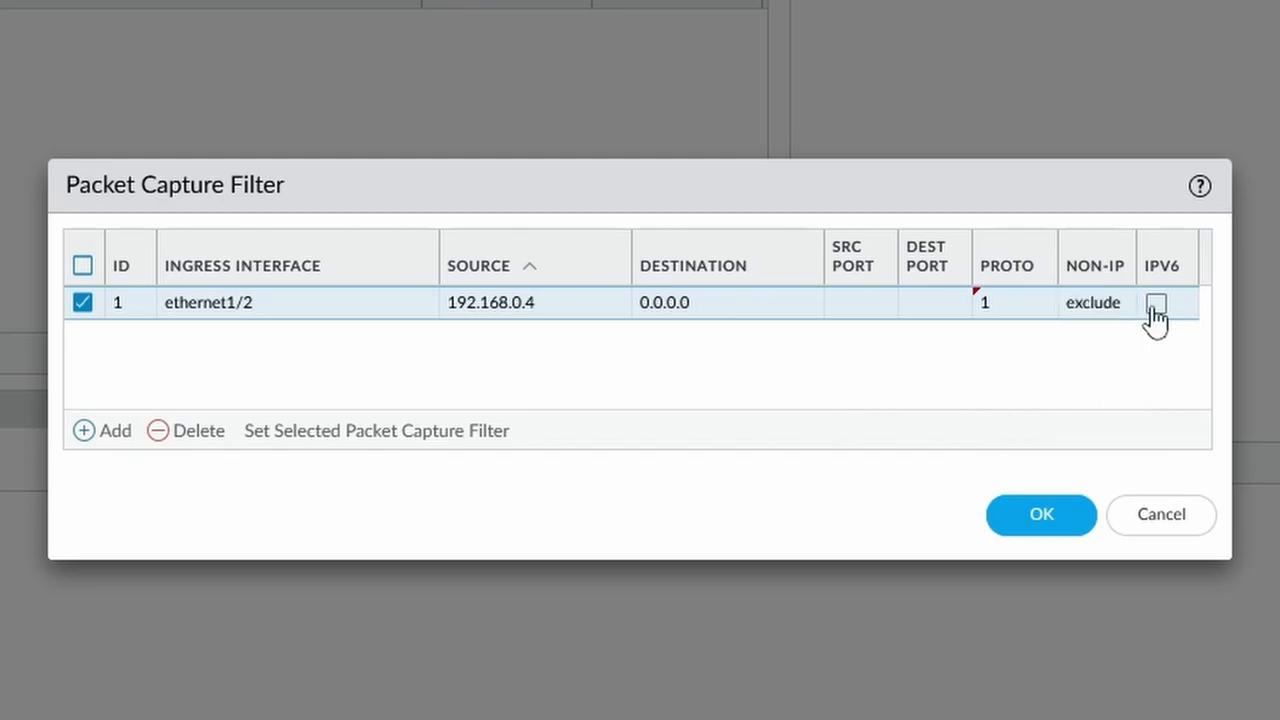
pyautogui.moveTo(997, 408)
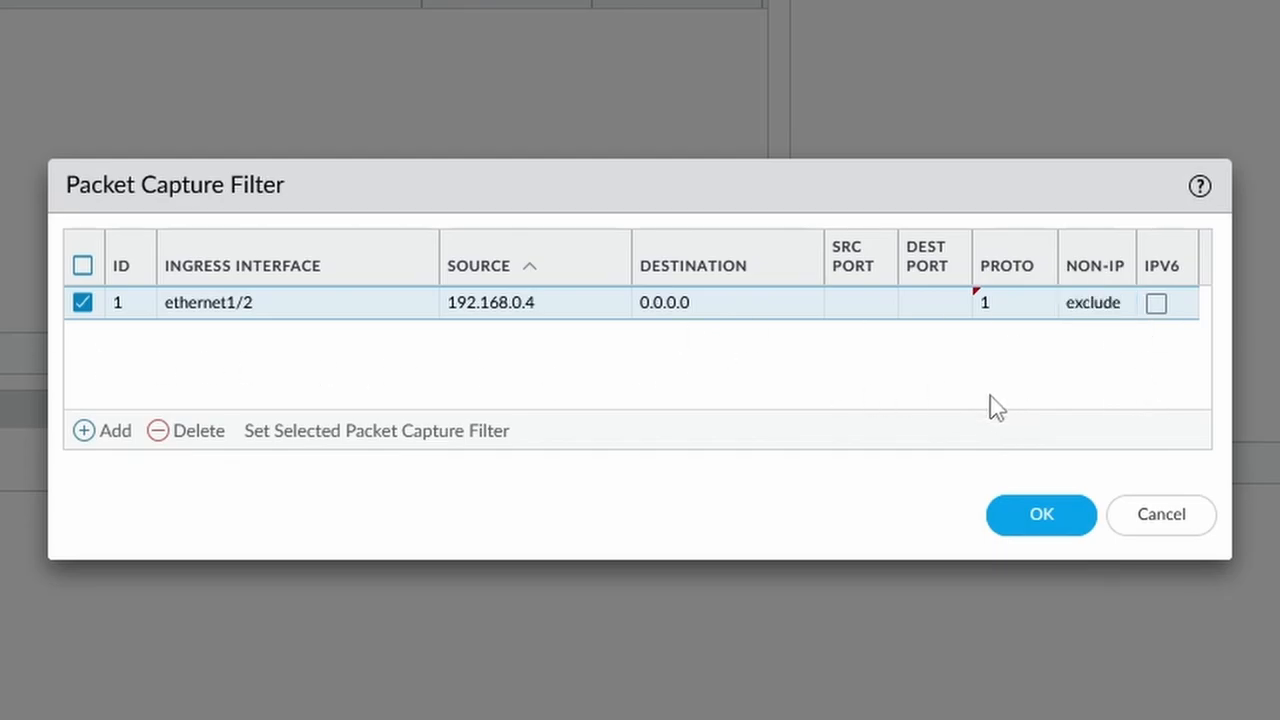
pyautogui.moveTo(113, 390)
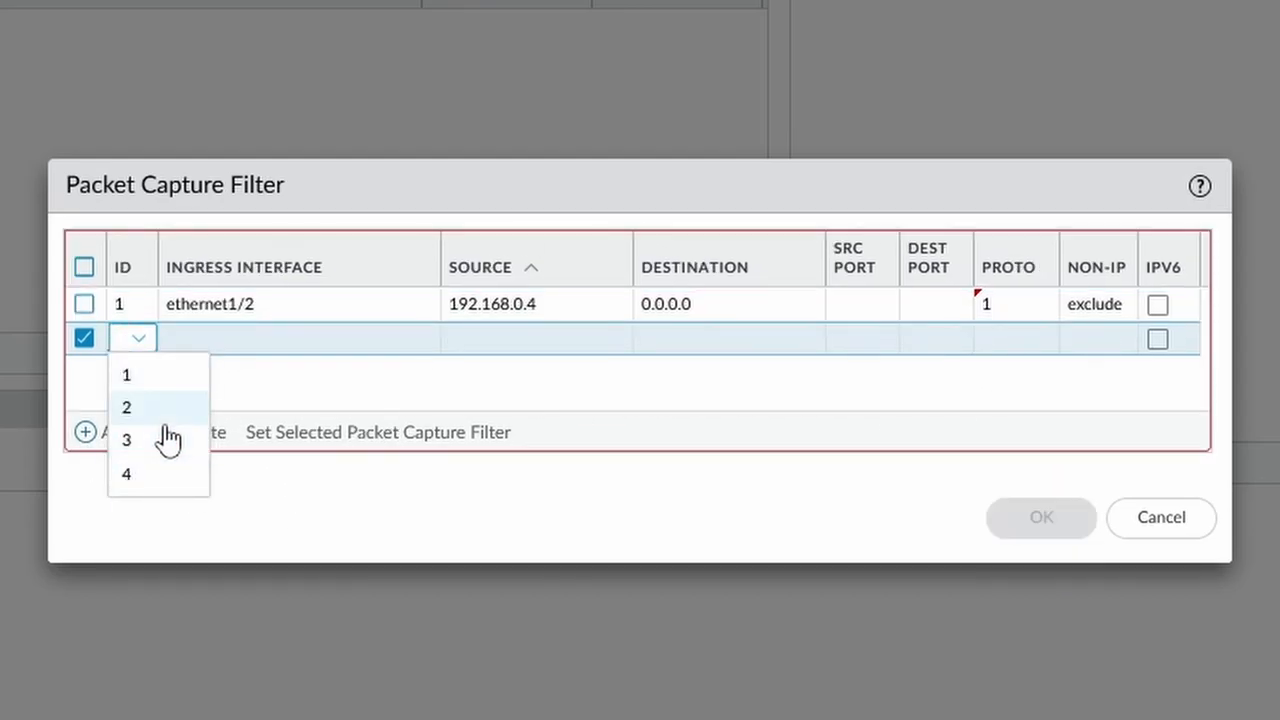
# Define filter 2 with ingress ethernet1/1, destination 192.168.0.4 and protocol 1.
pyautogui.click(126, 406)
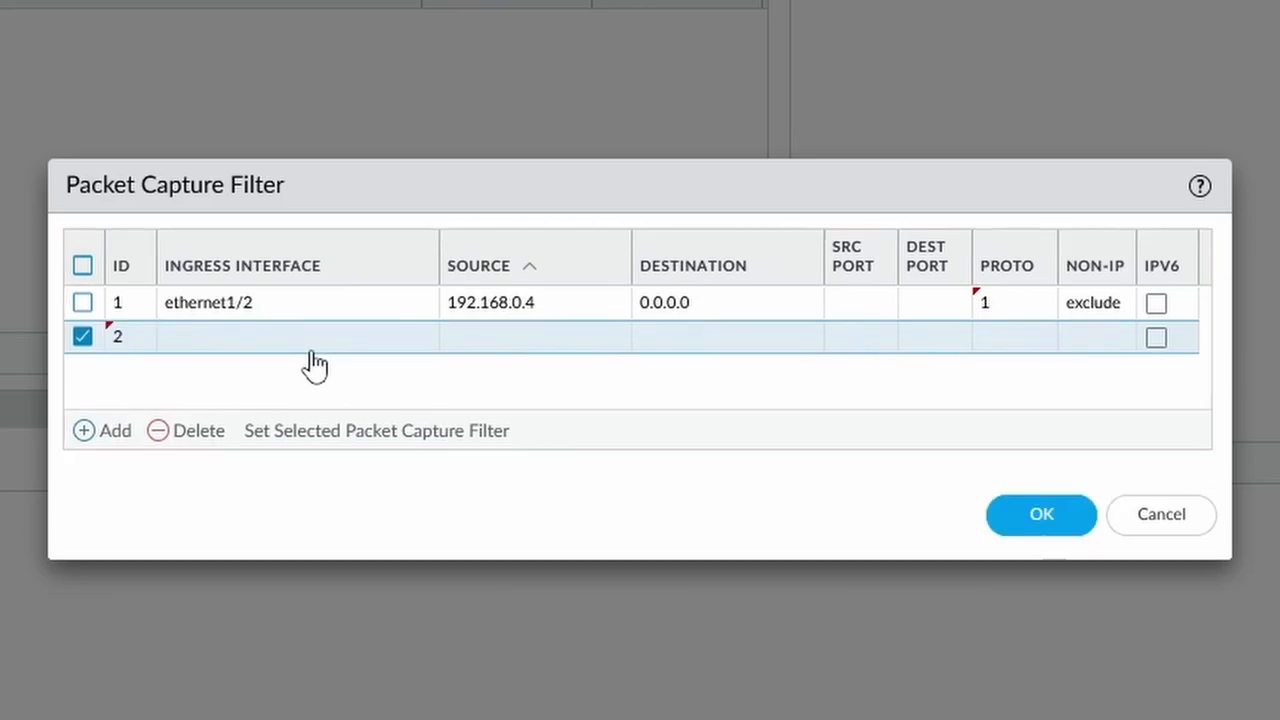
pyautogui.click(297, 336)
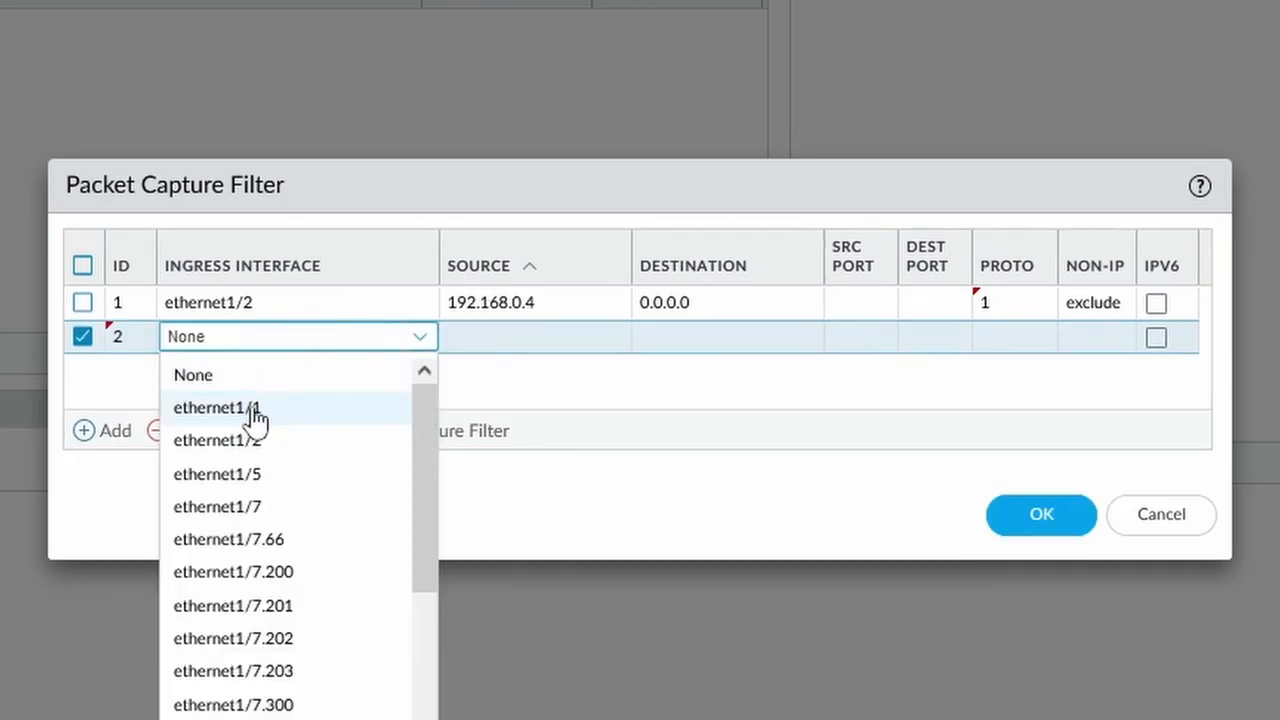
pyautogui.click(217, 408)
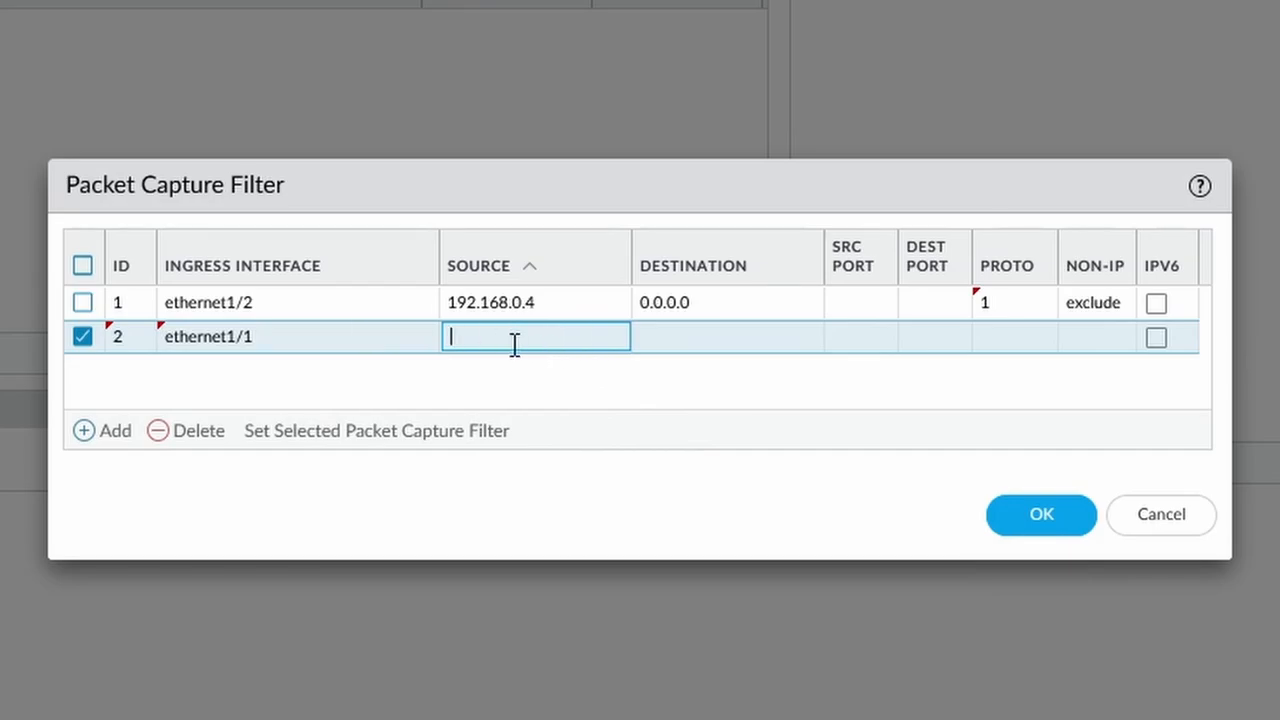
pyautogui.moveTo(631, 379)
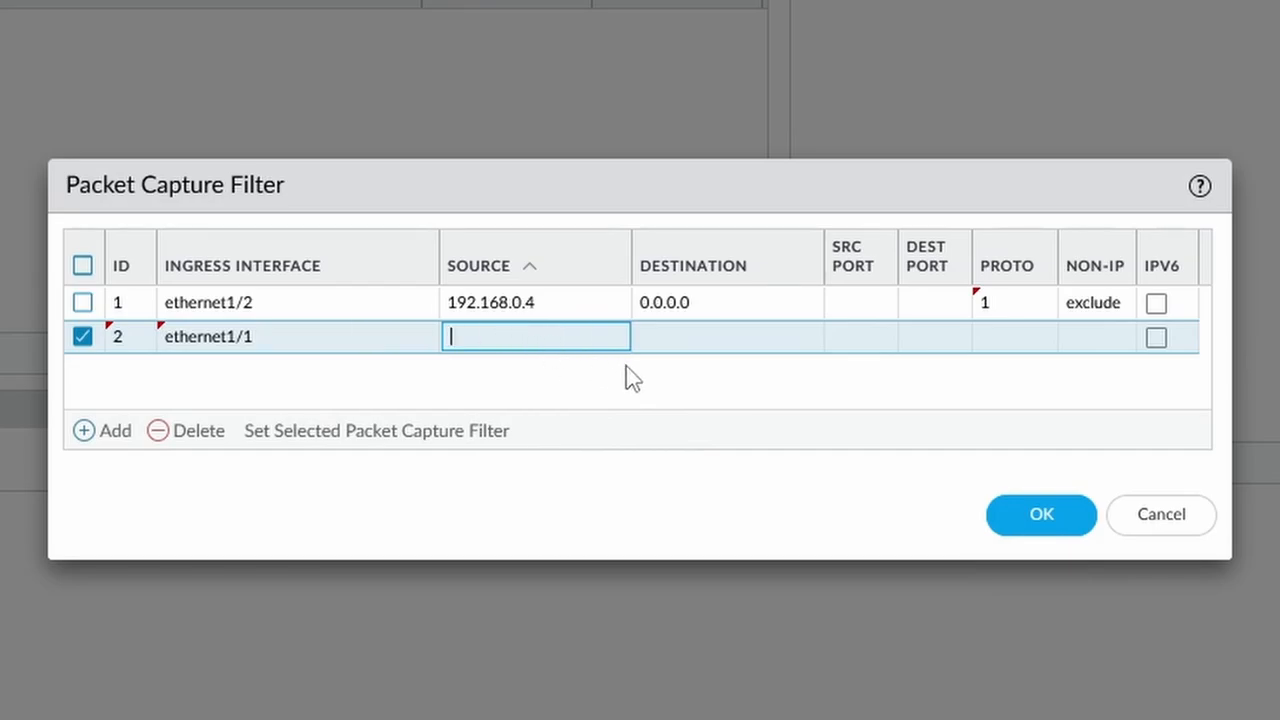
pyautogui.click(728, 337)
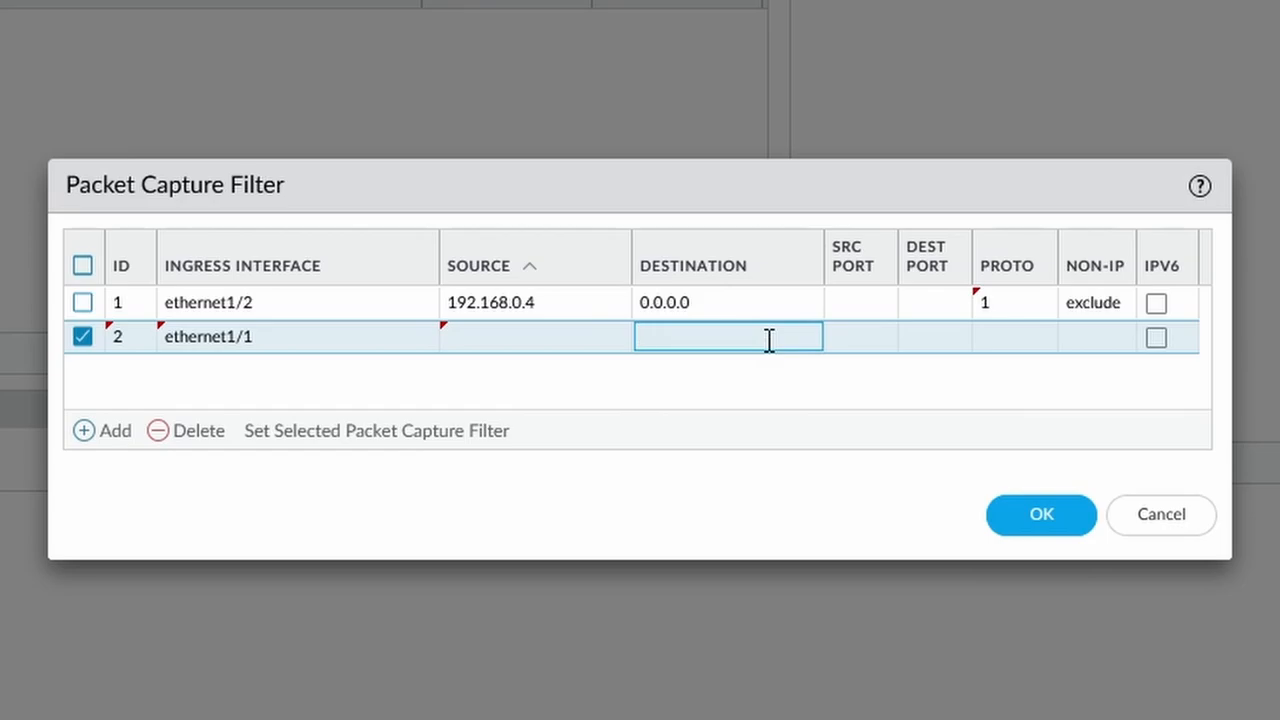
pyautogui.write('192.168')
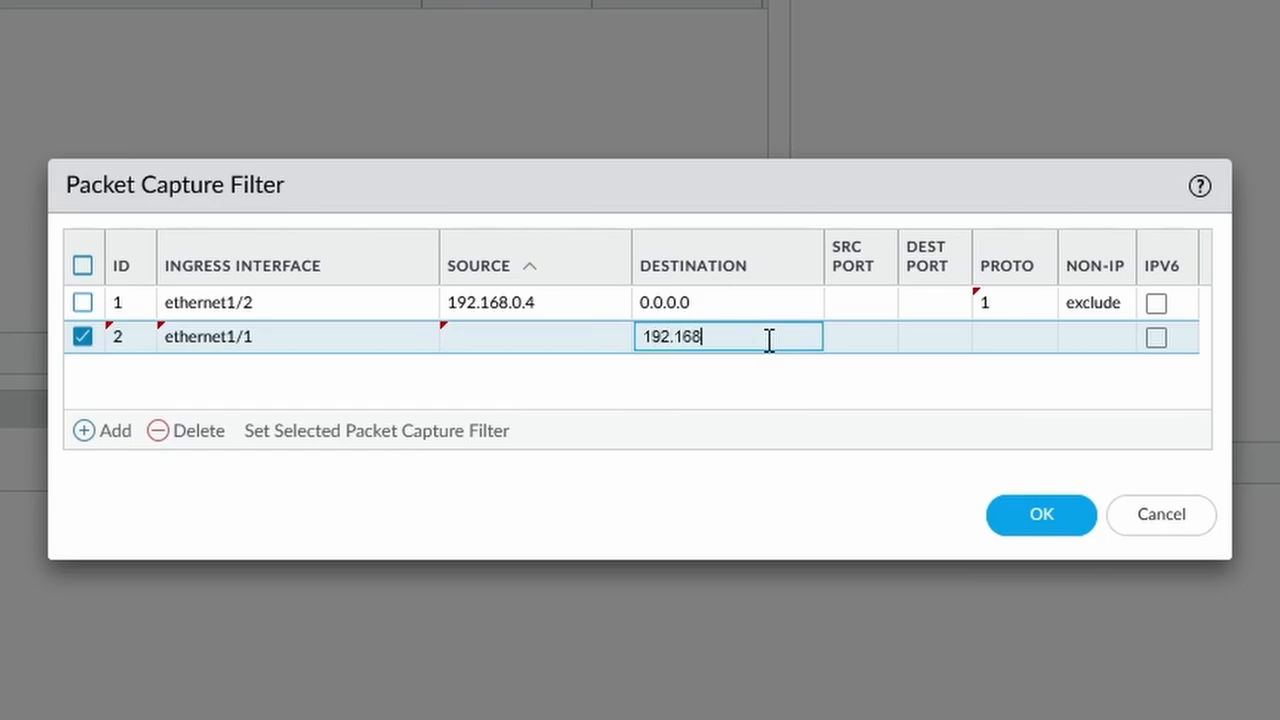
pyautogui.write('.0.4')
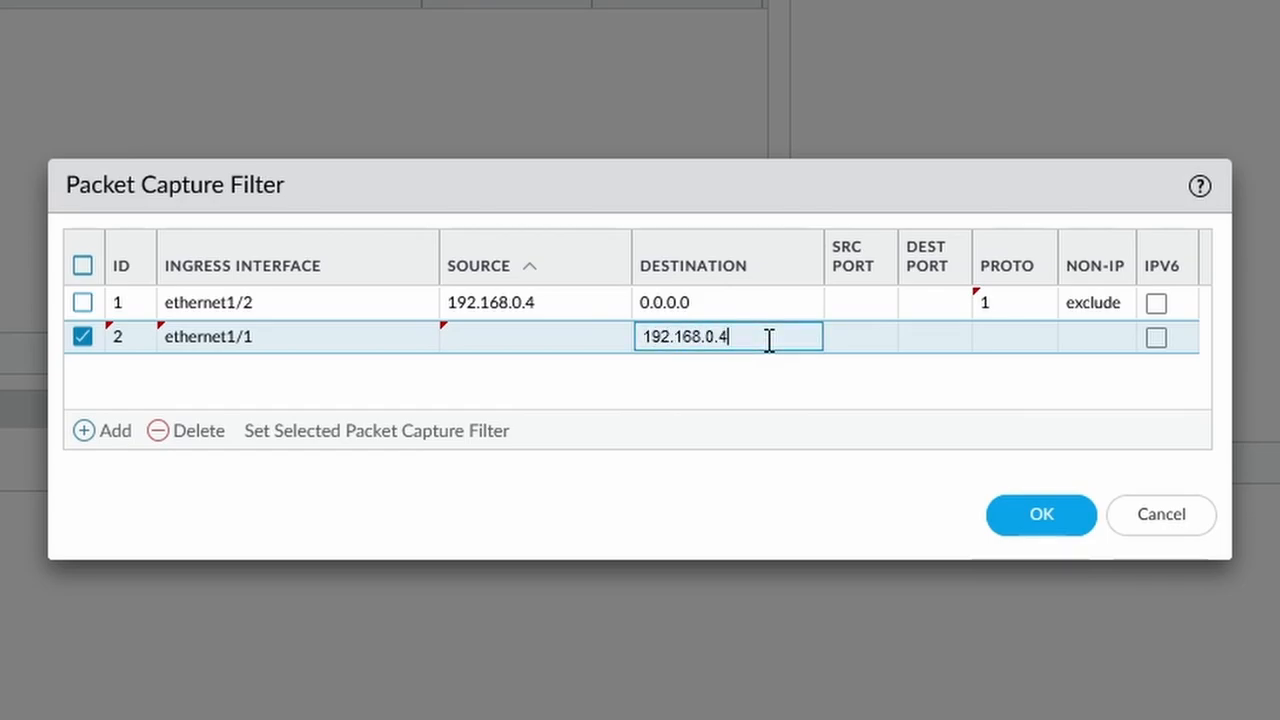
pyautogui.click(1014, 336)
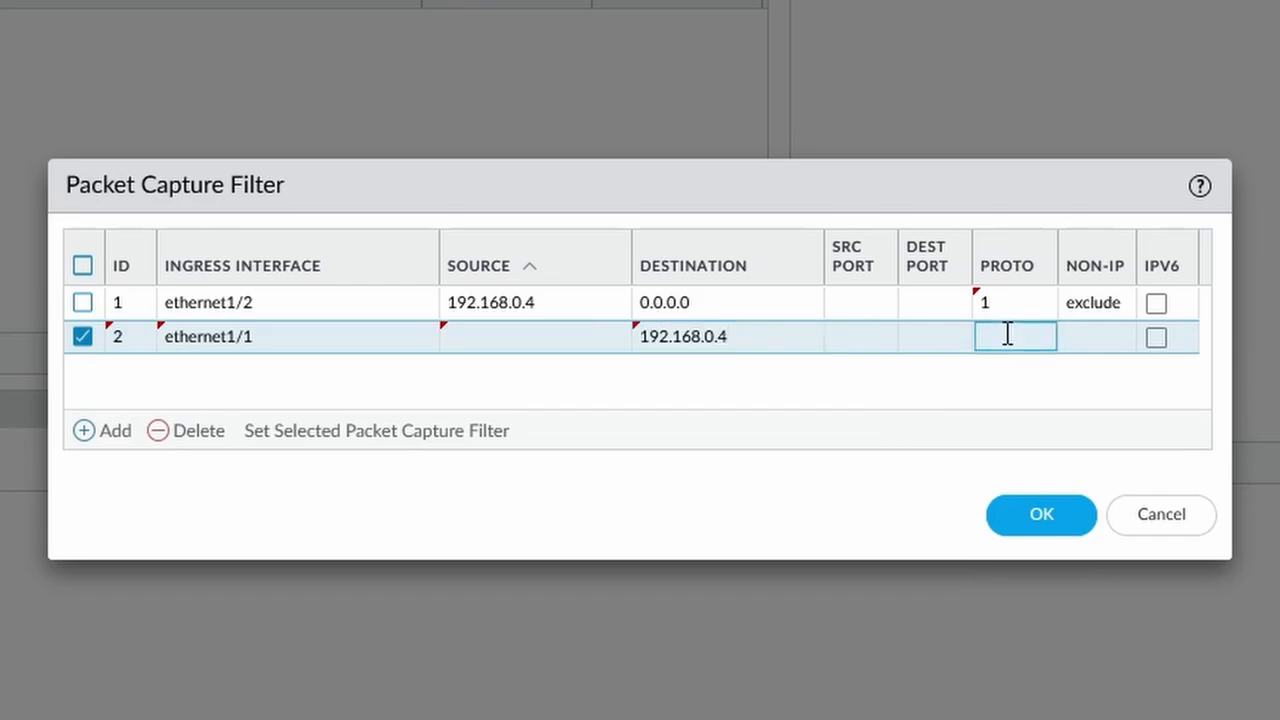
pyautogui.write('1')
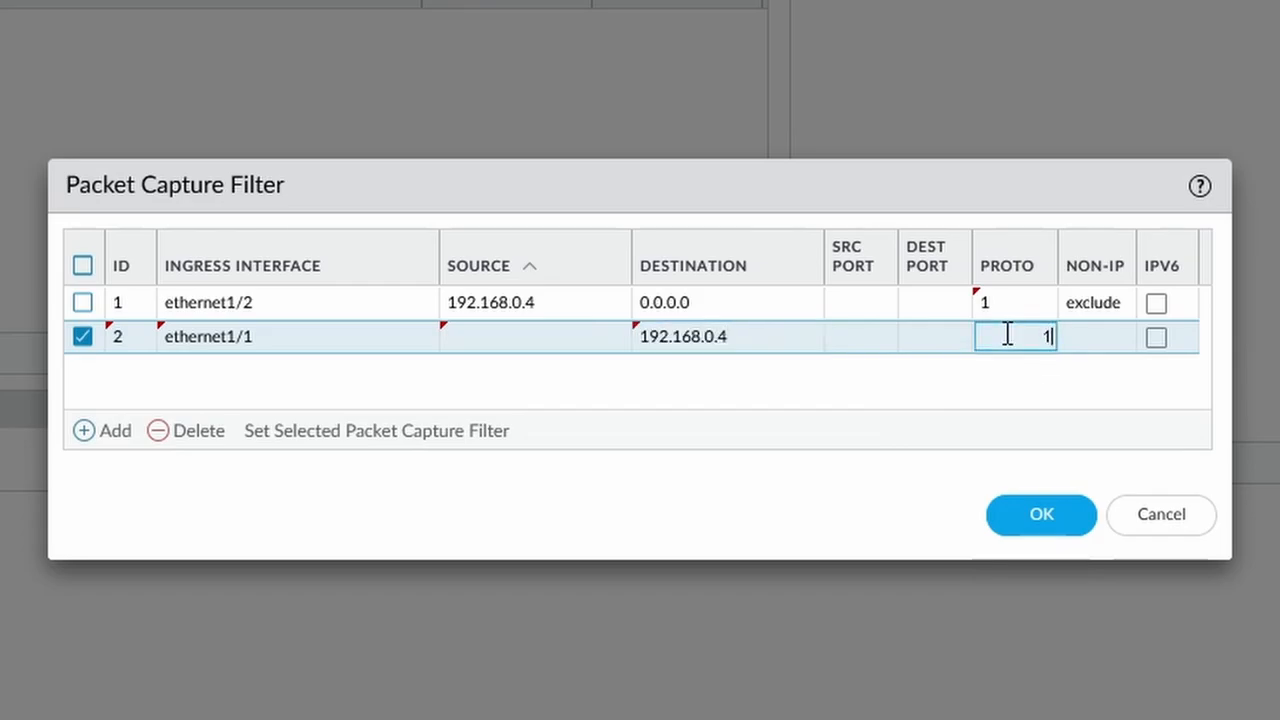
pyautogui.click(773, 383)
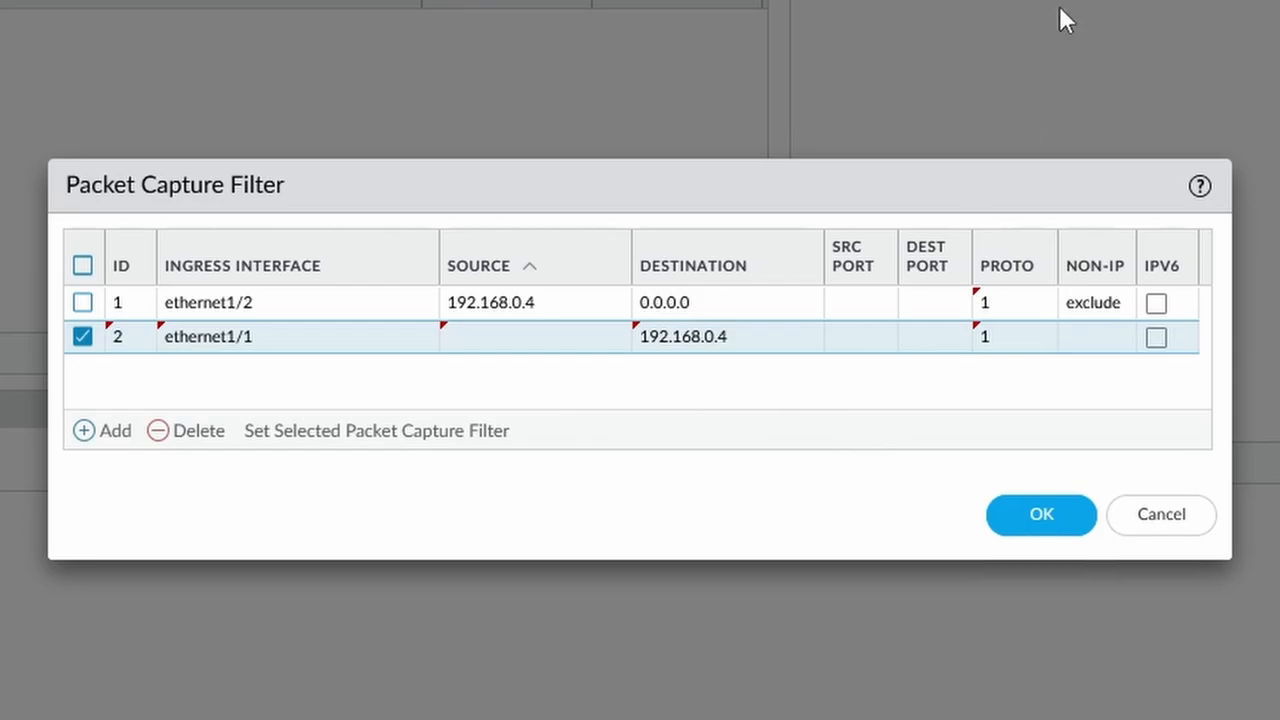
# Set non-IP to include on both filters and add a third filter row.
pyautogui.click(1095, 336)
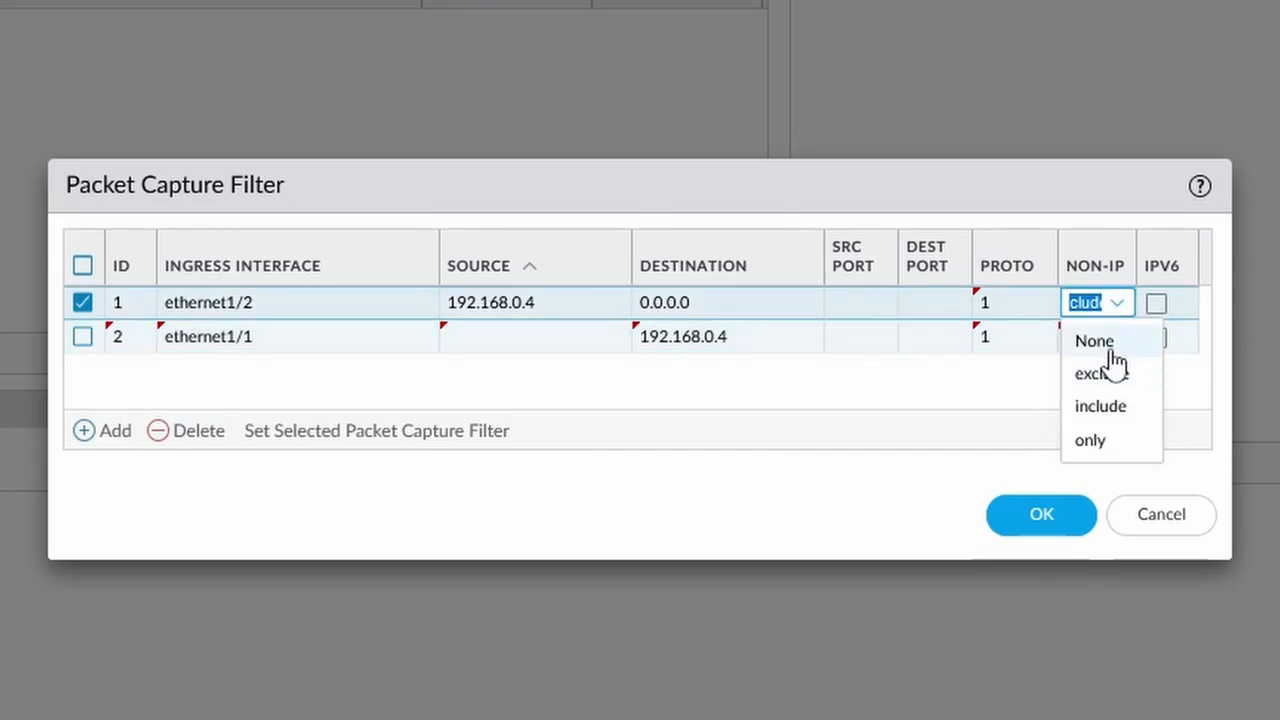
pyautogui.click(1100, 406)
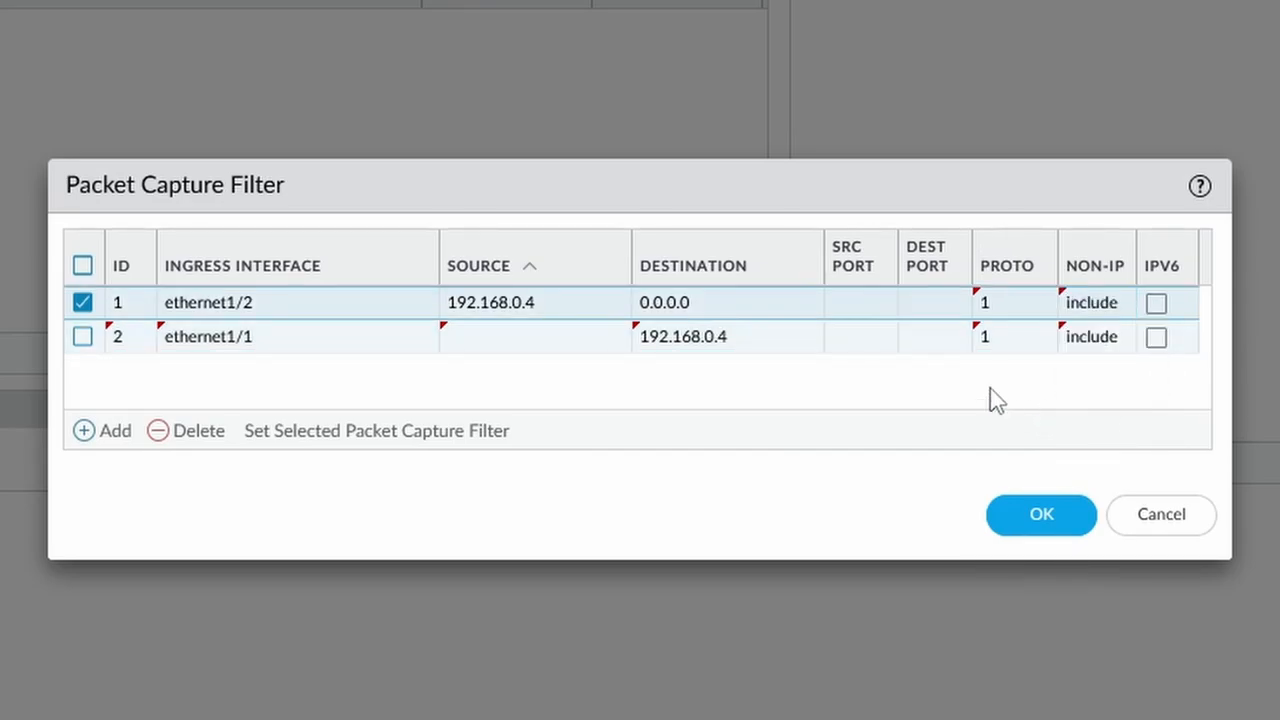
pyautogui.moveTo(139, 475)
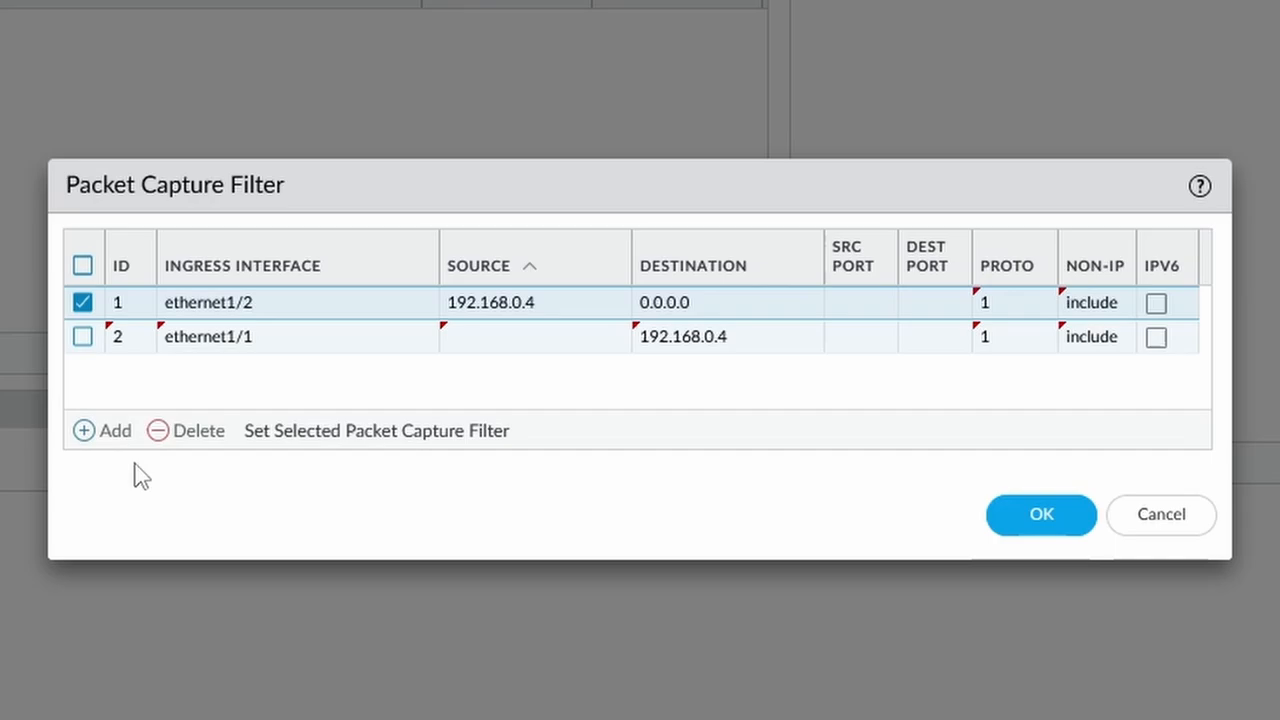
pyautogui.moveTo(135, 280)
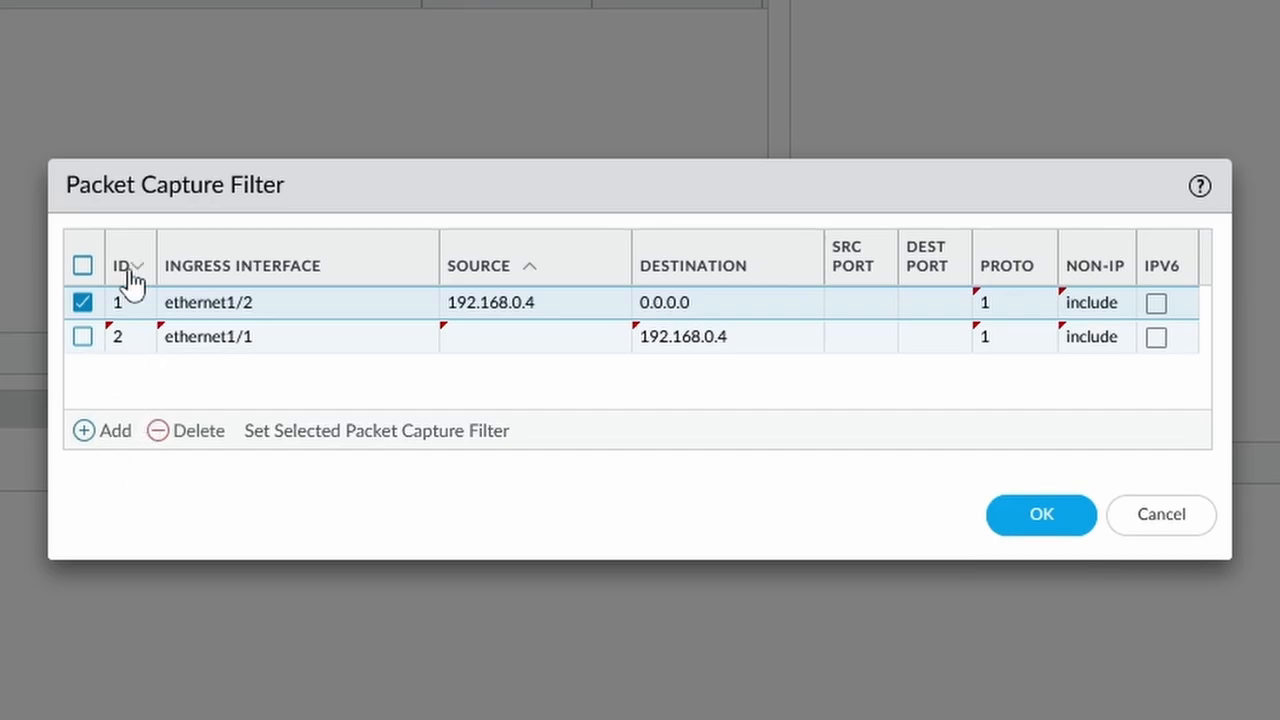
pyautogui.click(101, 430)
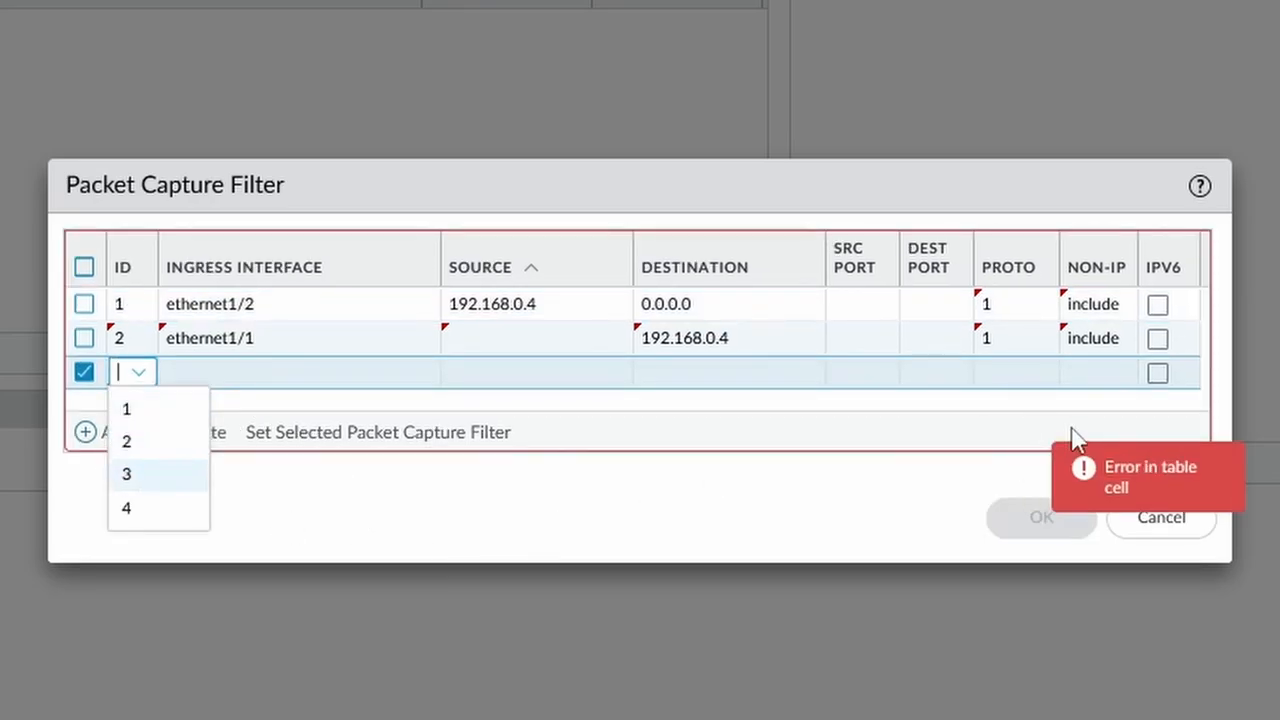
# Cancel the Packet Capture Filter dialog, reopen Manage Filters, and close it again.
pyautogui.click(1160, 517)
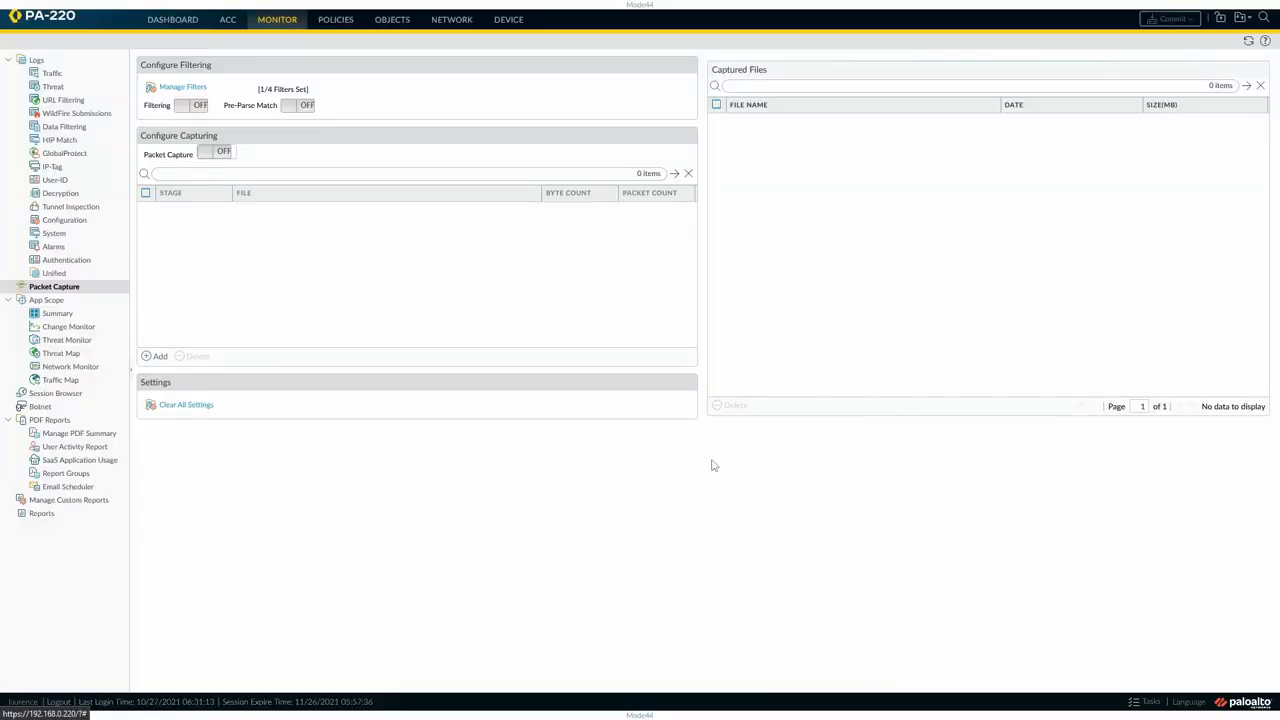
pyautogui.click(182, 86)
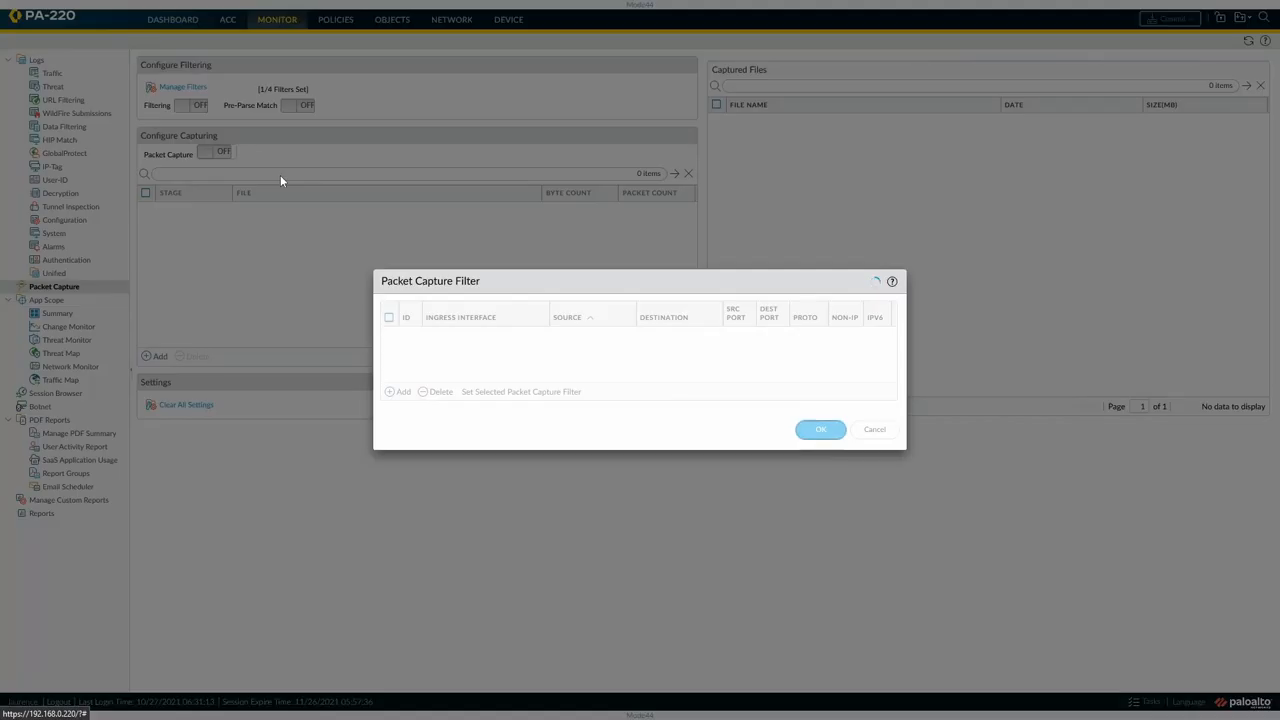
pyautogui.click(874, 429)
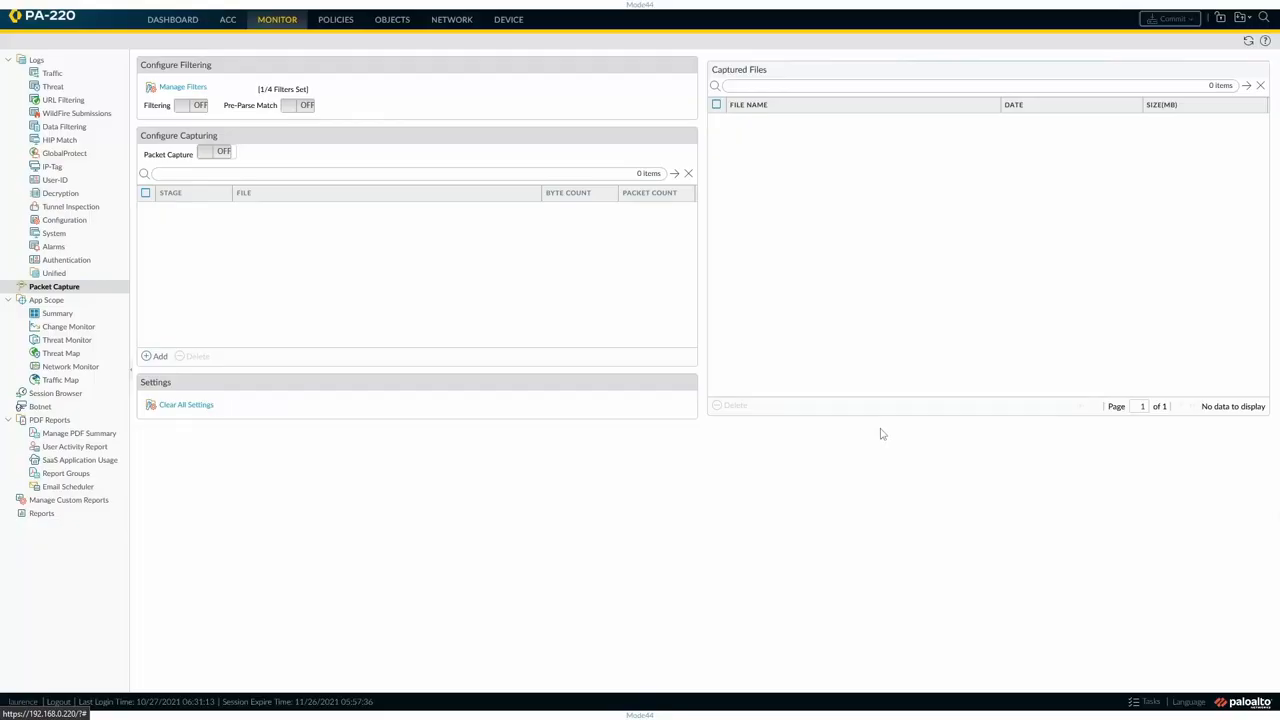
pyautogui.moveTo(267, 124)
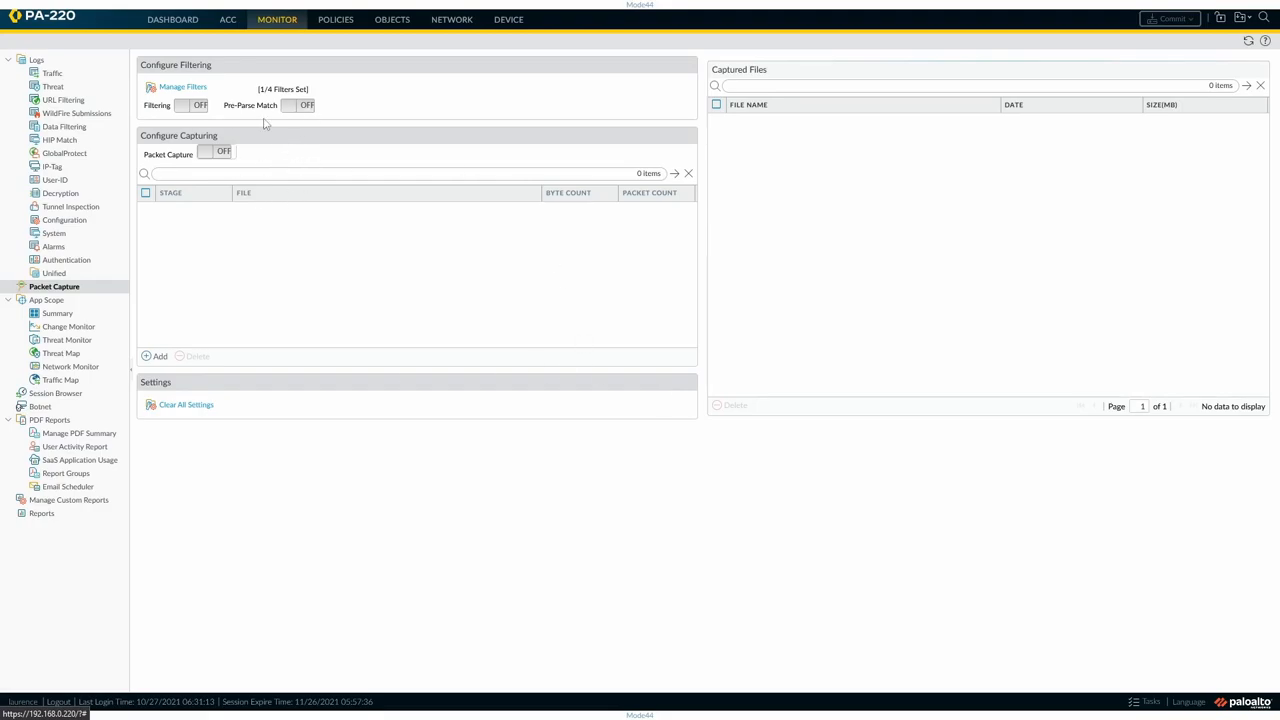
pyautogui.moveTo(232, 153)
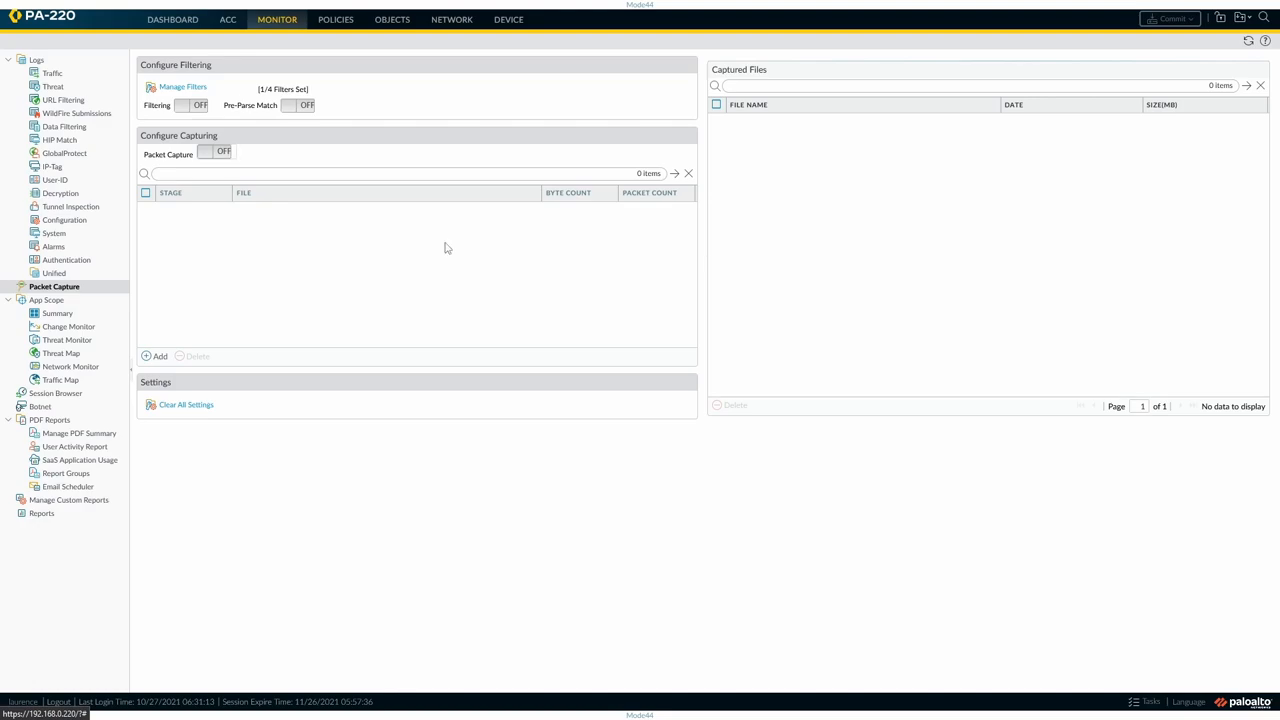
pyautogui.moveTo(463, 260)
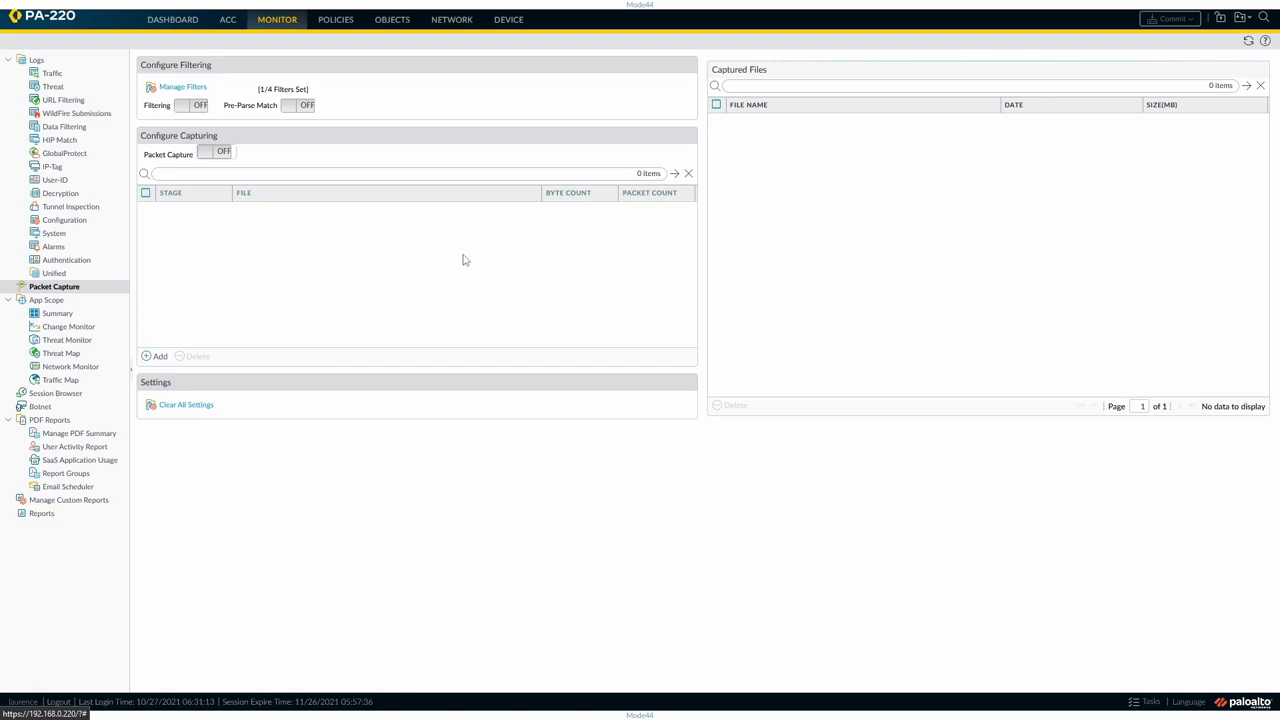
pyautogui.moveTo(343, 283)
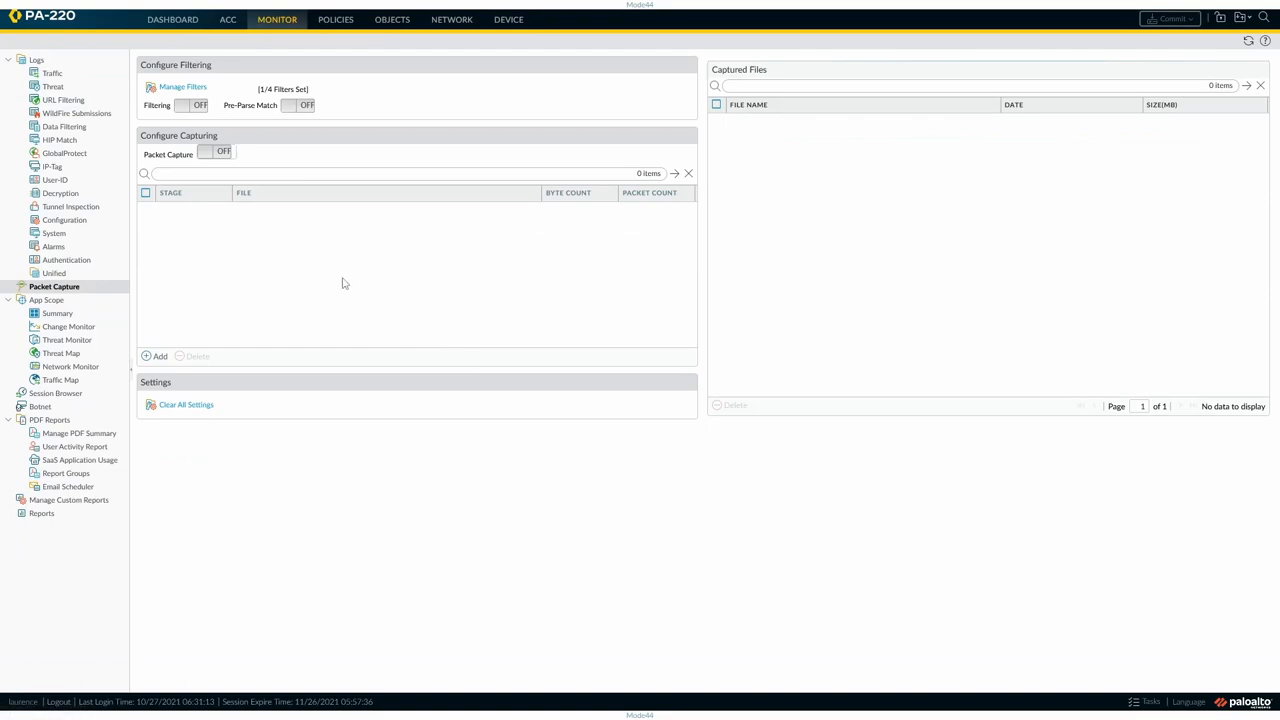
pyautogui.moveTo(348, 311)
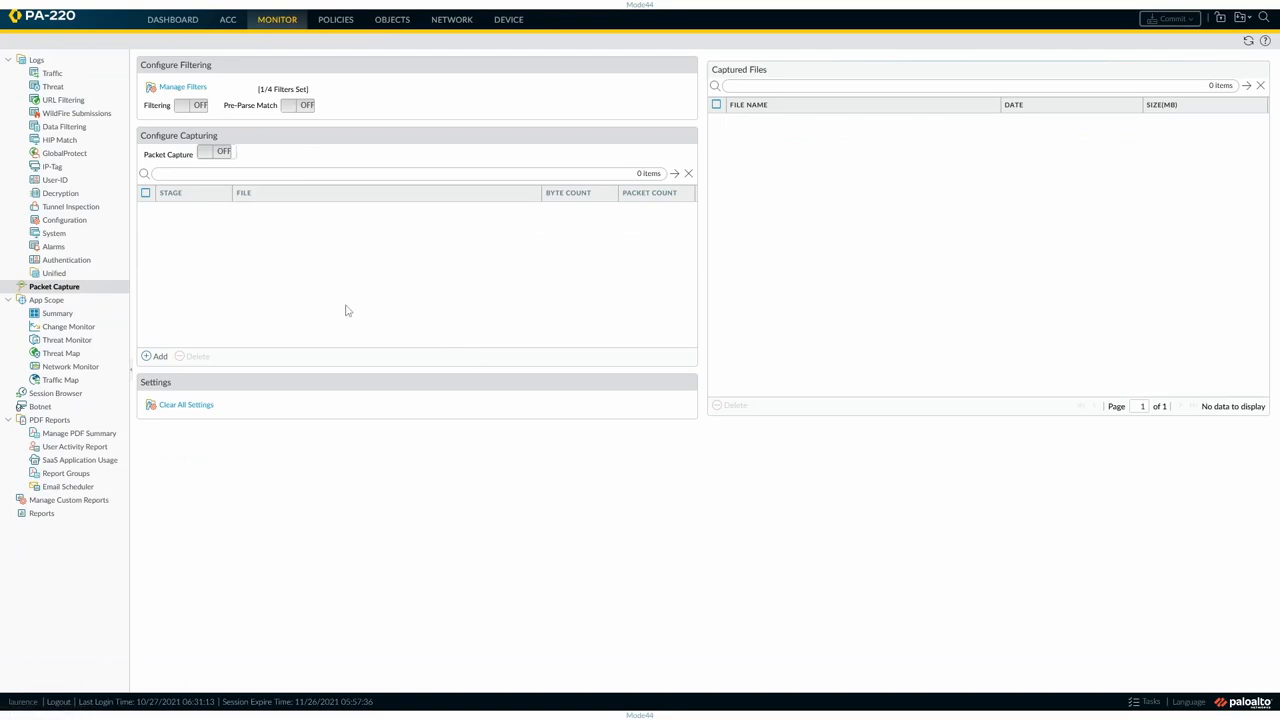
pyautogui.moveTo(364, 273)
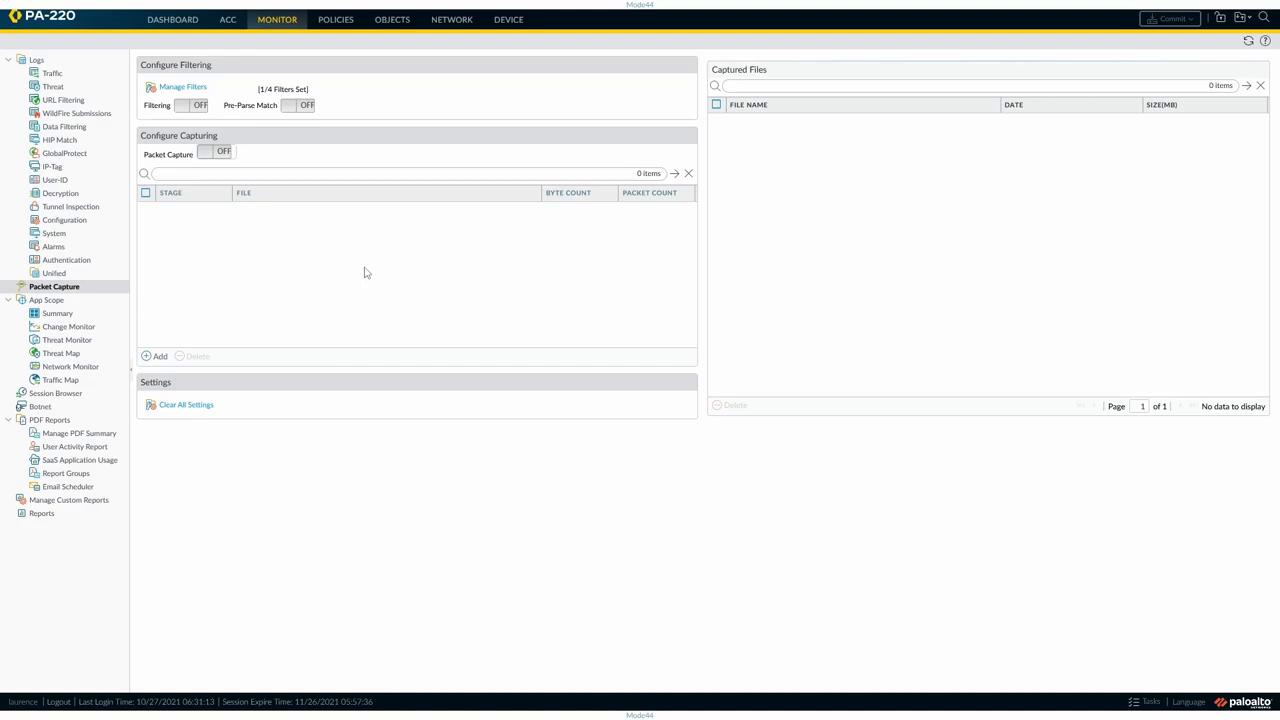
pyautogui.moveTo(317, 268)
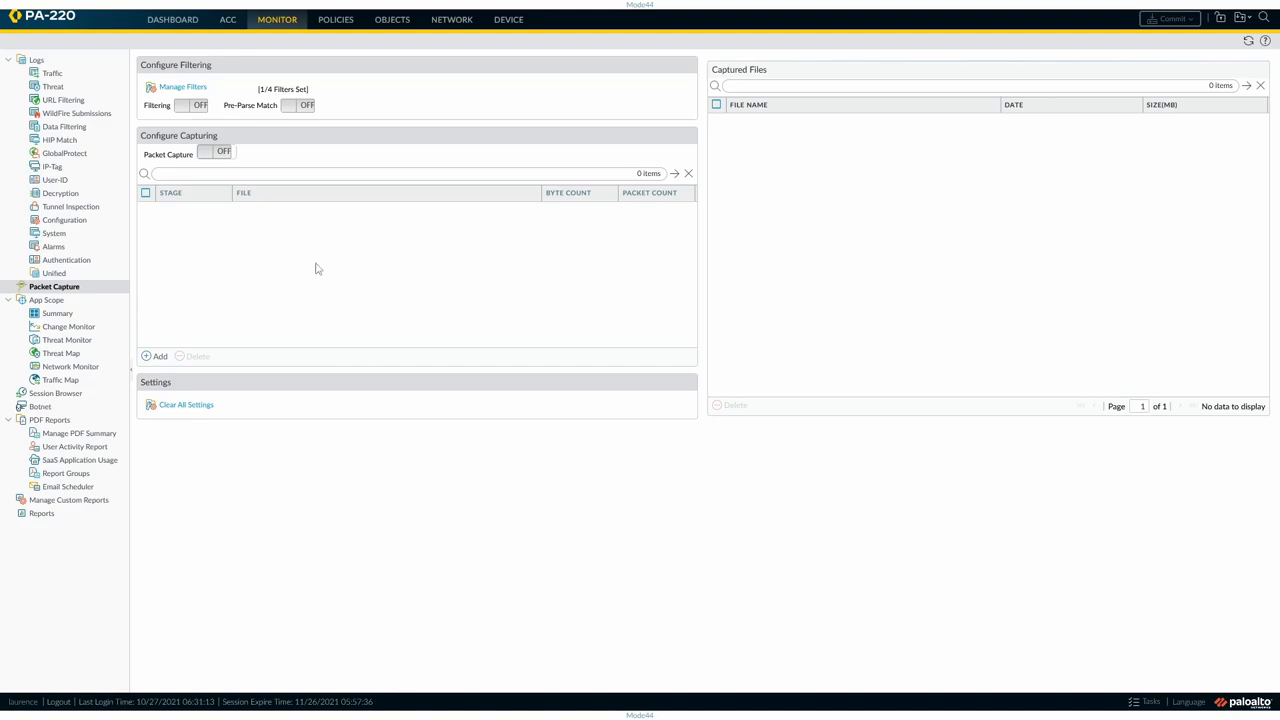
pyautogui.moveTo(191, 278)
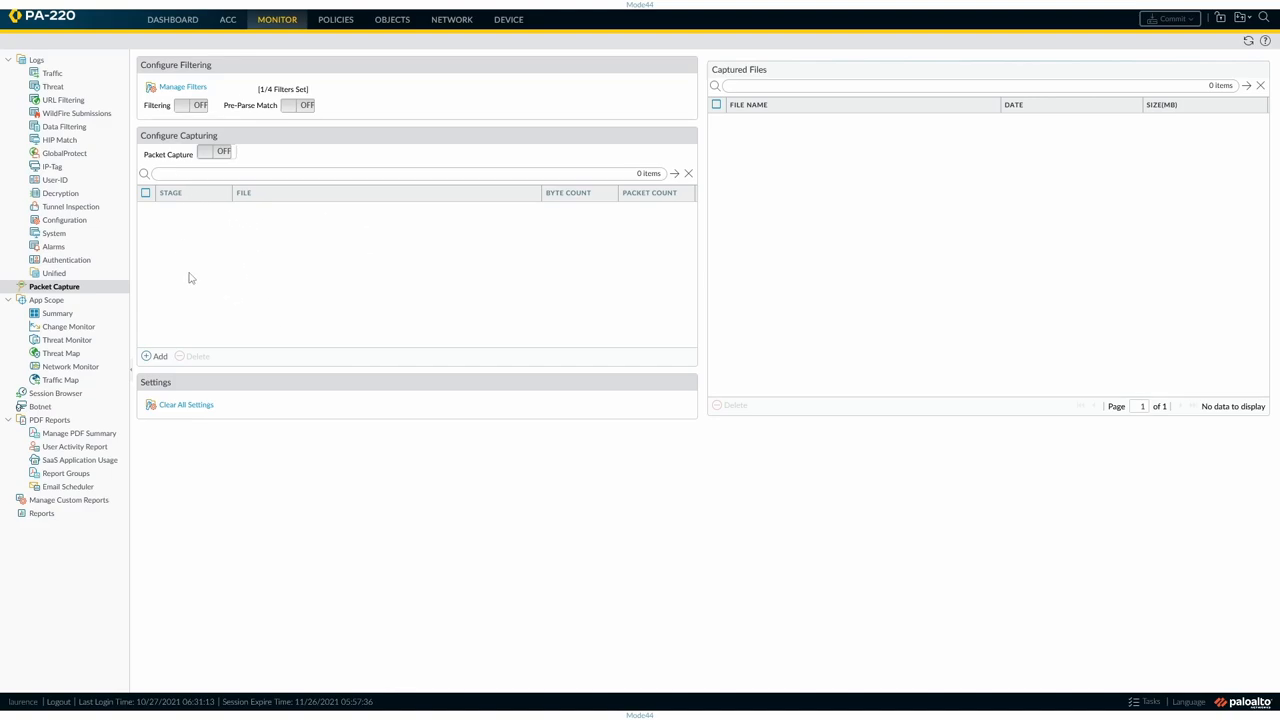
# Start a new capture stage and view the drop/firewall/receive/transmit Stage options without choosing.
pyautogui.click(155, 356)
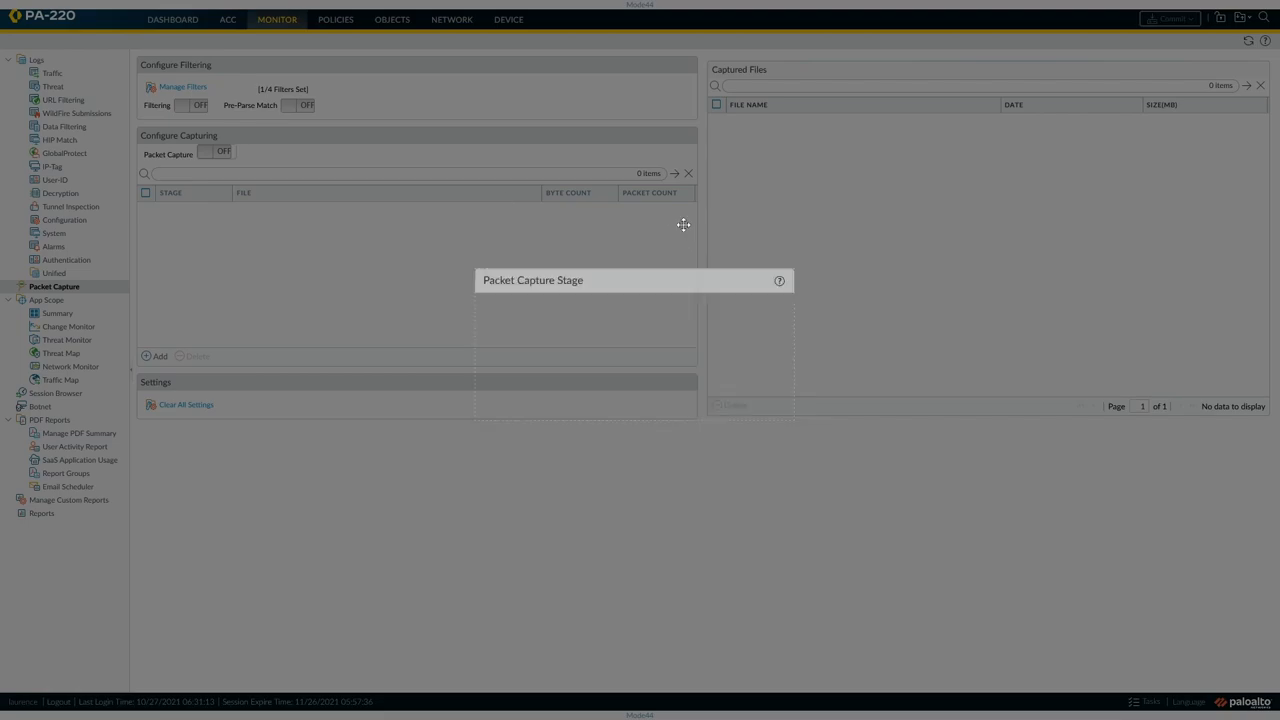
pyautogui.click(154, 356)
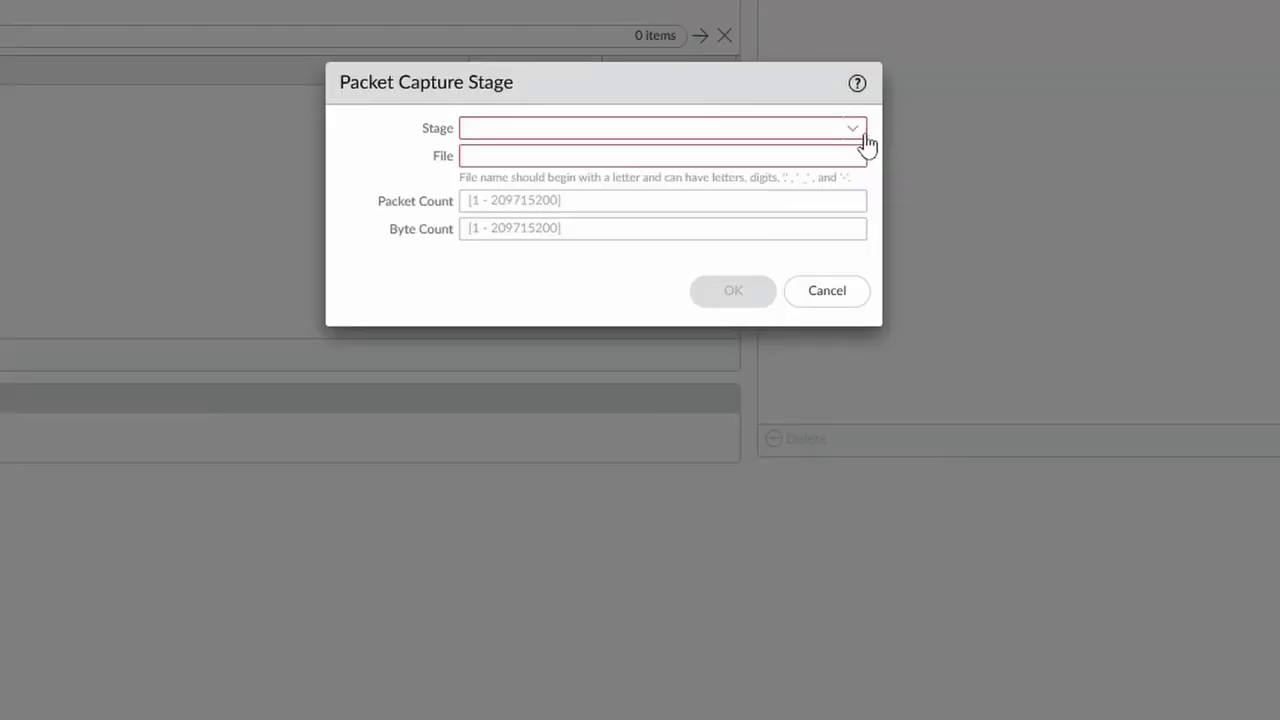
pyautogui.click(851, 128)
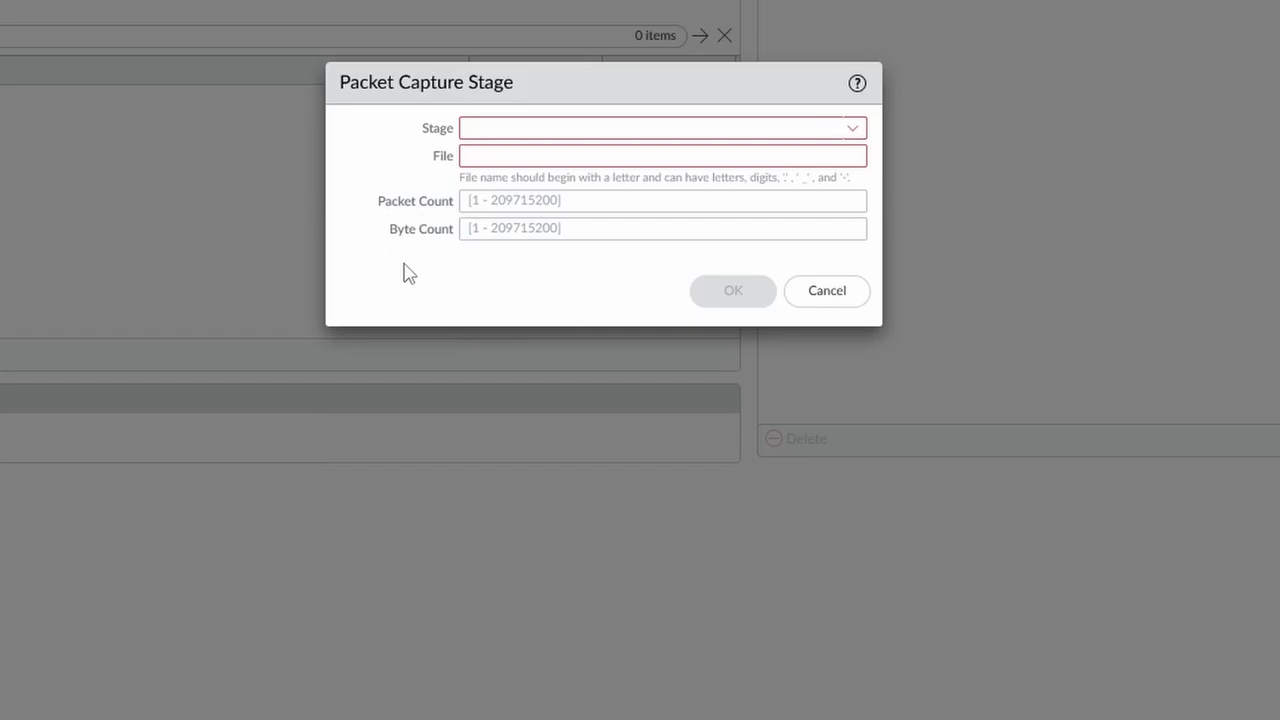
pyautogui.moveTo(855, 145)
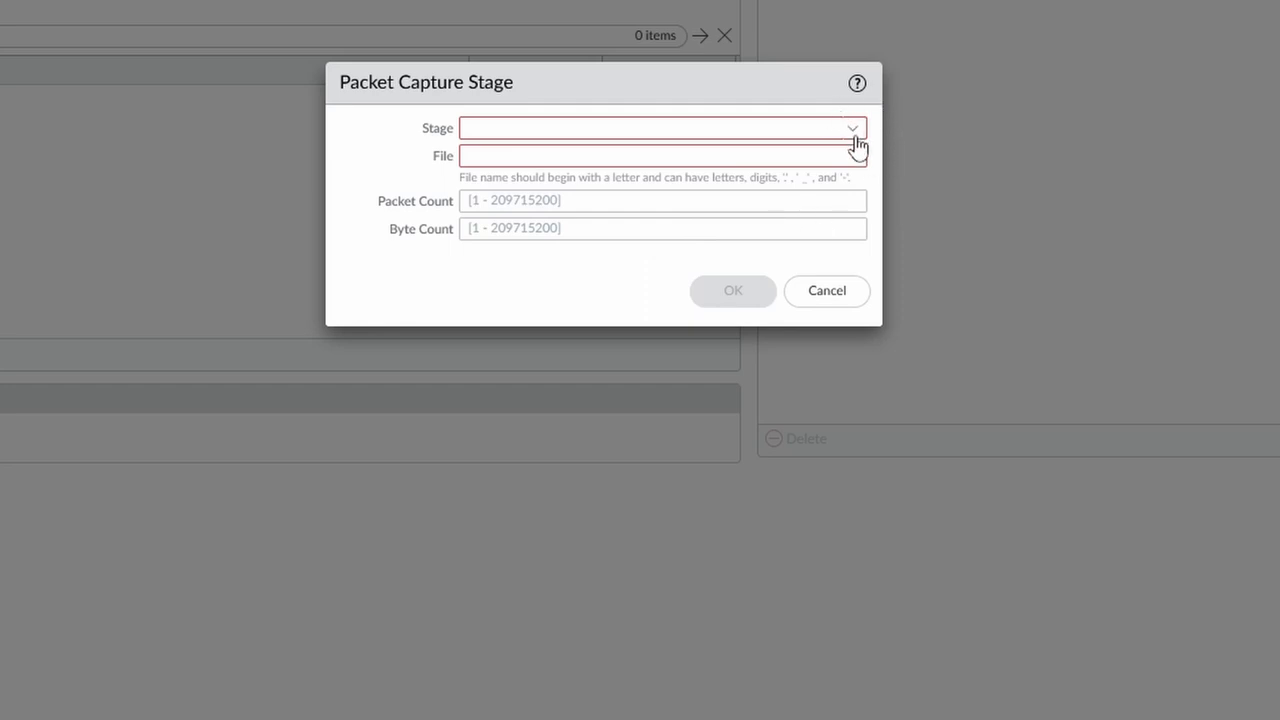
pyautogui.click(851, 128)
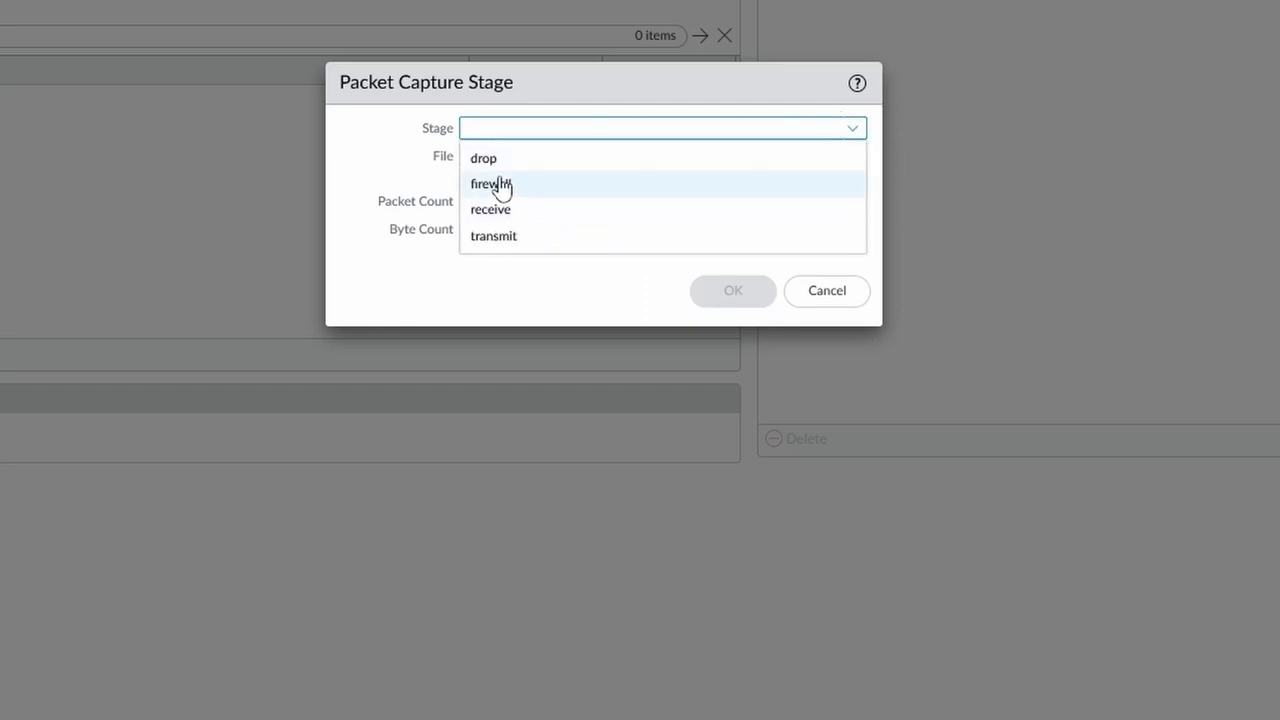
pyautogui.moveTo(531, 249)
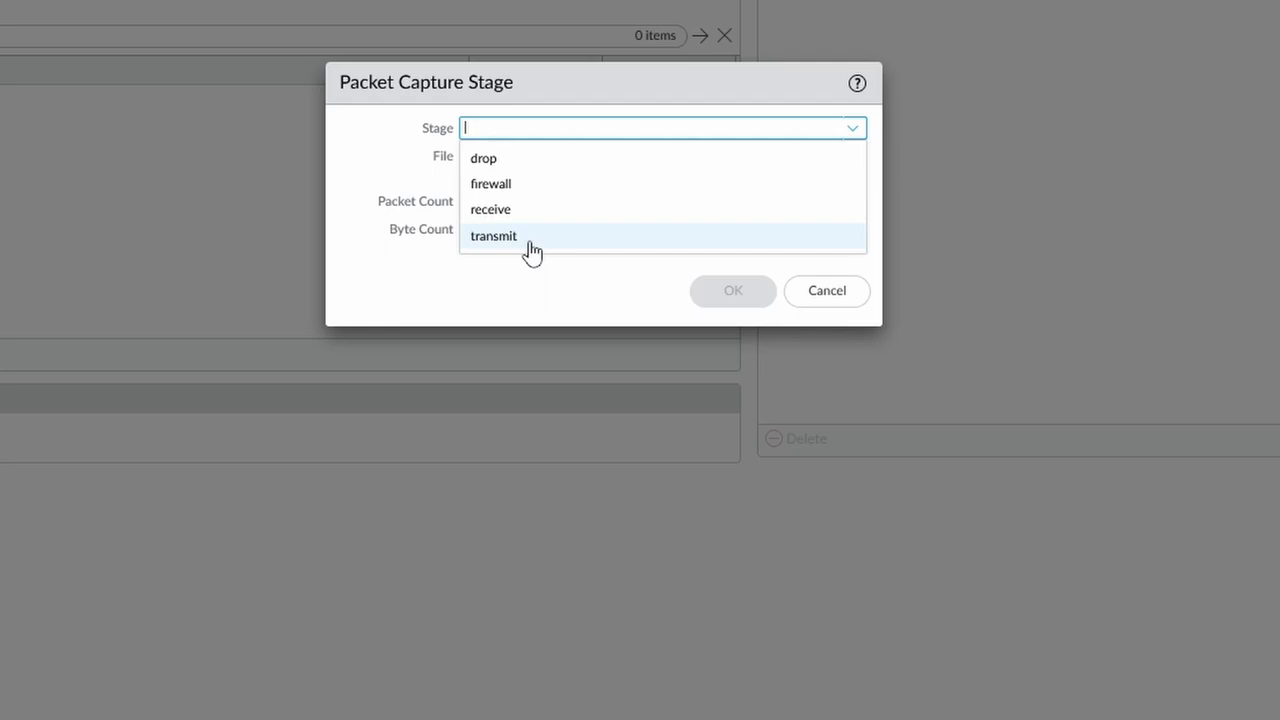
pyautogui.moveTo(538, 278)
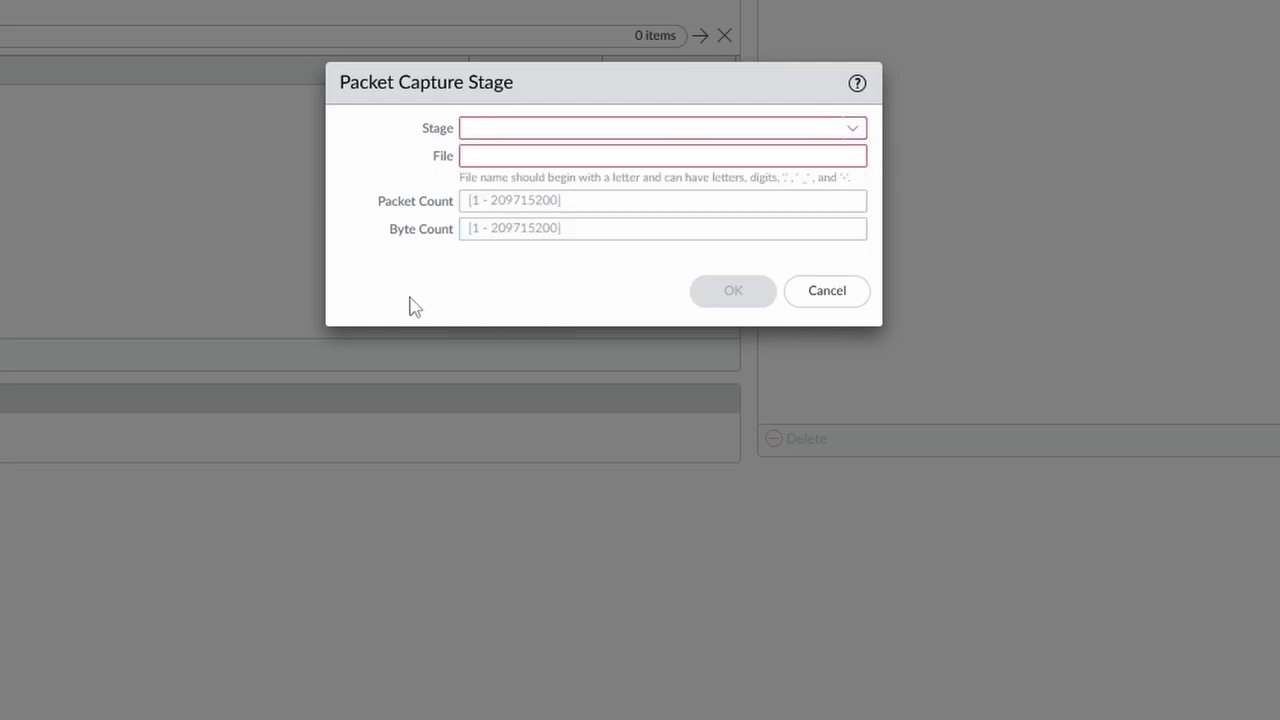
# Close the capture stage and filter dialogs without saving, leaving filtering and capture off.
pyautogui.click(660, 155)
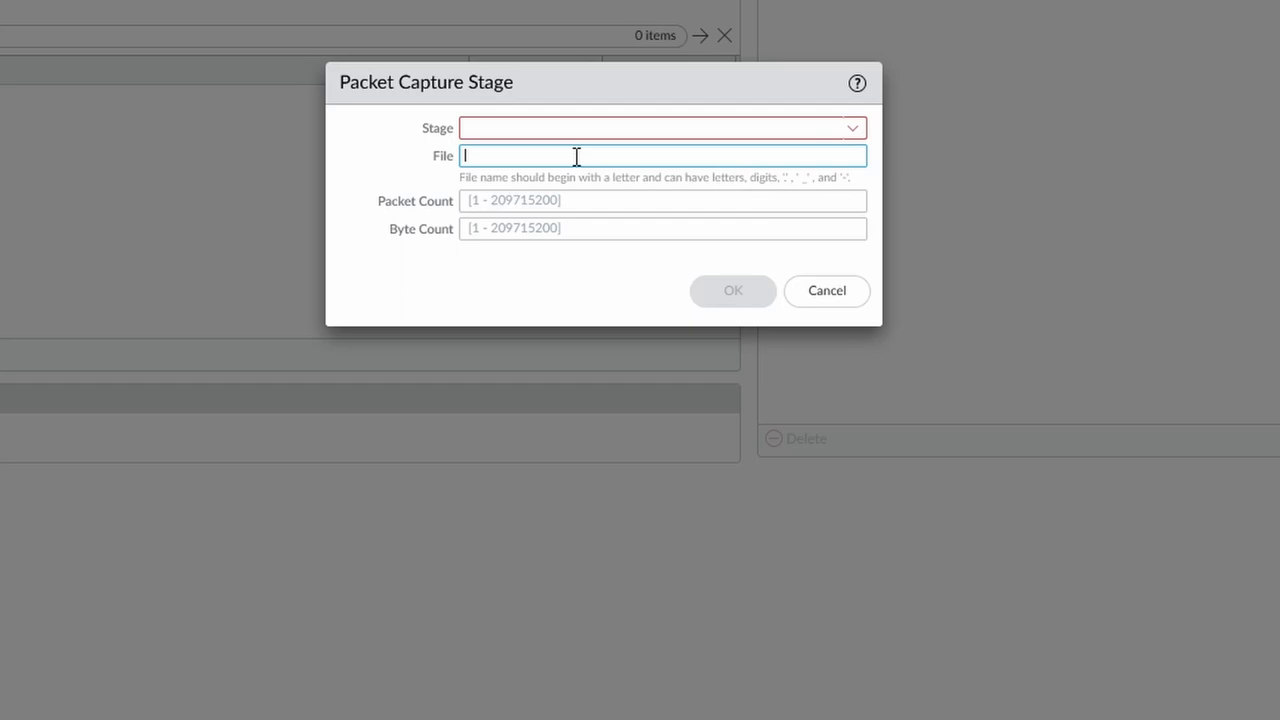
pyautogui.moveTo(1088, 27)
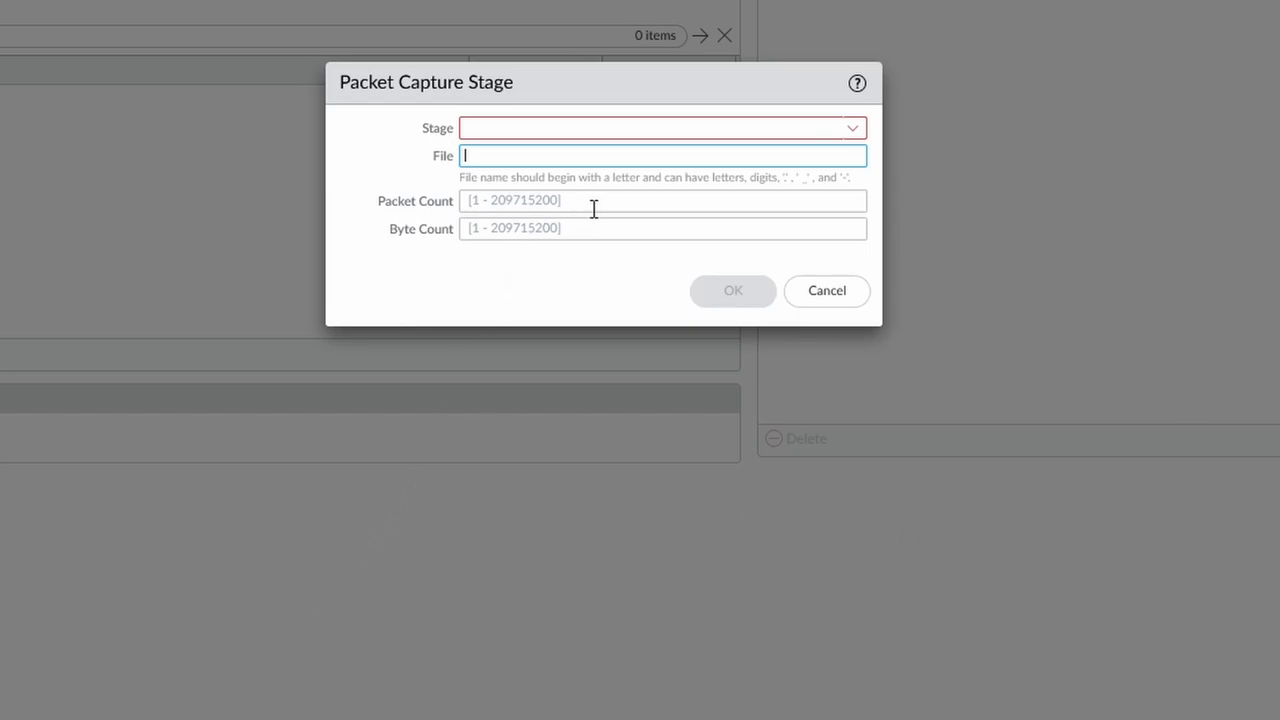
pyautogui.moveTo(465, 192)
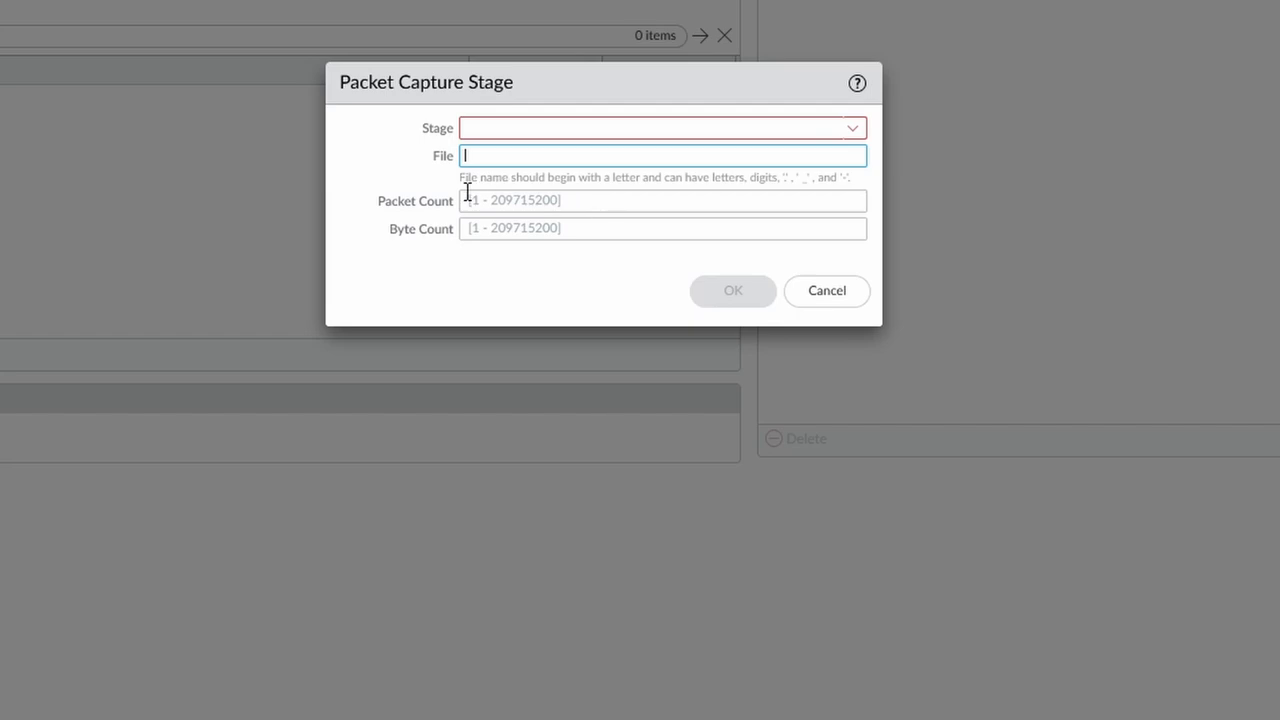
pyautogui.moveTo(642, 221)
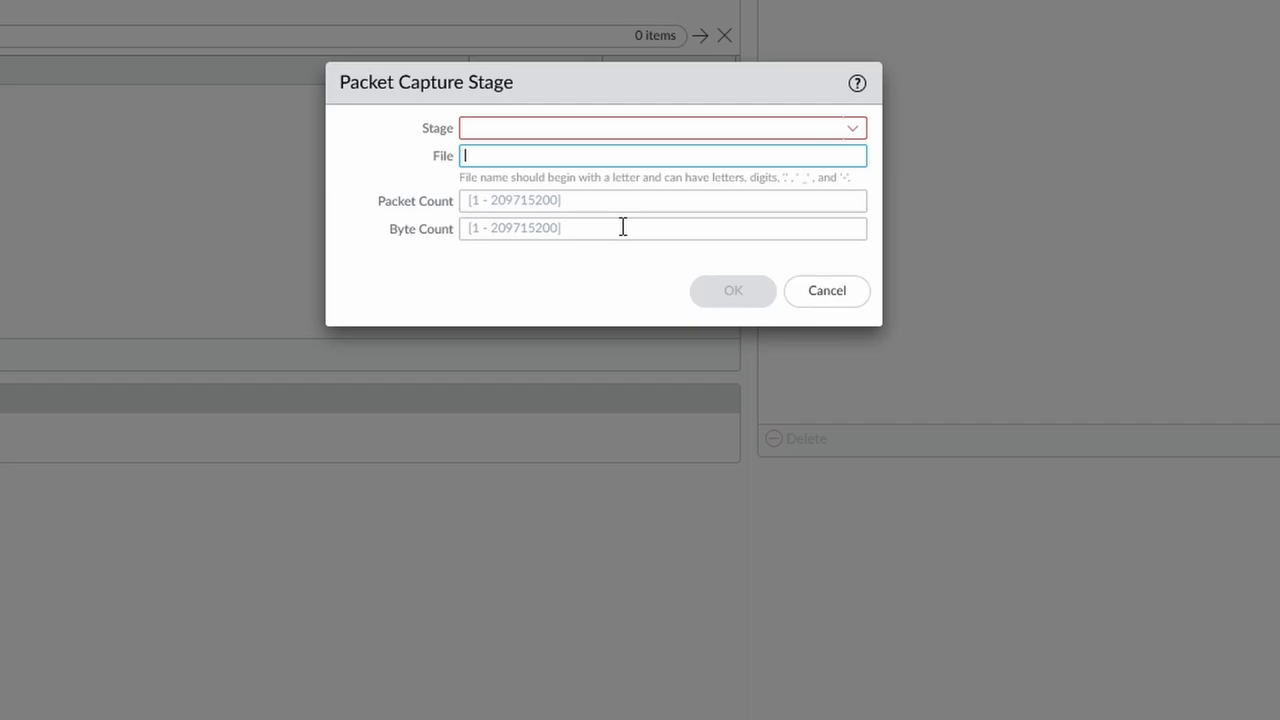
pyautogui.moveTo(837, 327)
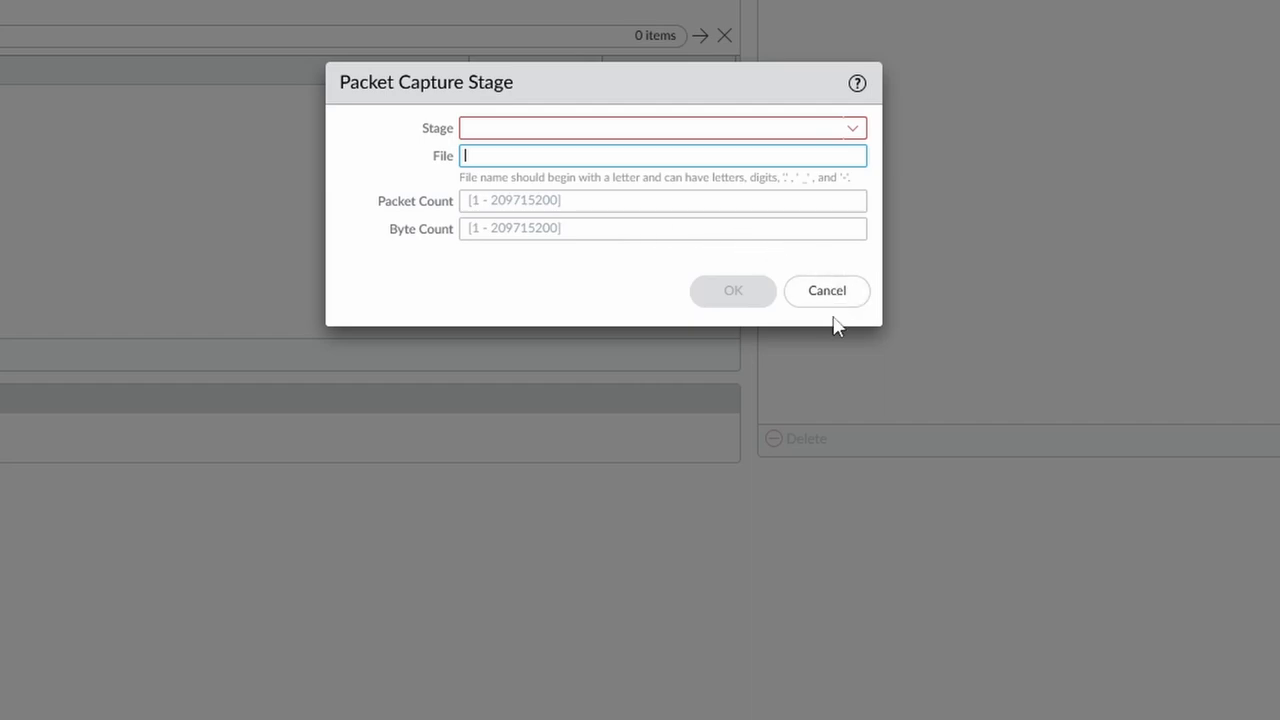
pyautogui.click(826, 290)
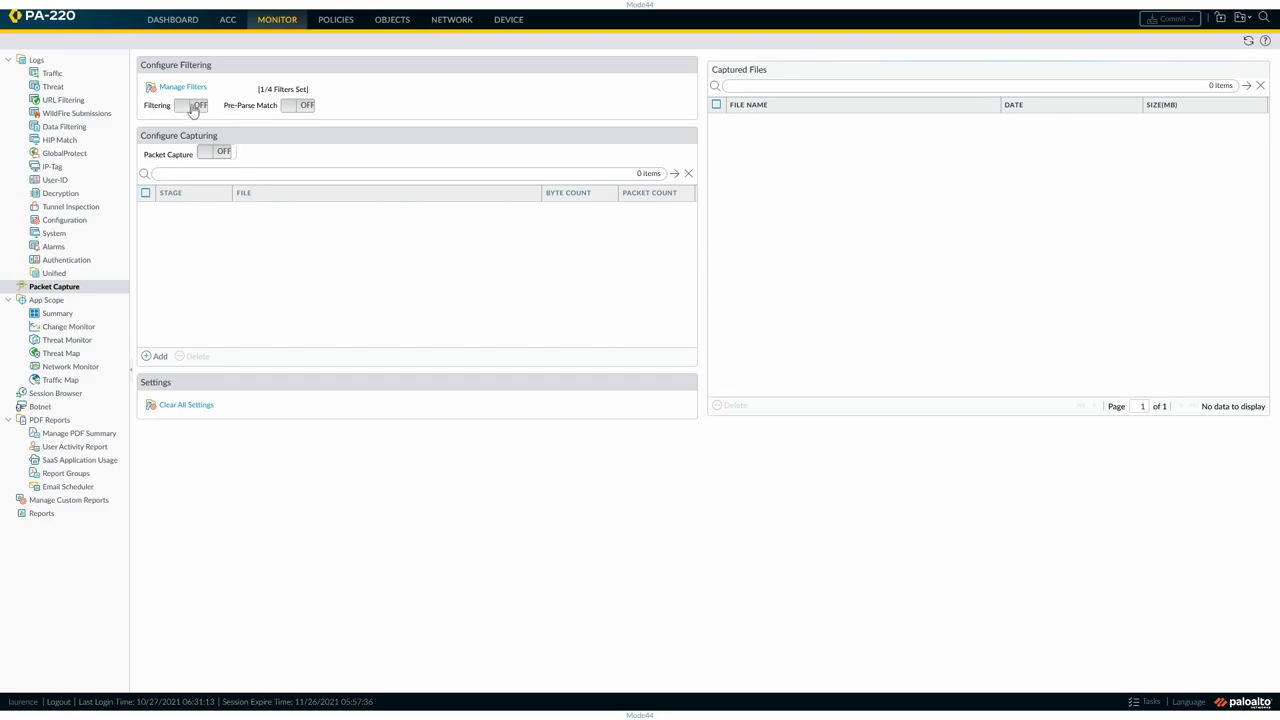
# Turn filtering on and add a receive capture stage writing to file NAS.
pyautogui.click(190, 105)
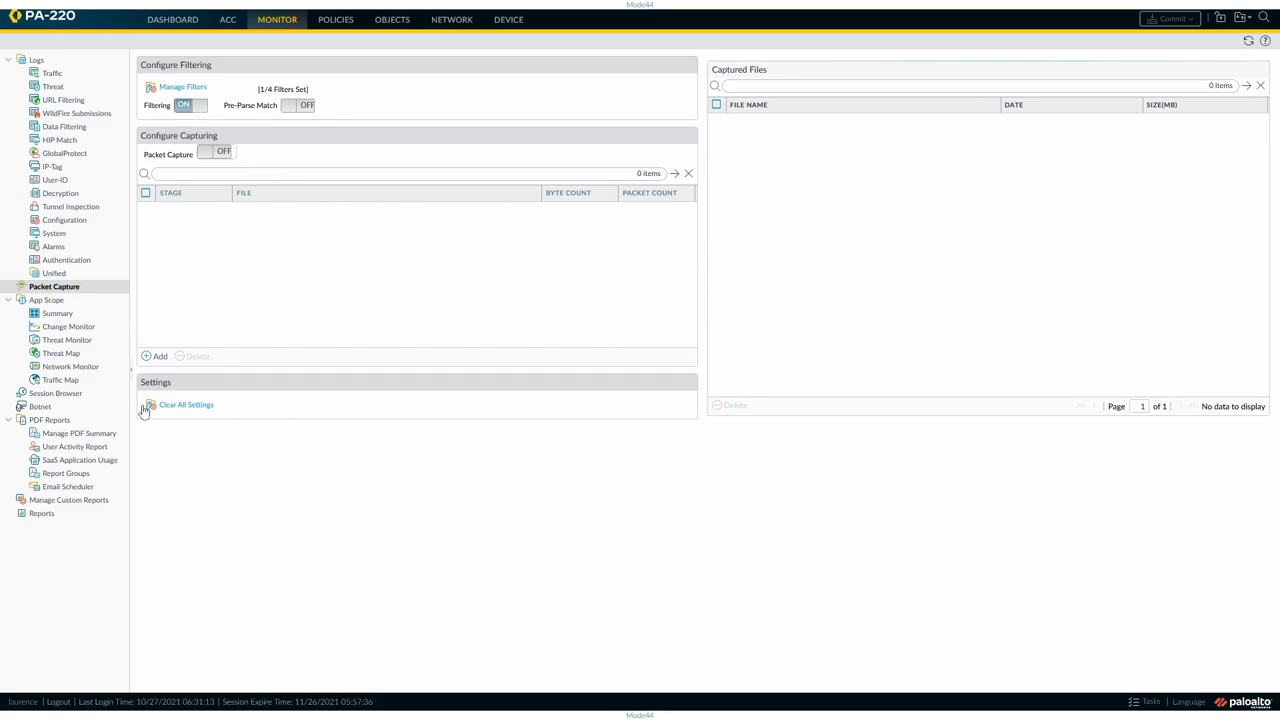
pyautogui.click(154, 356)
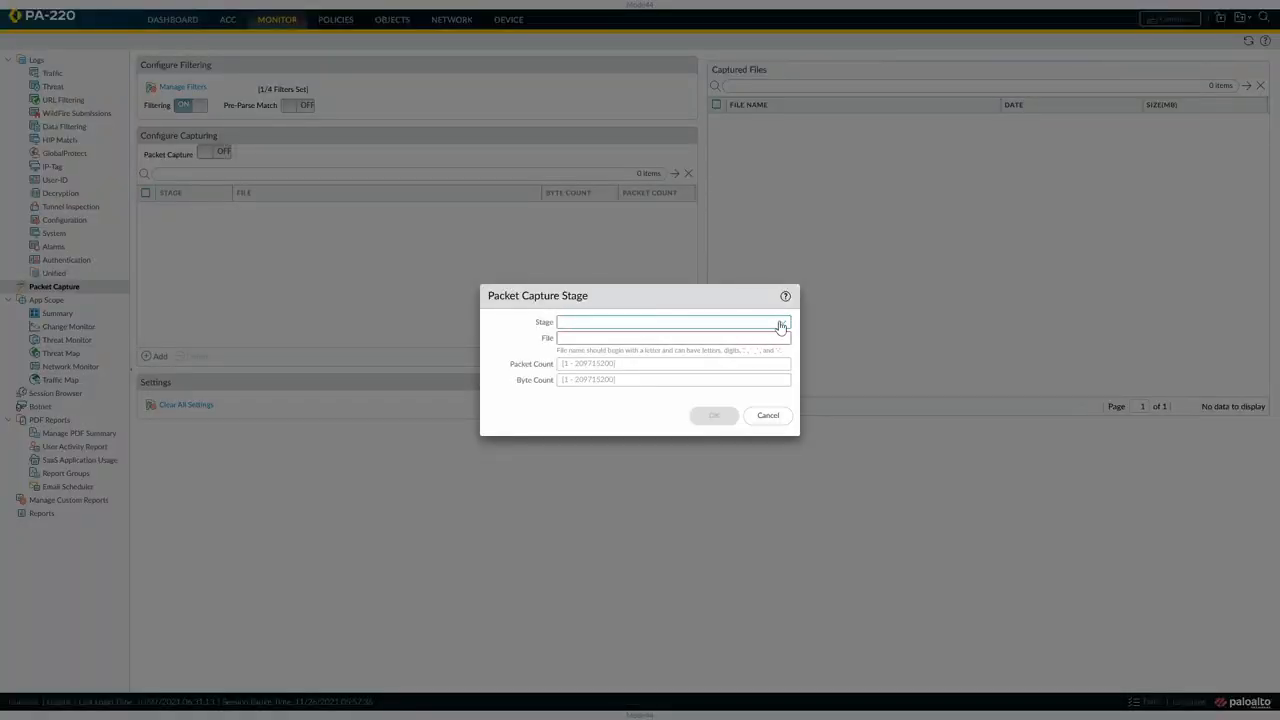
pyautogui.click(782, 322)
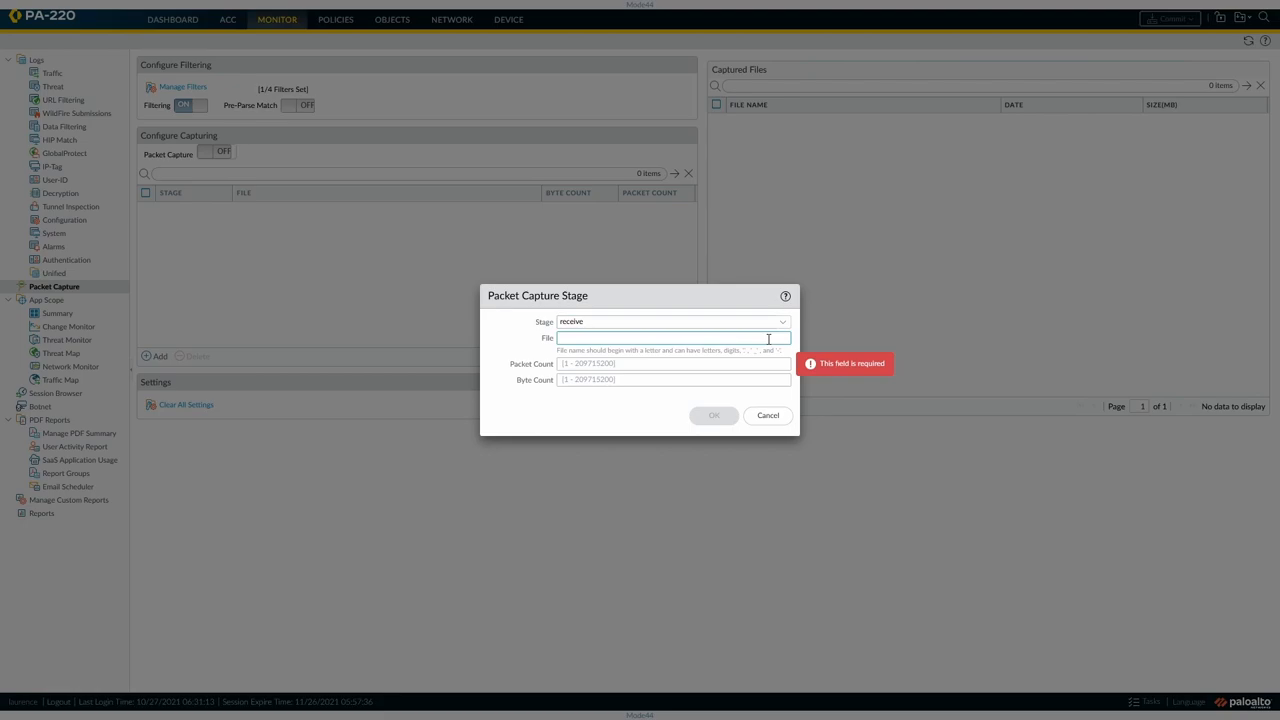
pyautogui.write('NAS')
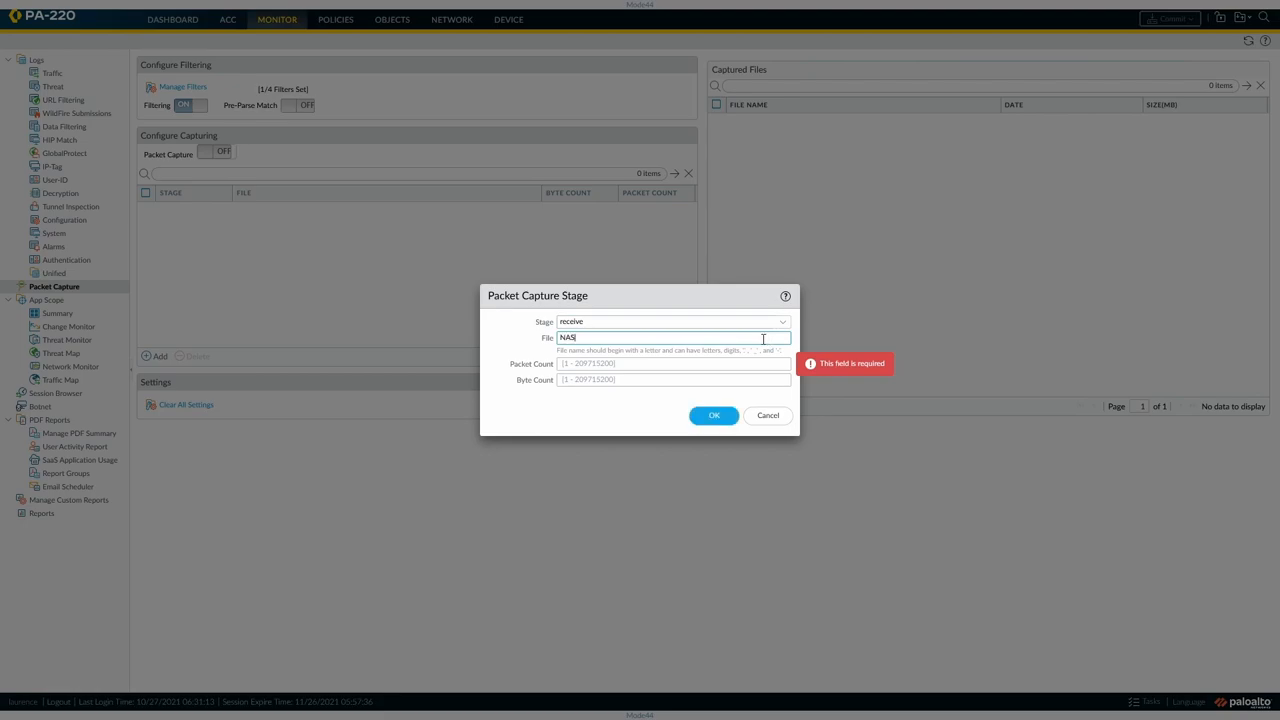
pyautogui.moveTo(755, 464)
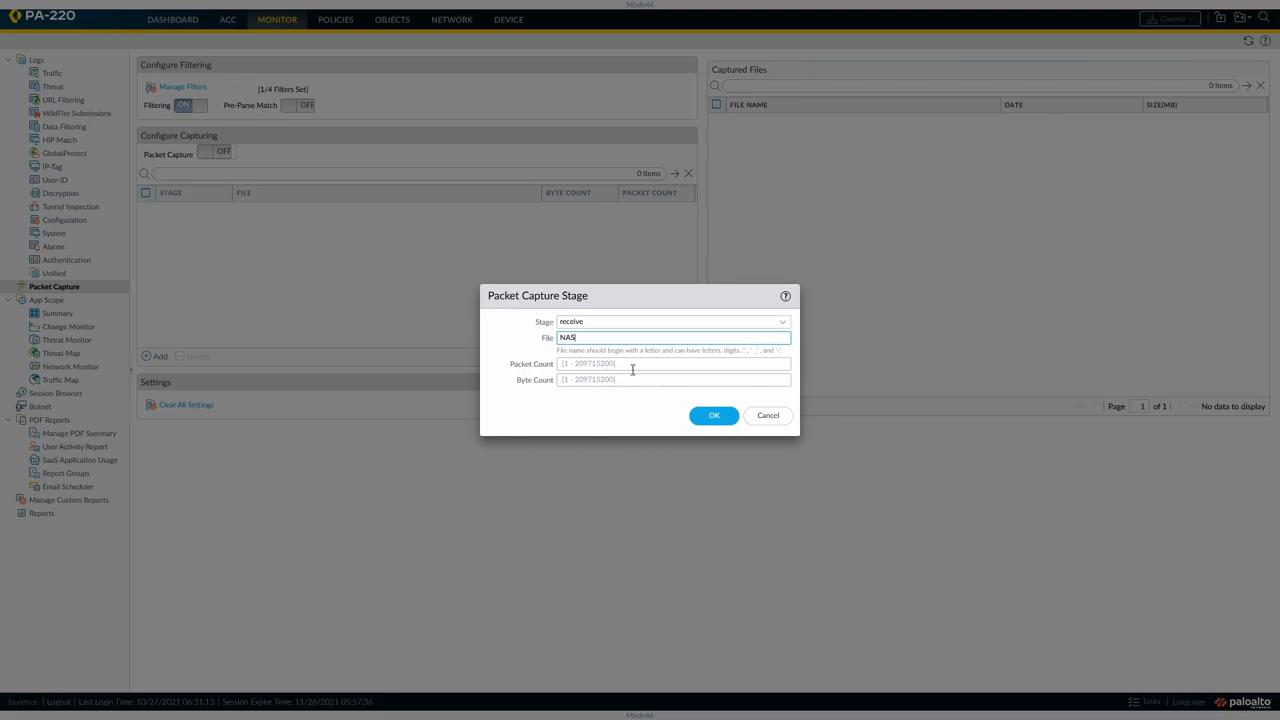
pyautogui.click(713, 415)
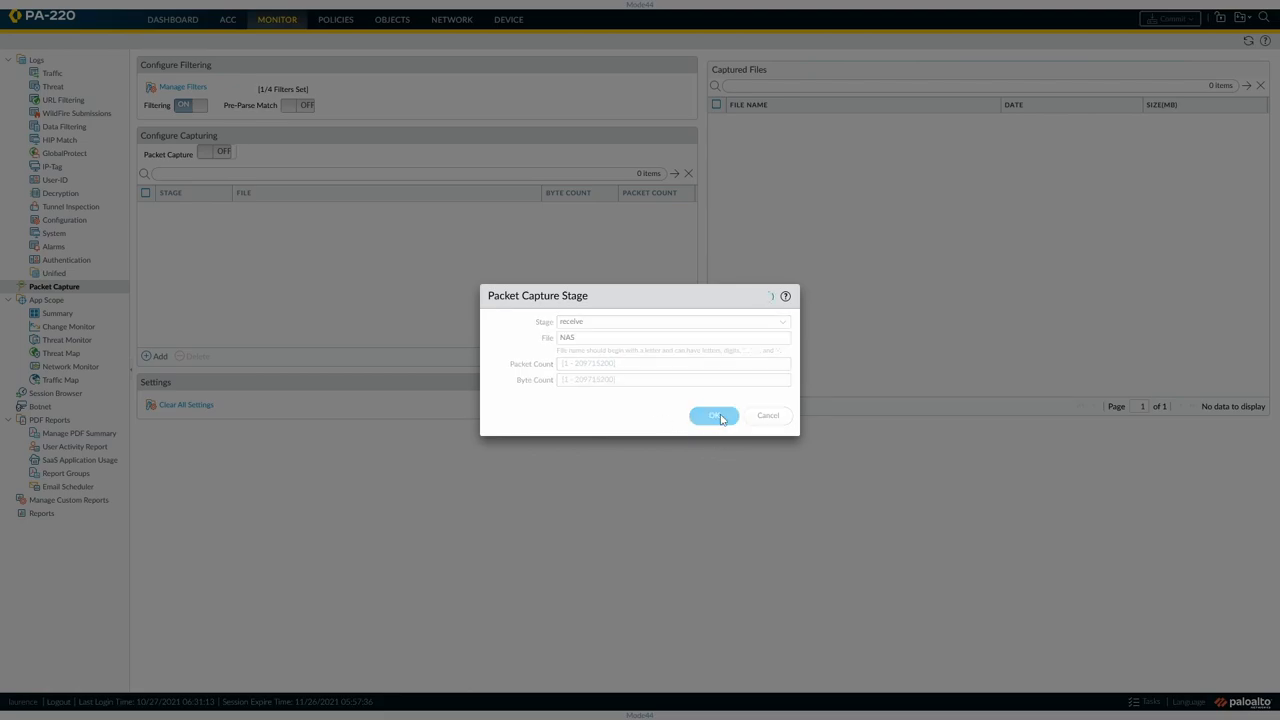
pyautogui.click(713, 416)
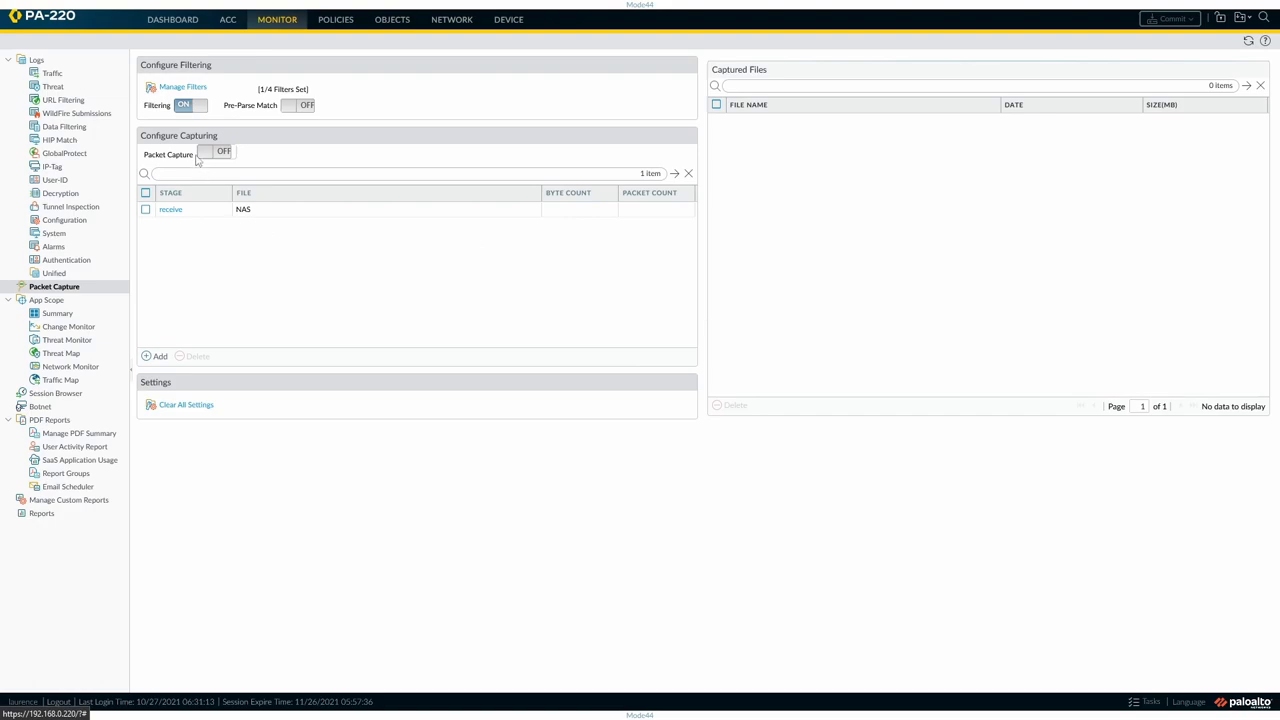
pyautogui.moveTo(307, 107)
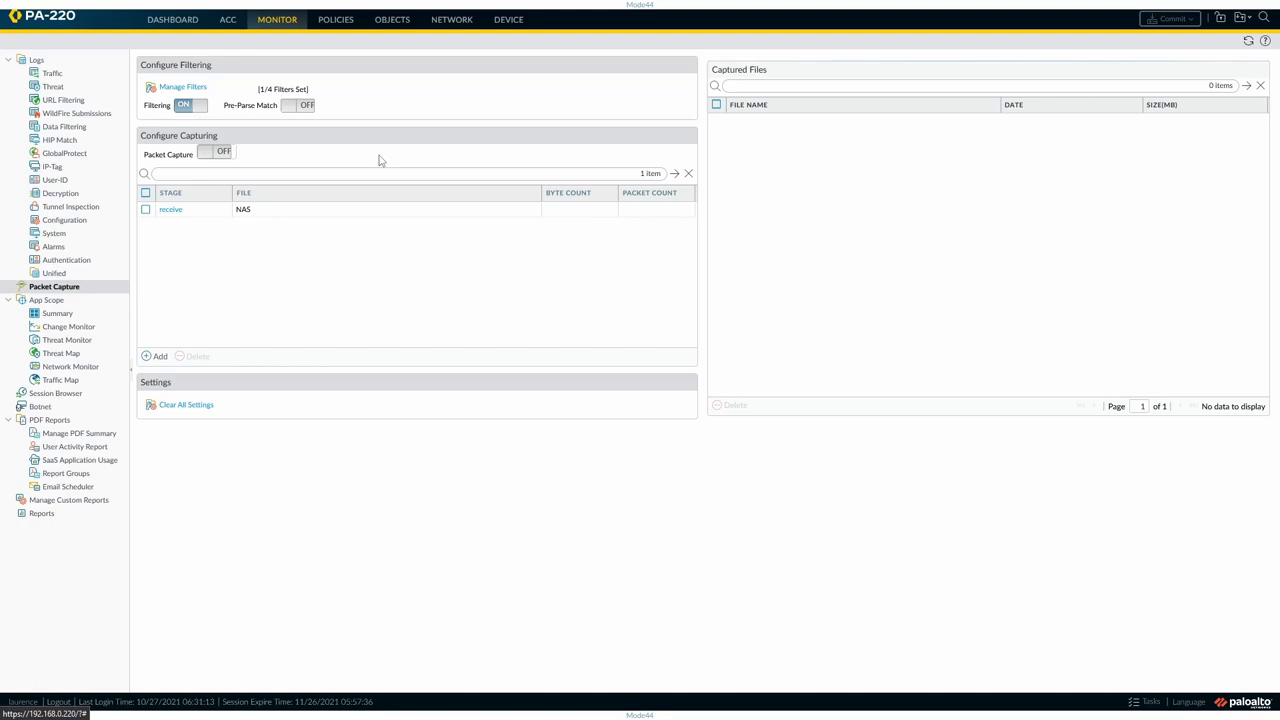
pyautogui.moveTo(208, 160)
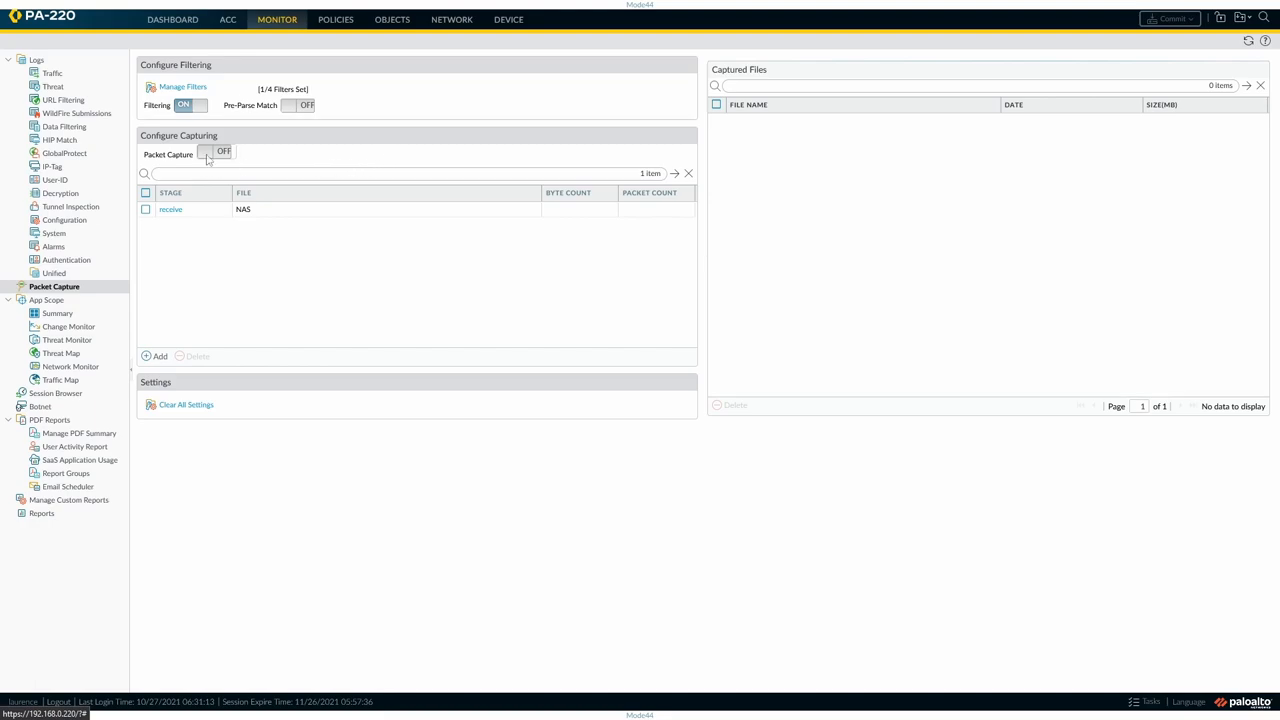
# Turn packet capture on, accept the performance warning, then turn capture off.
pyautogui.click(213, 151)
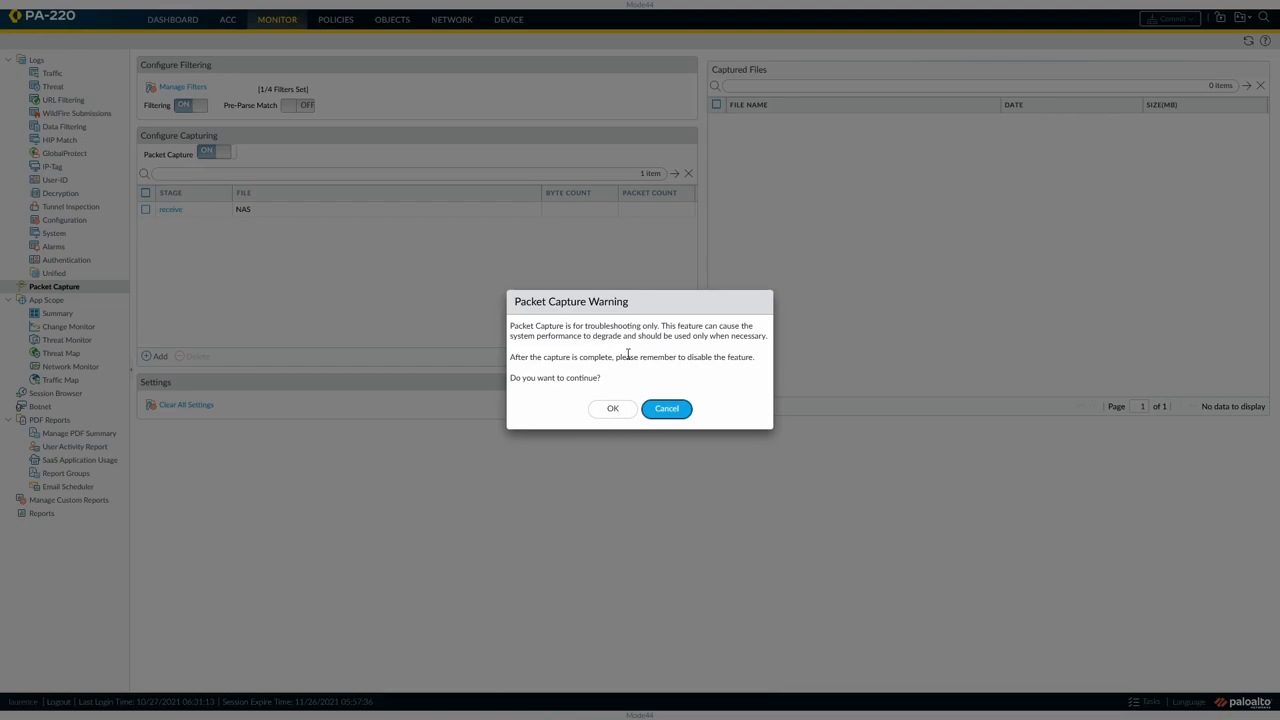
pyautogui.moveTo(612, 409)
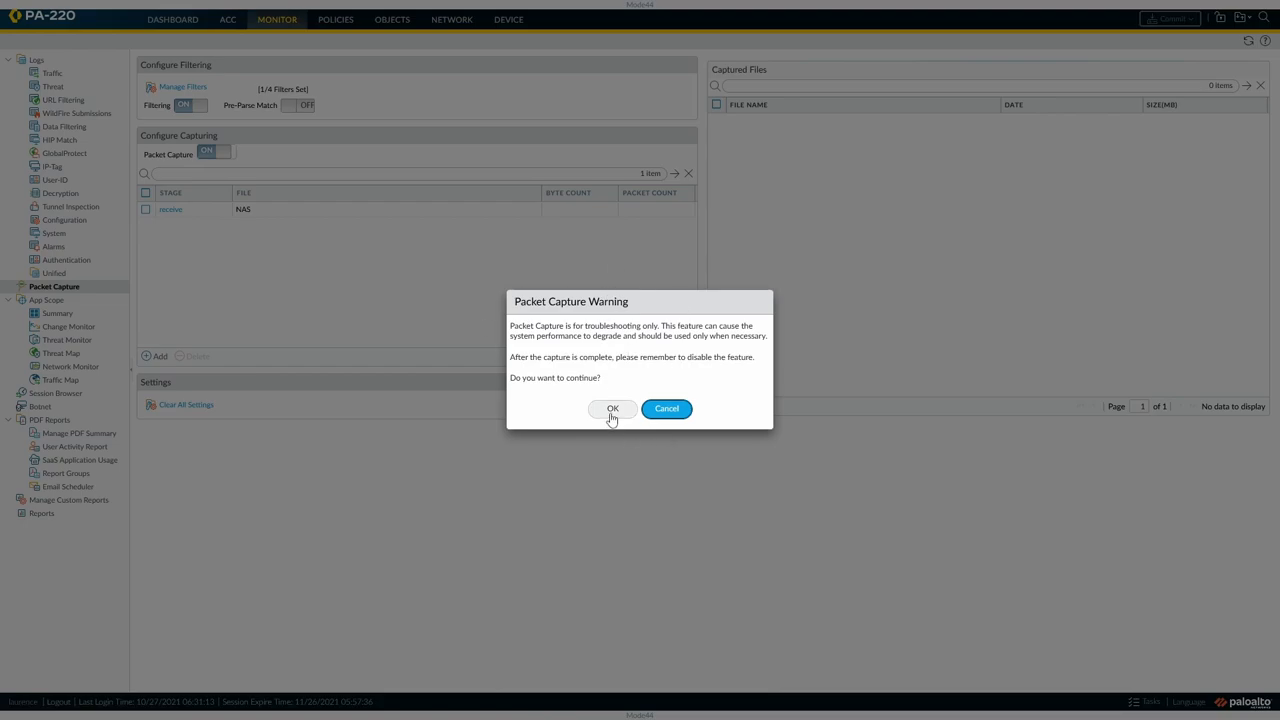
pyautogui.click(612, 408)
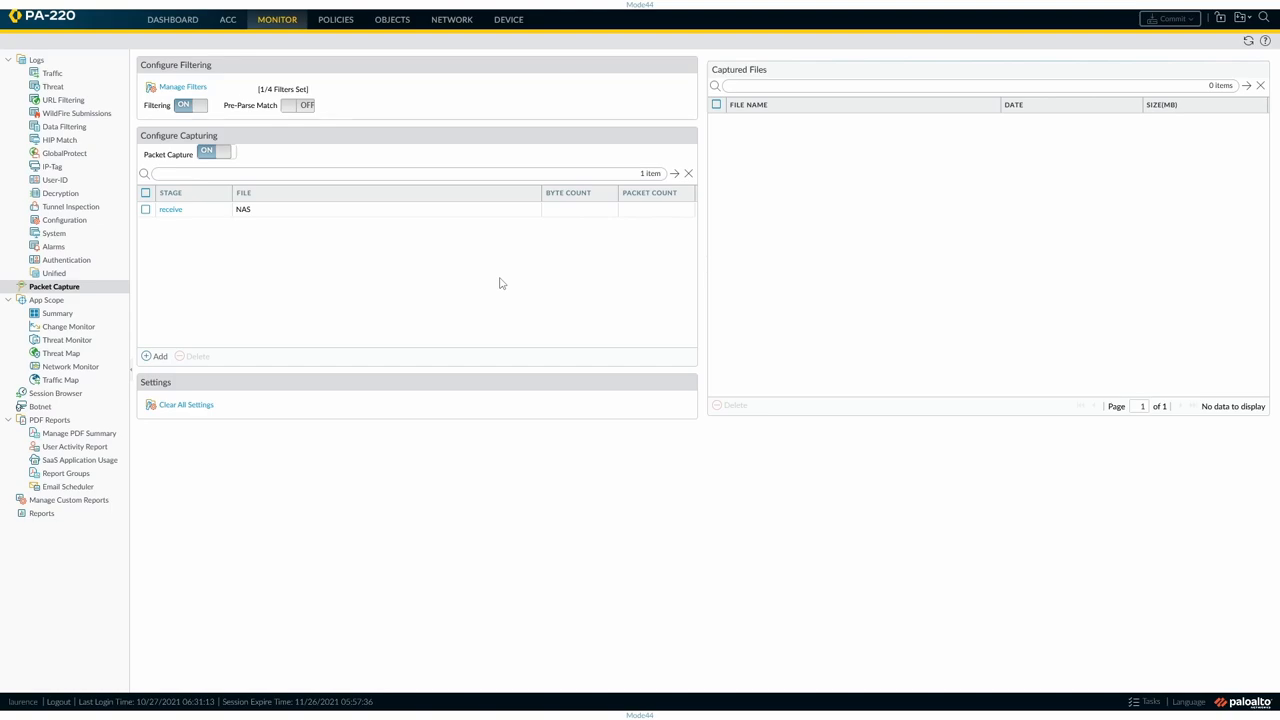
pyautogui.moveTo(434, 270)
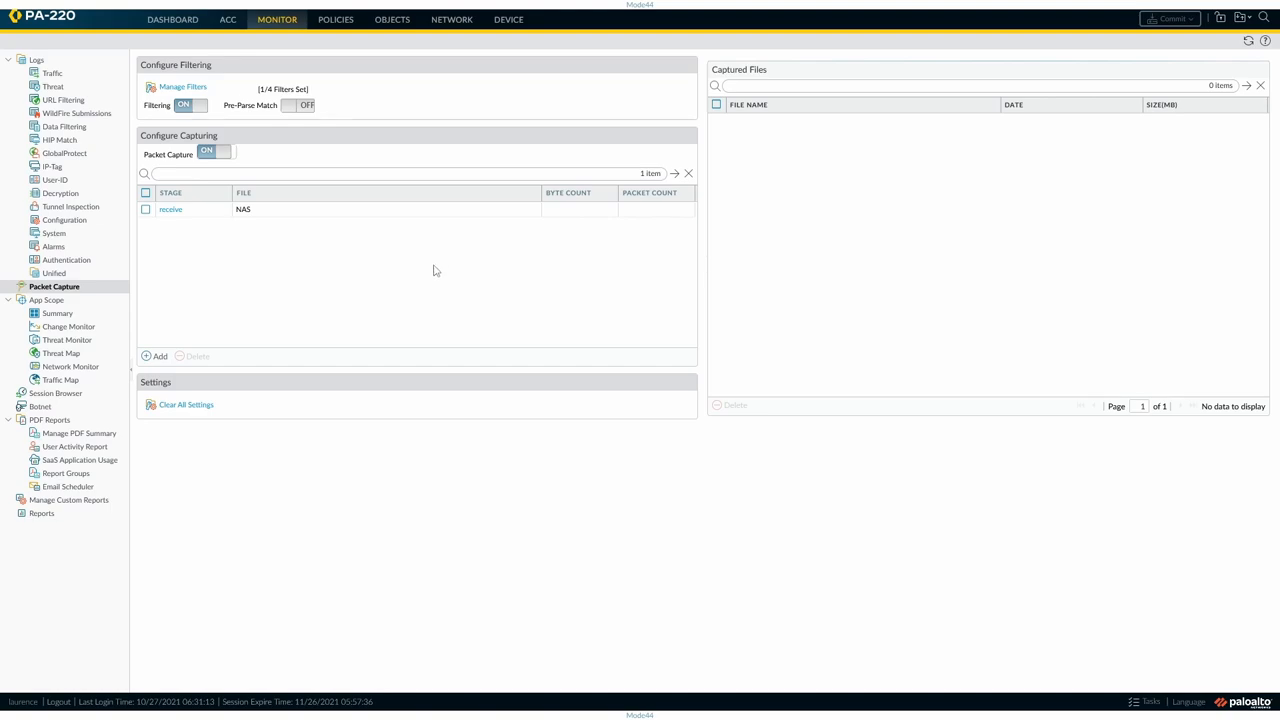
pyautogui.moveTo(549, 303)
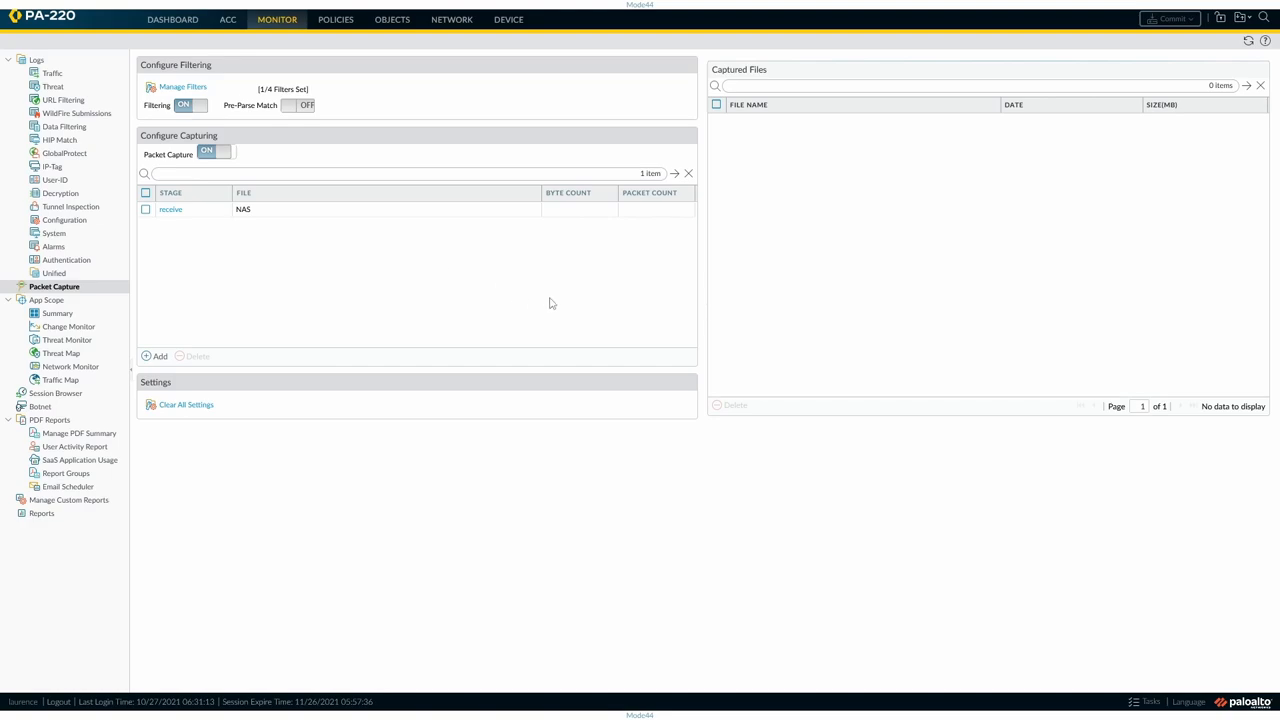
pyautogui.moveTo(600, 239)
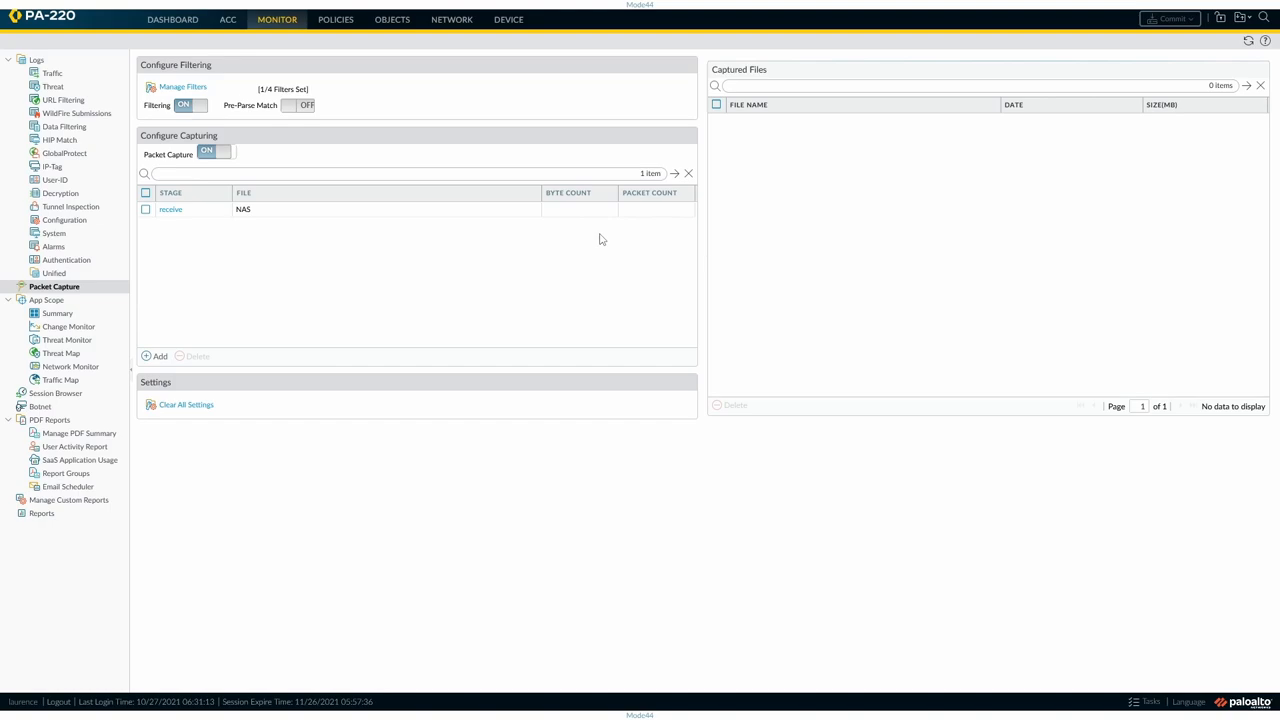
pyautogui.moveTo(1228, 175)
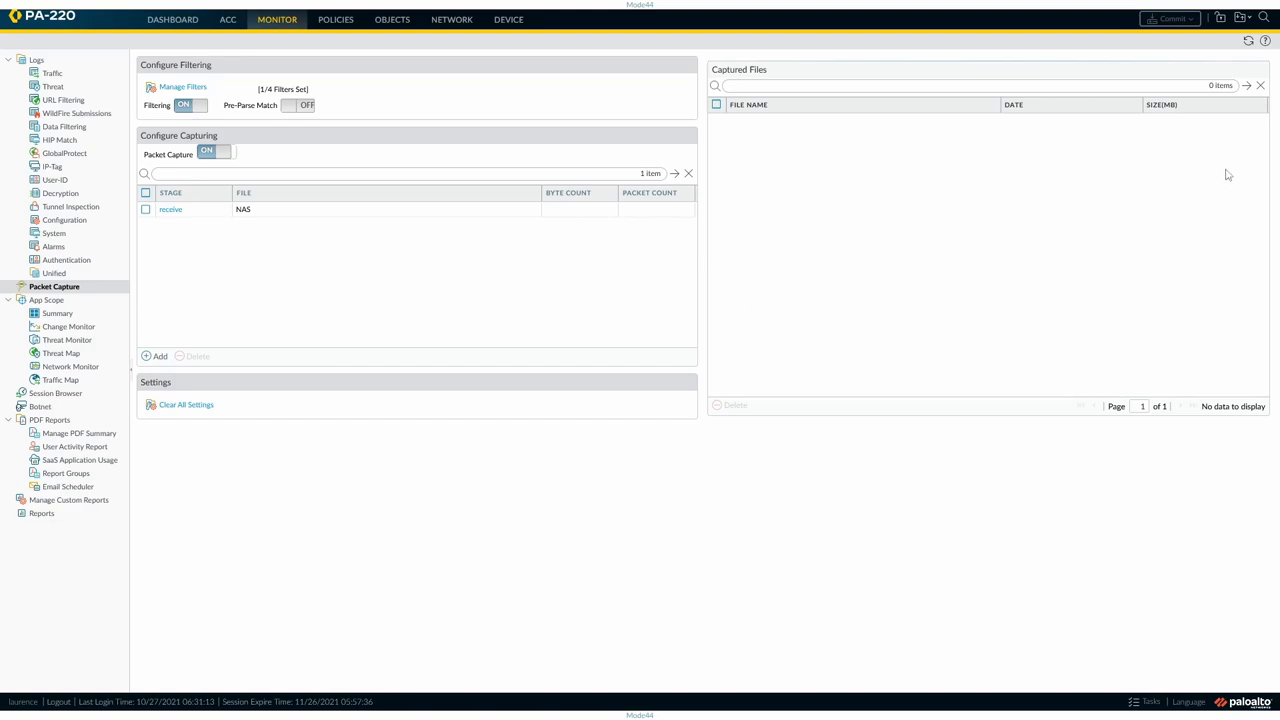
pyautogui.click(214, 151)
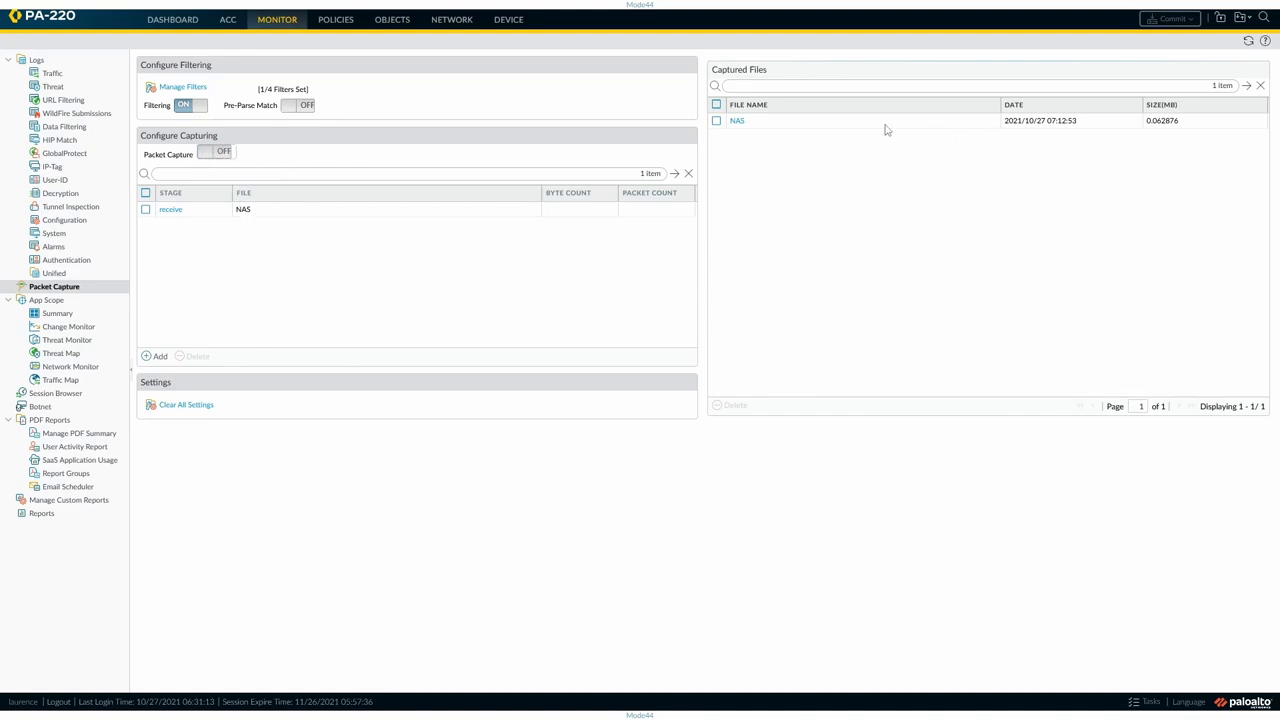
pyautogui.moveTo(1018, 154)
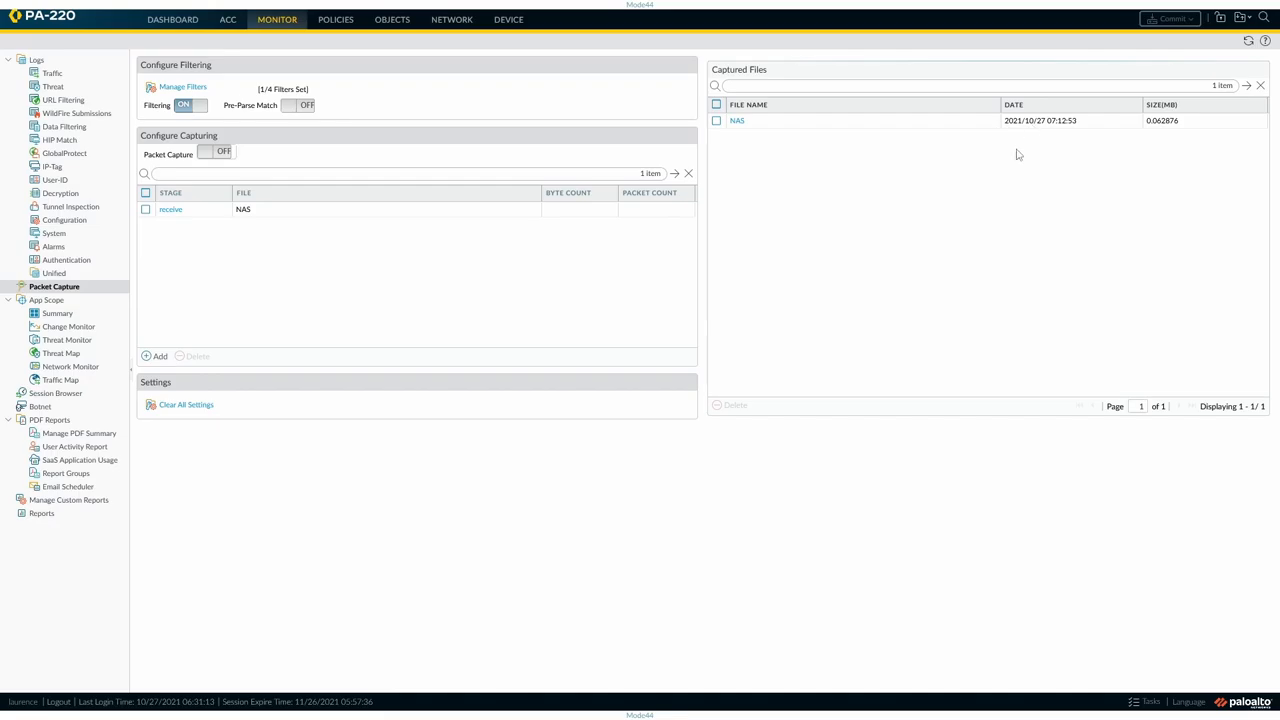
# Download the captured NAS file and open it as NAS.pcap.
pyautogui.click(737, 120)
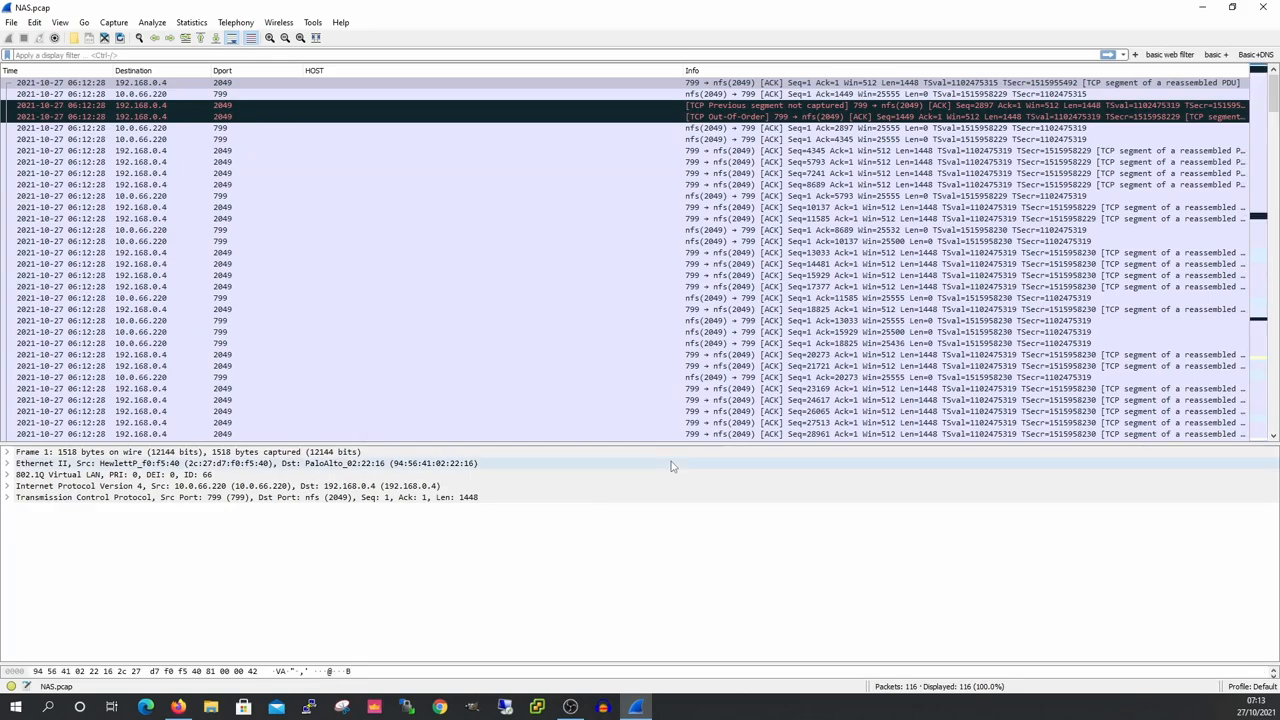
# Scroll through NAS.pcap's 116 NFS packets between 10.0.66.220 and 192.168.0.4.
pyautogui.scroll(-3)
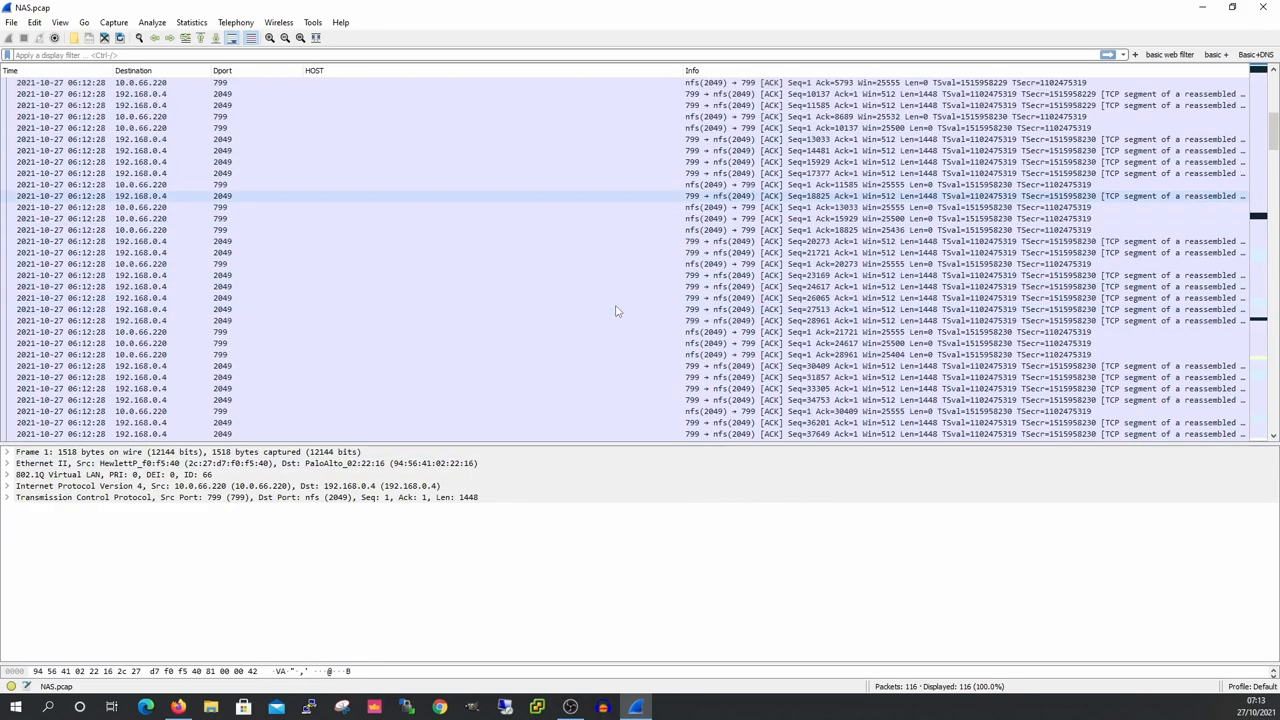
pyautogui.scroll(-3)
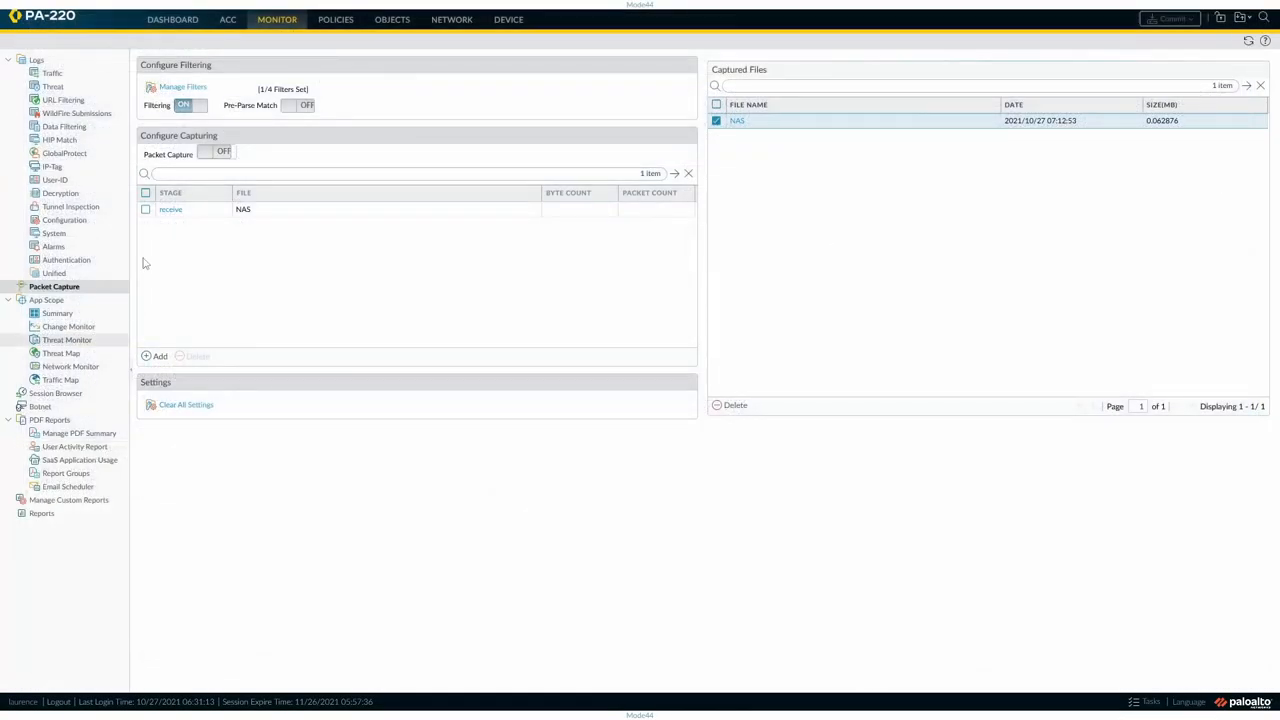
# Turn off capture filtering, then delete the NAS capture file and the receive stage.
pyautogui.click(198, 105)
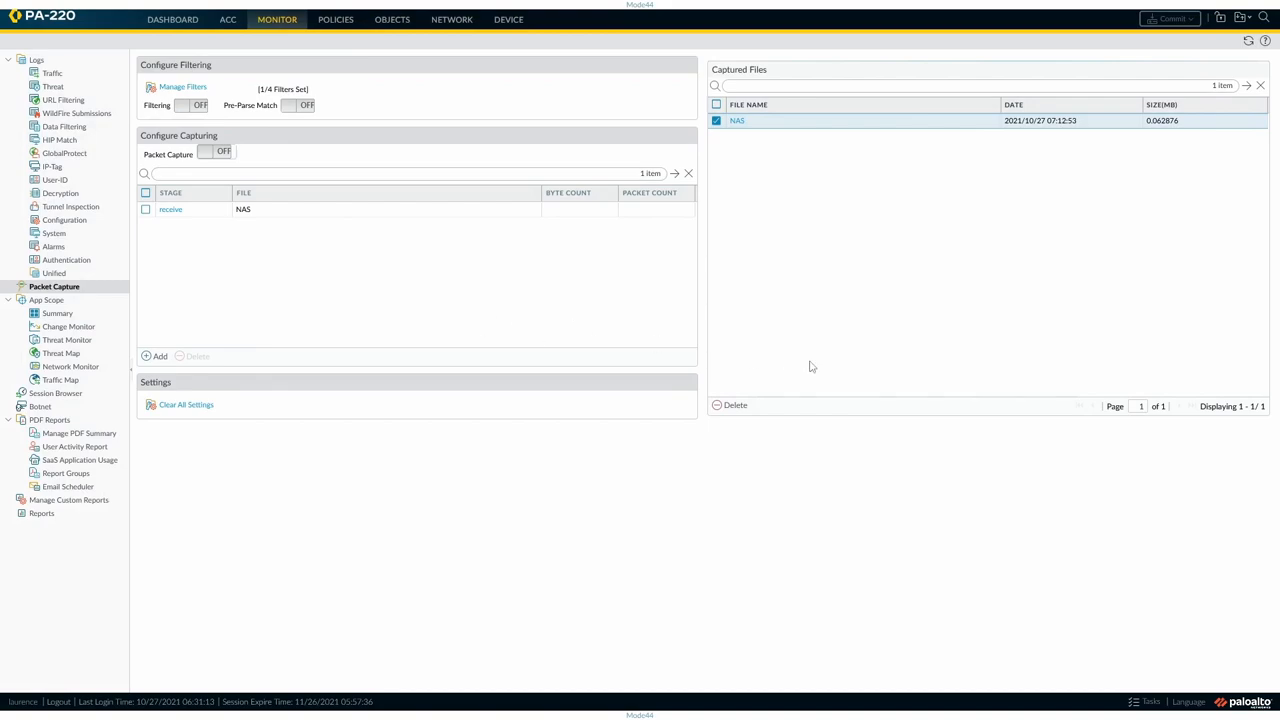
pyautogui.moveTo(747, 417)
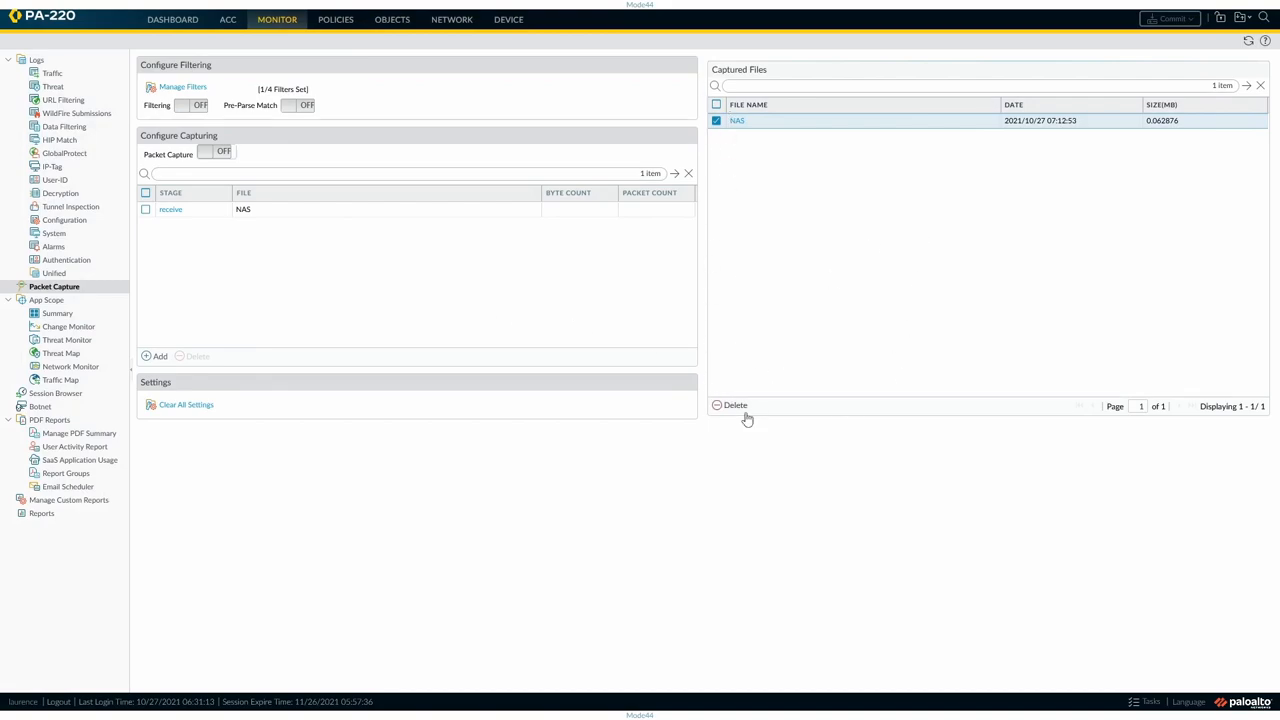
pyautogui.moveTo(1172, 422)
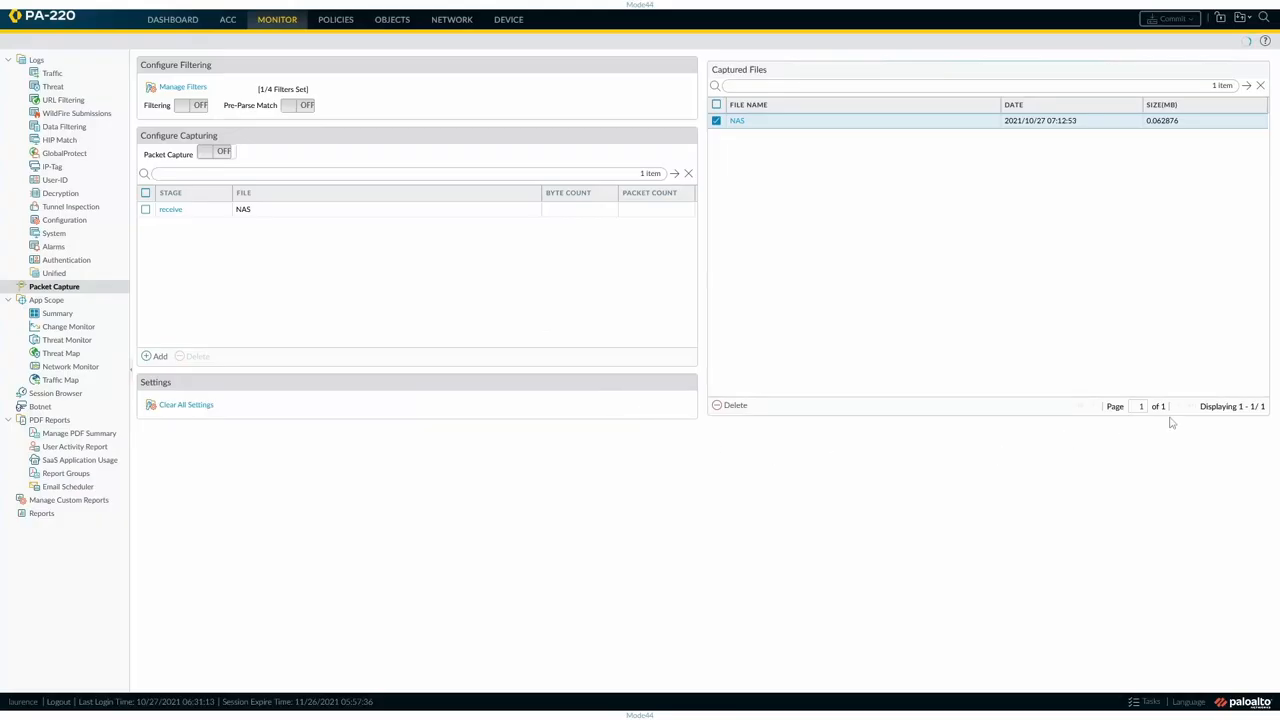
pyautogui.click(734, 405)
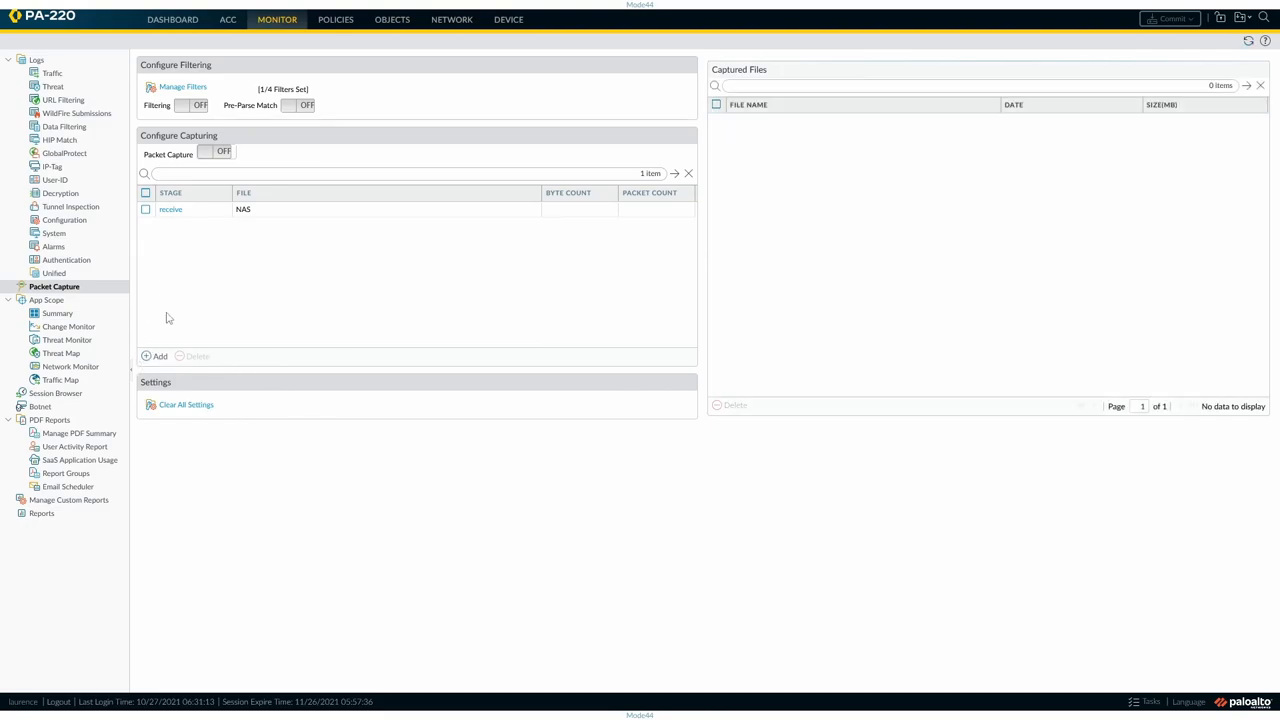
pyautogui.click(145, 209)
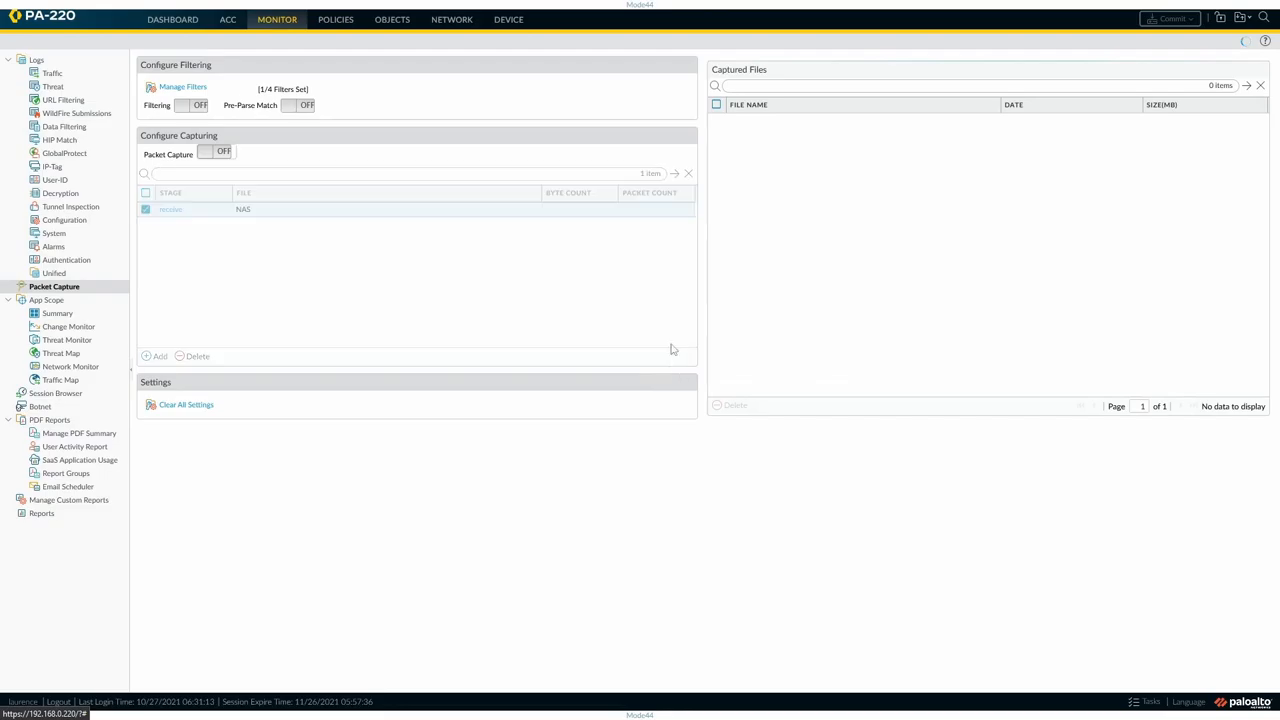
pyautogui.click(182, 86)
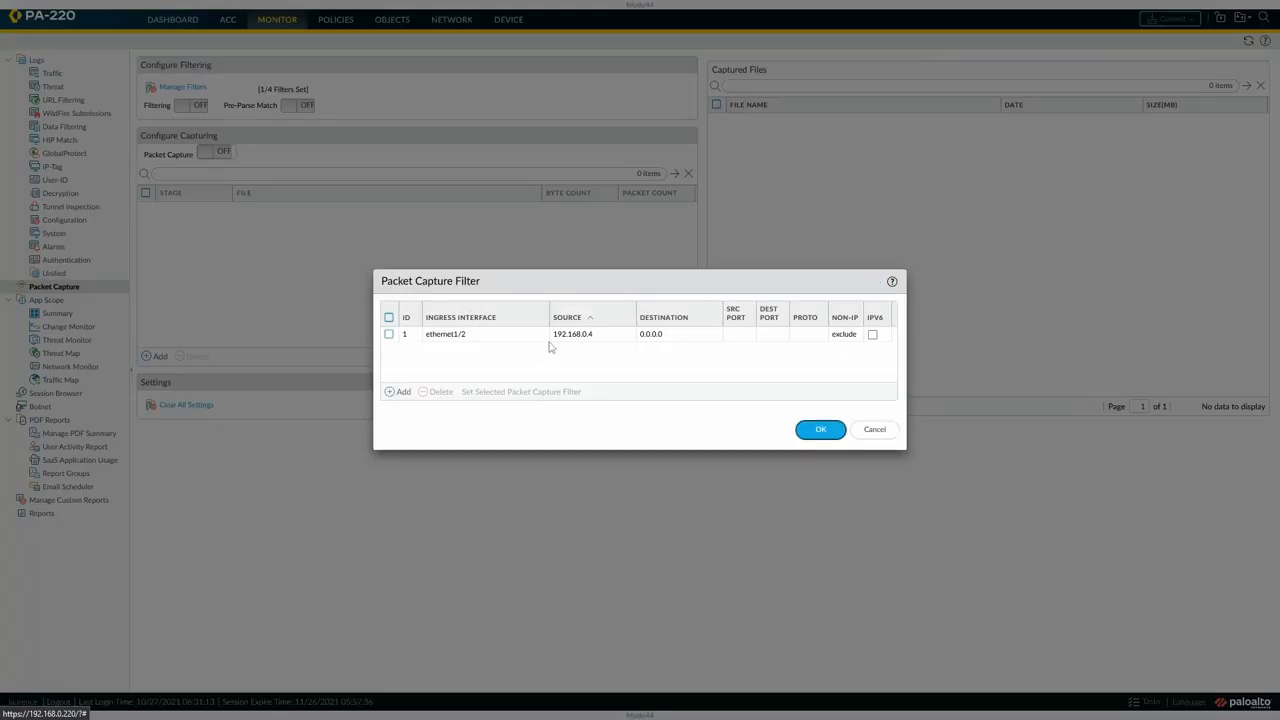
# Delete the ethernet1/2 capture filter and save the empty list, leaving 0/4 filters.
pyautogui.click(388, 333)
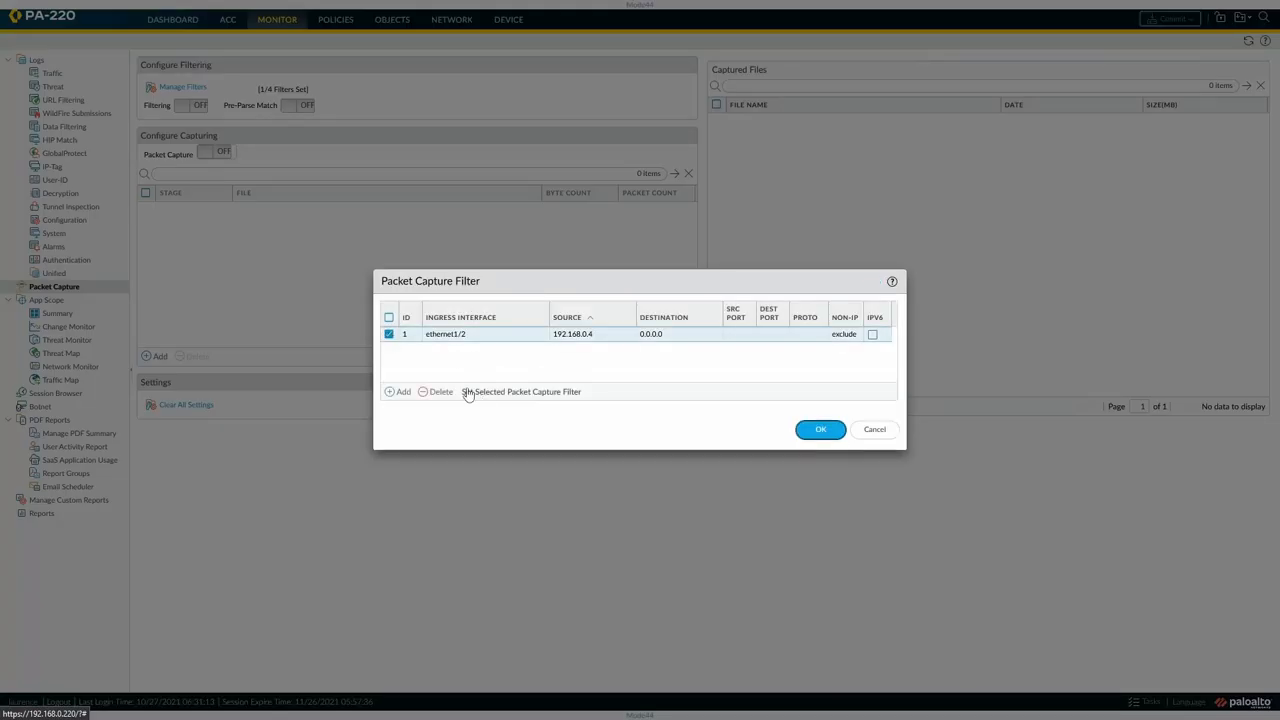
pyautogui.click(440, 391)
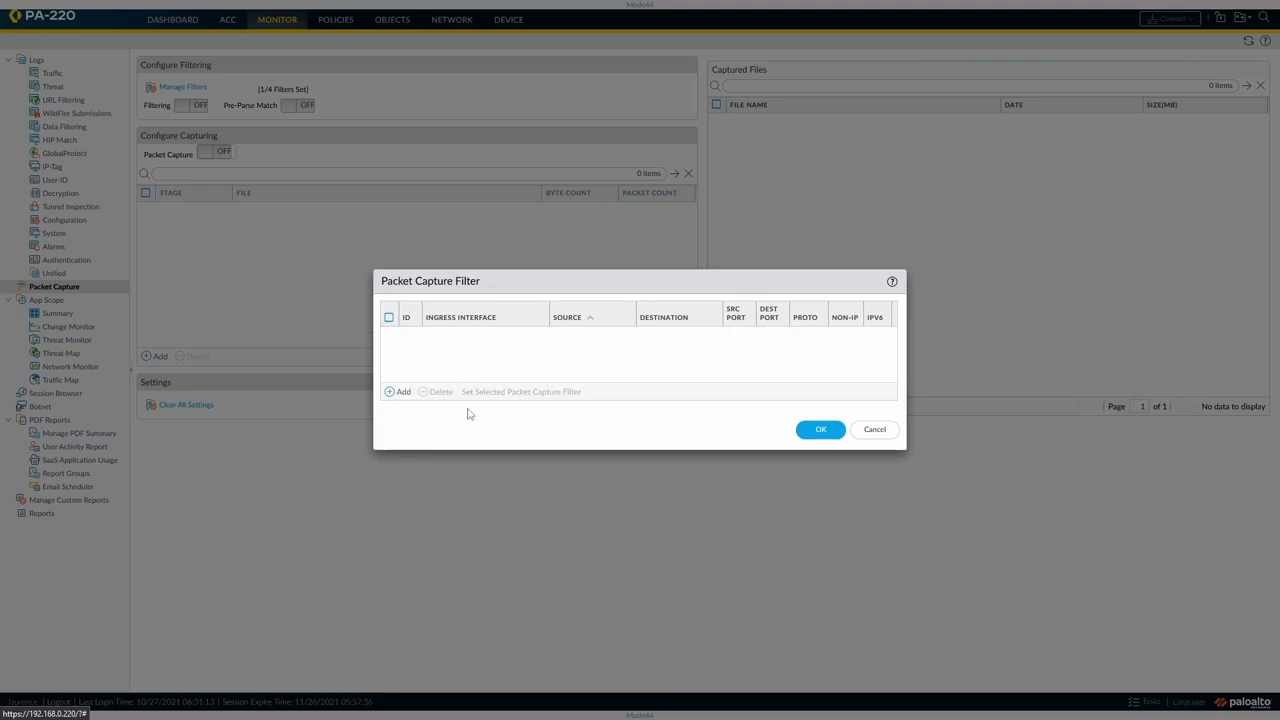
pyautogui.click(820, 429)
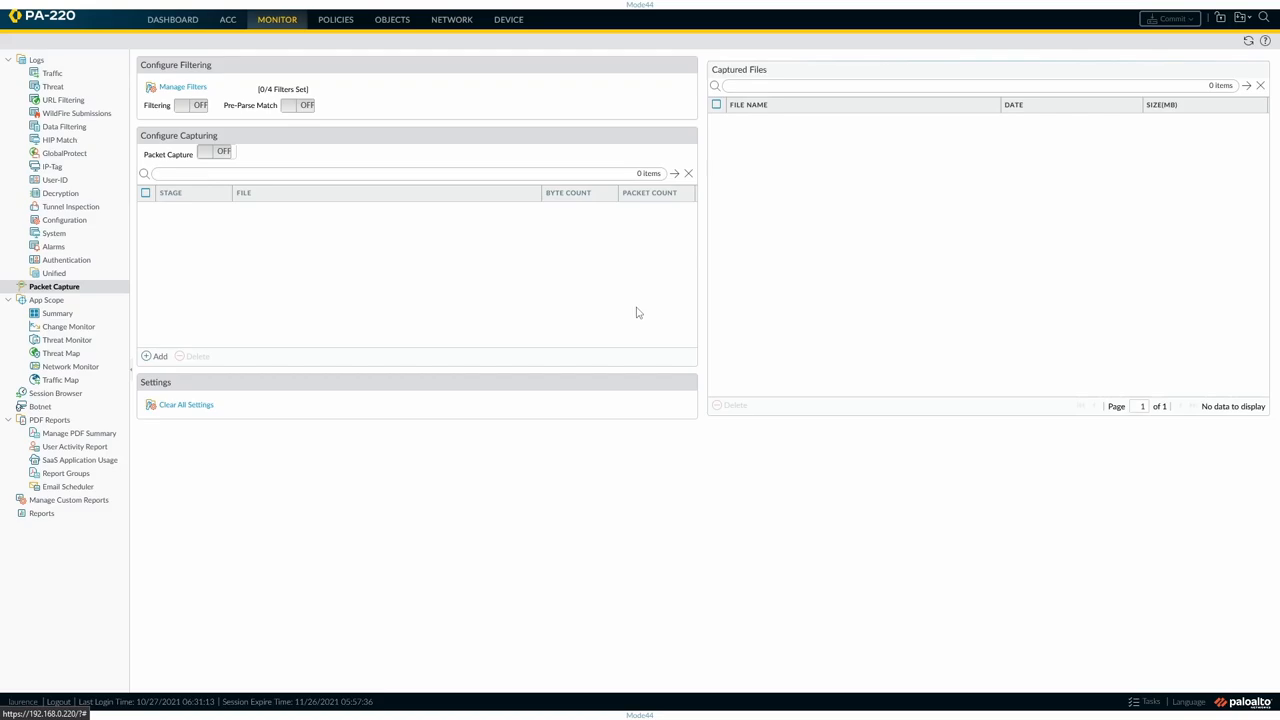
pyautogui.moveTo(371, 347)
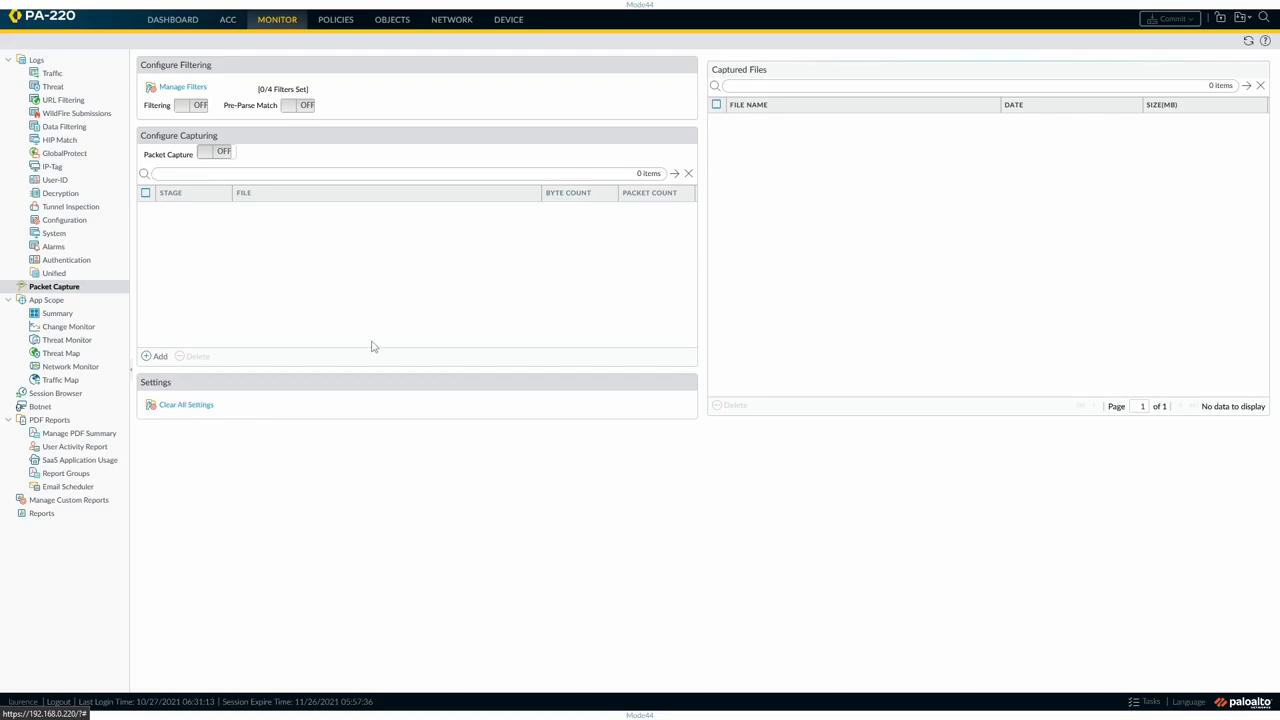
pyautogui.moveTo(520, 393)
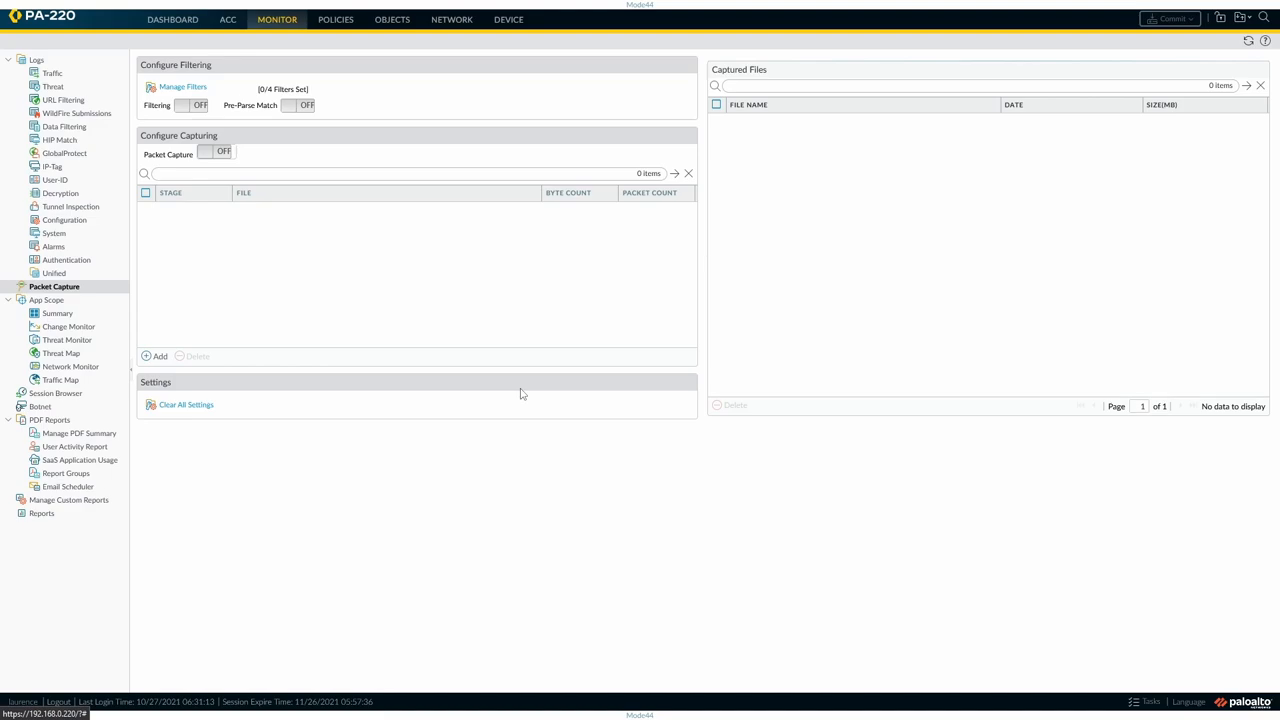
pyautogui.moveTo(745, 461)
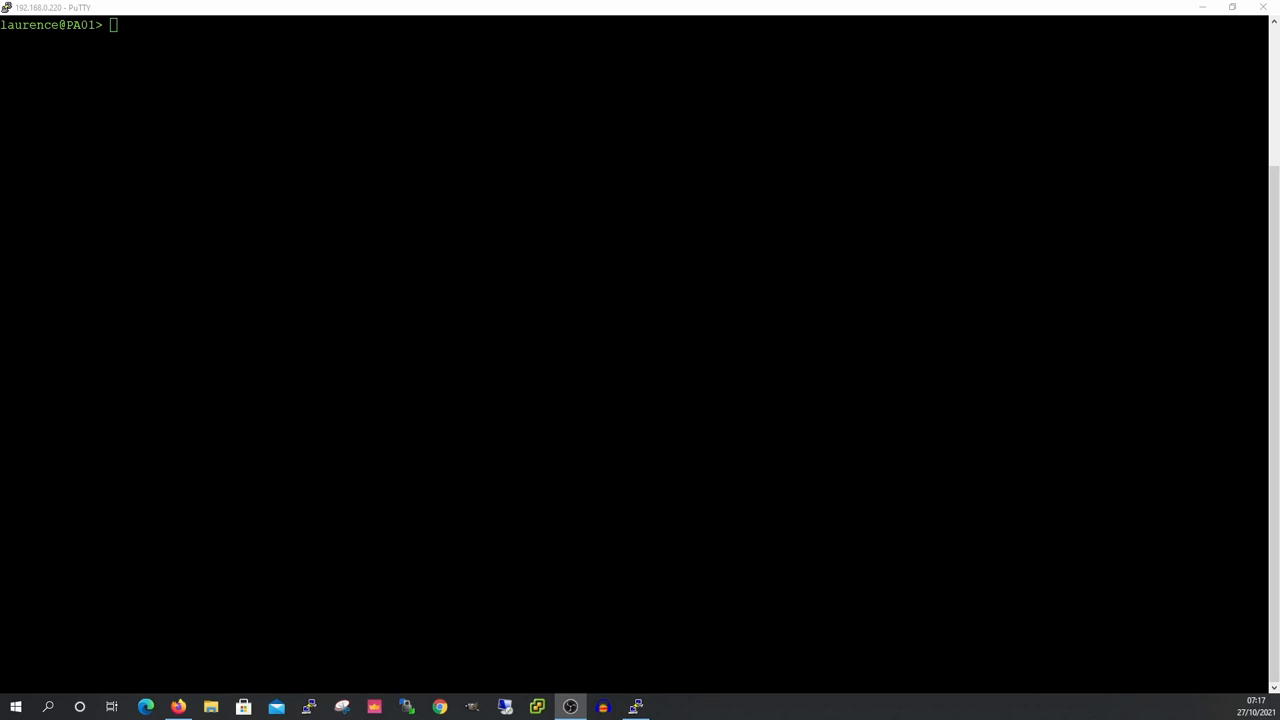
# Run 'show counter global filter delta yes packet-filter yes' on PA01.
pyautogui.write('show counter')
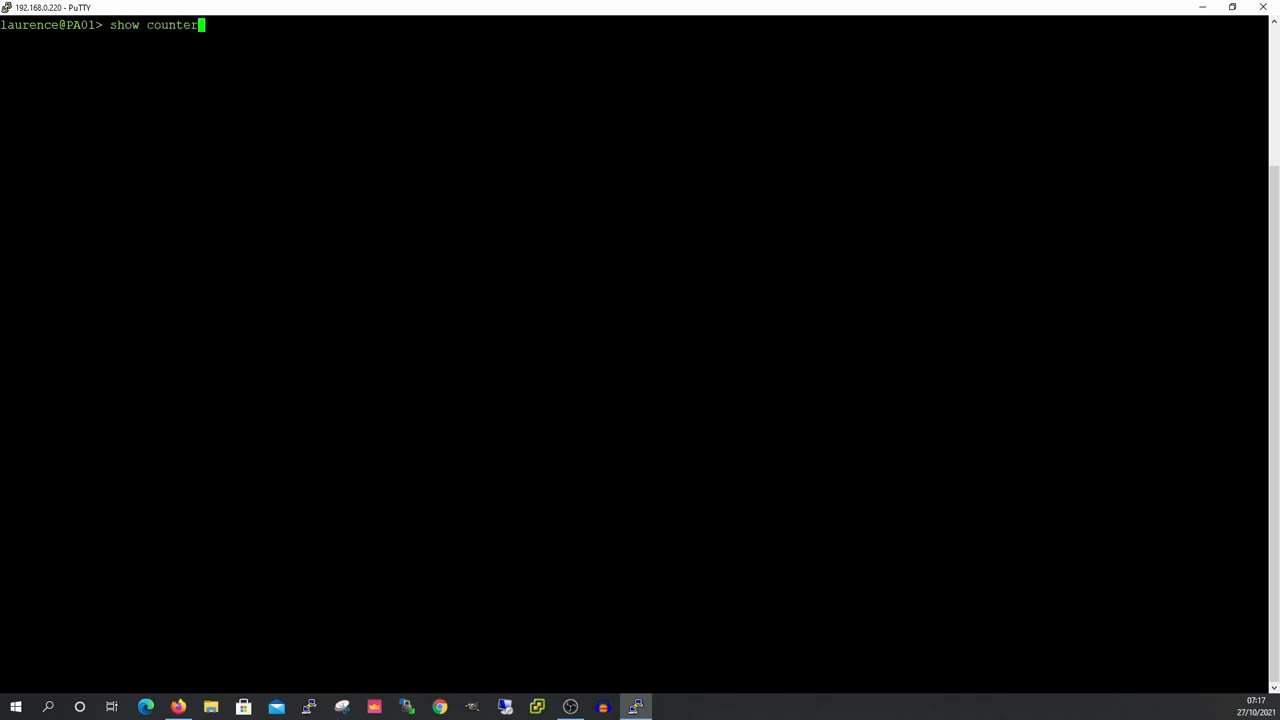
pyautogui.write('glo')
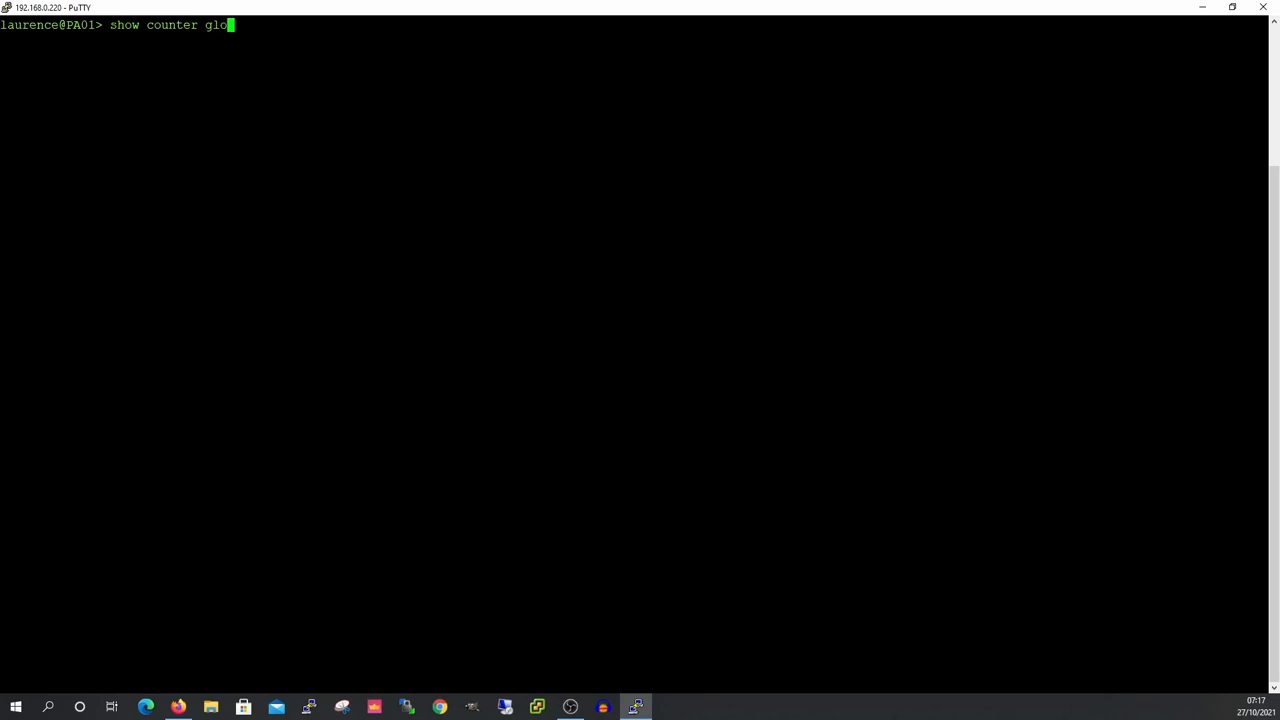
pyautogui.write('bal')
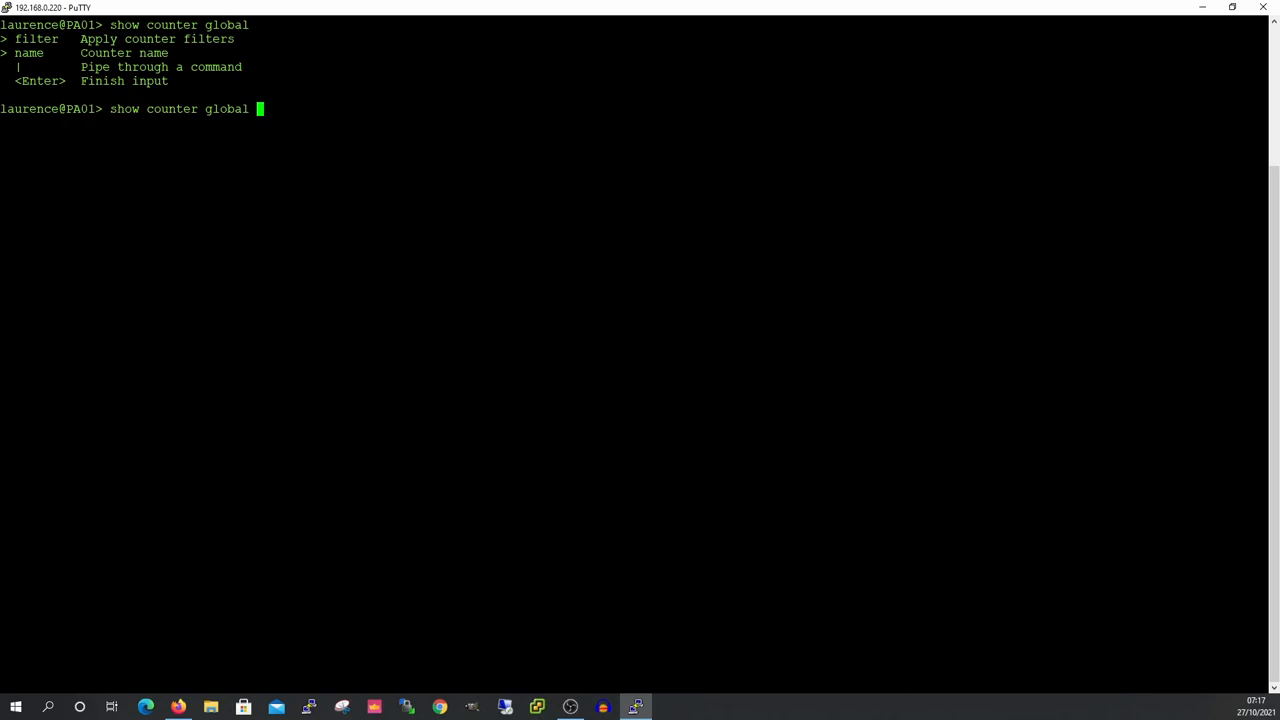
pyautogui.write('filter')
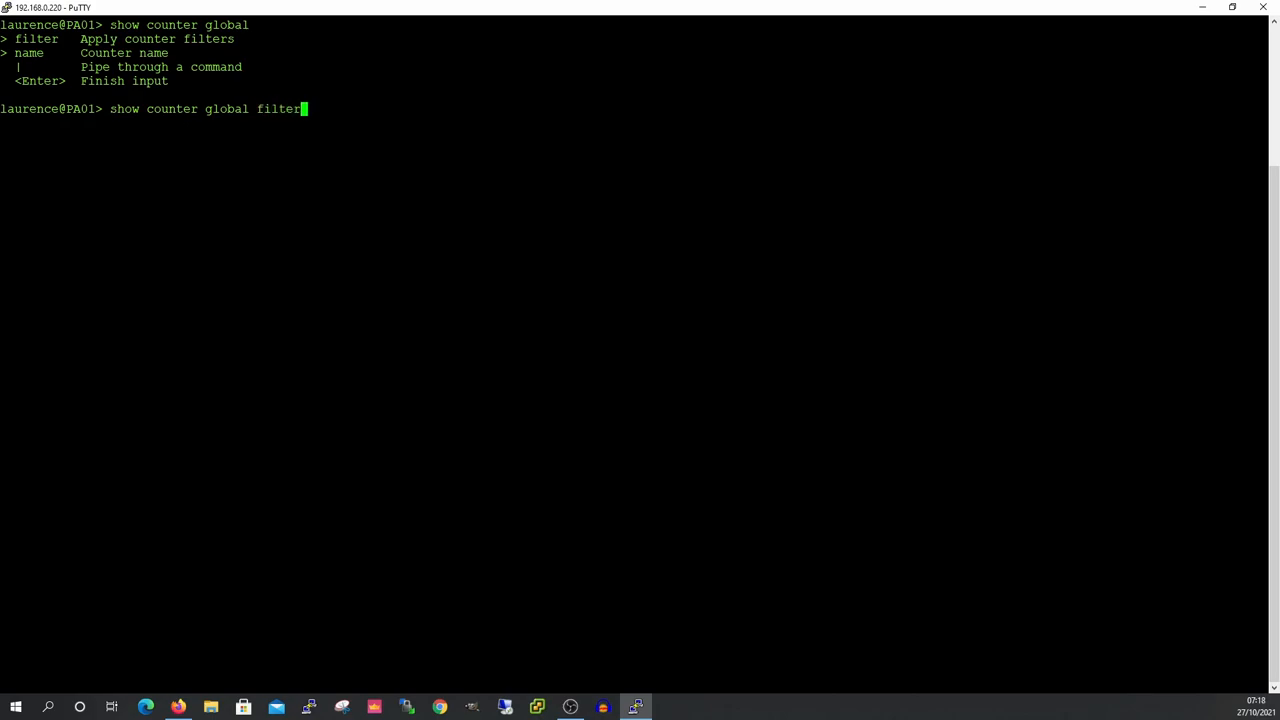
pyautogui.write('d')
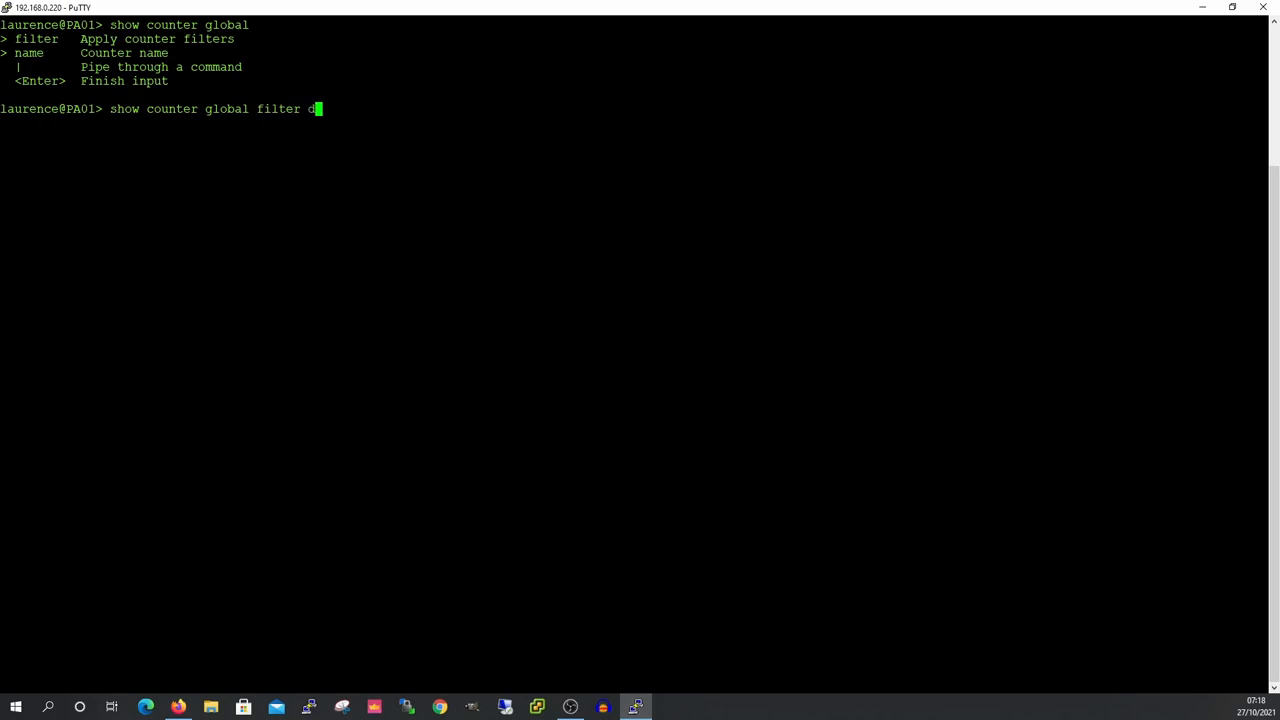
pyautogui.write('el')
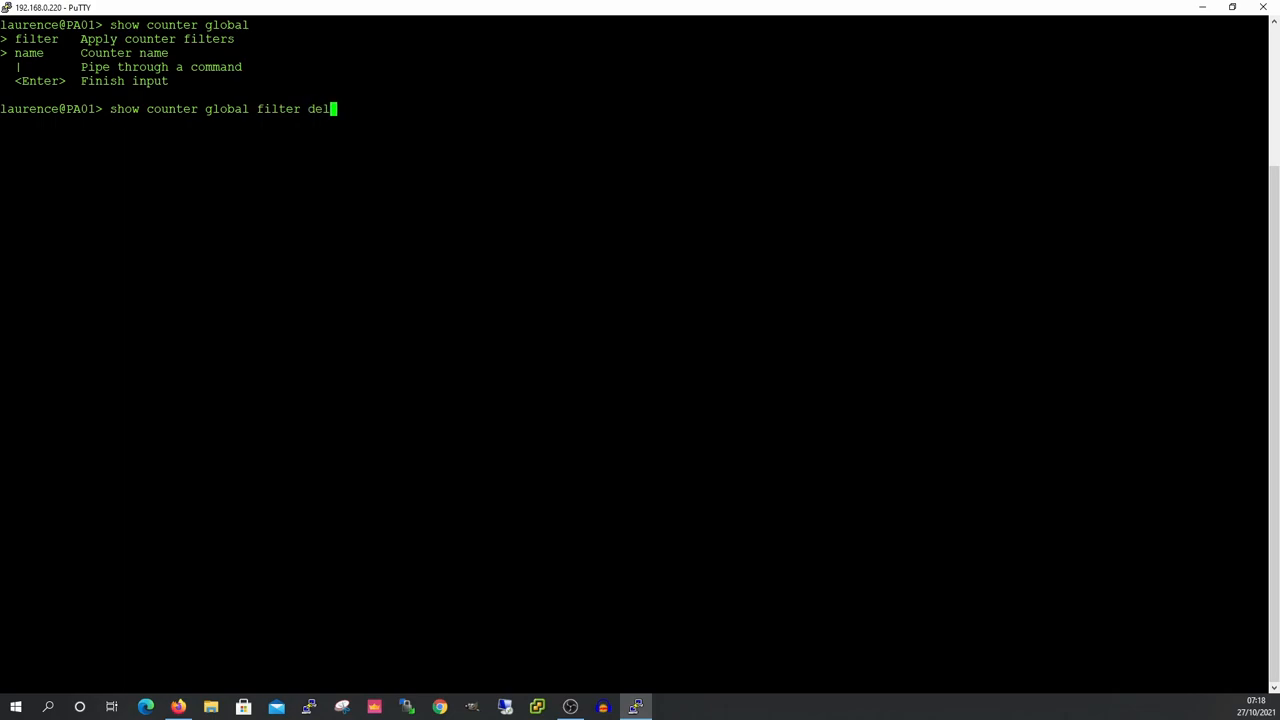
pyautogui.write('ta y')
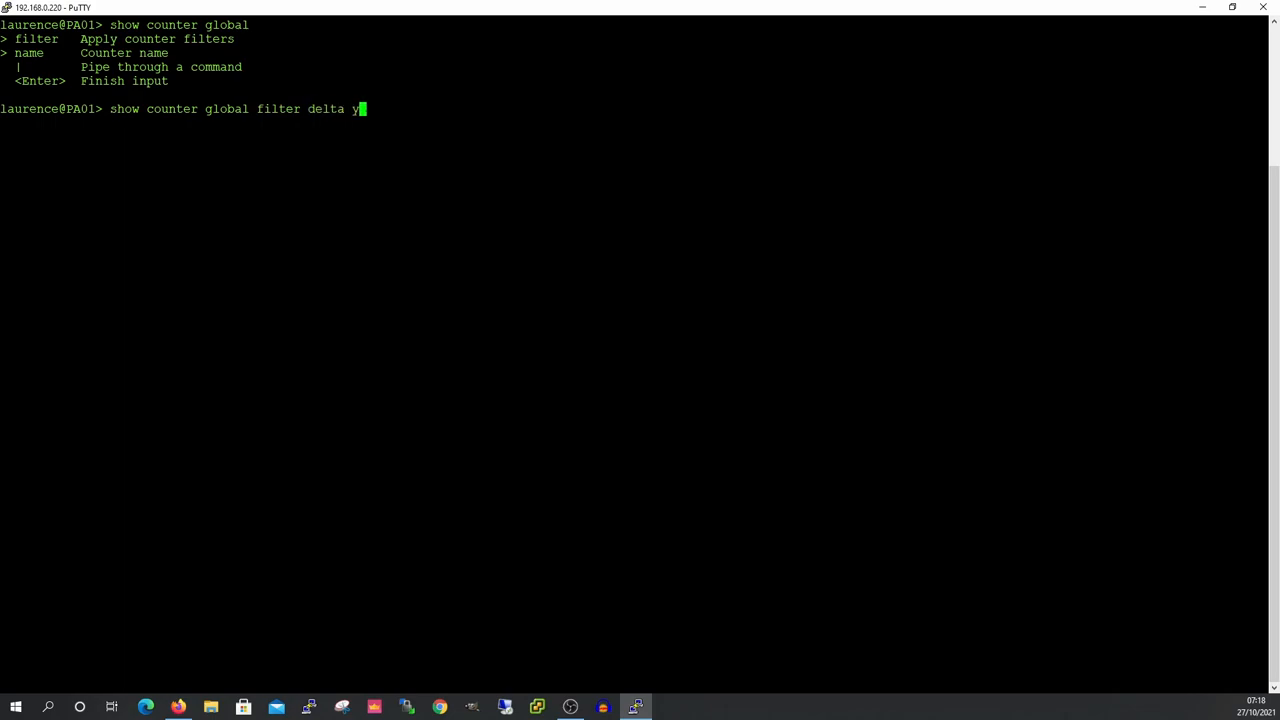
pyautogui.write('es')
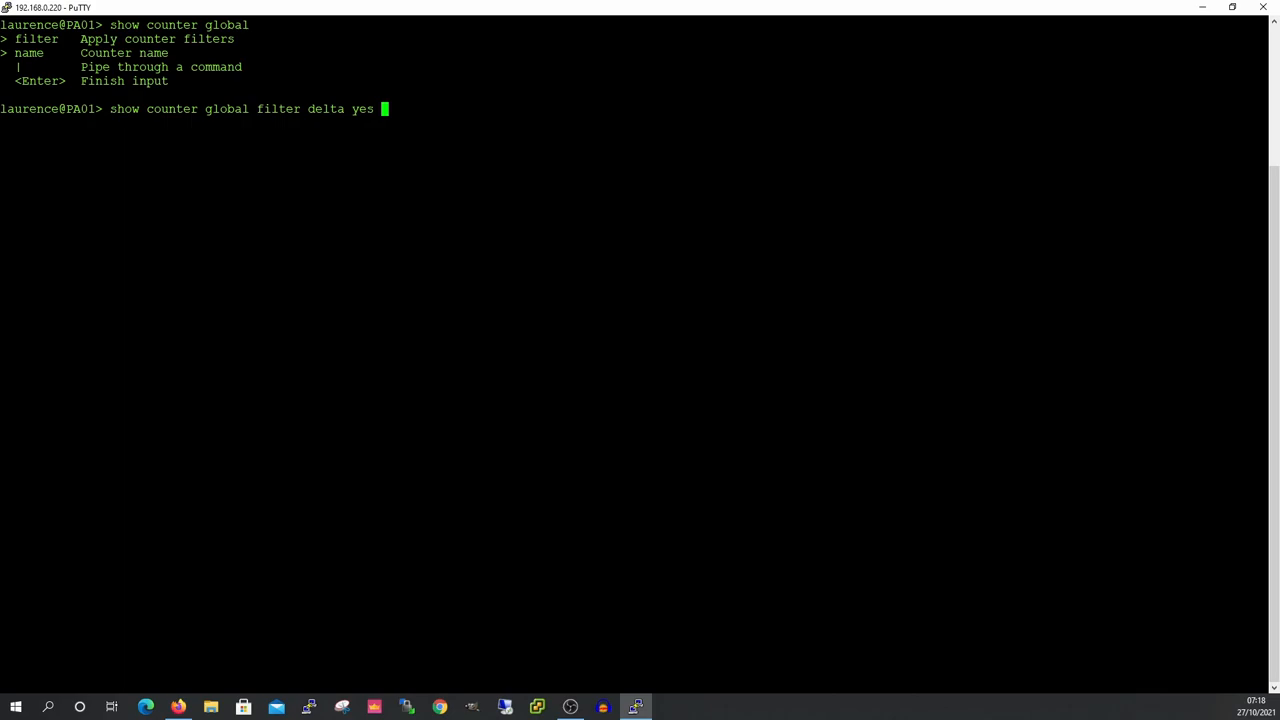
pyautogui.write('packet-filter')
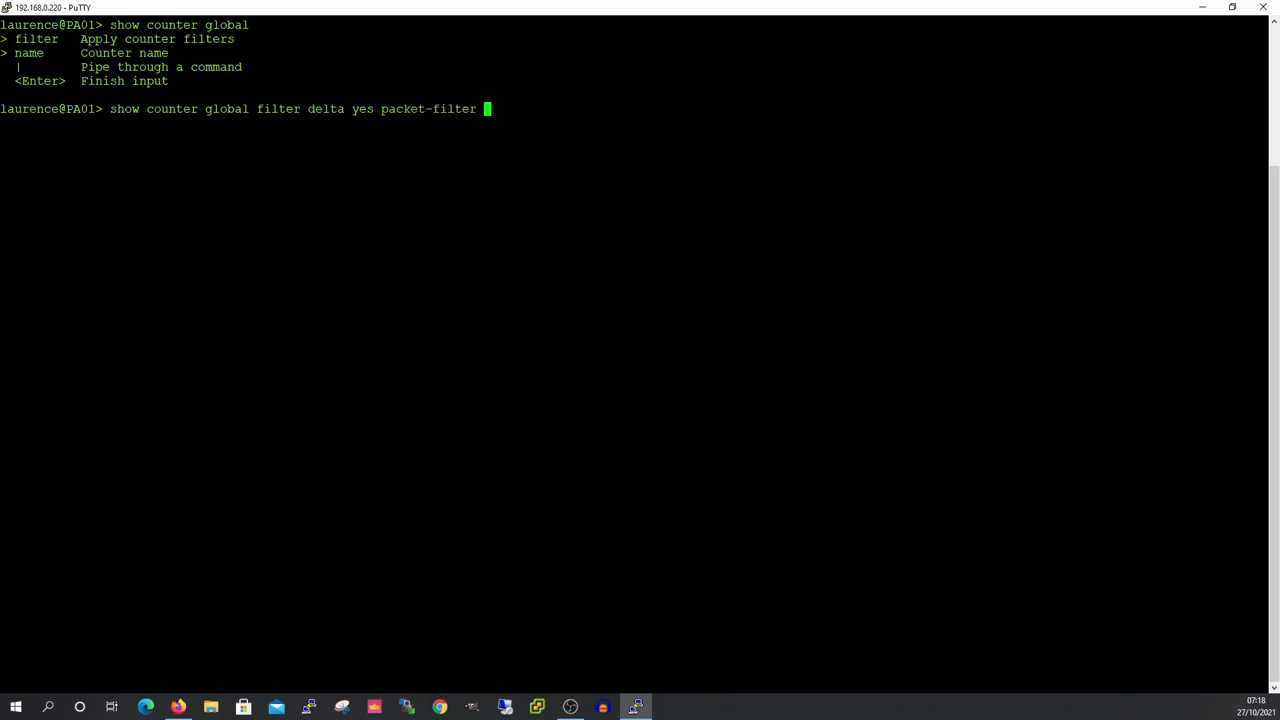
pyautogui.write('yes')
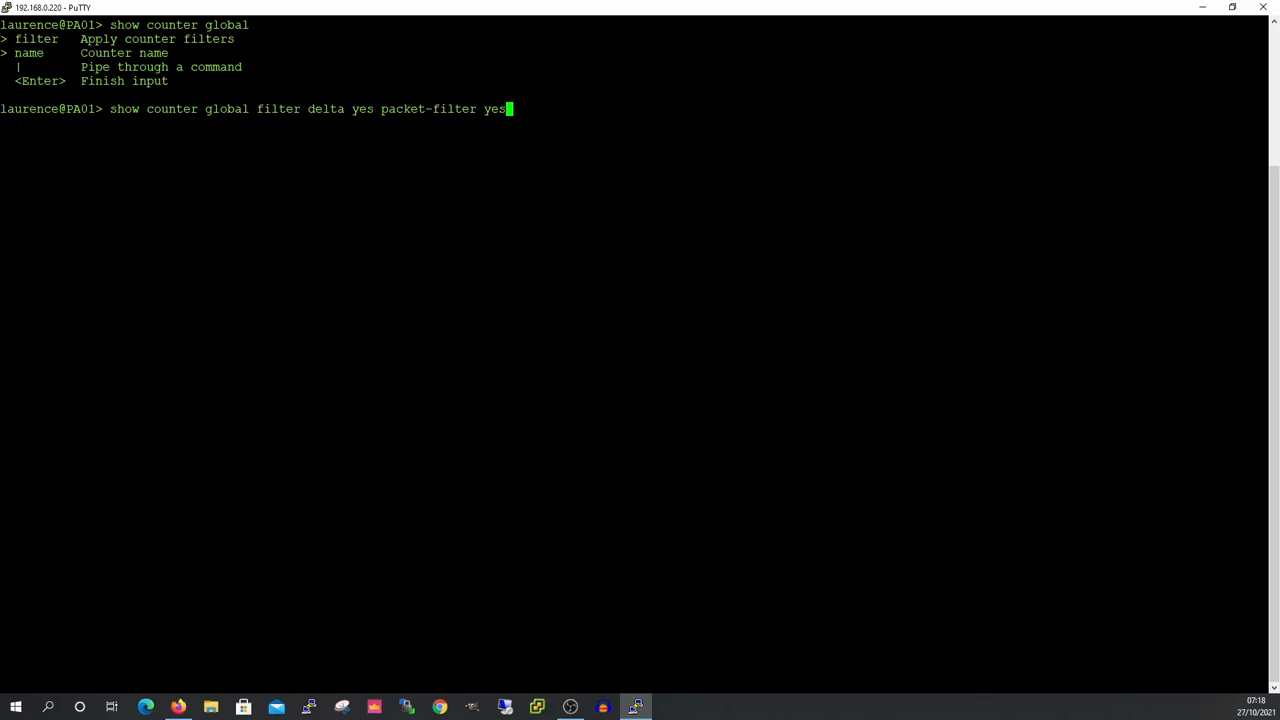
pyautogui.press('Return')
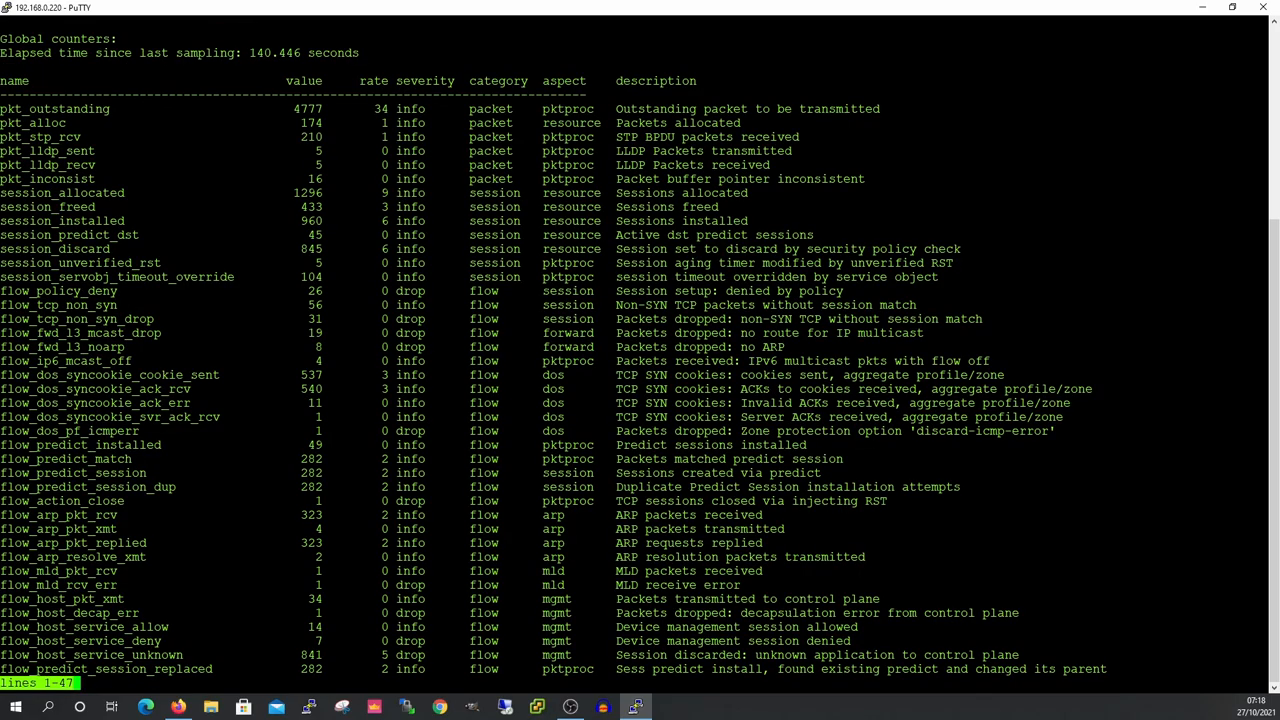
# Scroll through the delta packet-filter global counter output.
pyautogui.scroll(-3)
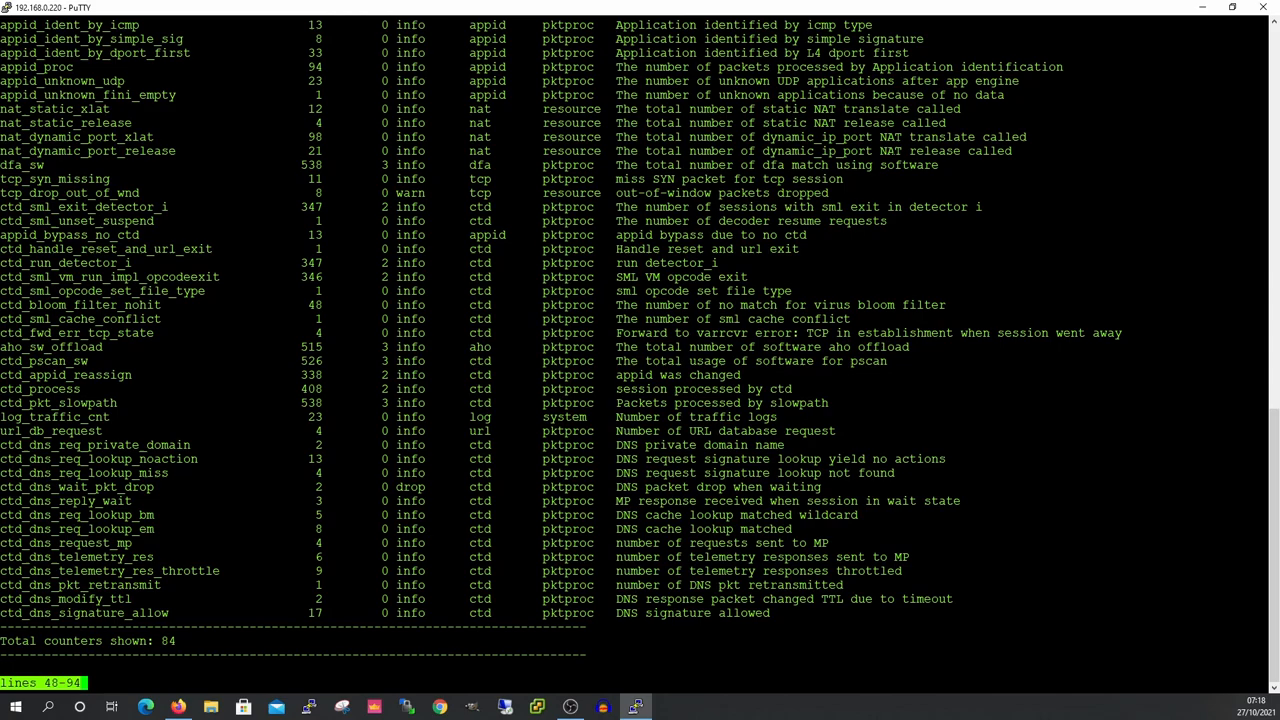
pyautogui.scroll(3)
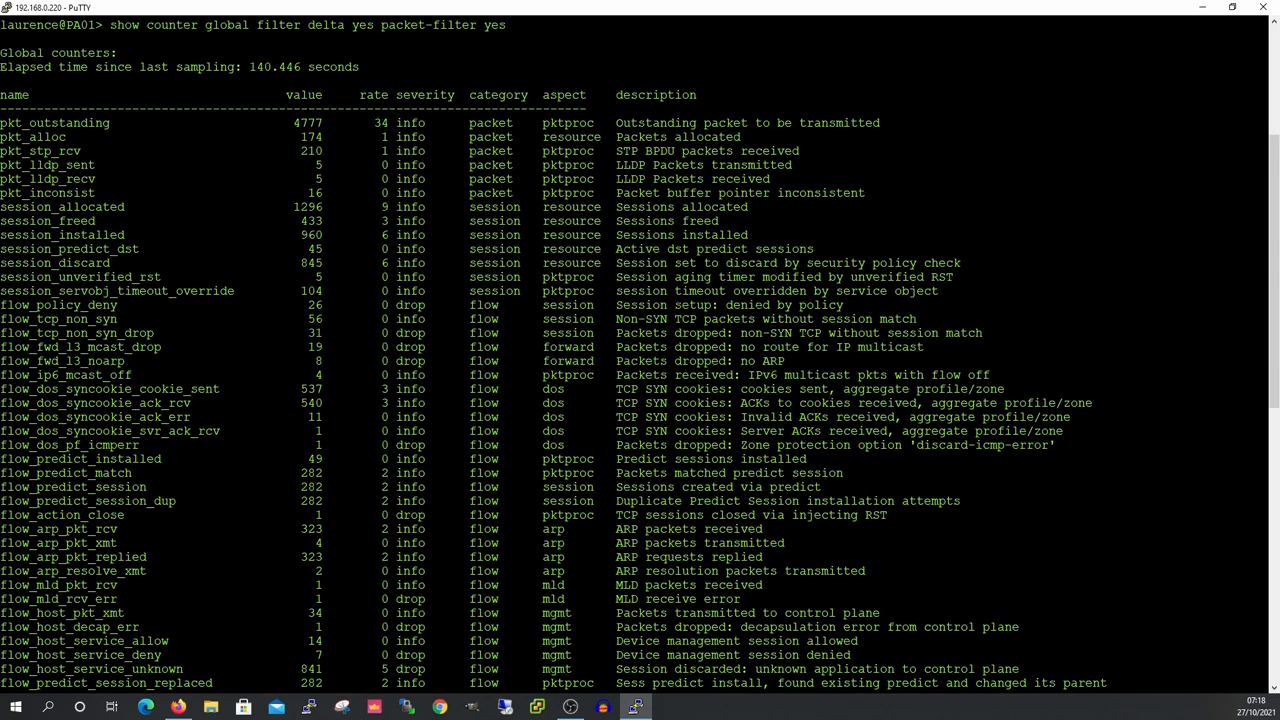
pyautogui.scroll(-3)
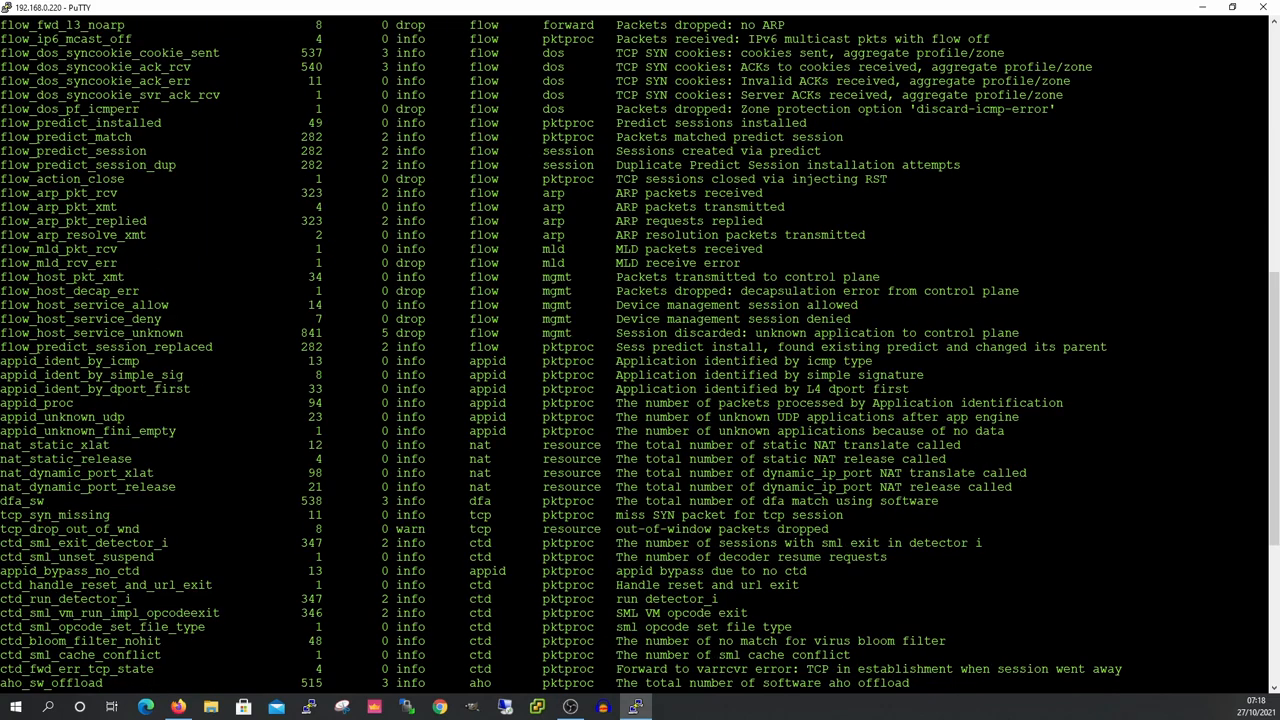
pyautogui.scroll(-3)
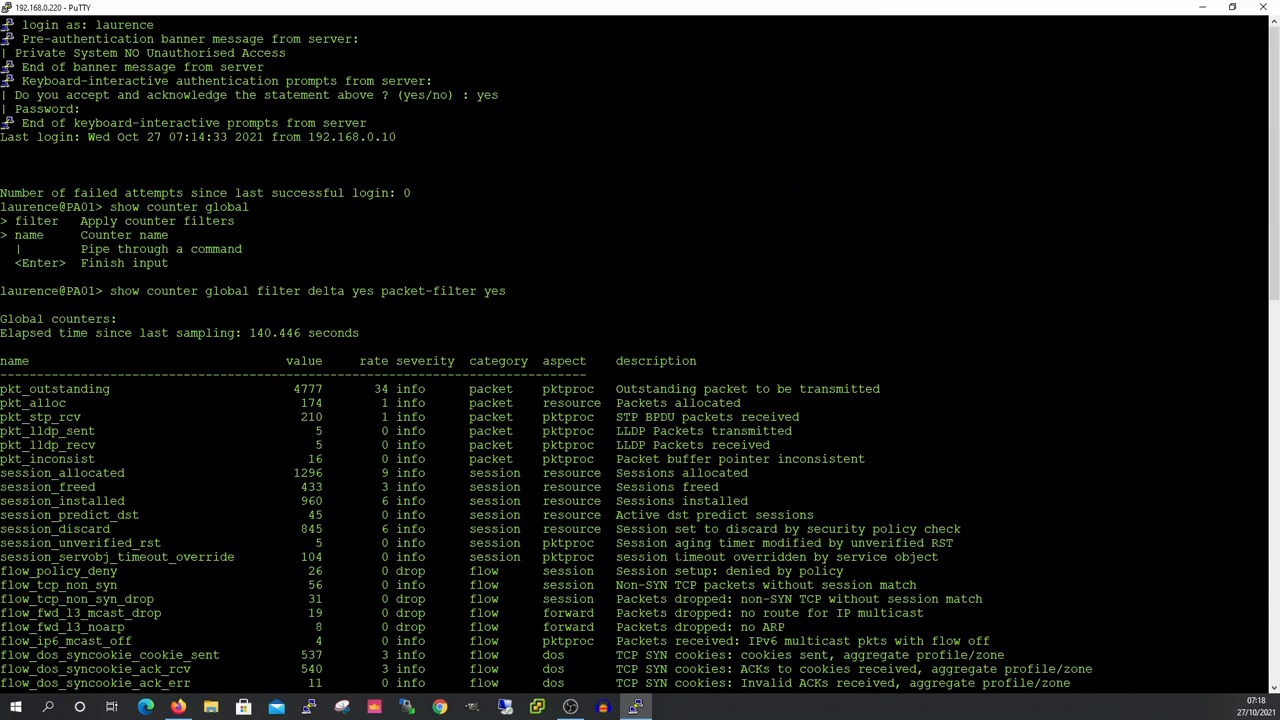
pyautogui.scroll(-3)
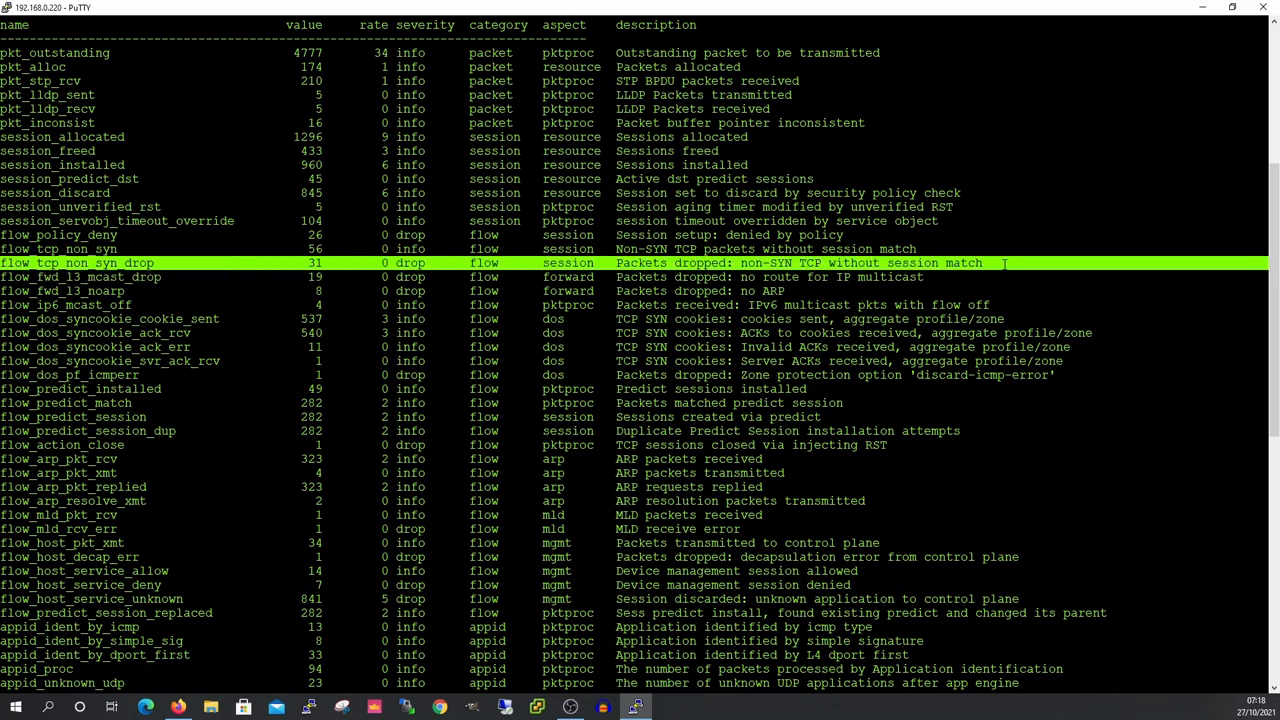
pyautogui.scroll(-3)
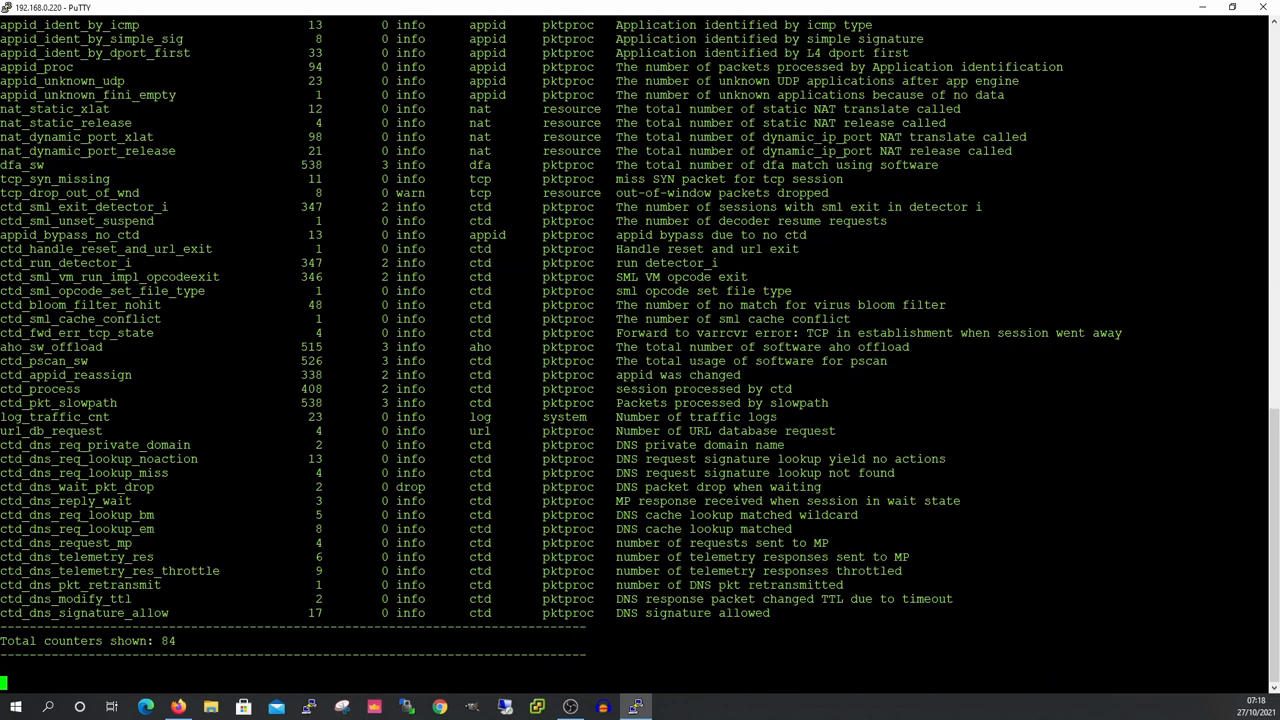
pyautogui.scroll(3)
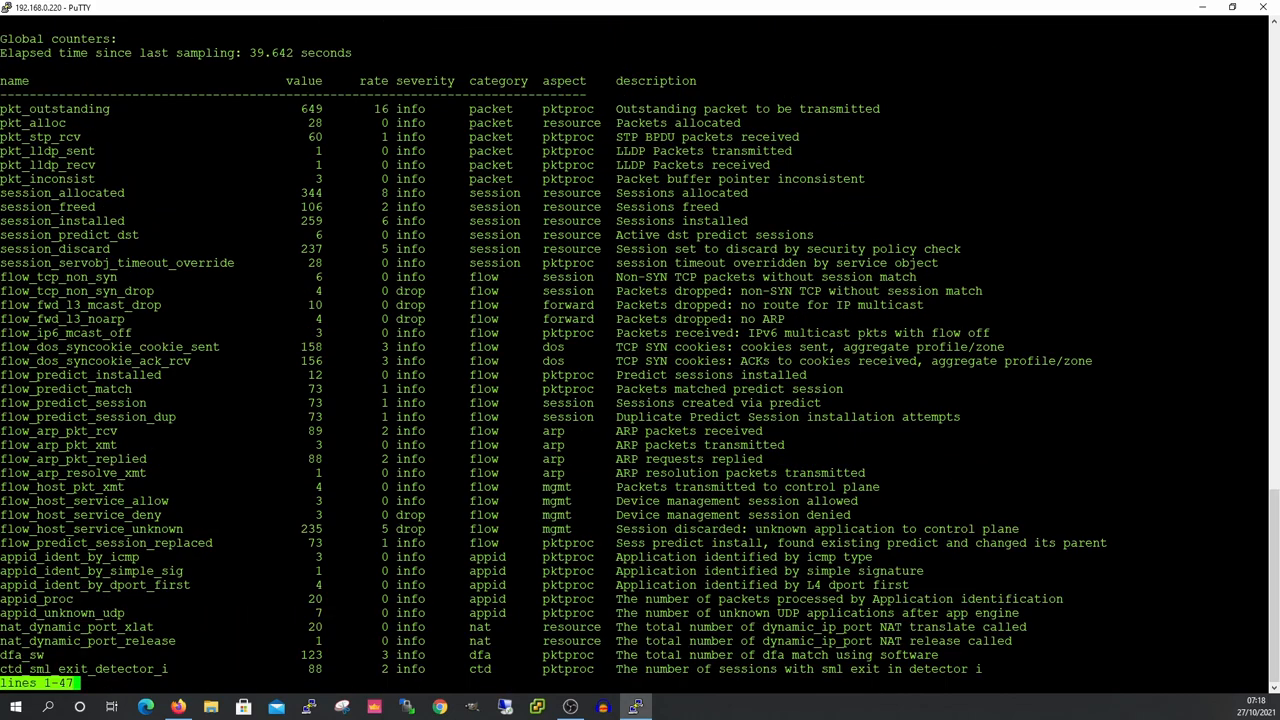
pyautogui.scroll(-3)
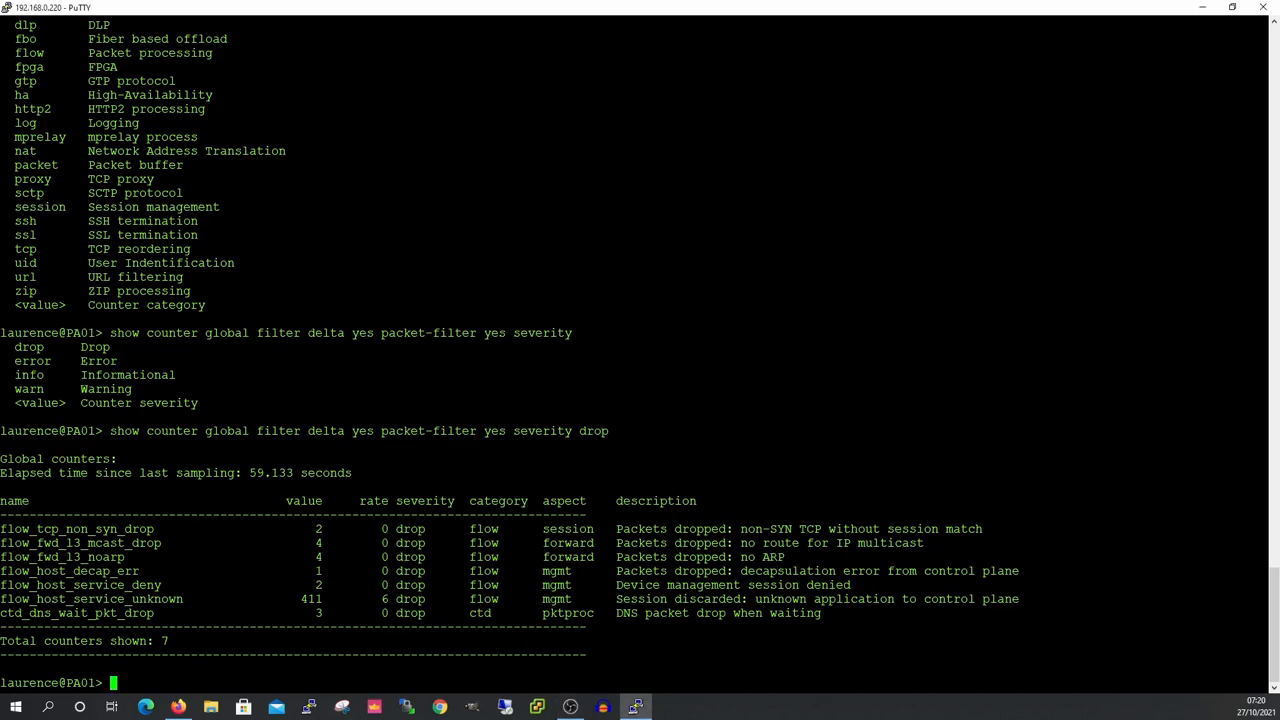
# Run 'show counter global filter delta yes packet-filter yes severity drop'.
pyautogui.write('show counter global filter delta yes packet-filter yes')
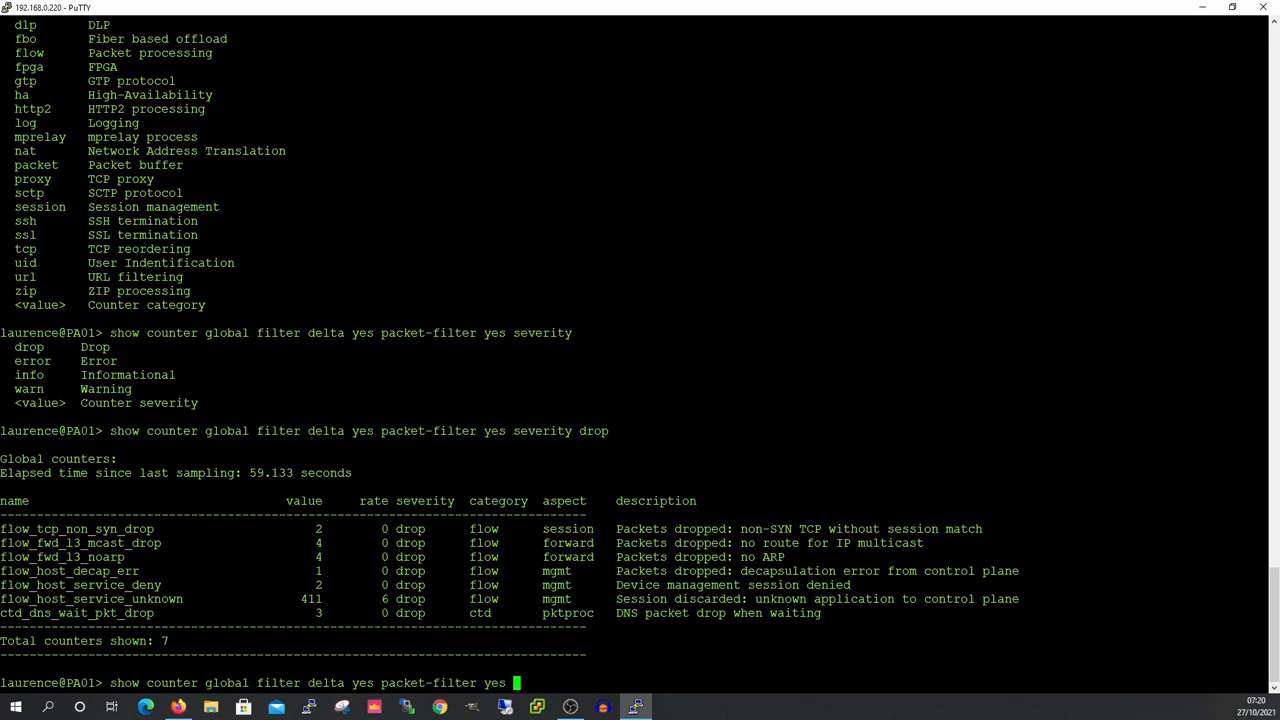
pyautogui.write('severity')
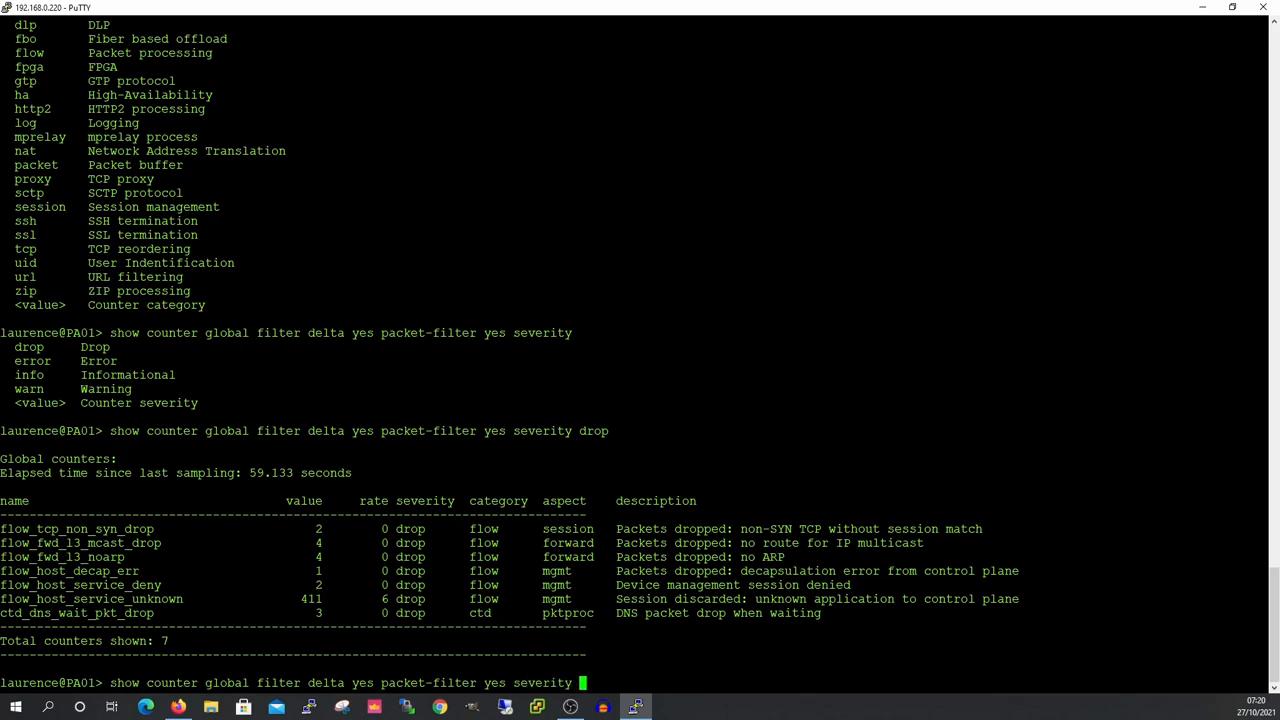
pyautogui.write('drop')
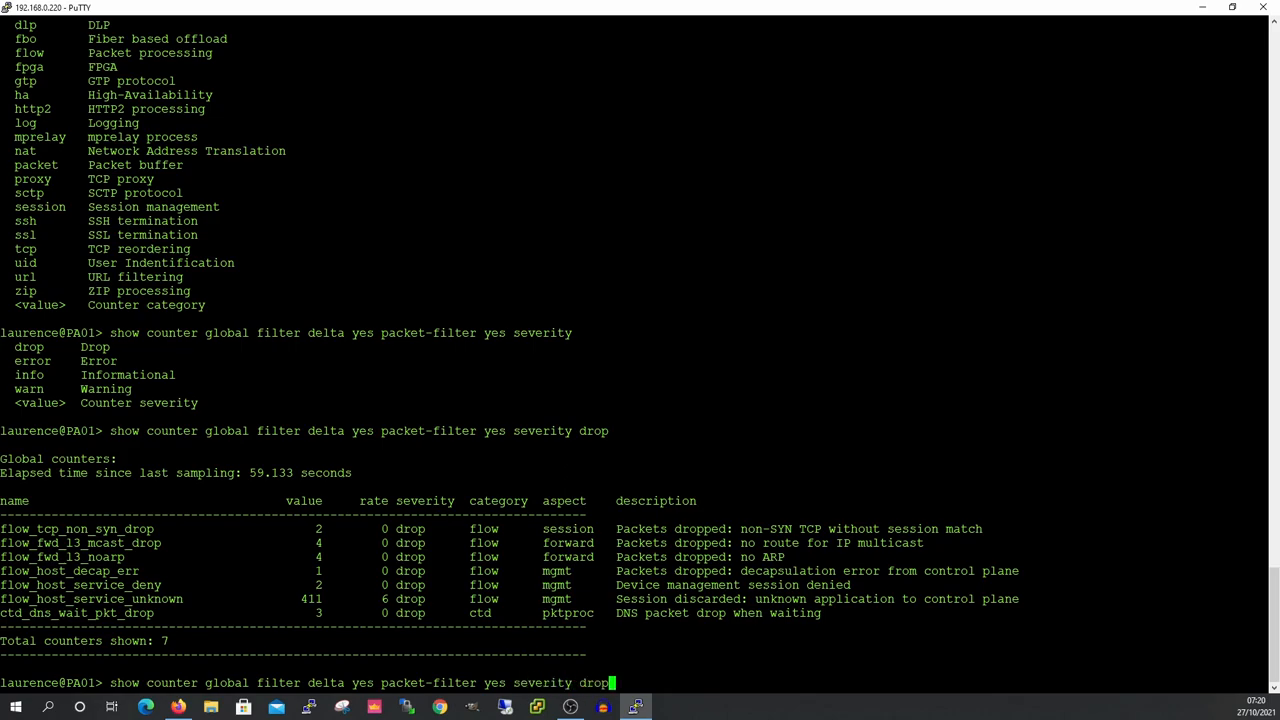
pyautogui.press('Return')
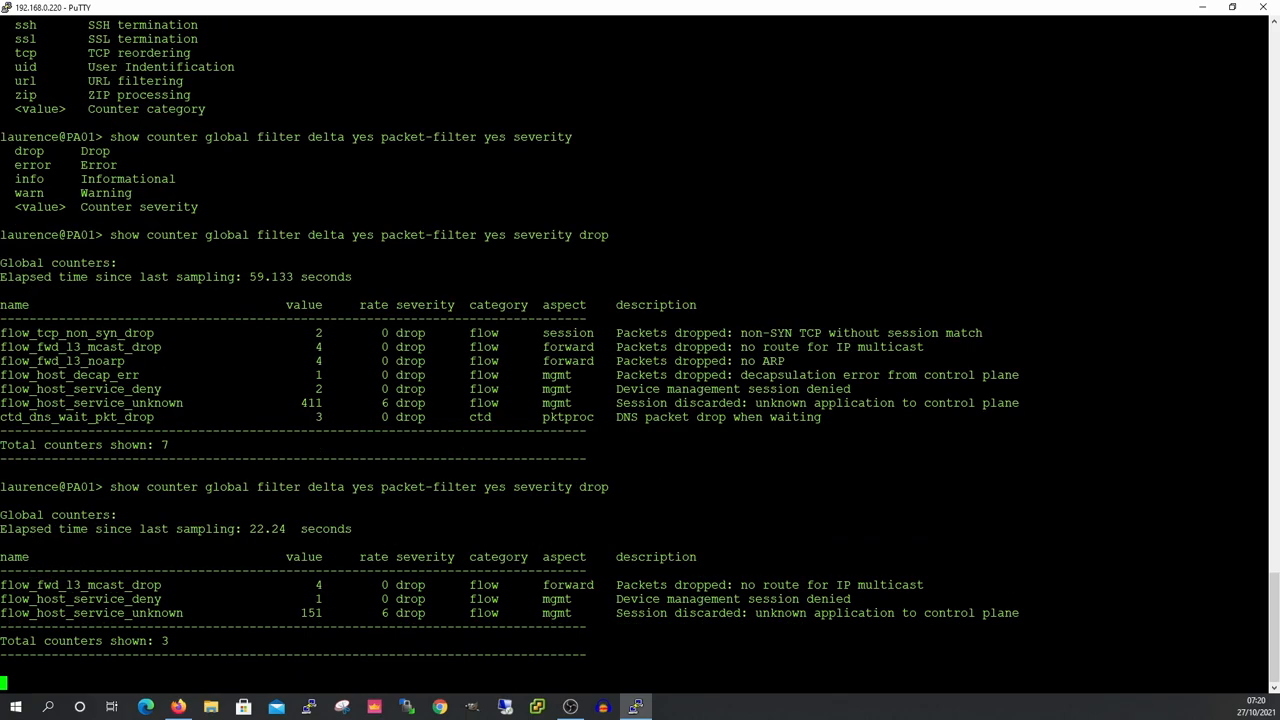
pyautogui.press('Return')
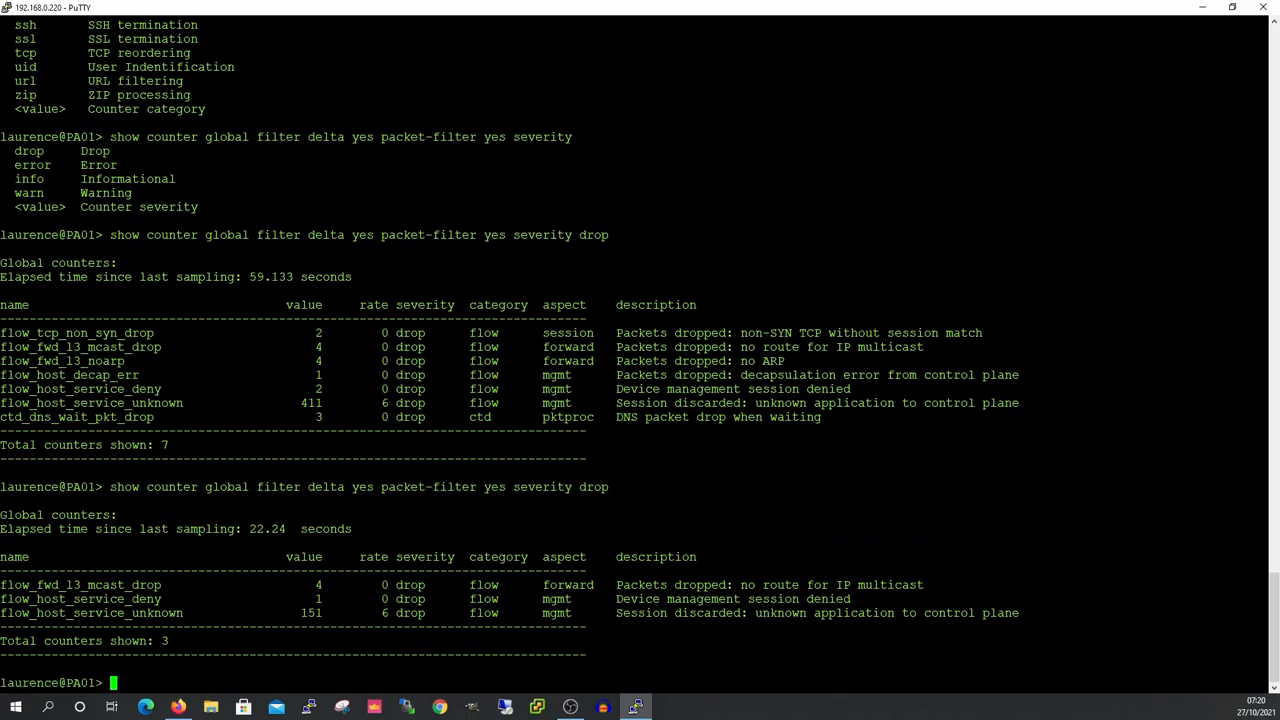
# Rerun the drop-severity delta counter command, narrowing to flow_host_service_unknown.
pyautogui.write('show counter global filter delta yes packet-filter yes severity drop')
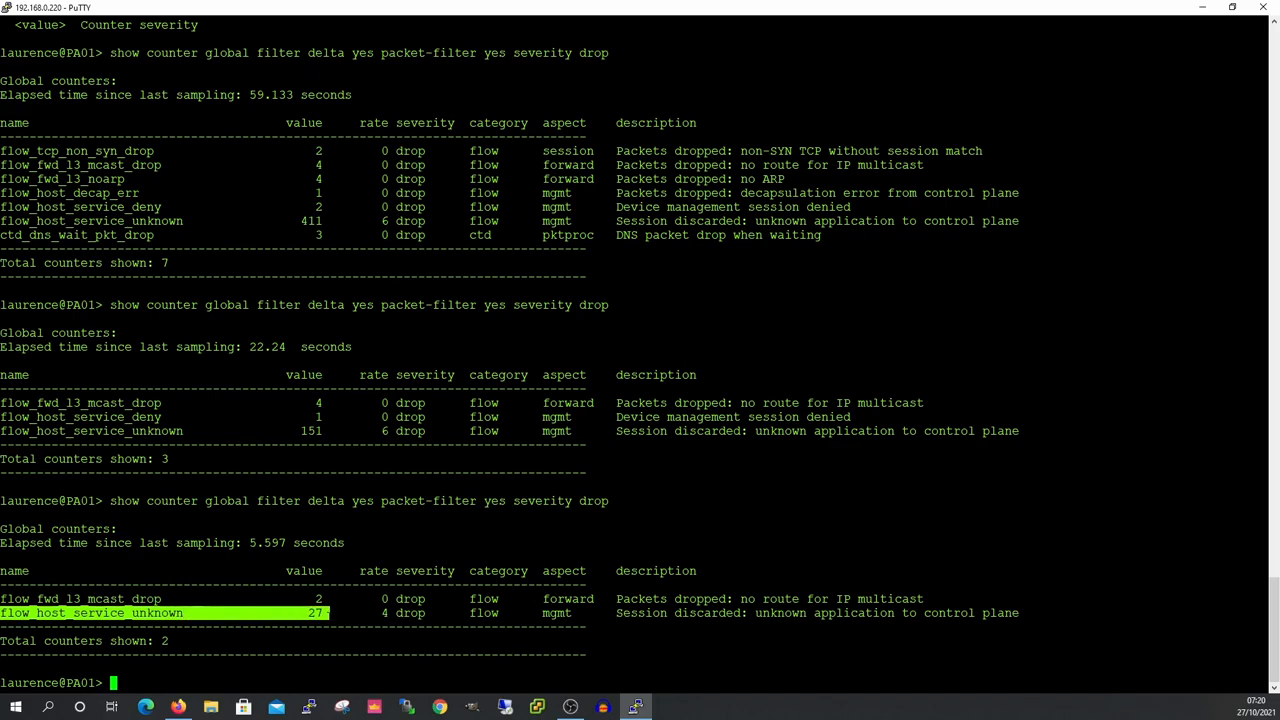
pyautogui.write('show counter global filter delta yes packet-filter yes severity drop')
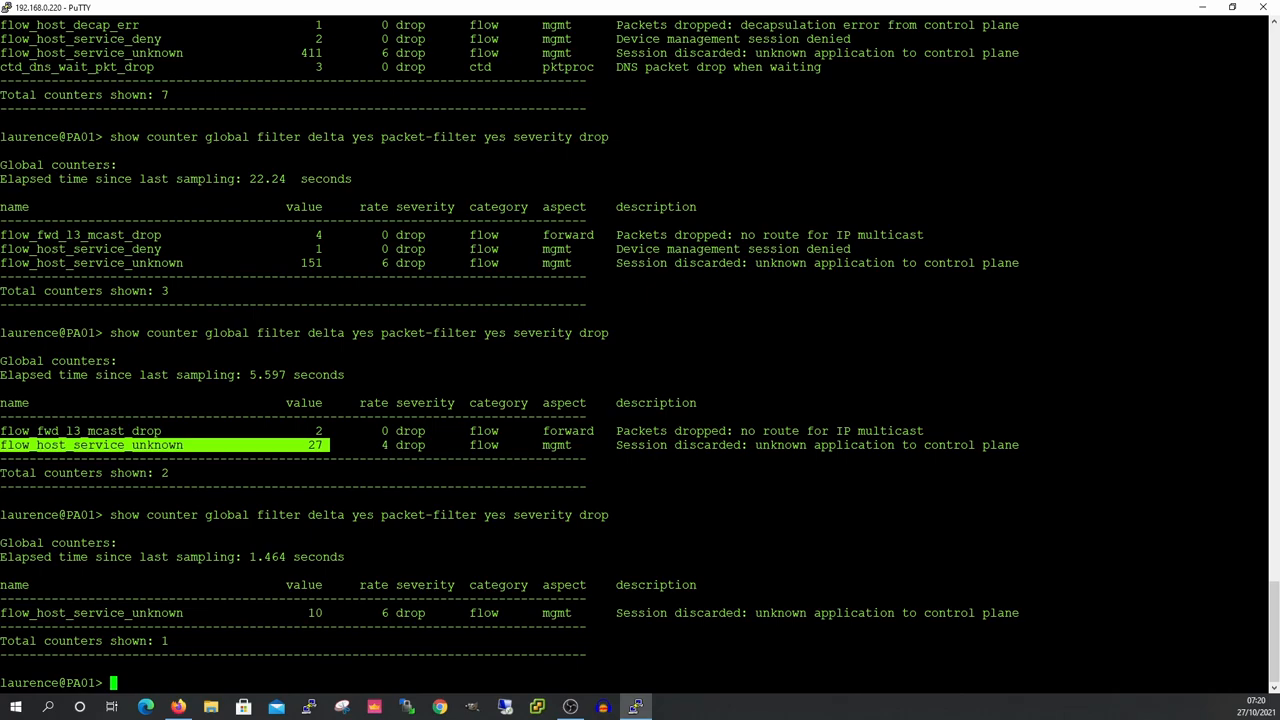
pyautogui.write('show counter global filter delta yes packet-filter yes severity drop')
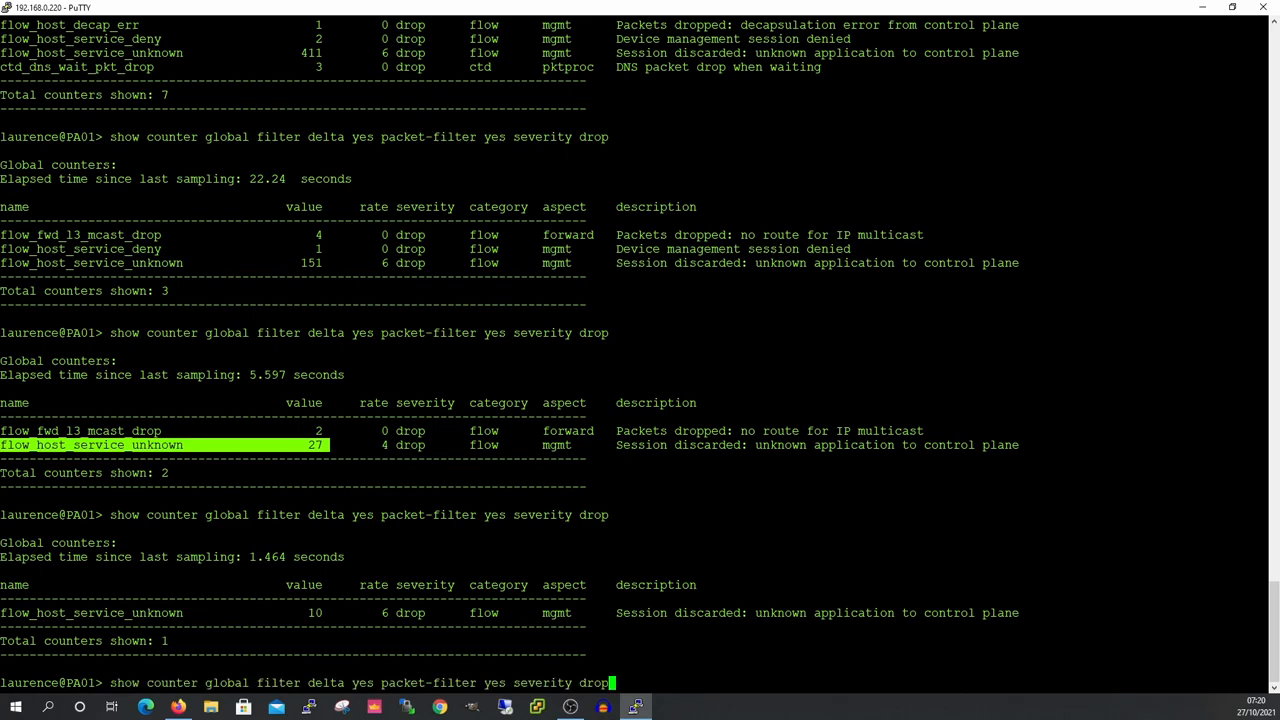
pyautogui.press('Return')
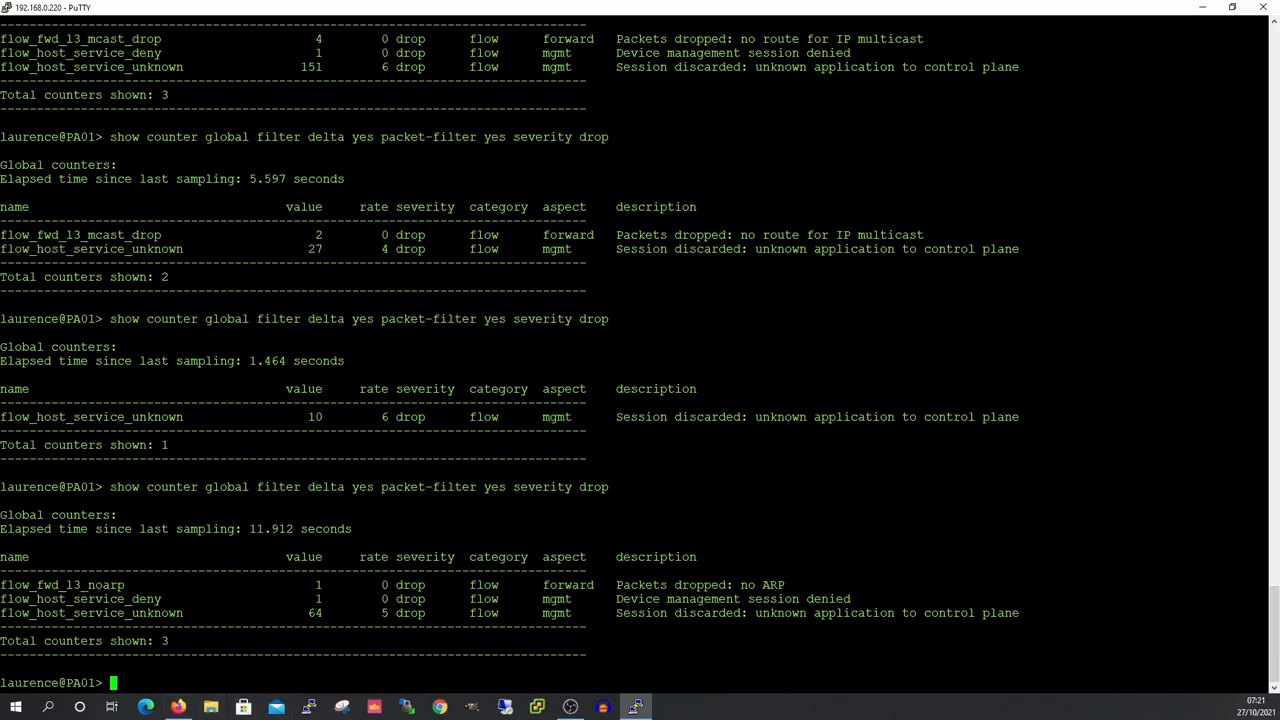
# Run tcpdump filtered on "port 53" and stop it after 4 packets.
pyautogui.write('tcpdum')
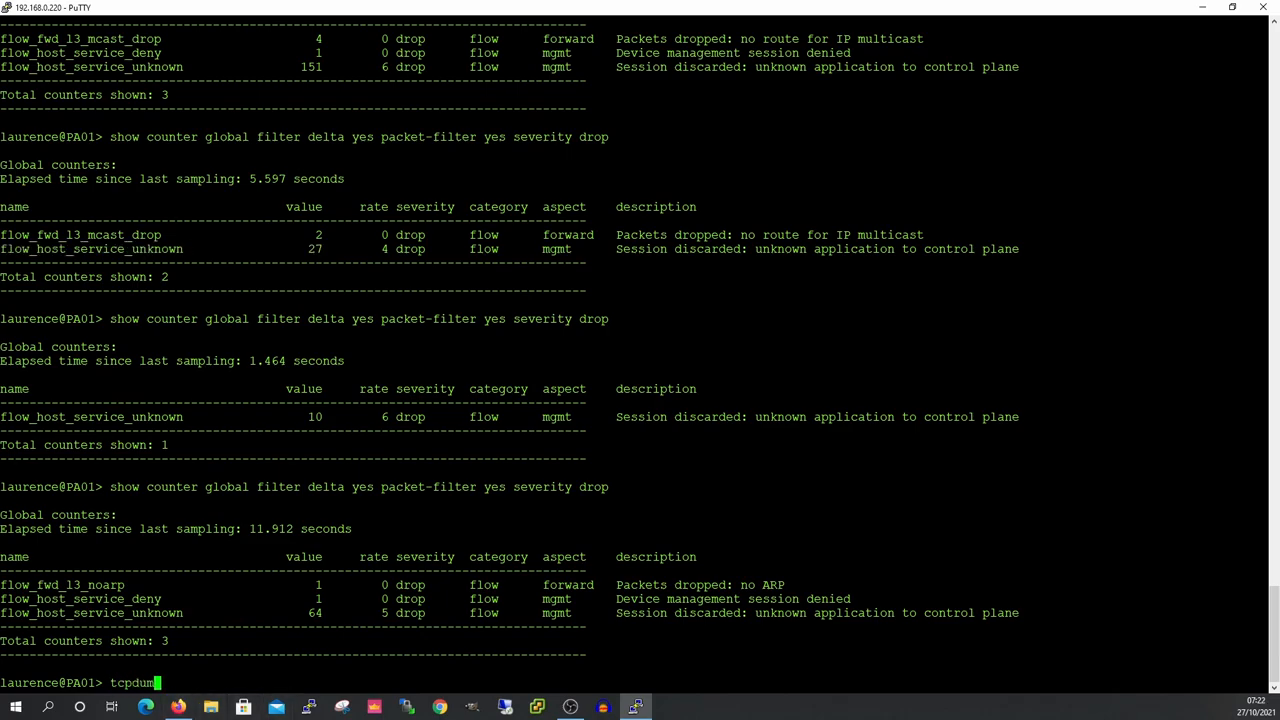
pyautogui.write('fi')
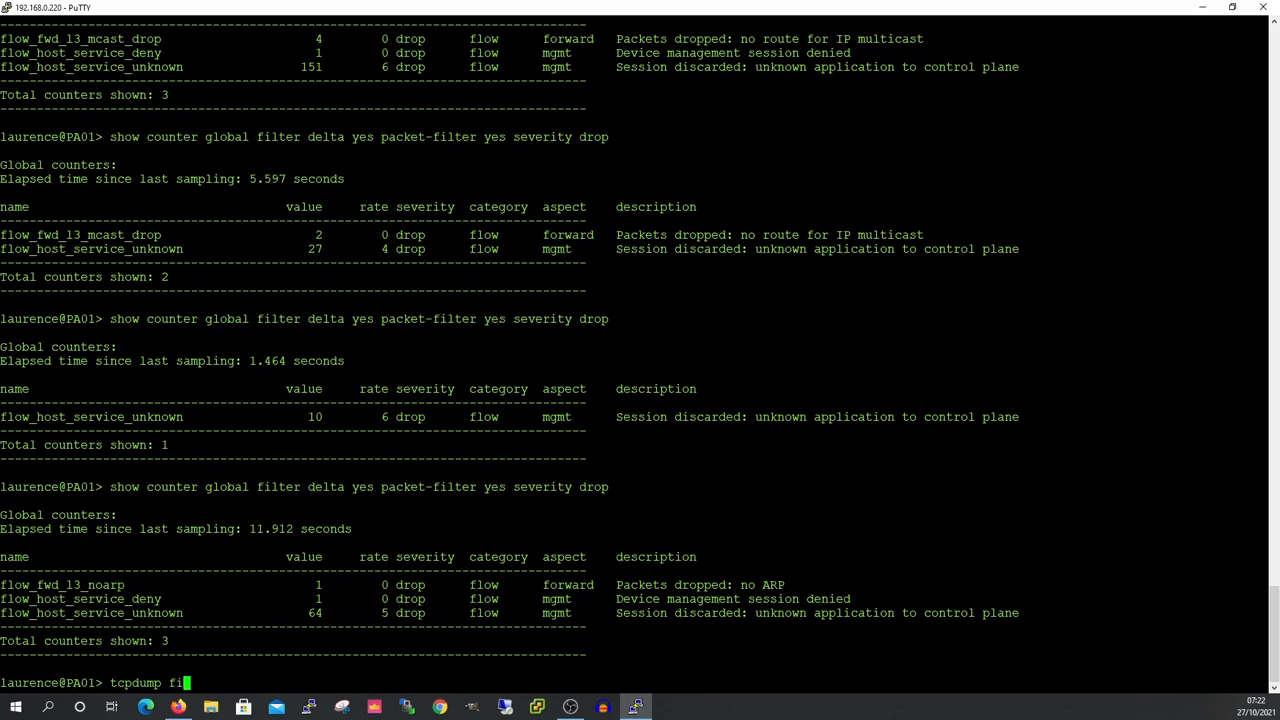
pyautogui.write('lter')
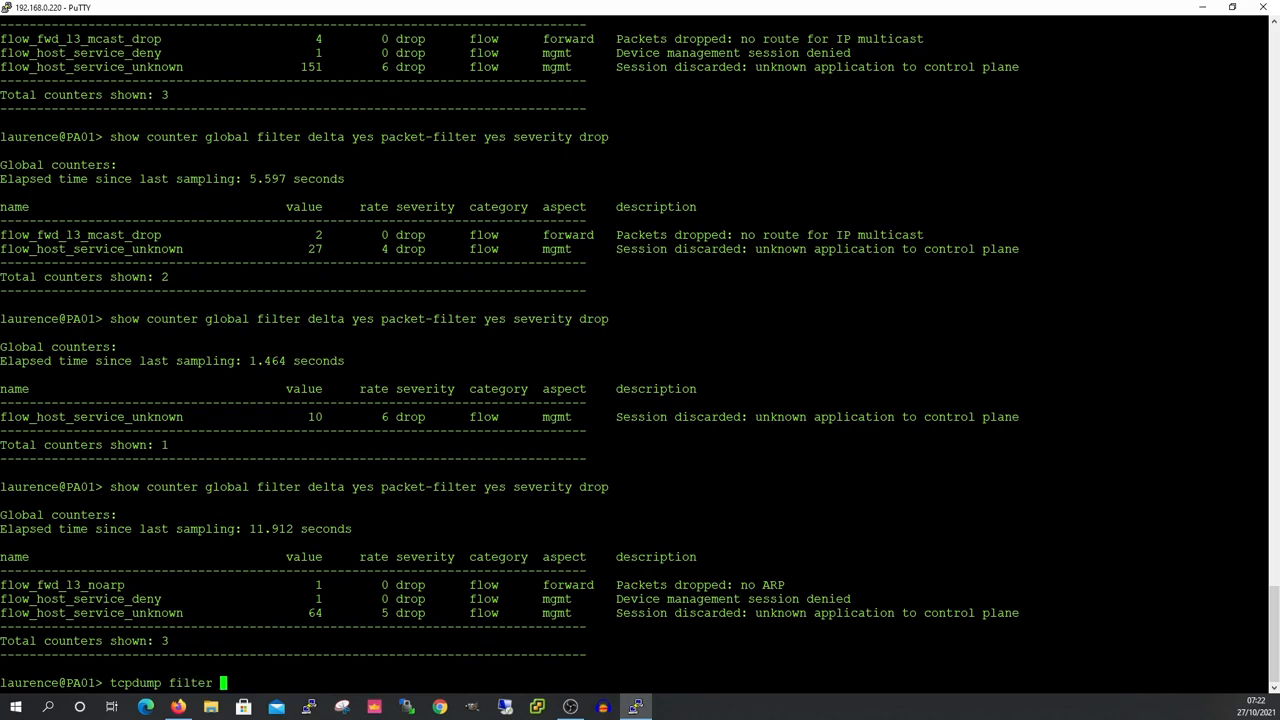
pyautogui.write('"port 53')
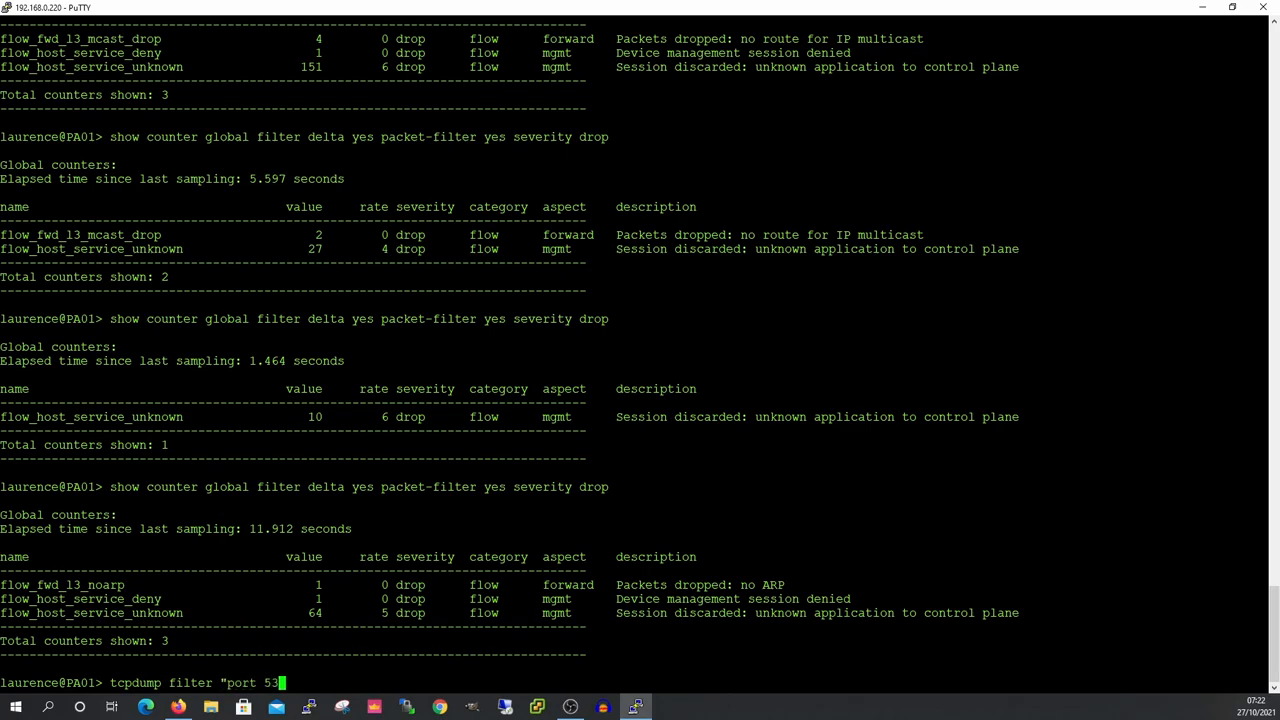
pyautogui.press('Return')
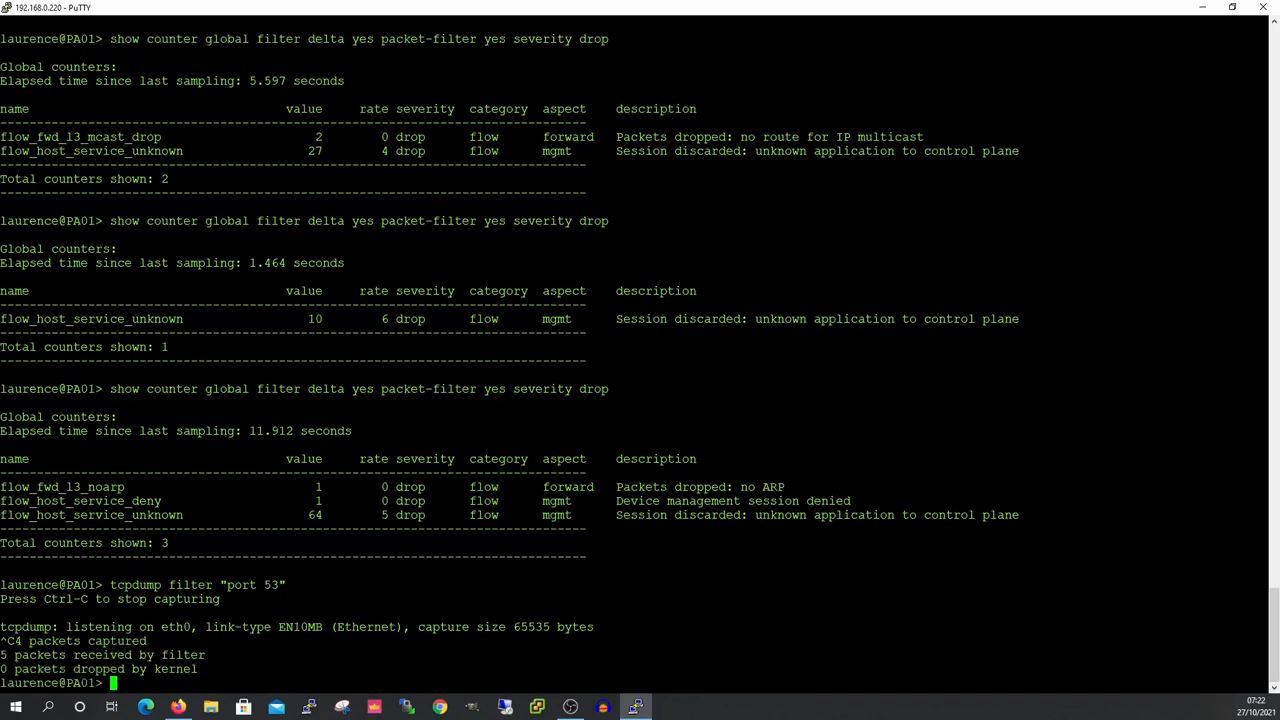
pyautogui.write('v')
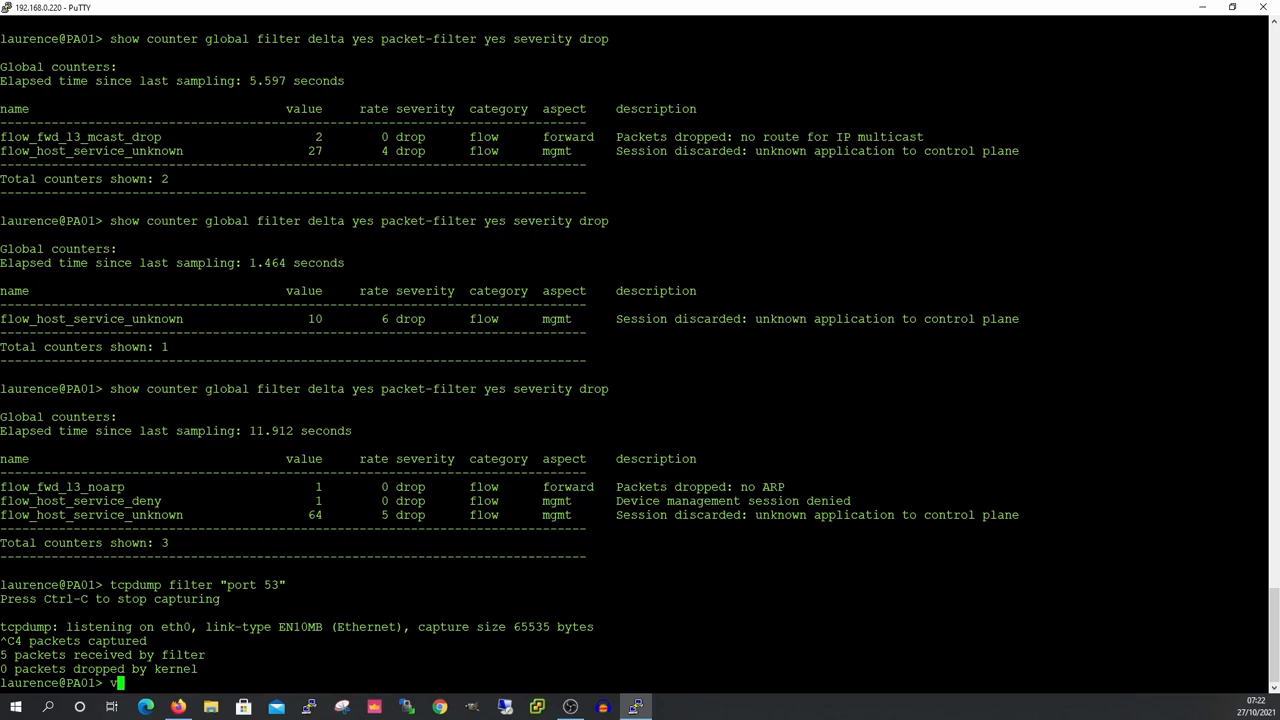
# View mgmt.pcap with 'view-pcap mgmt-pcap mgmt.pcap' to list DNS packets.
pyautogui.write('iew-pcap')
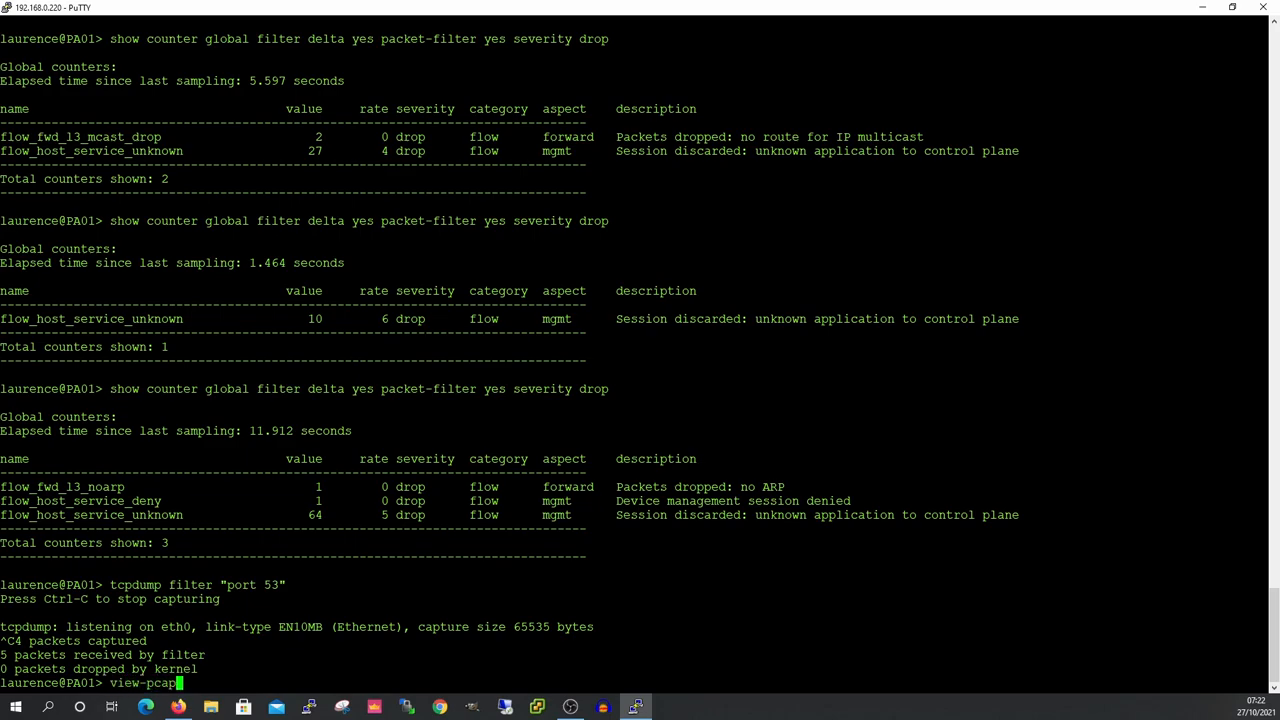
pyautogui.write('mgmt')
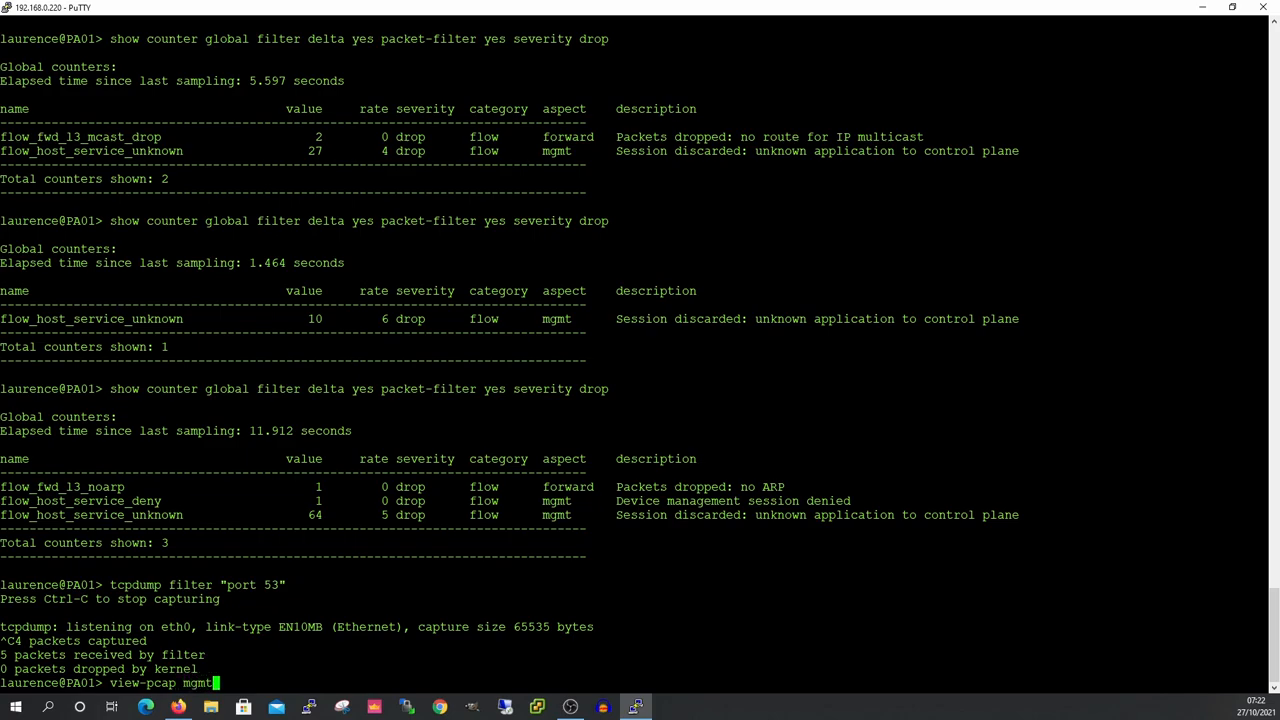
pyautogui.write('-pcap')
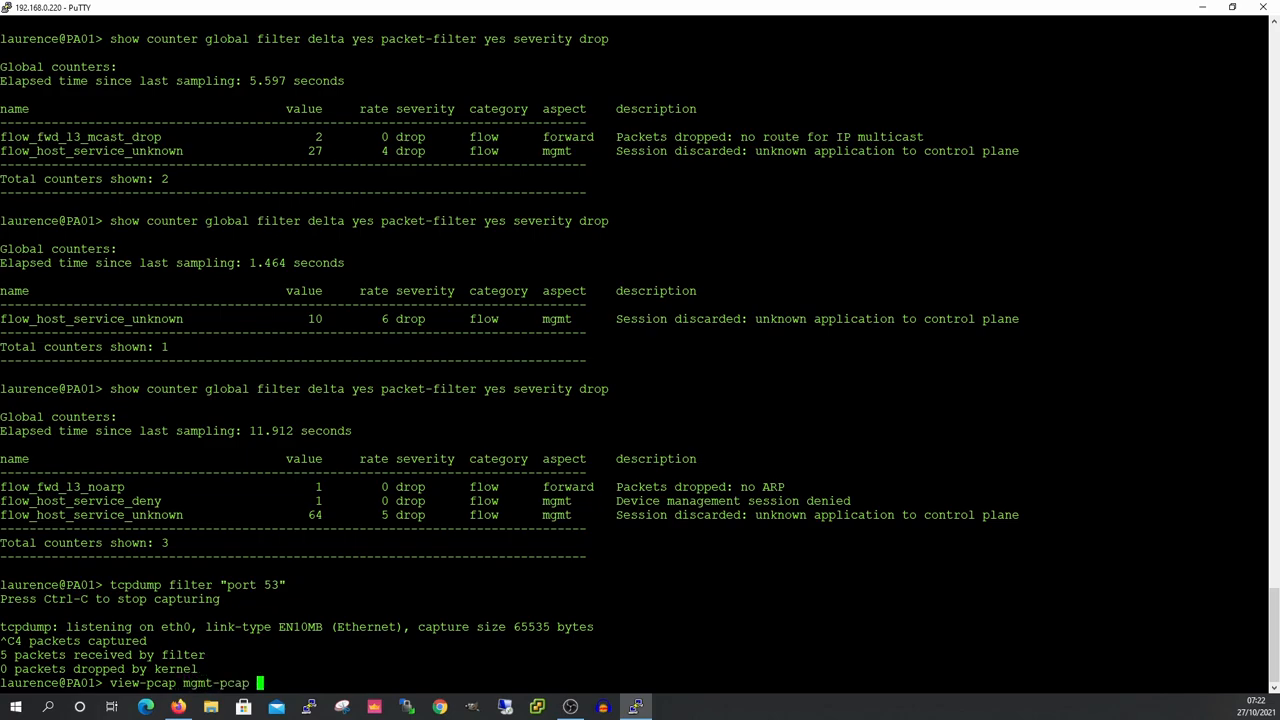
pyautogui.write('mgmt')
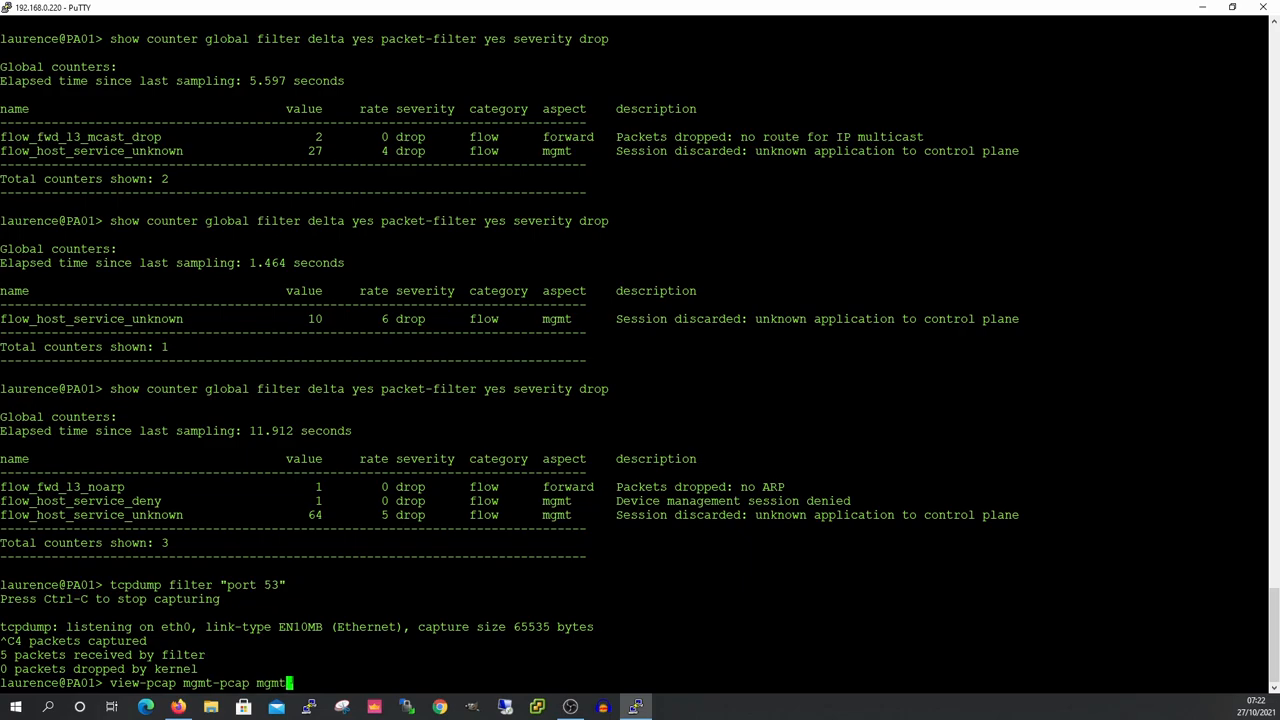
pyautogui.write('.pcap')
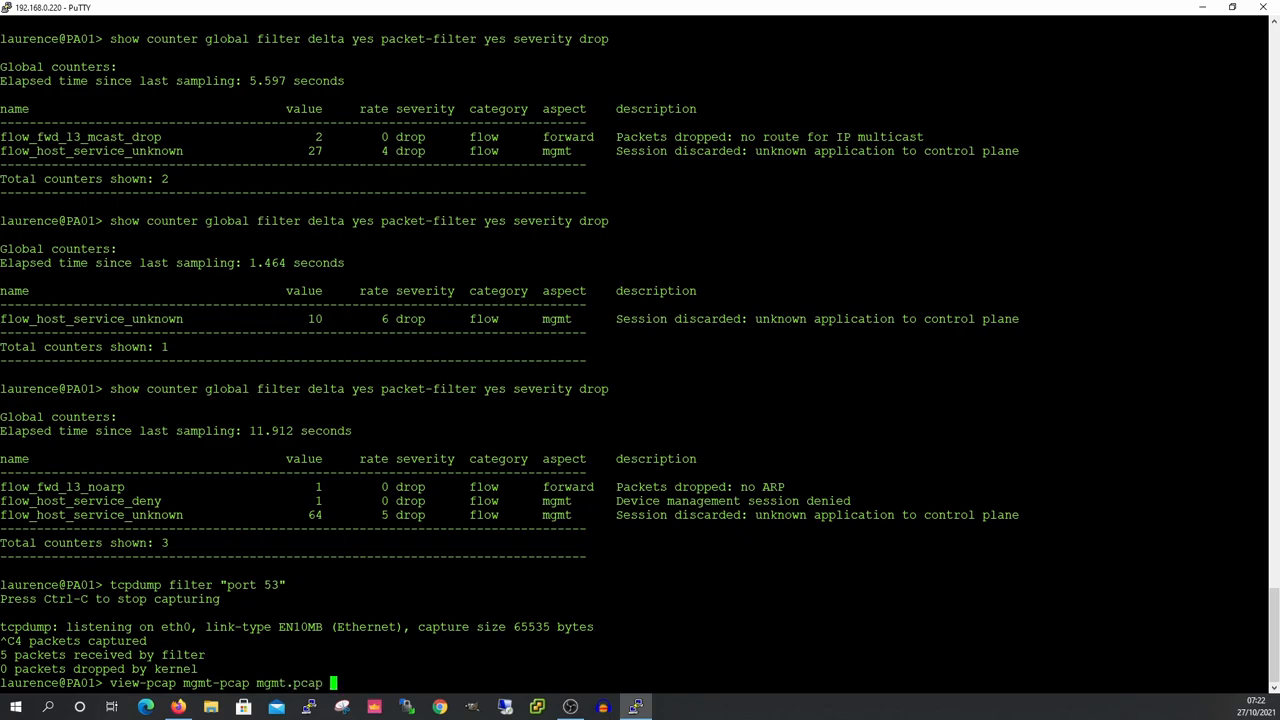
pyautogui.press('Return')
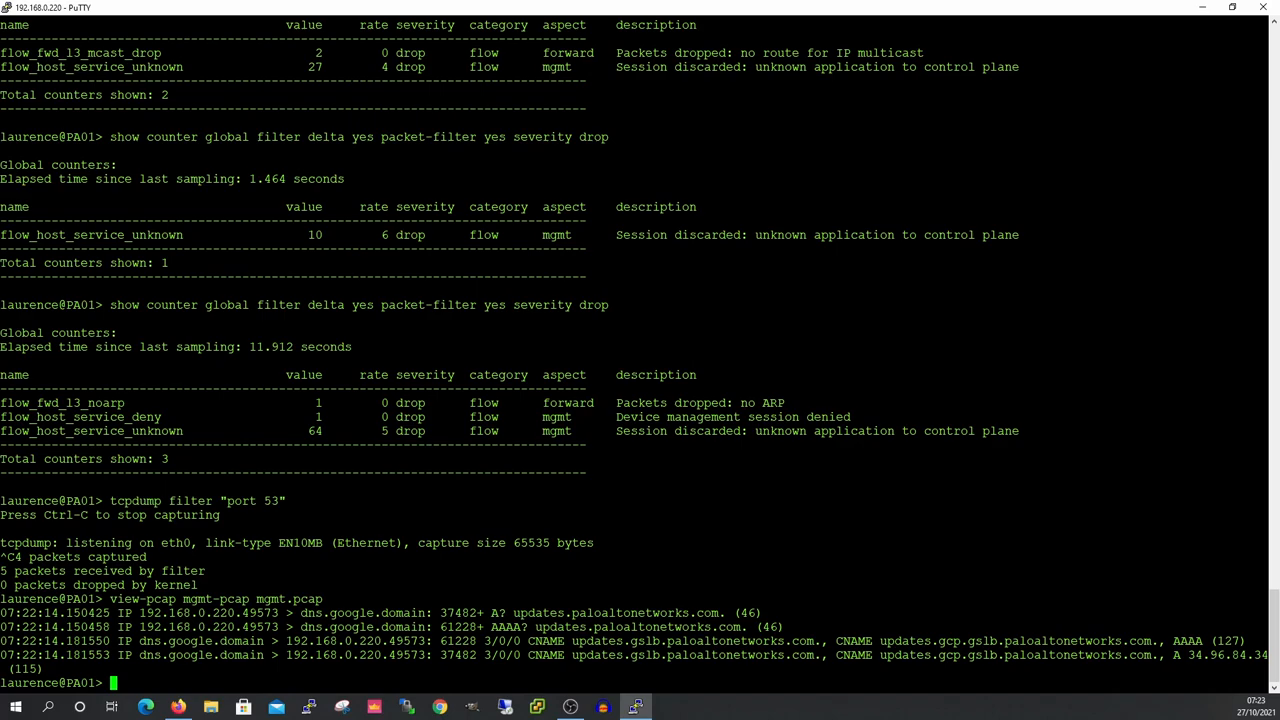
pyautogui.write('sc')
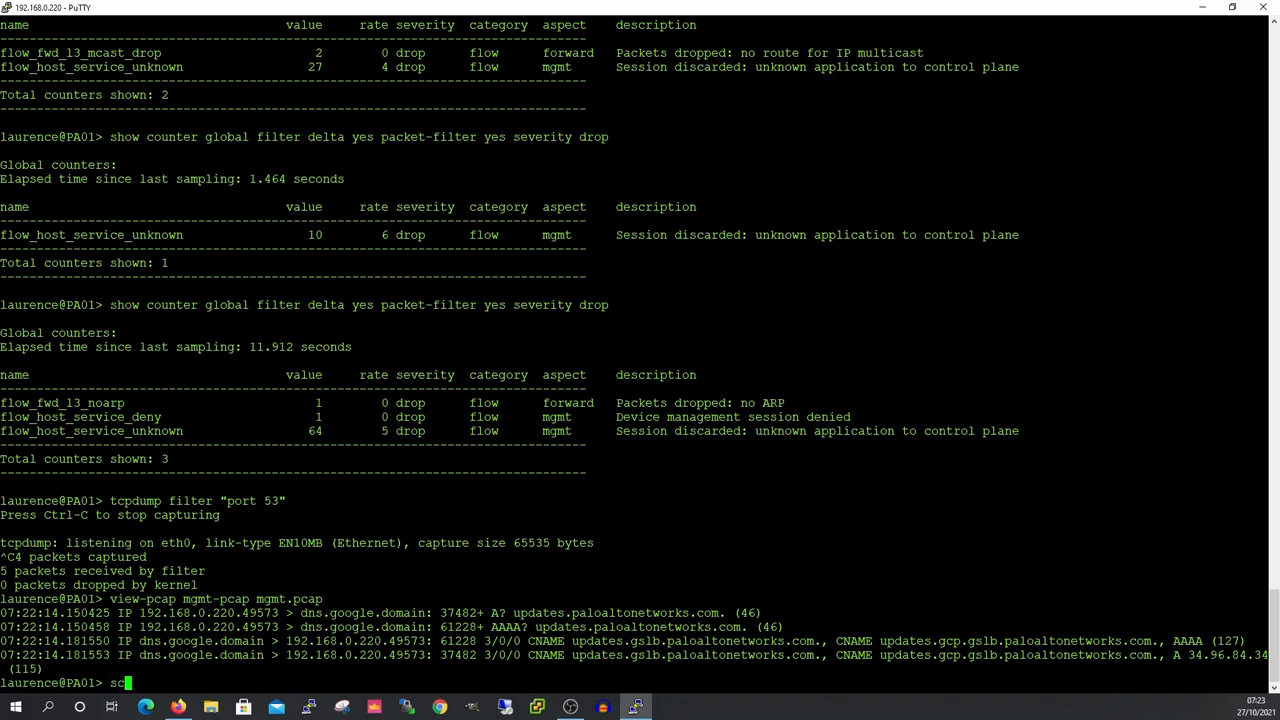
pyautogui.write('p export')
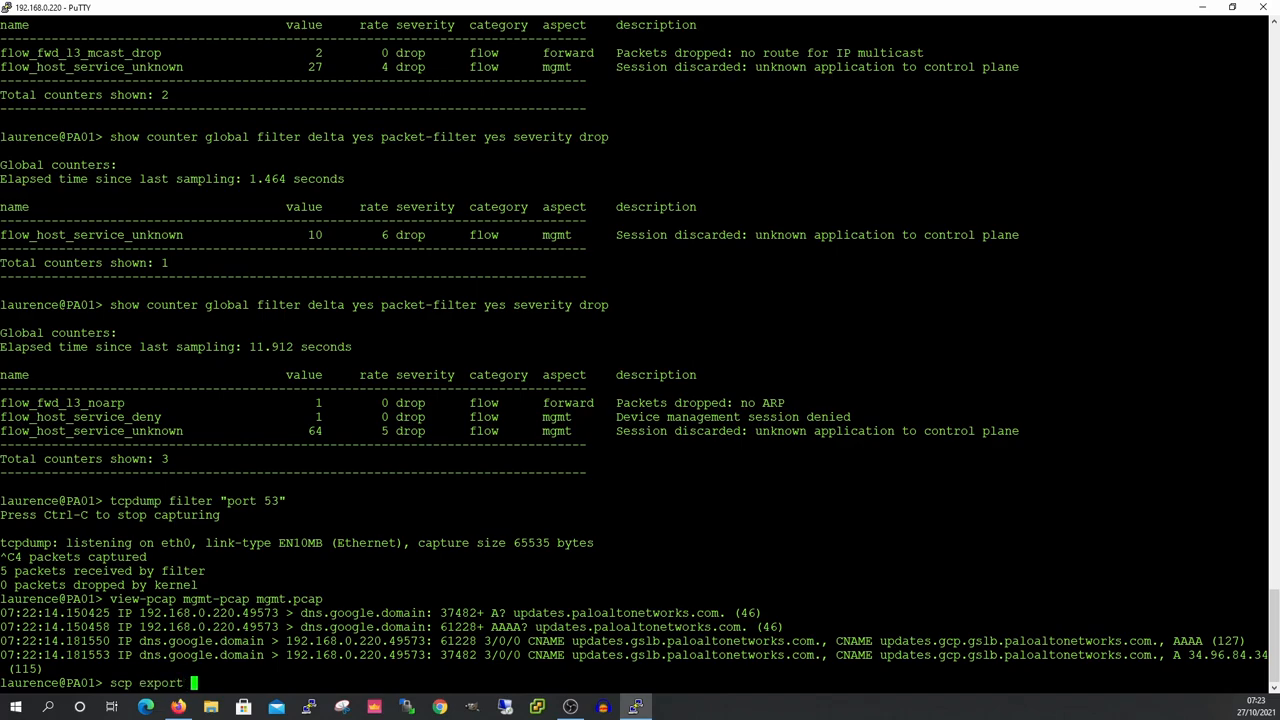
pyautogui.write('mgmt-pcap')
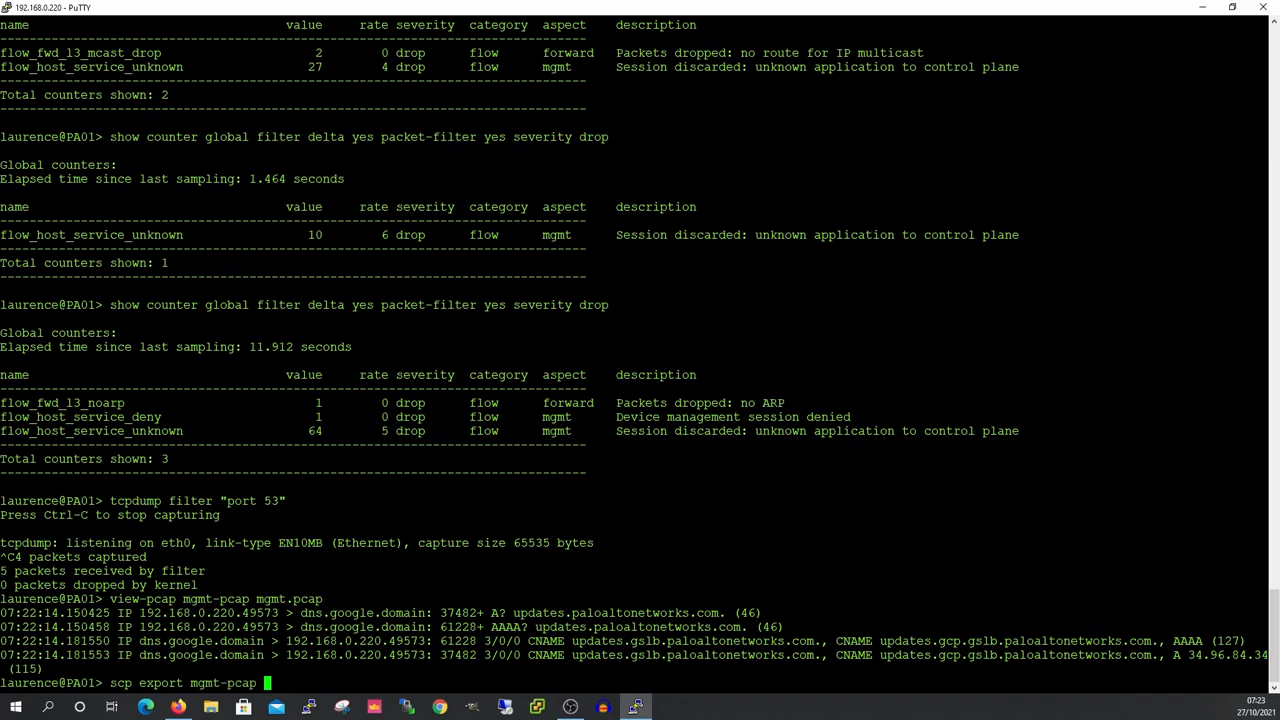
pyautogui.write('from mgmt.pcap')
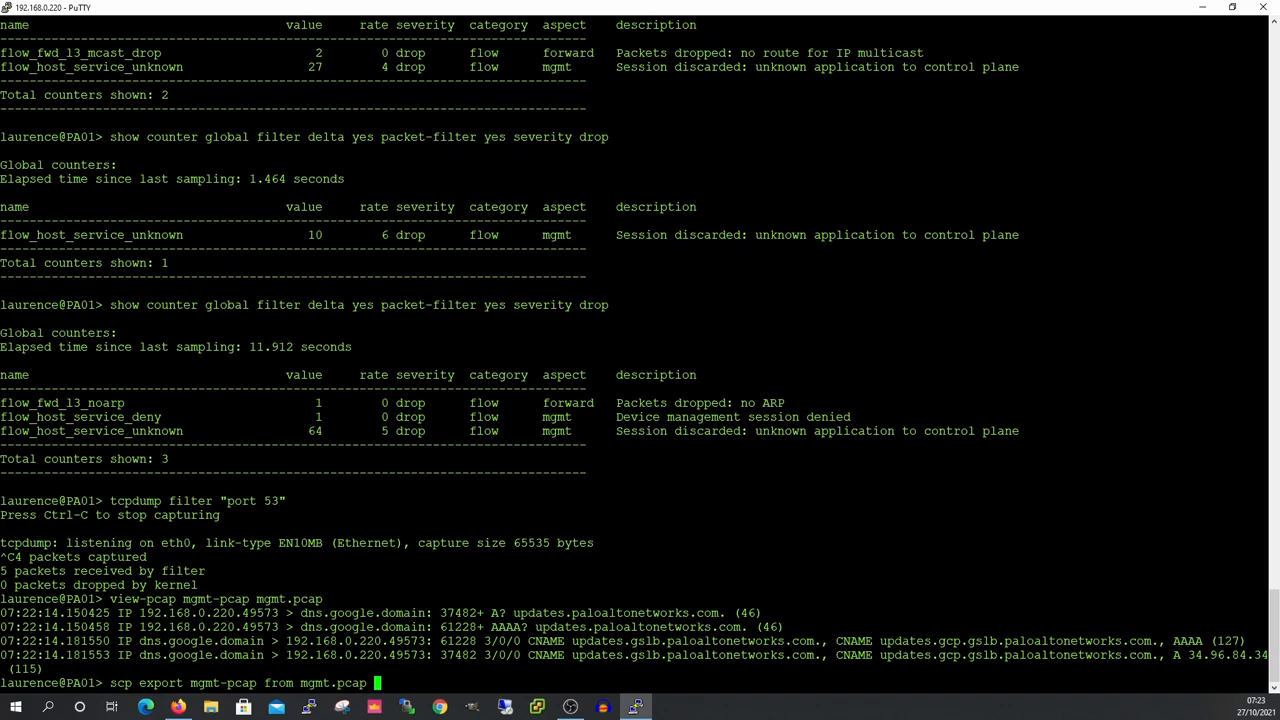
pyautogui.write('to')
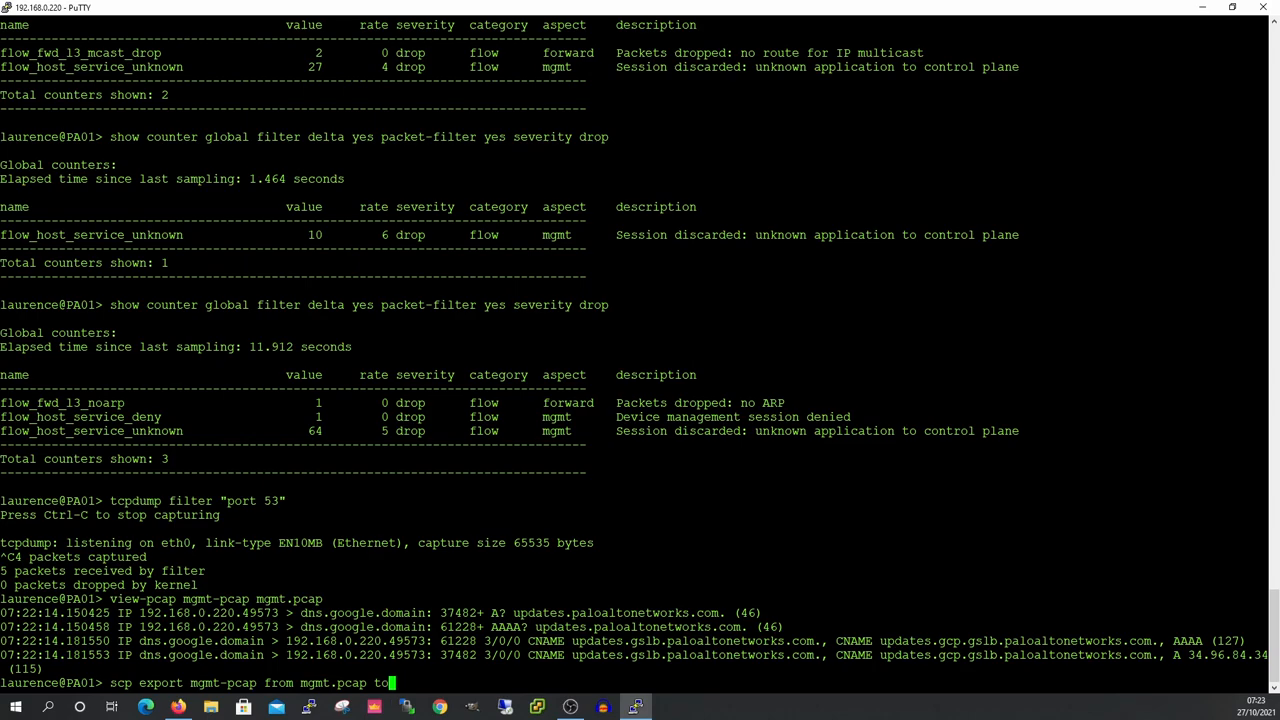
pyautogui.press('Ctrl+c')
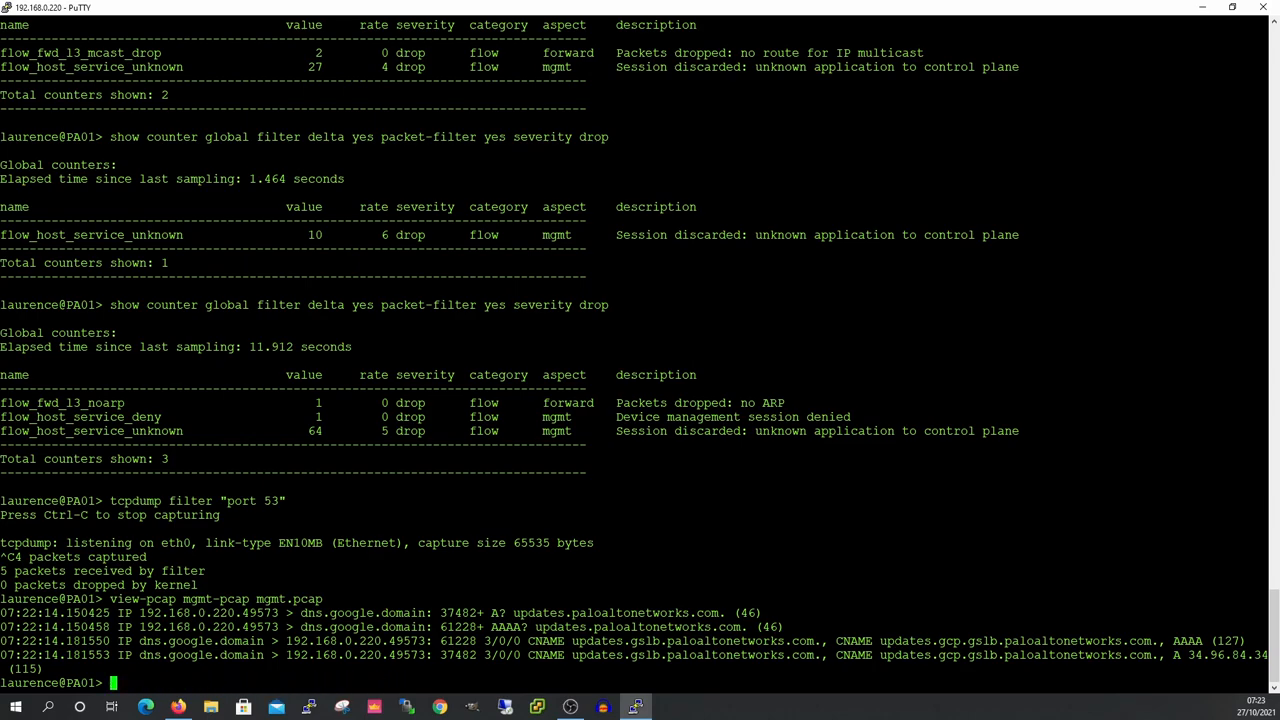